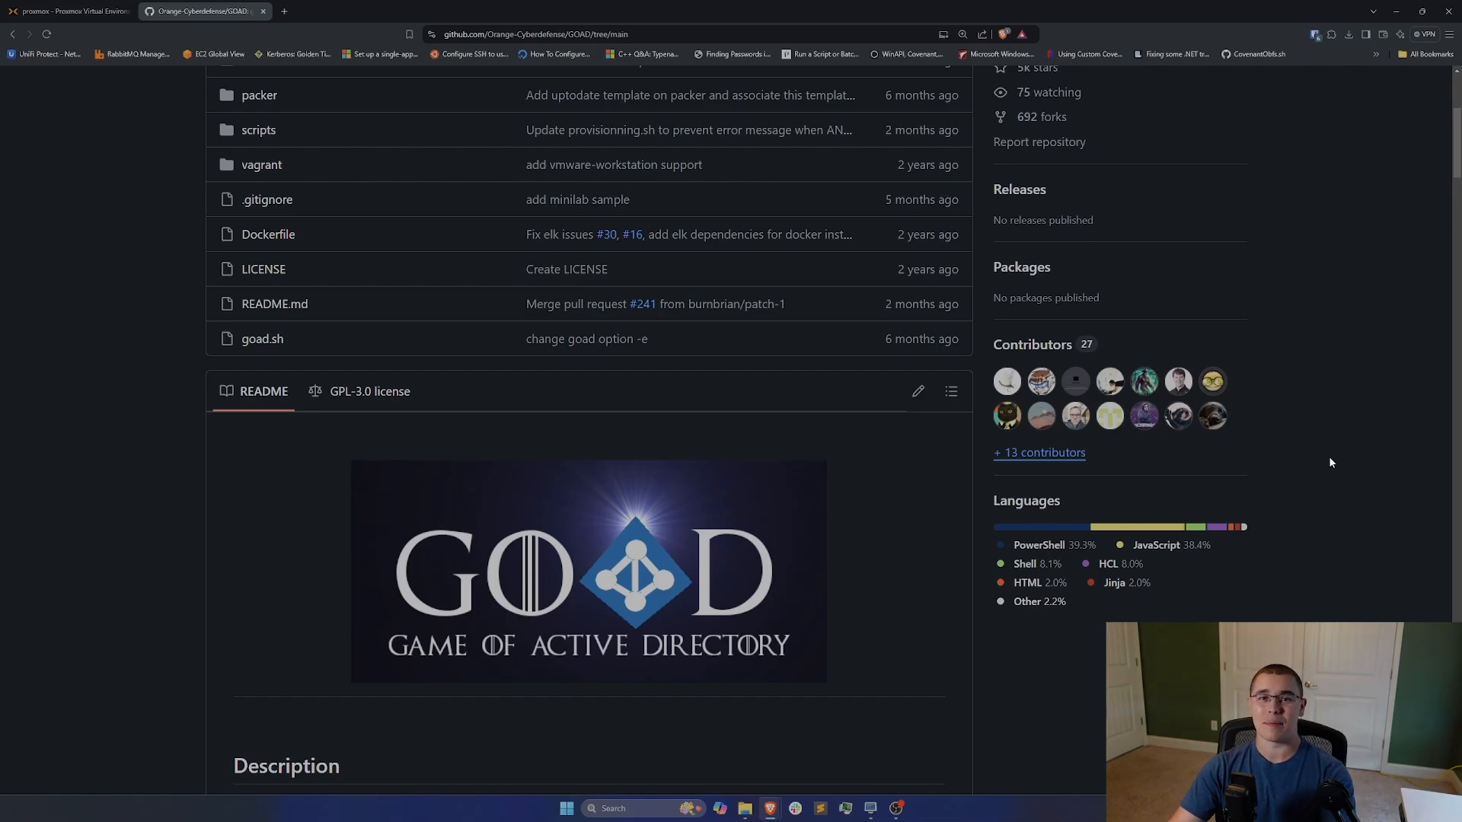
{"action": "mouse_move", "coordinate": [1330, 472]}
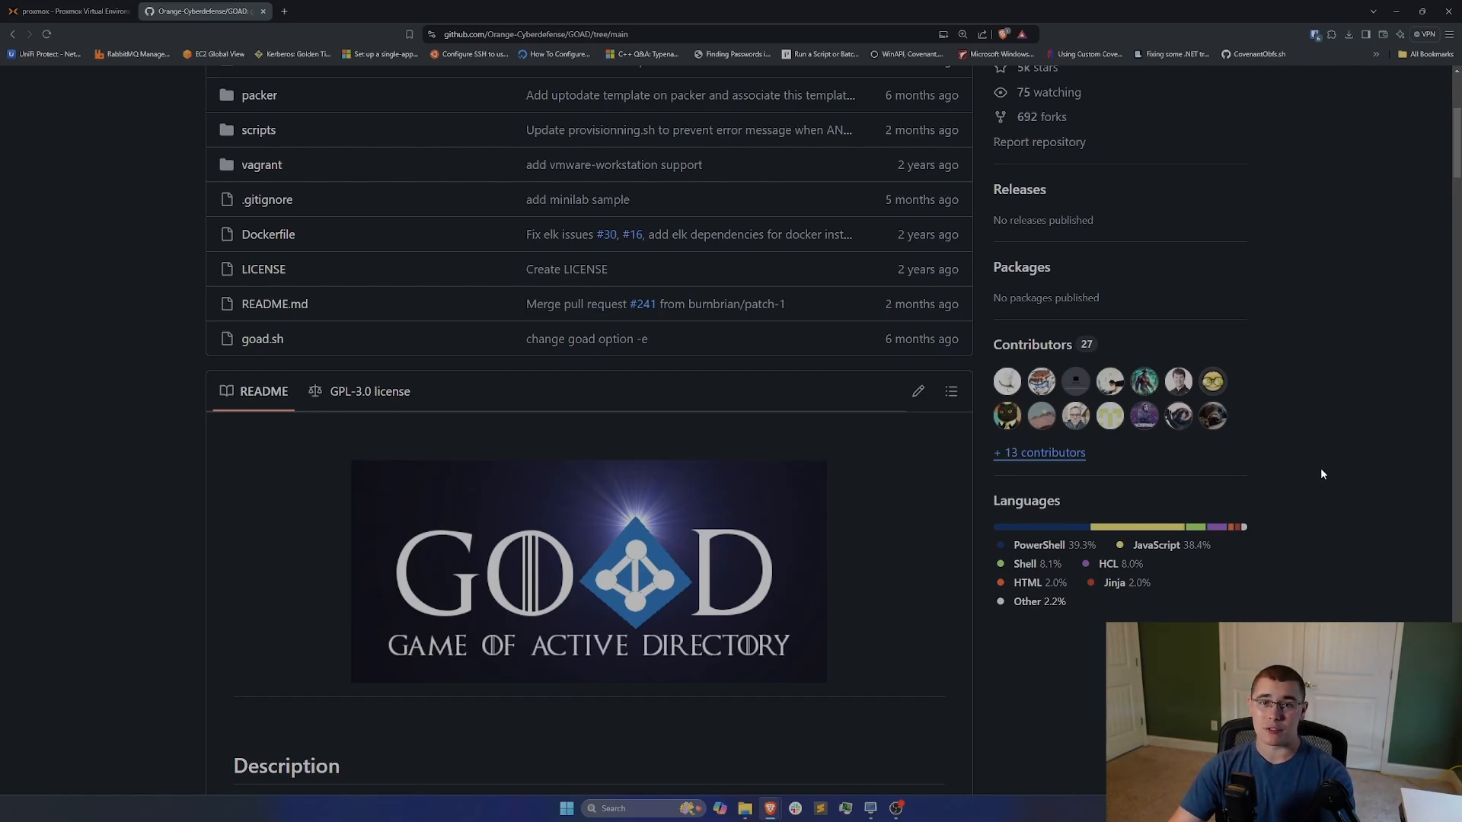
Step: Open the GOAD 'Install with Virtualbox' guide in a new tab and switch to it
{"action": "scroll", "scroll_direction": "down", "scroll_amount": 3}
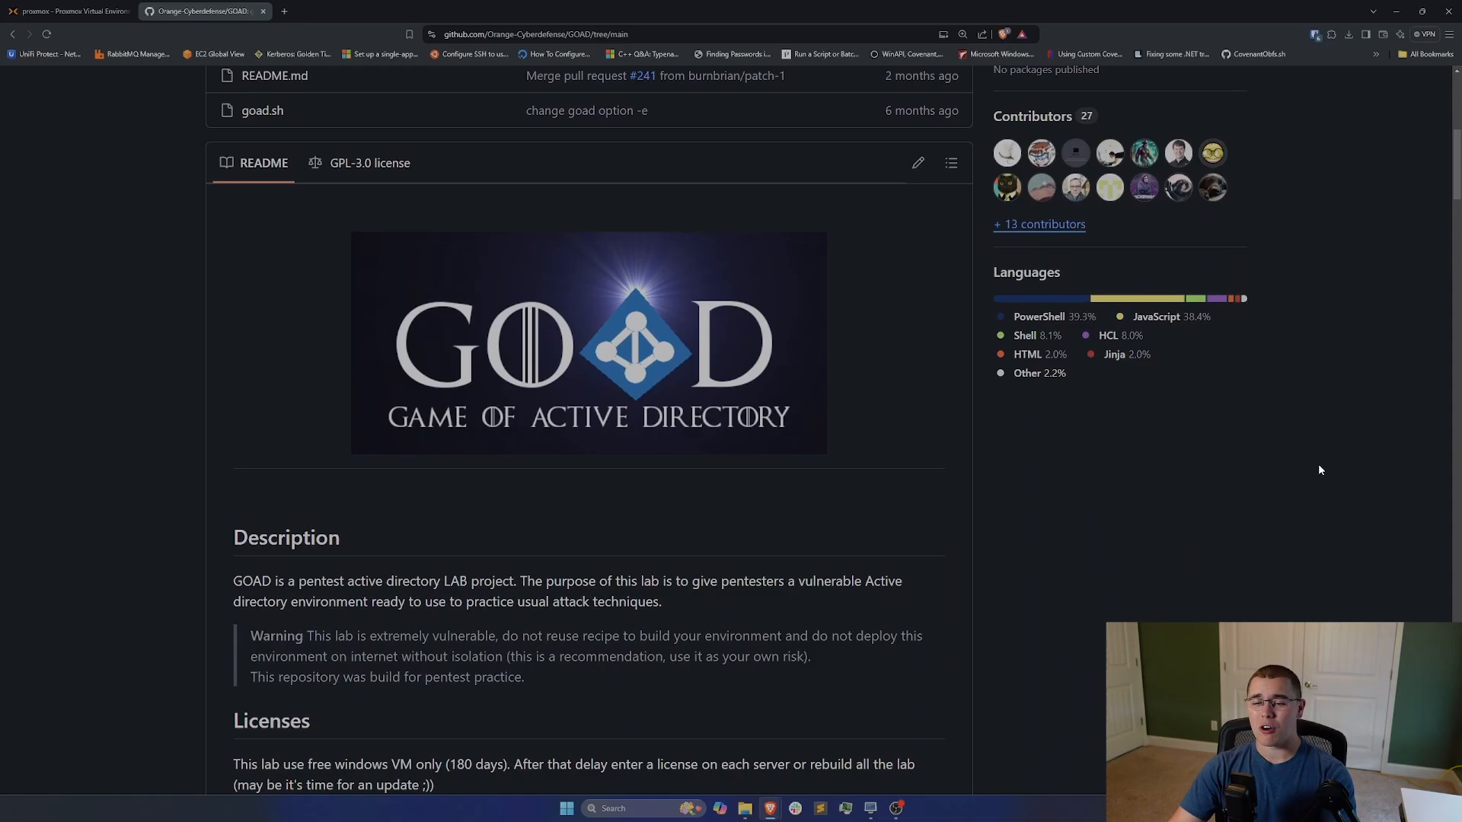
{"action": "scroll", "scroll_direction": "down", "scroll_amount": 3}
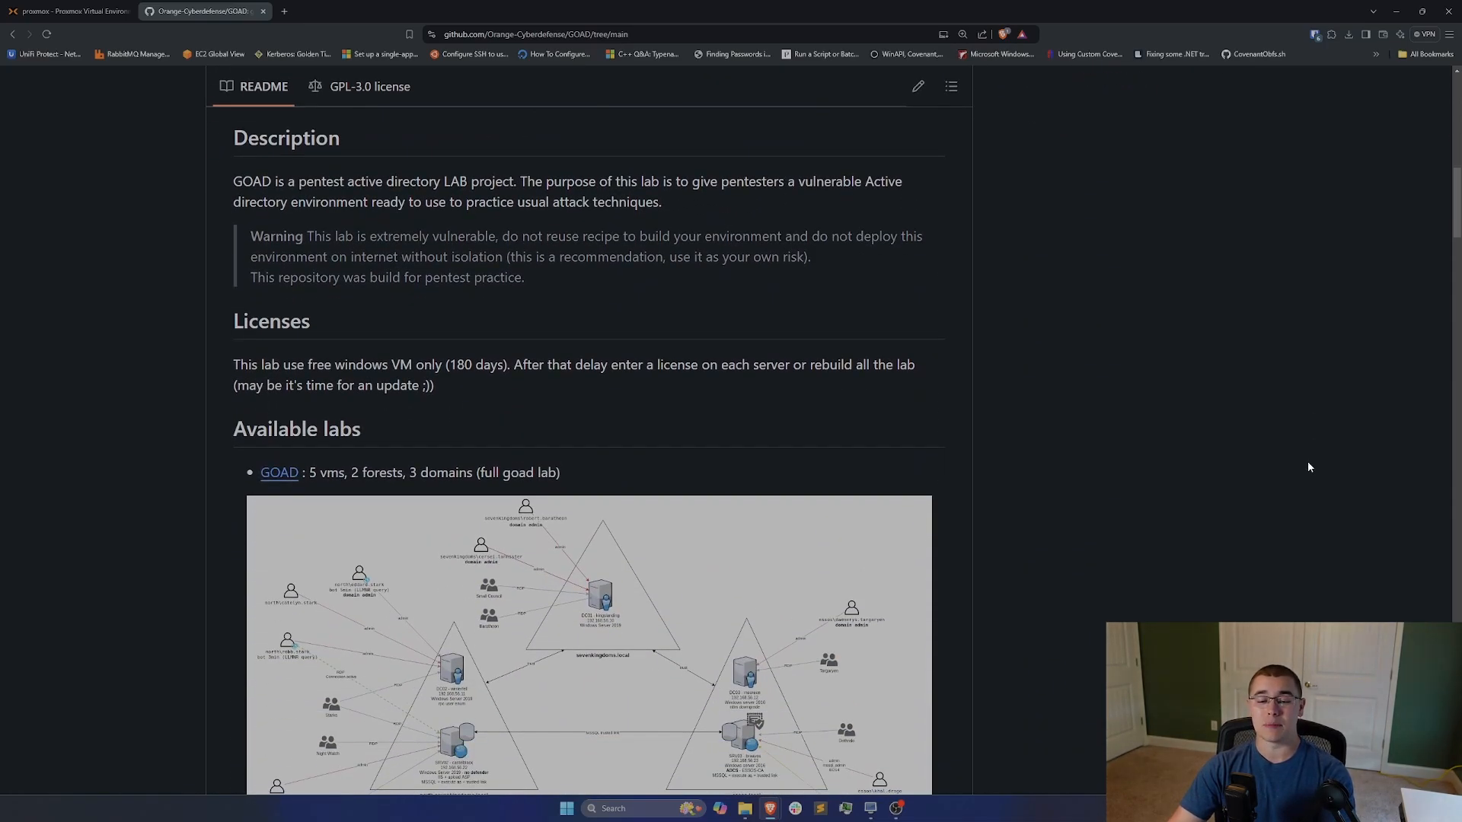
{"action": "scroll", "scroll_direction": "down", "scroll_amount": 3}
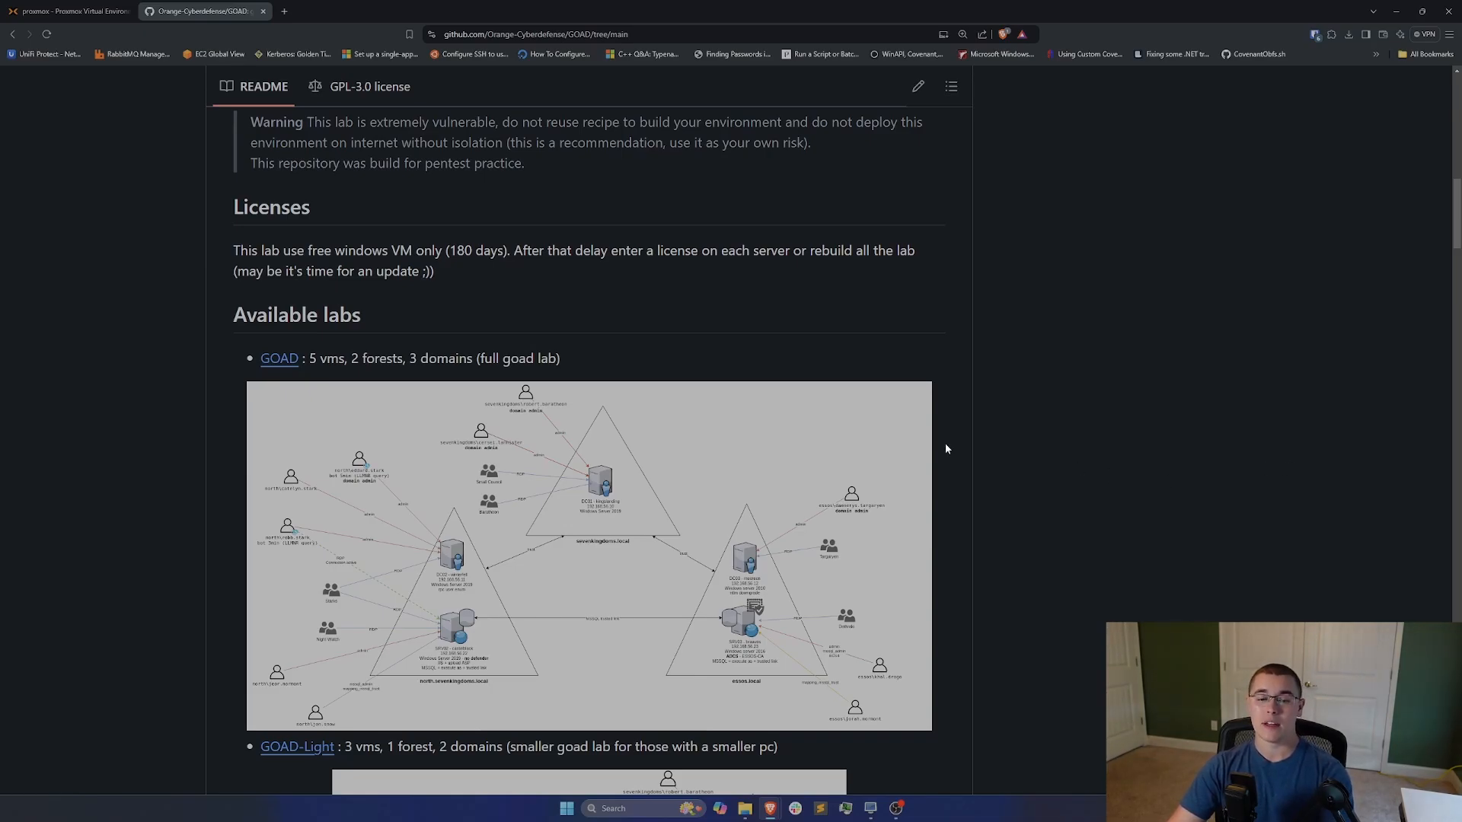
{"action": "scroll", "scroll_direction": "down", "scroll_amount": 3}
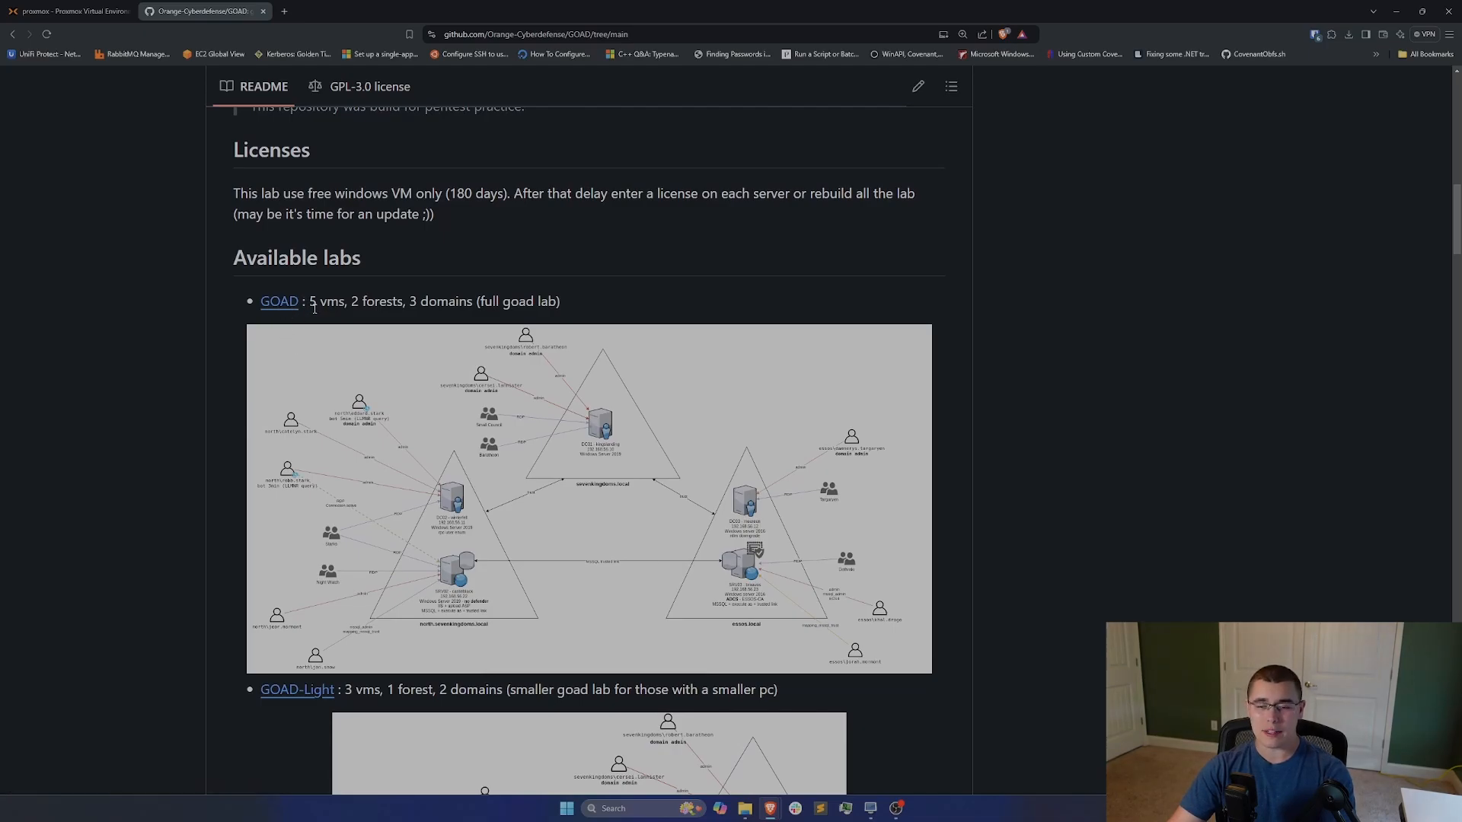
{"action": "mouse_move", "coordinate": [473, 408]}
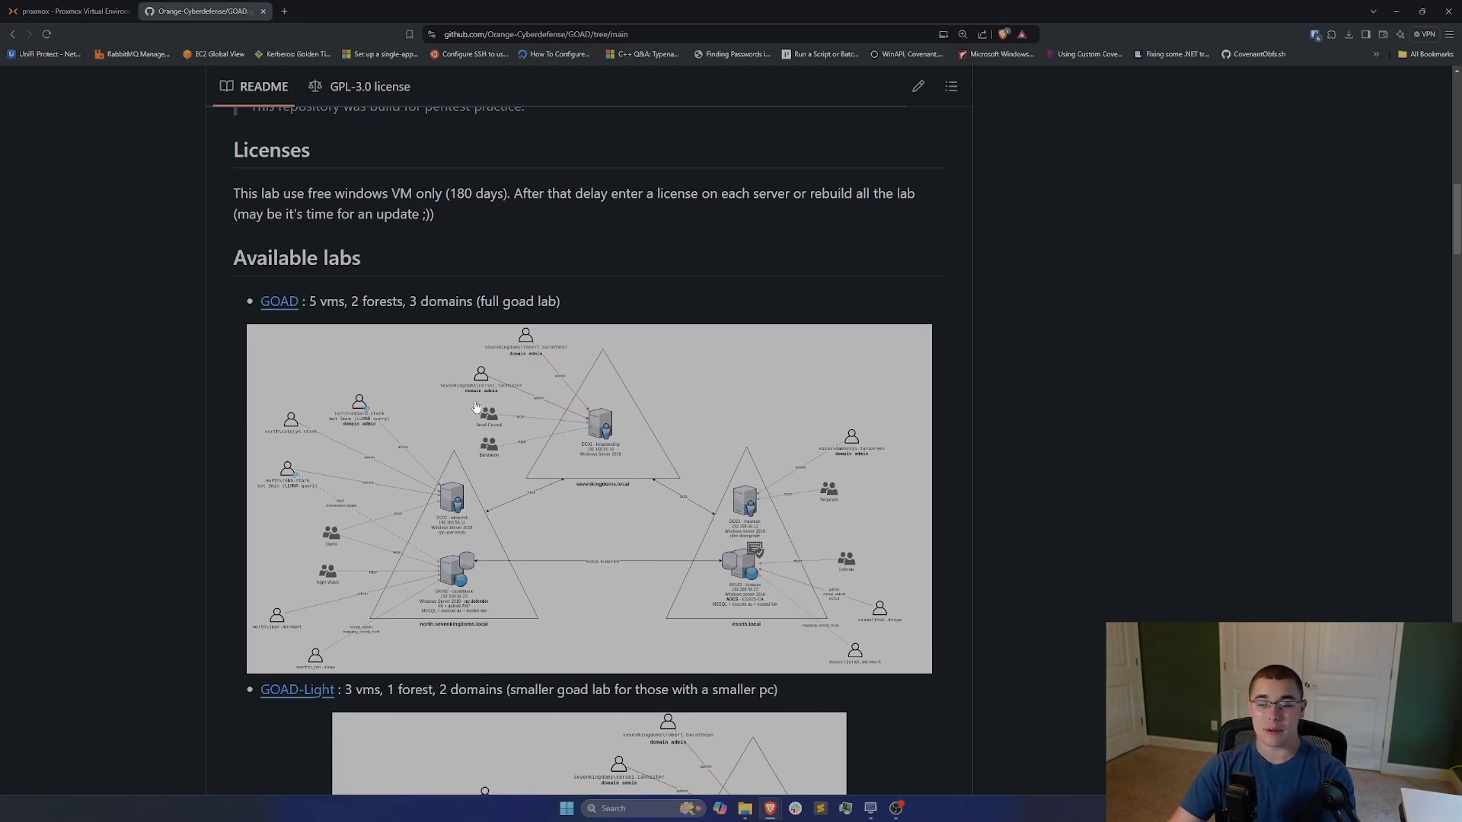
{"action": "scroll", "scroll_direction": "down", "scroll_amount": 3}
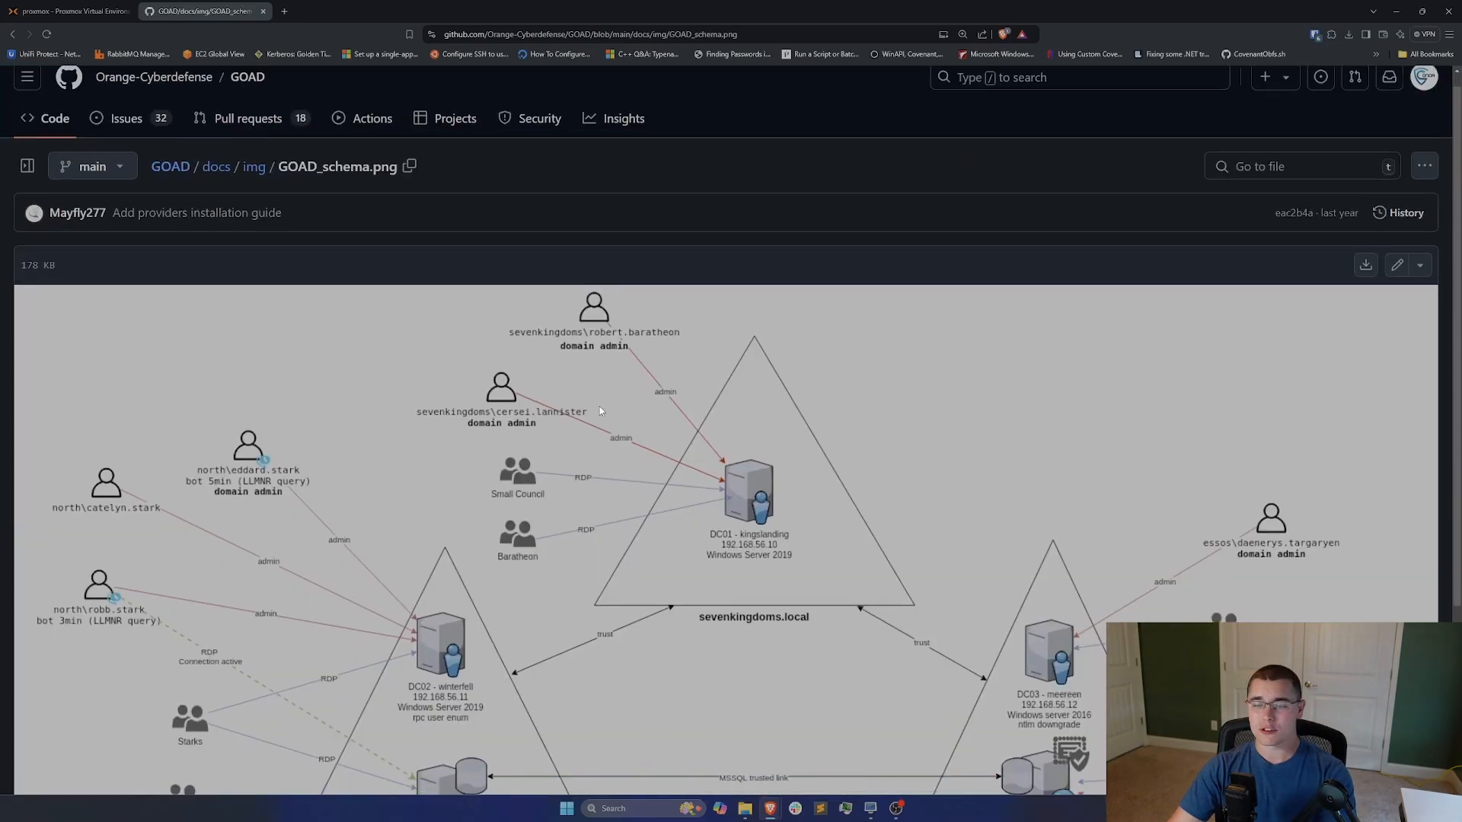
{"action": "scroll", "scroll_direction": "down", "scroll_amount": 3}
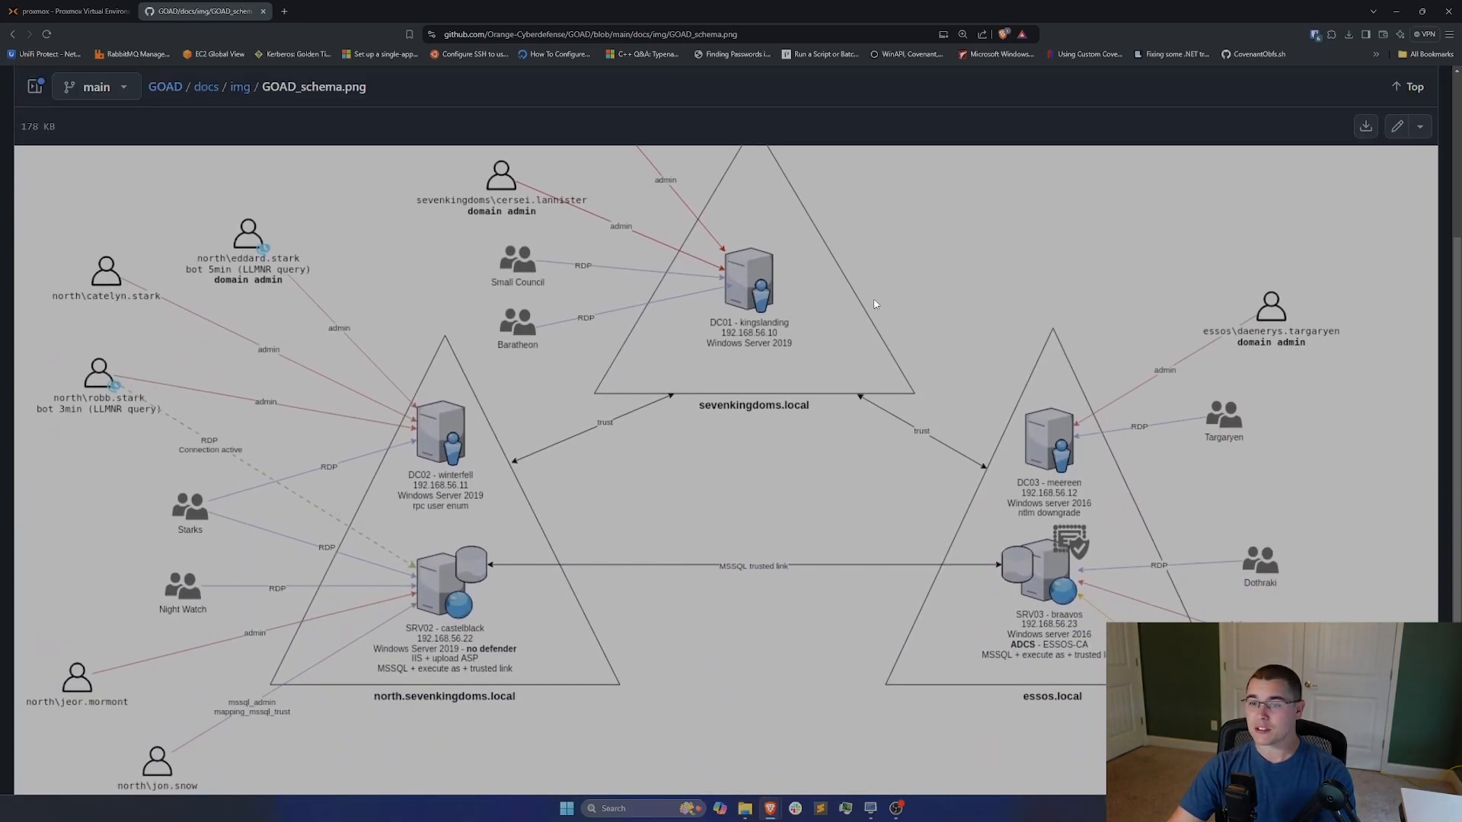
{"action": "mouse_move", "coordinate": [840, 112]}
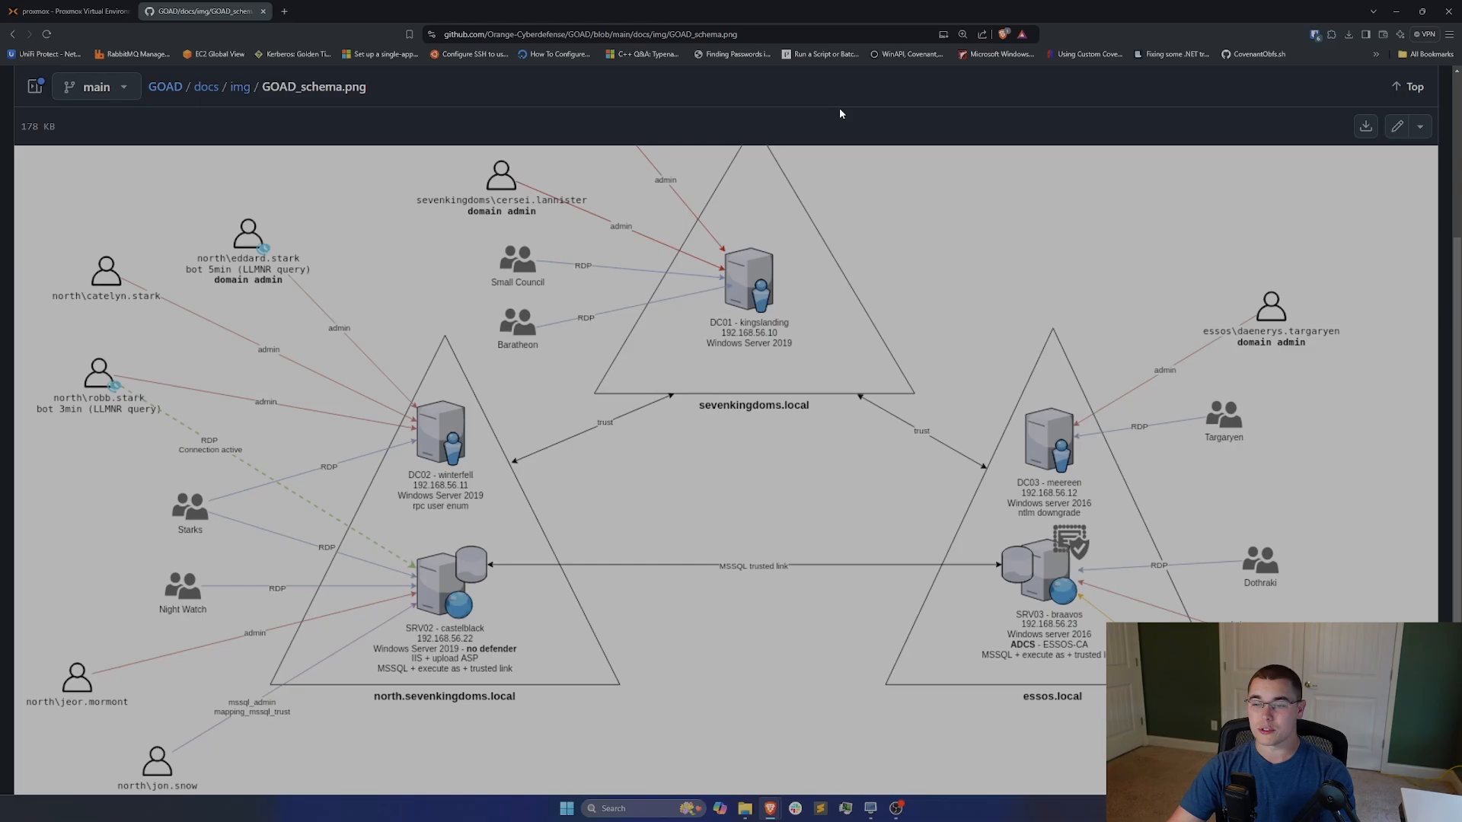
{"action": "mouse_move", "coordinate": [838, 113]}
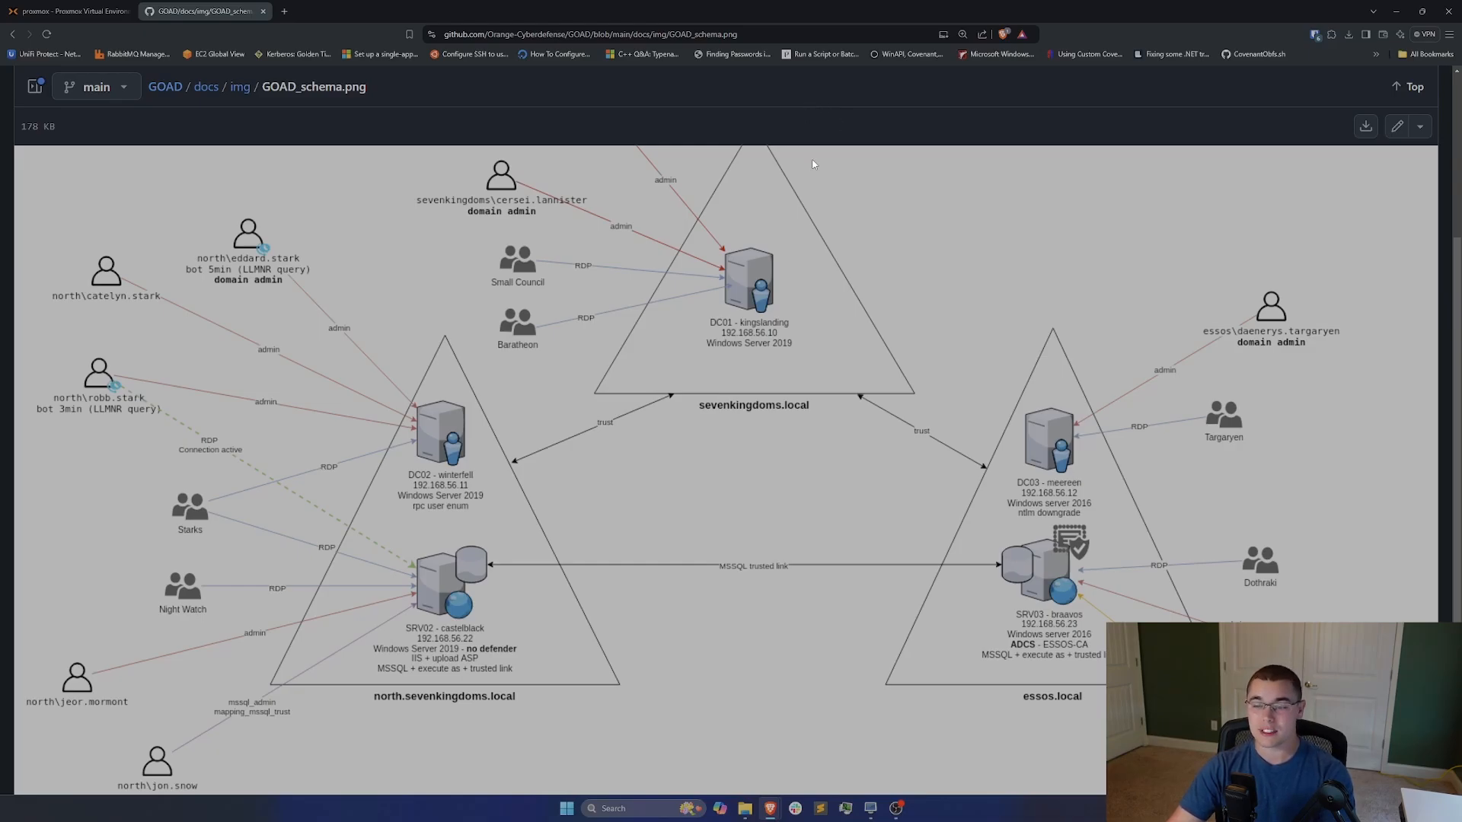
{"action": "mouse_move", "coordinate": [743, 232]}
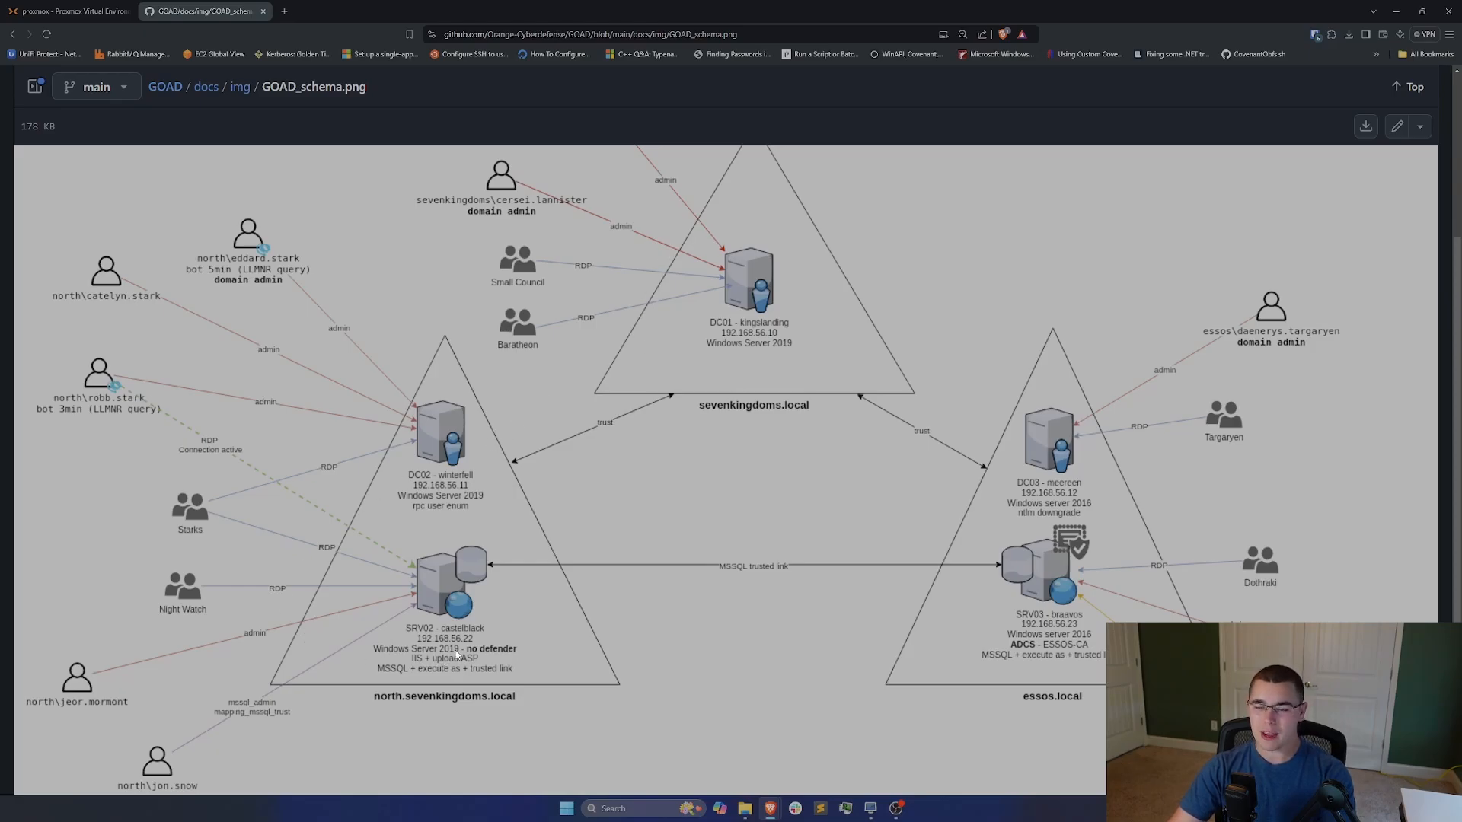
{"action": "mouse_move", "coordinate": [1062, 433]}
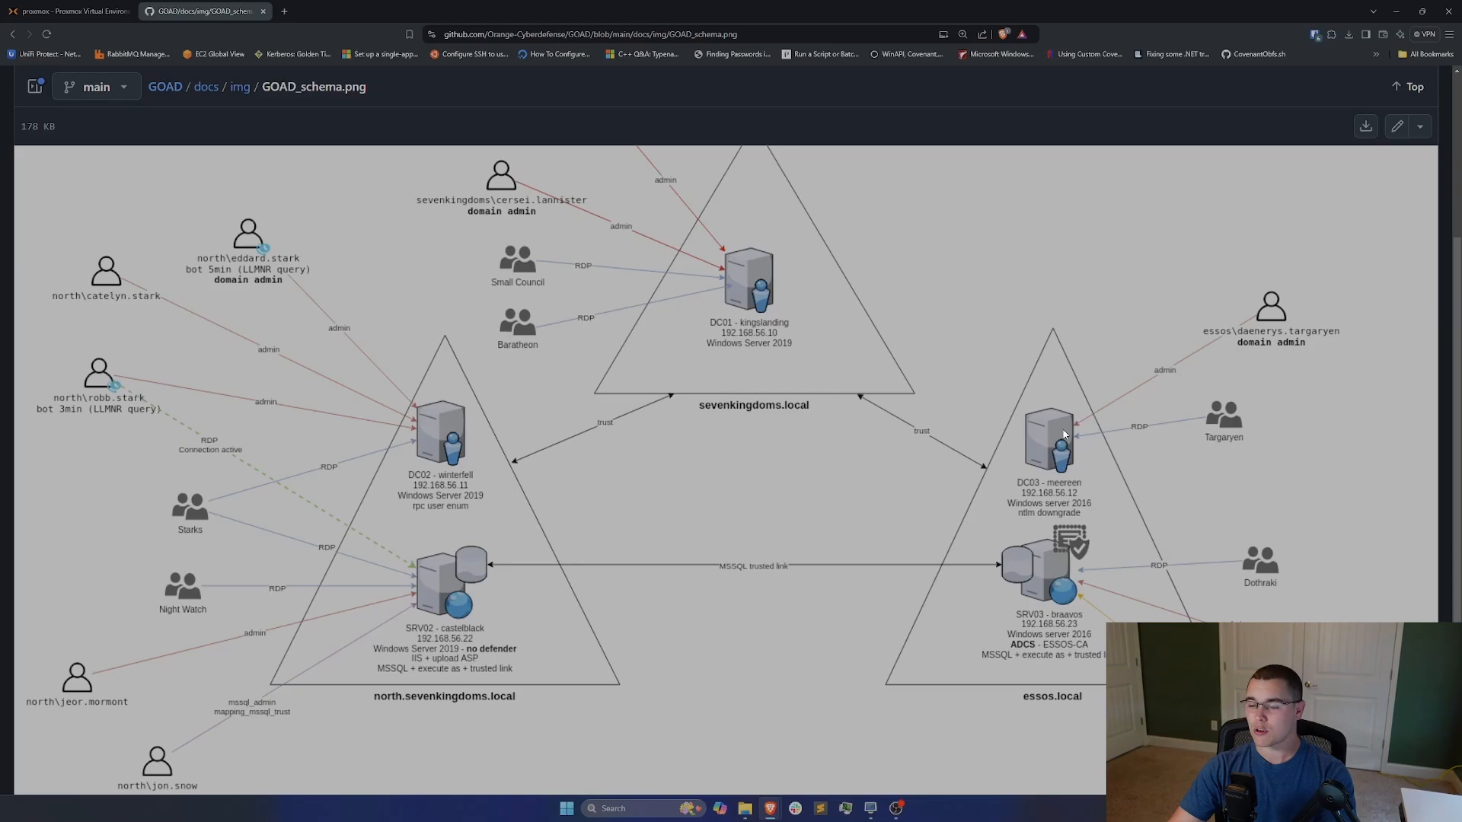
{"action": "mouse_move", "coordinate": [967, 456]}
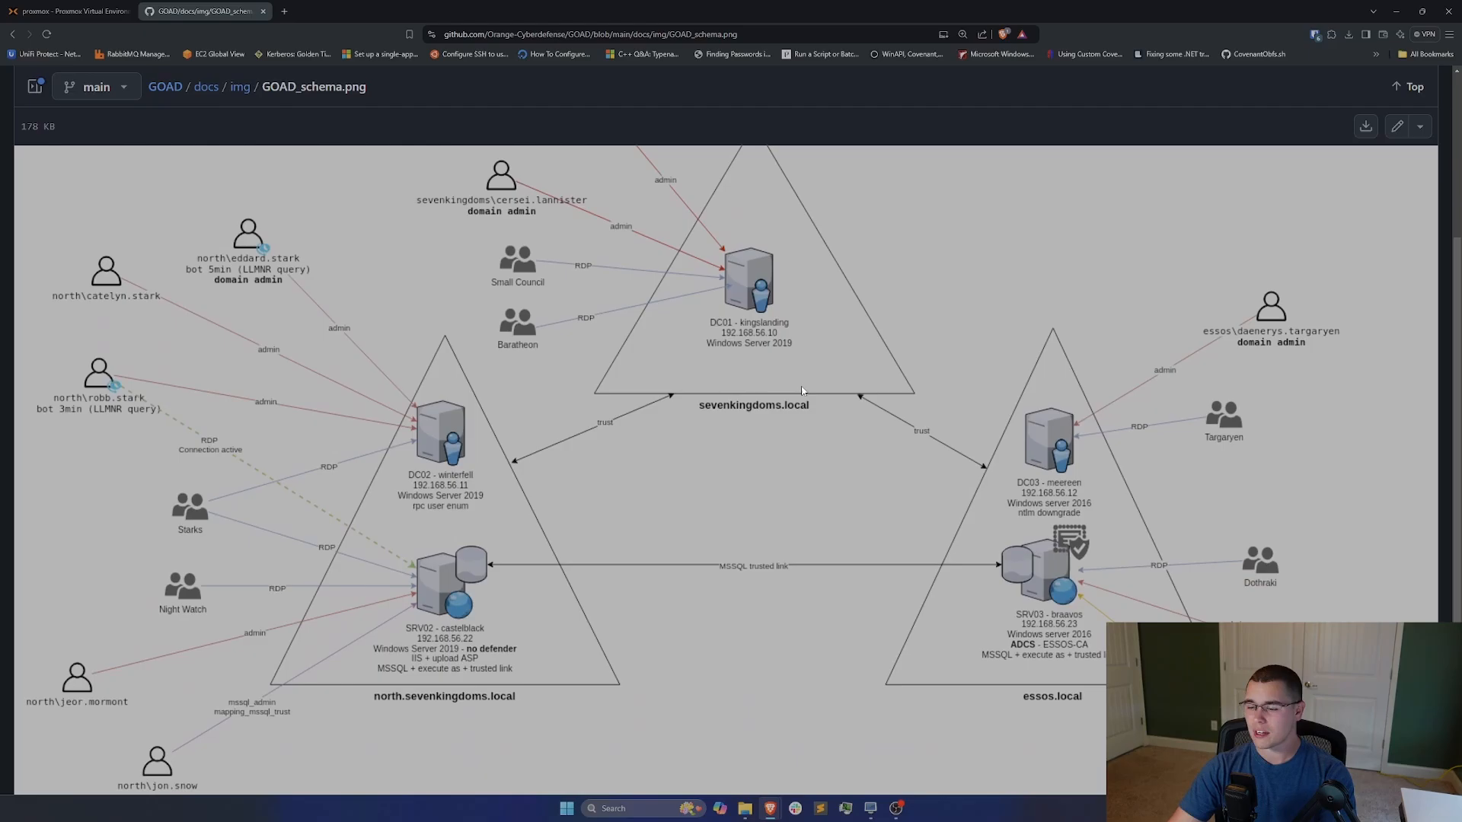
{"action": "mouse_move", "coordinate": [1005, 473]}
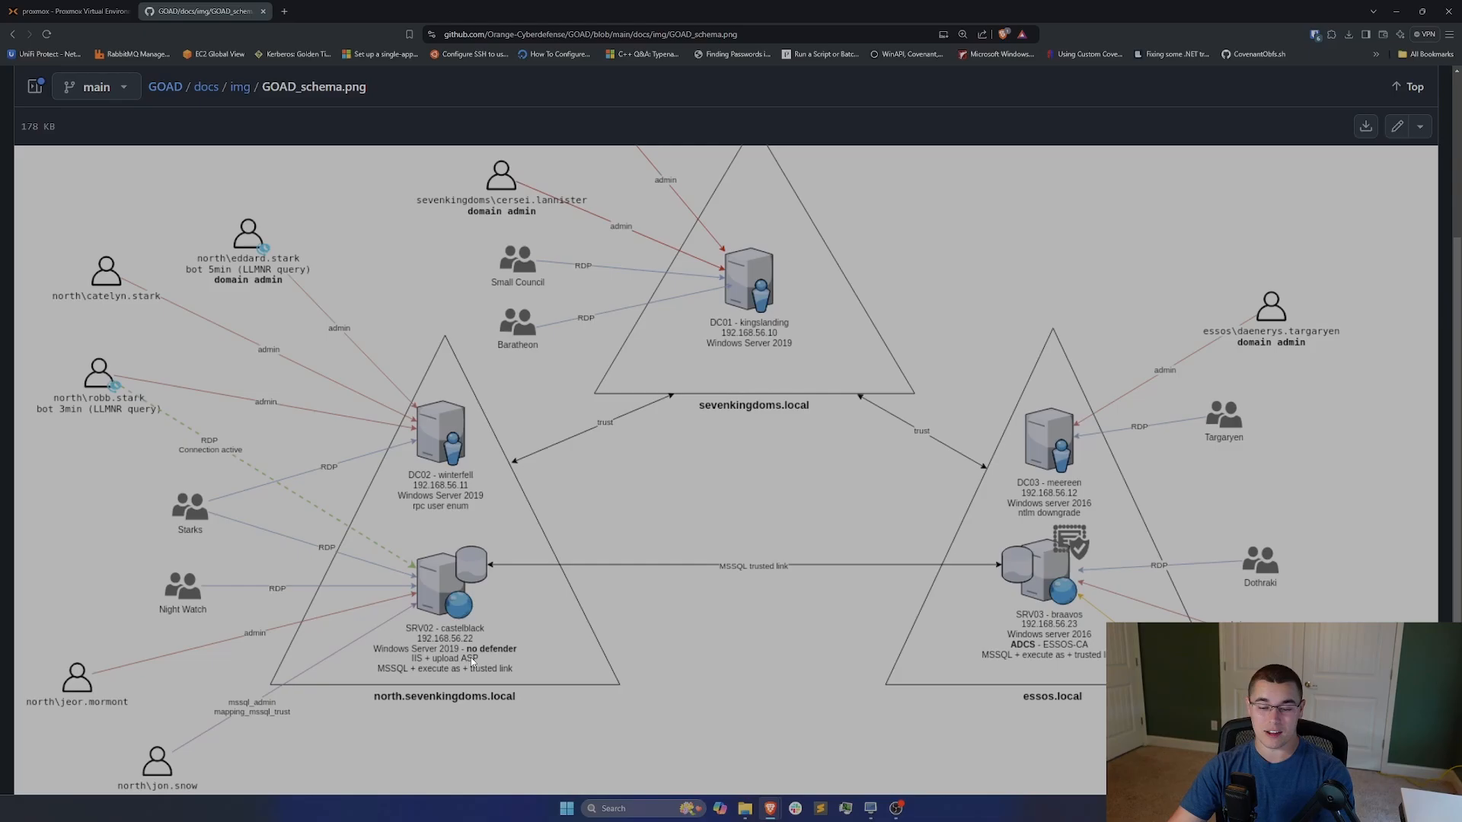
{"action": "mouse_move", "coordinate": [508, 527]}
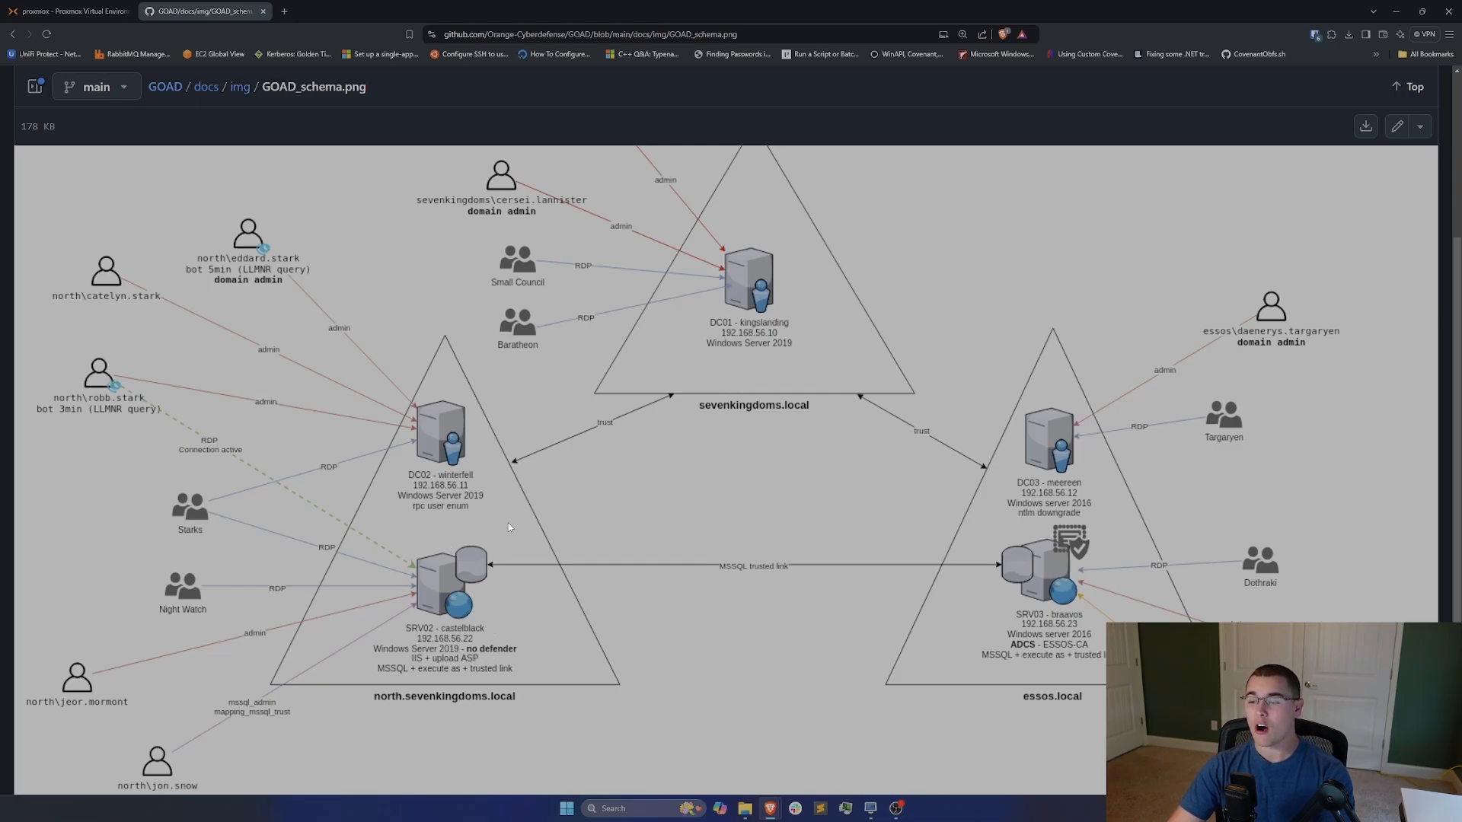
{"action": "mouse_move", "coordinate": [511, 523]}
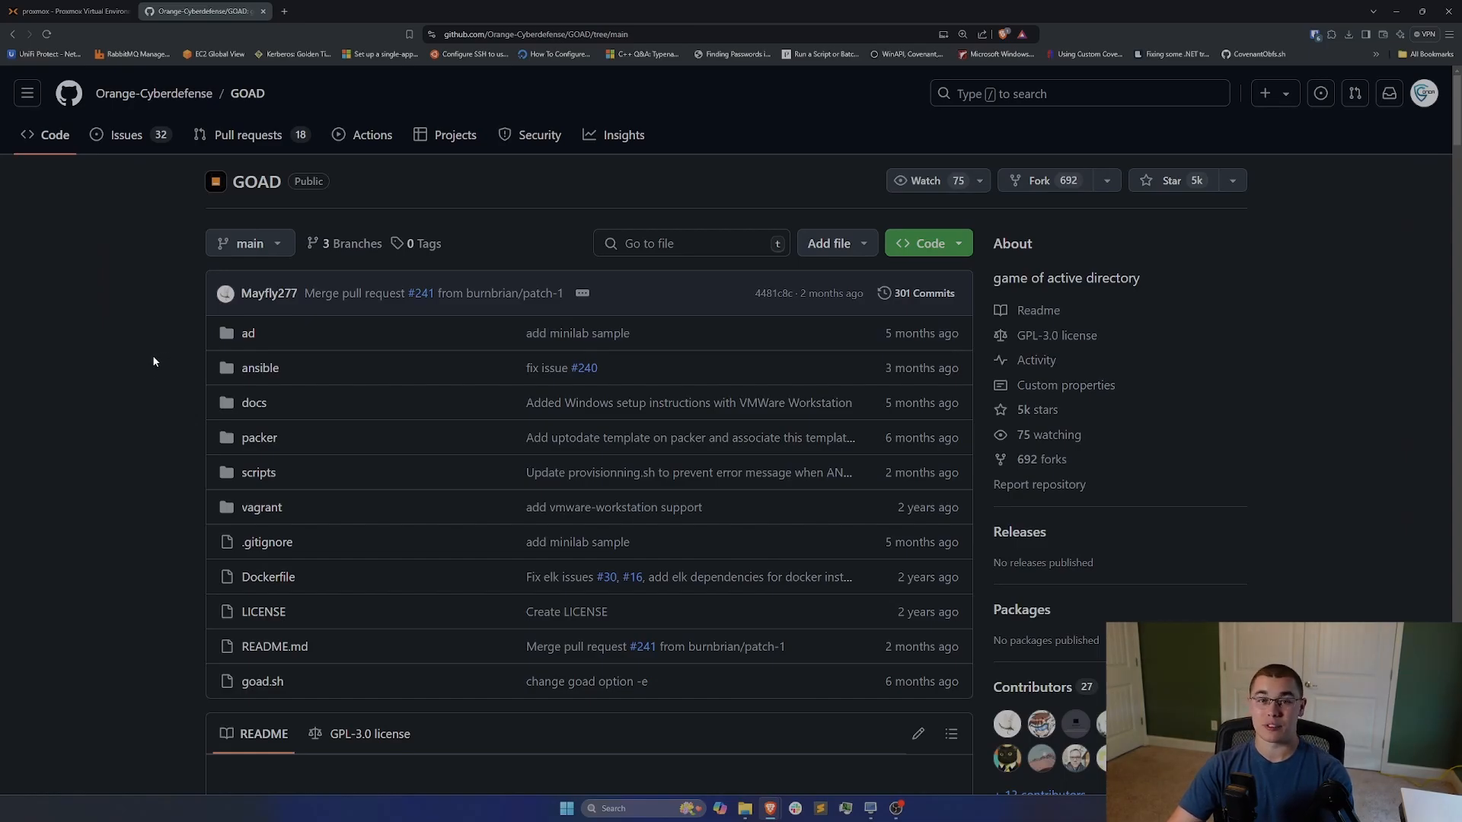
{"action": "scroll", "scroll_direction": "down", "scroll_amount": 3}
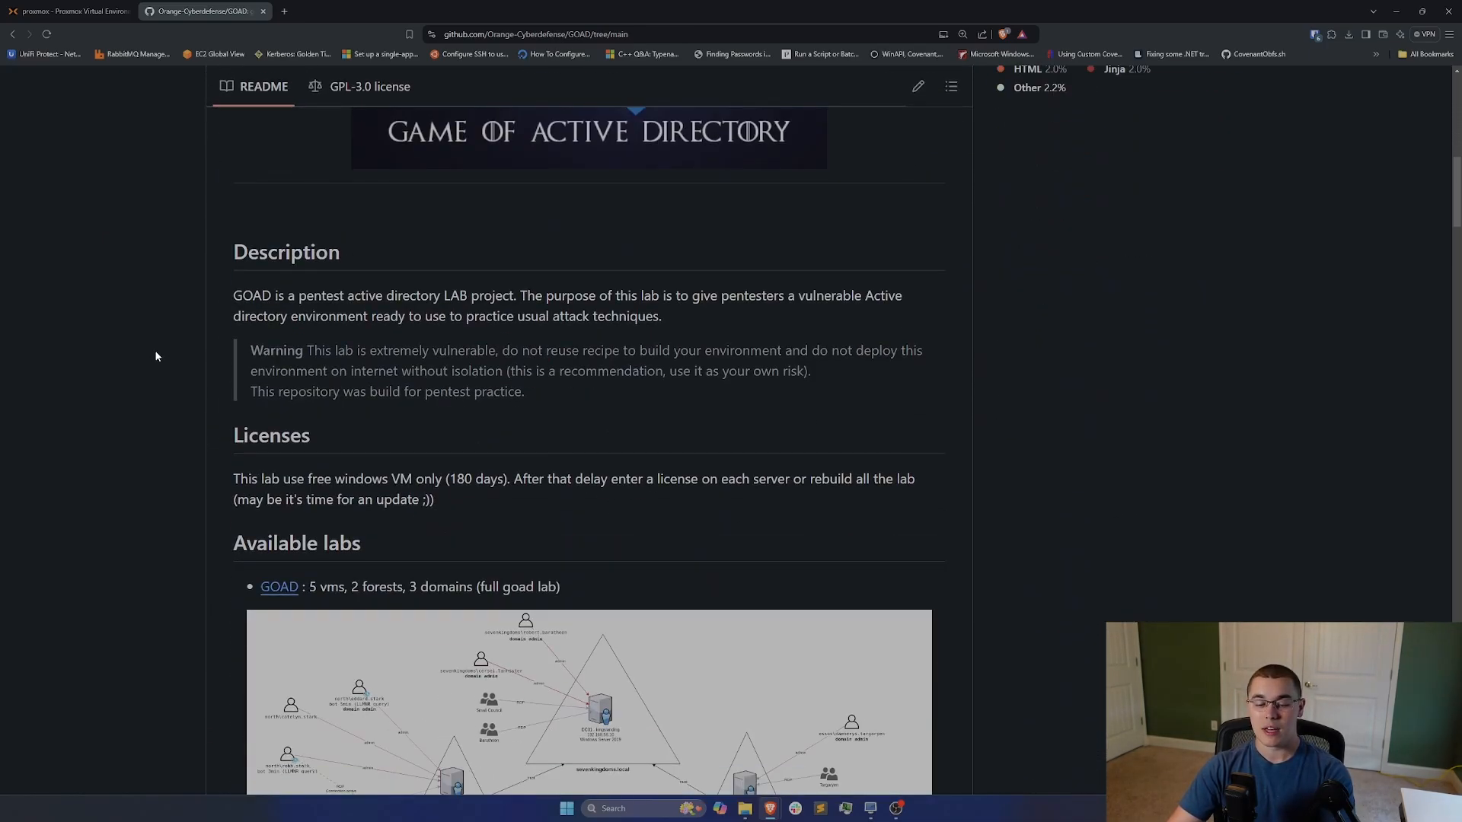
{"action": "scroll", "scroll_direction": "down", "scroll_amount": 3}
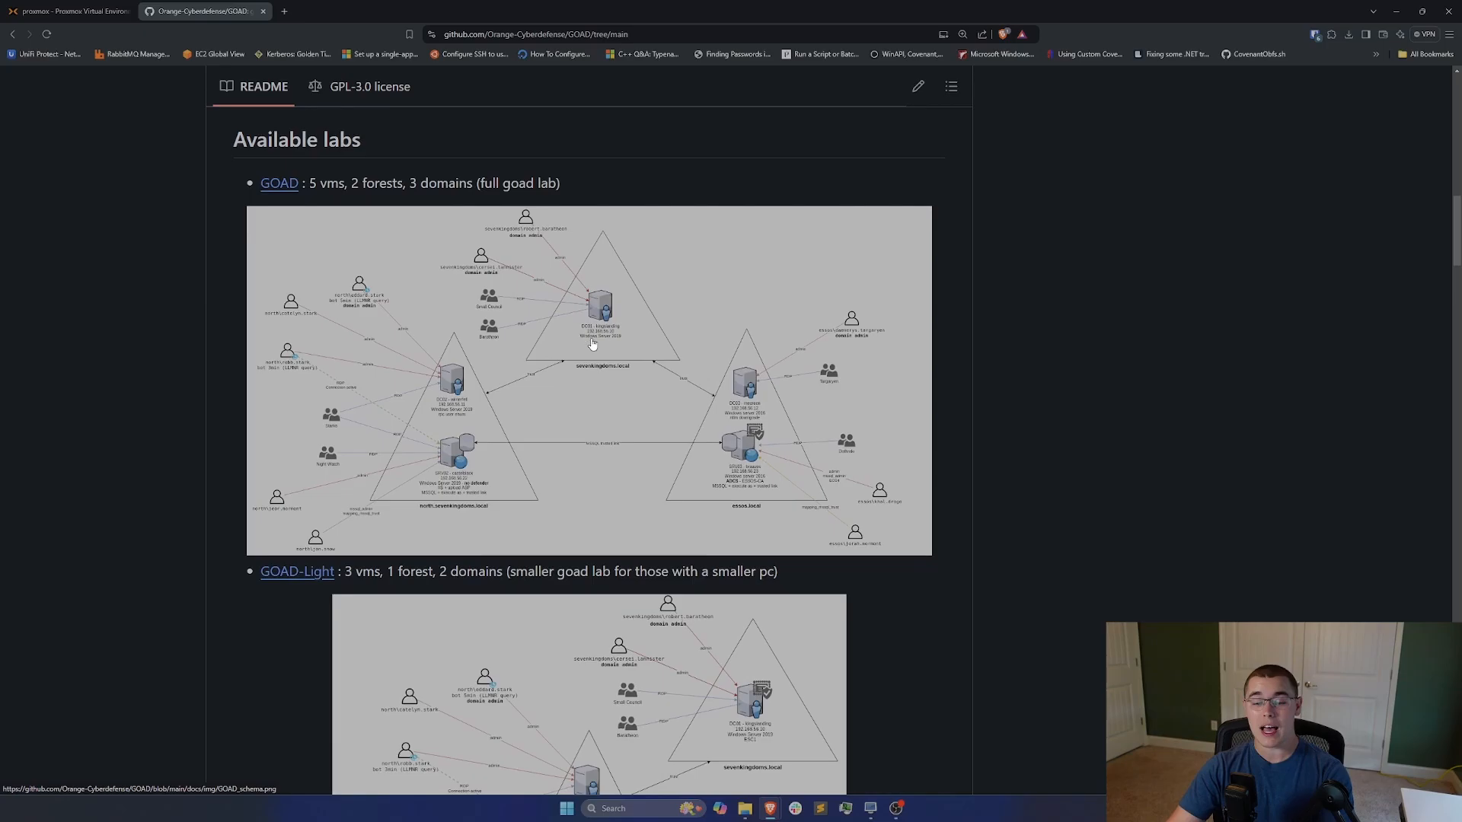
{"action": "scroll", "scroll_direction": "down", "scroll_amount": 3}
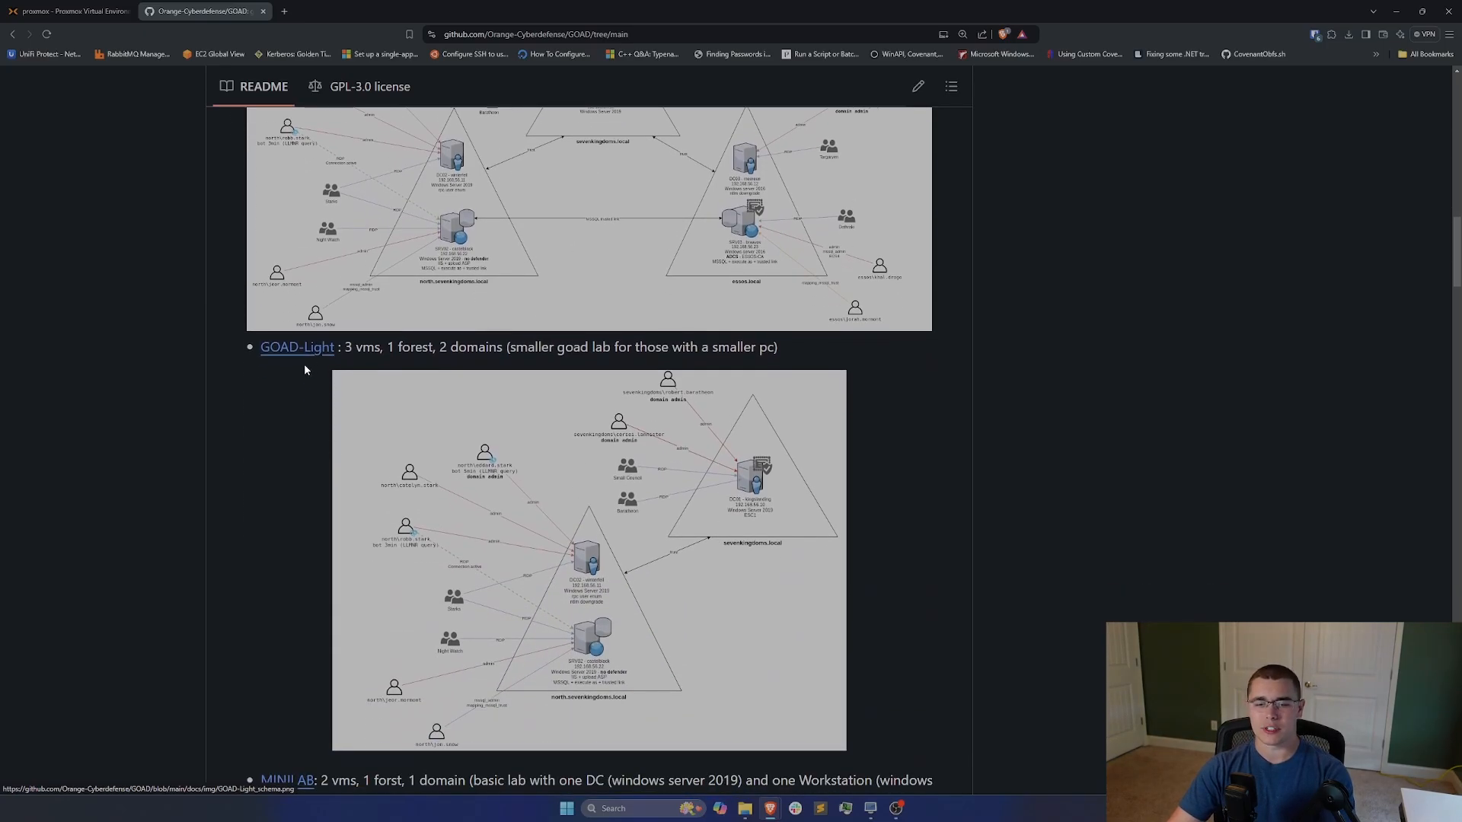
{"action": "scroll", "scroll_direction": "down", "scroll_amount": 3}
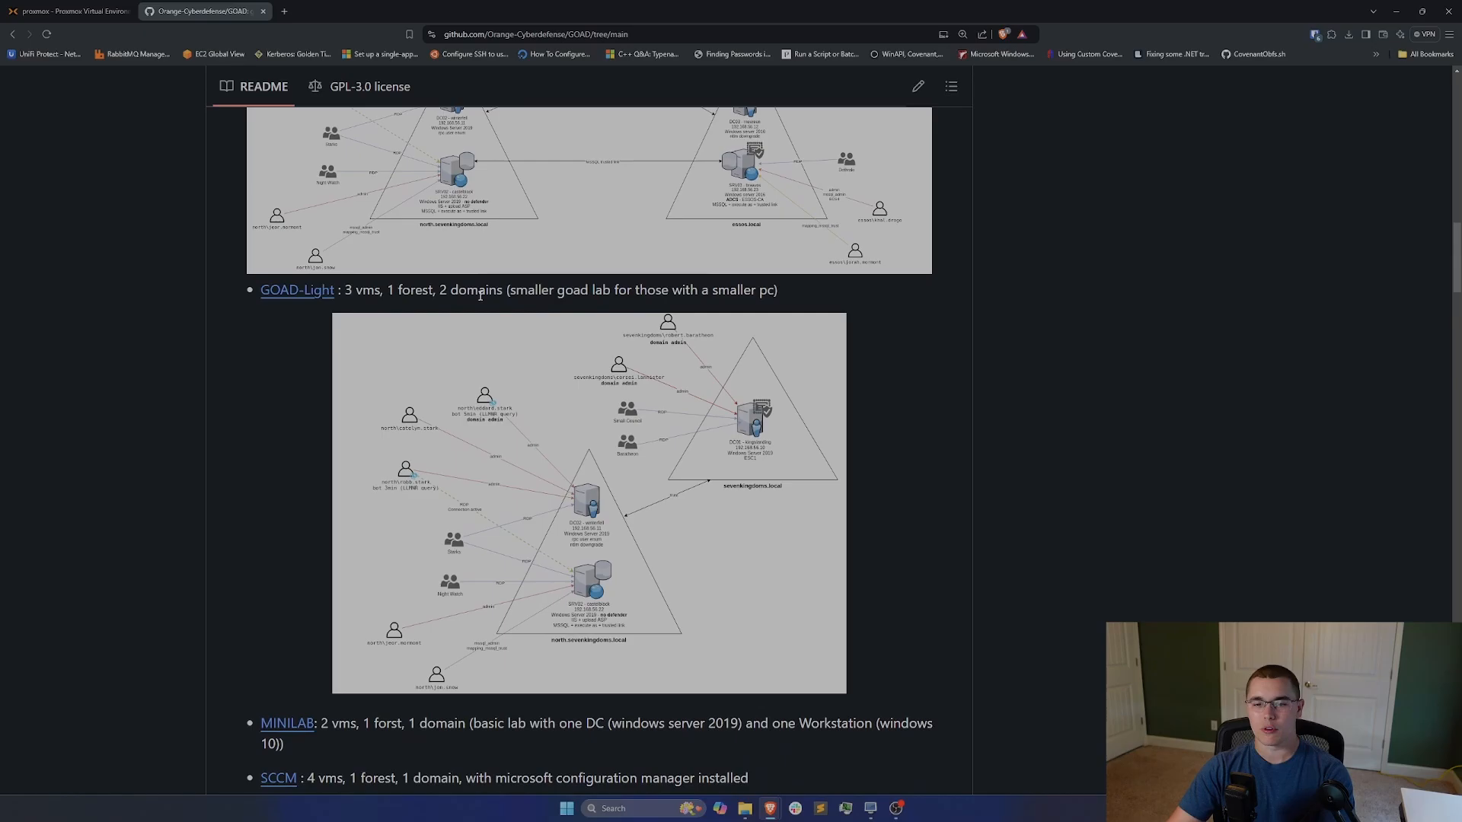
{"action": "scroll", "scroll_direction": "down", "scroll_amount": 3}
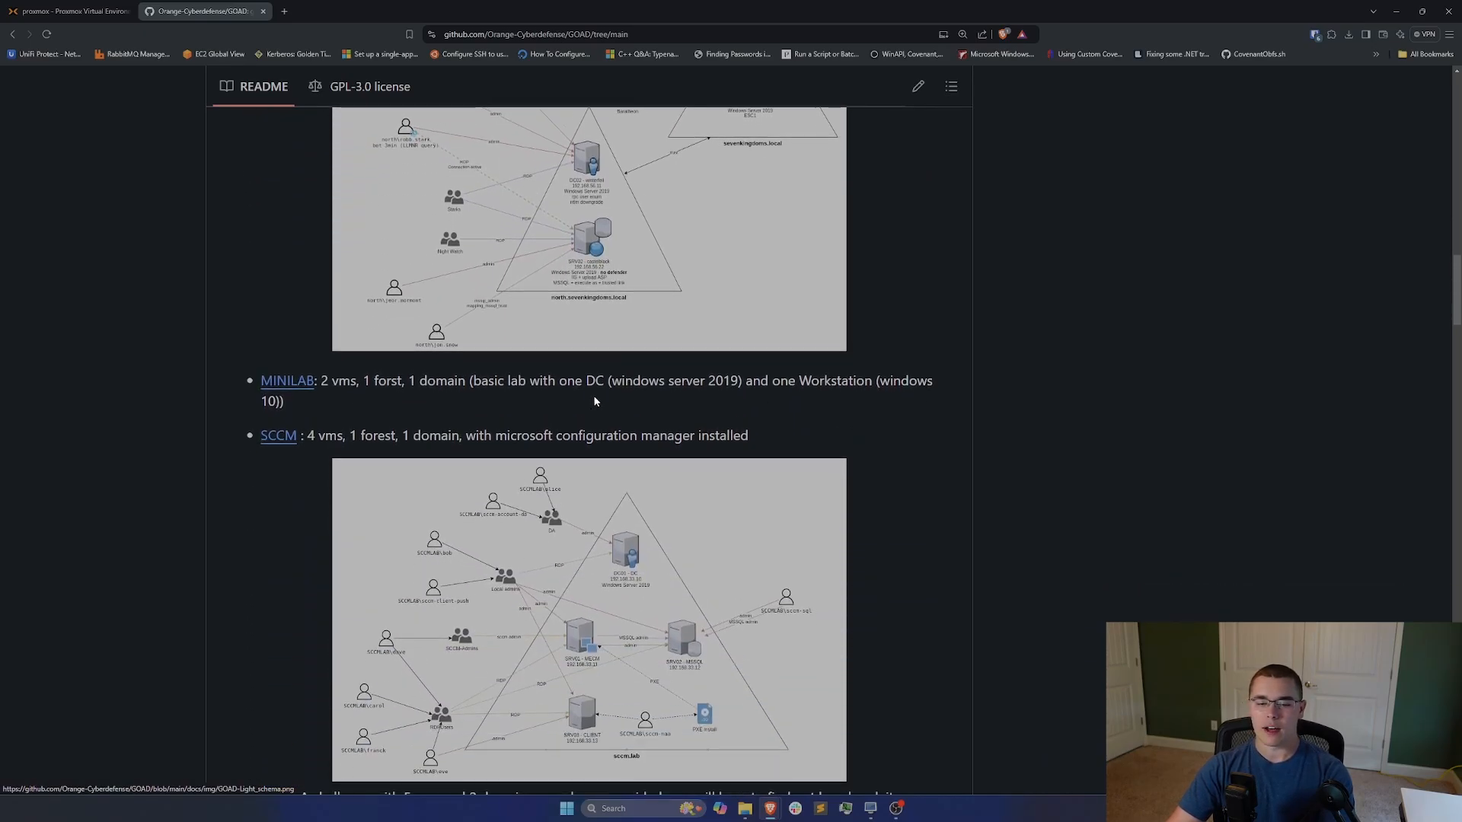
{"action": "scroll", "scroll_direction": "down", "scroll_amount": 3}
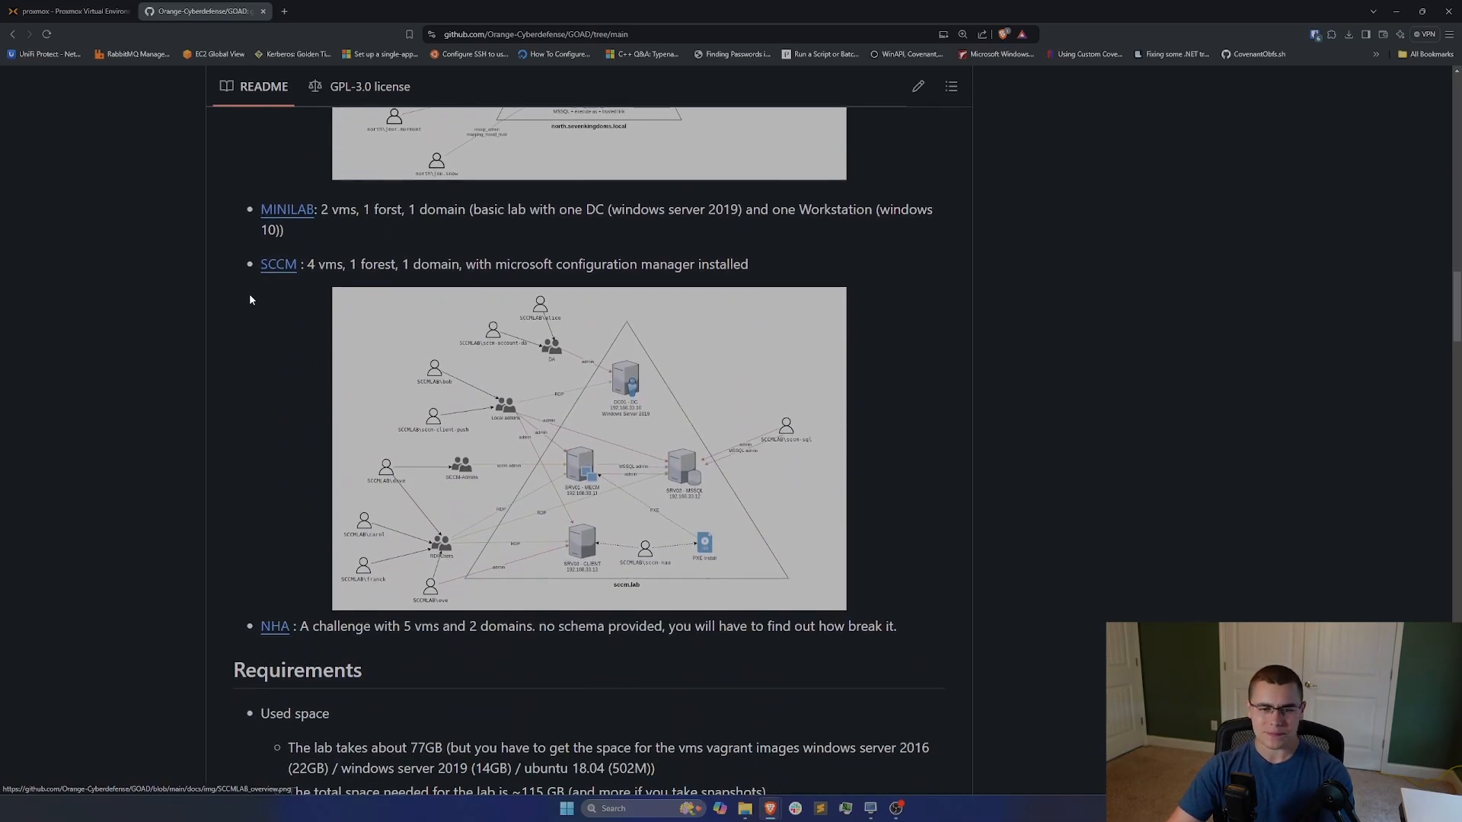
{"action": "scroll", "scroll_direction": "down", "scroll_amount": 3}
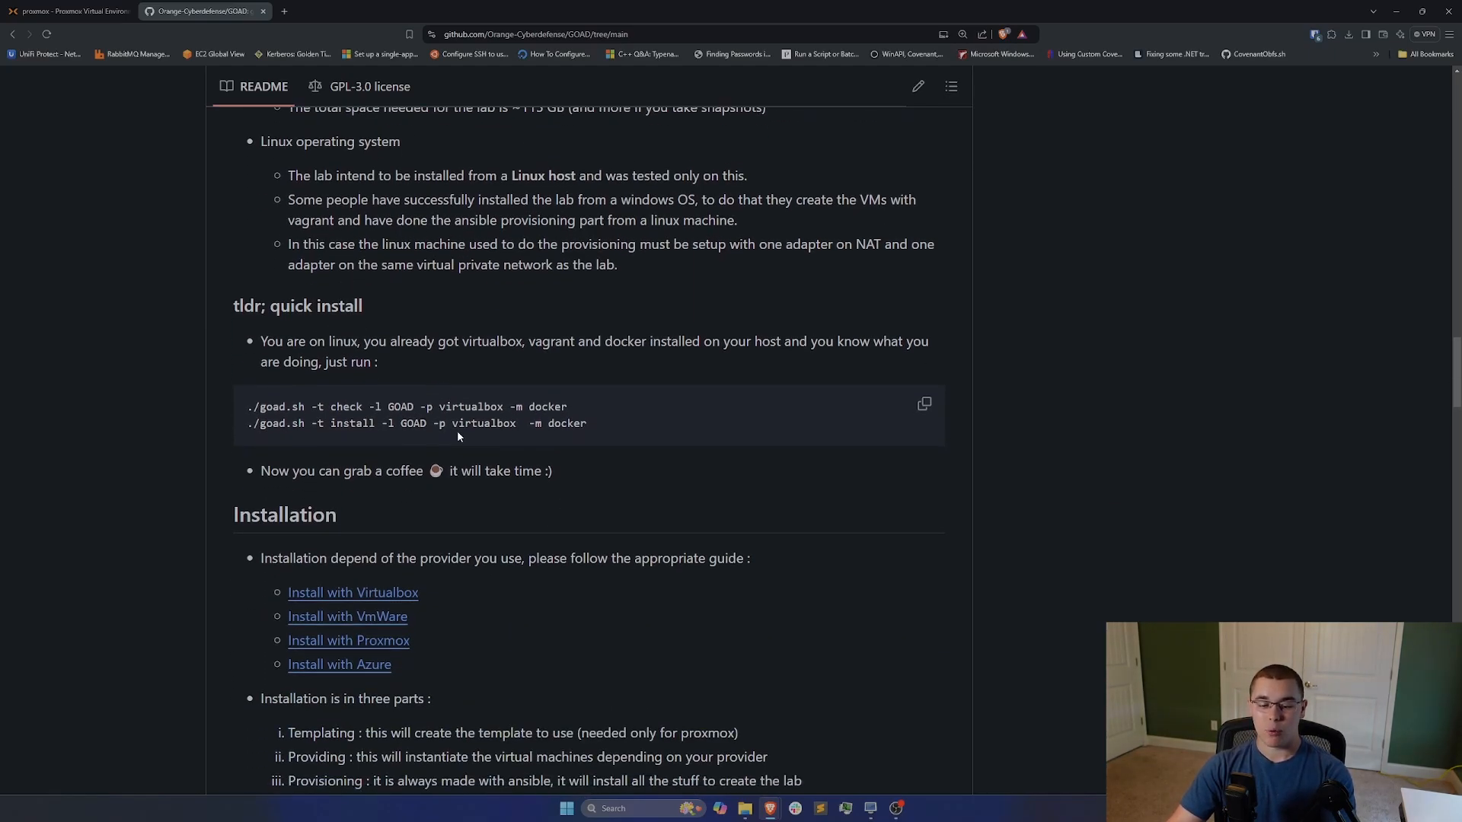
{"action": "scroll", "scroll_direction": "down", "scroll_amount": 3}
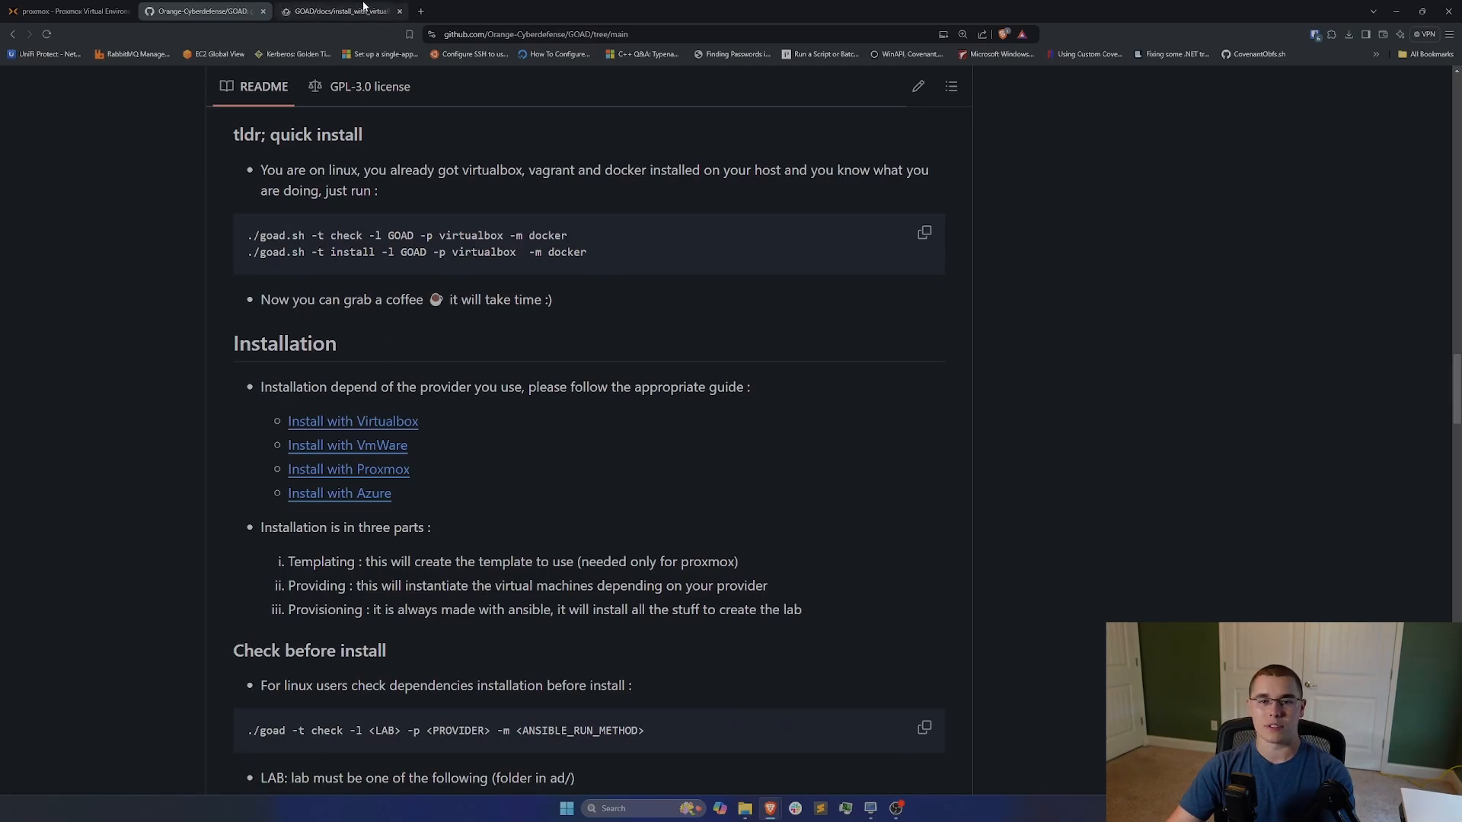
{"action": "left_click", "coordinate": [351, 420]}
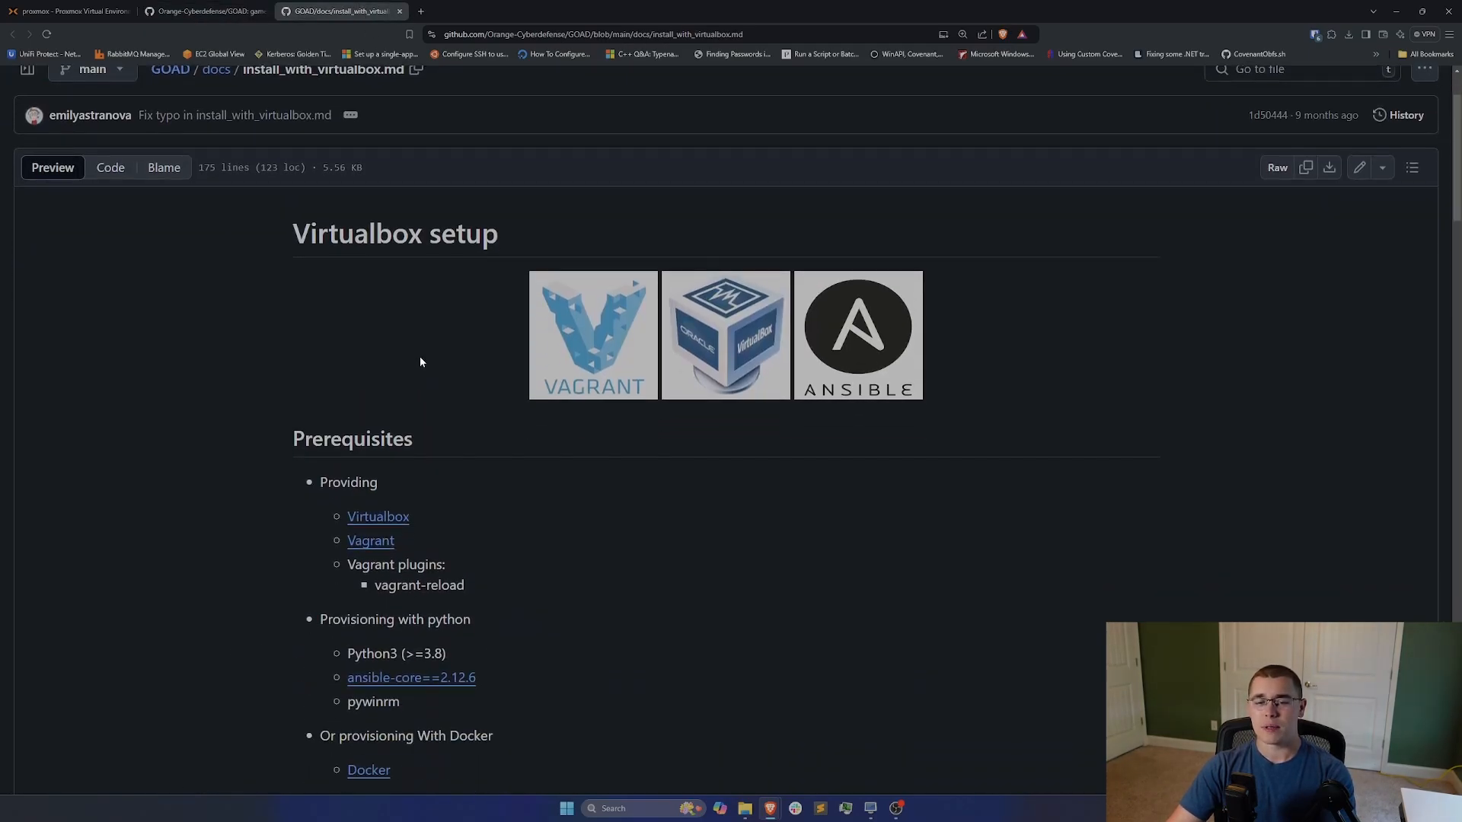
{"action": "mouse_move", "coordinate": [415, 354]}
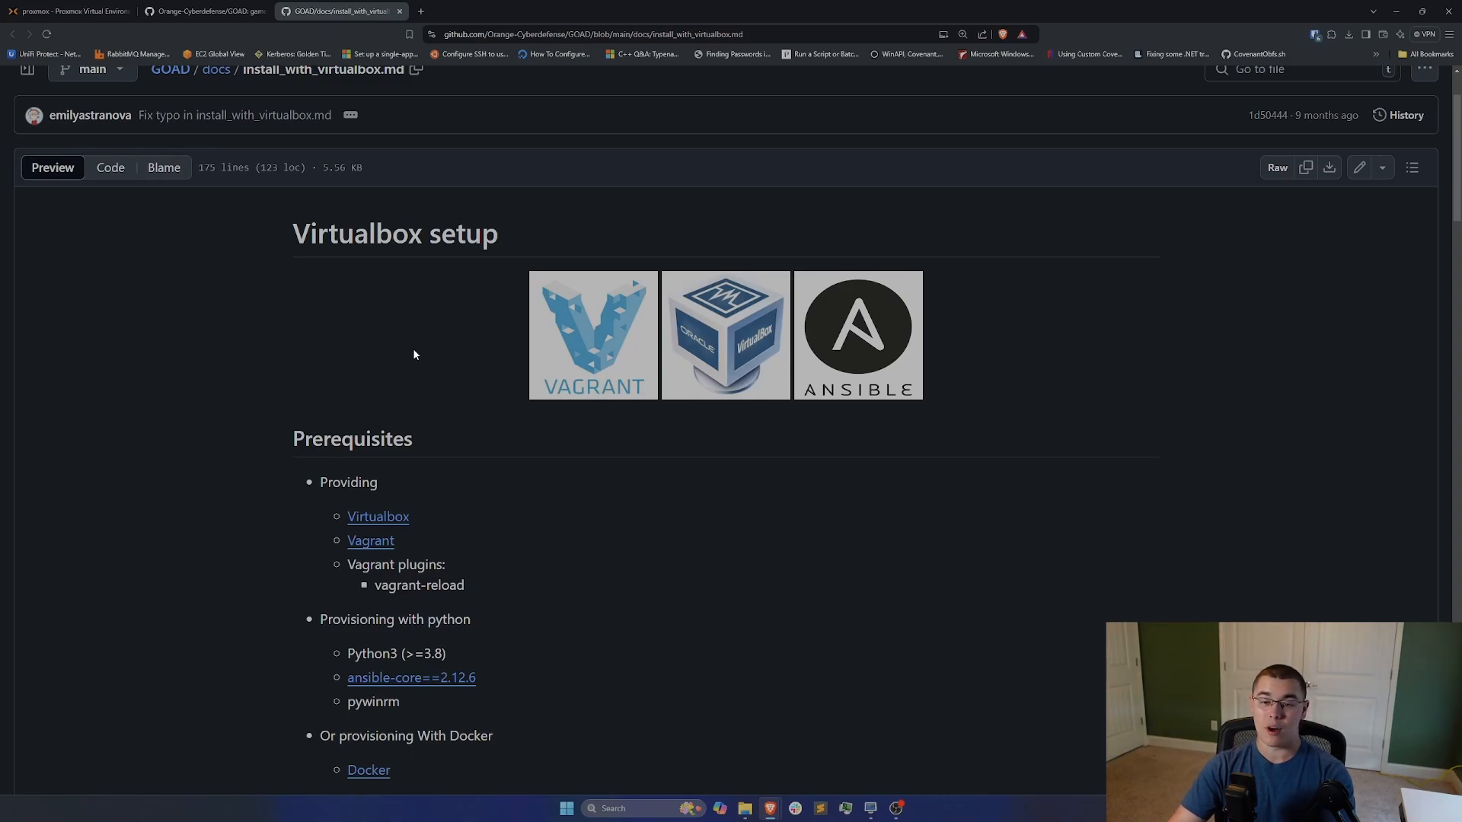
{"action": "mouse_move", "coordinate": [435, 329]}
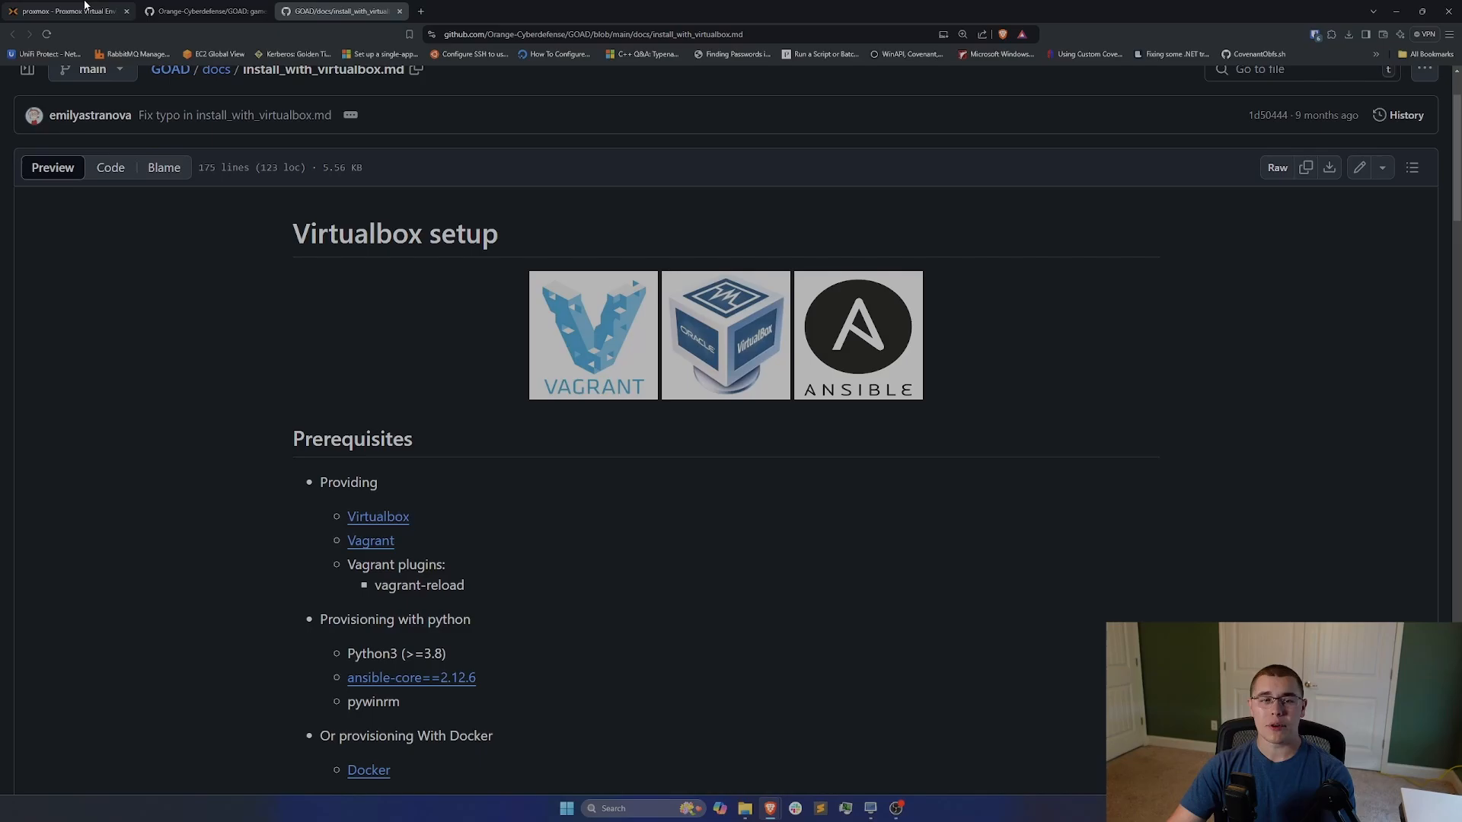
Step: Return to Proxmox showing VM 114 Kali-GOAD hardware: 16 cores, 250G disk
{"action": "left_click", "coordinate": [66, 9]}
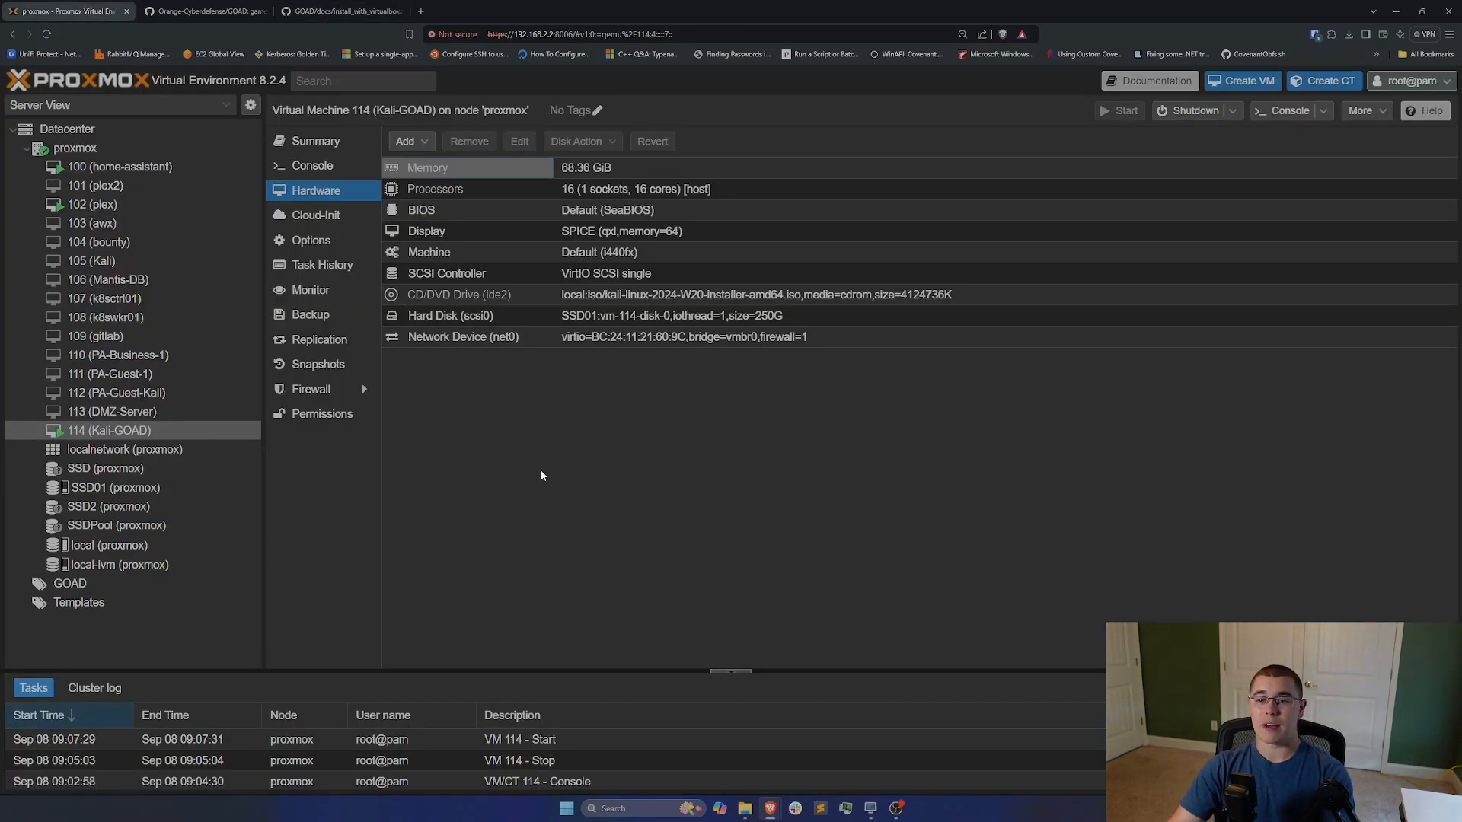
{"action": "mouse_move", "coordinate": [557, 464]}
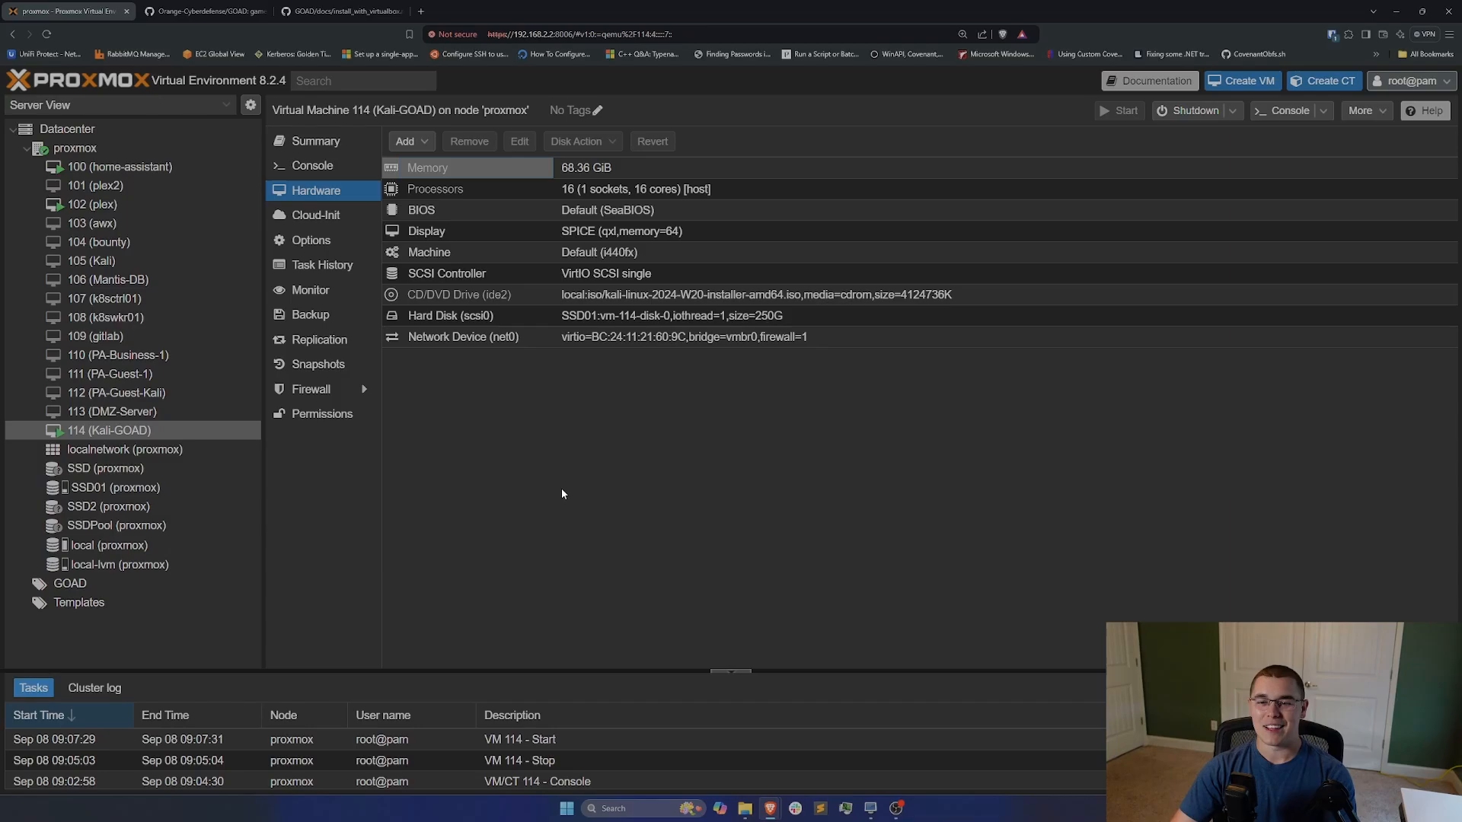
{"action": "mouse_move", "coordinate": [300, 439]}
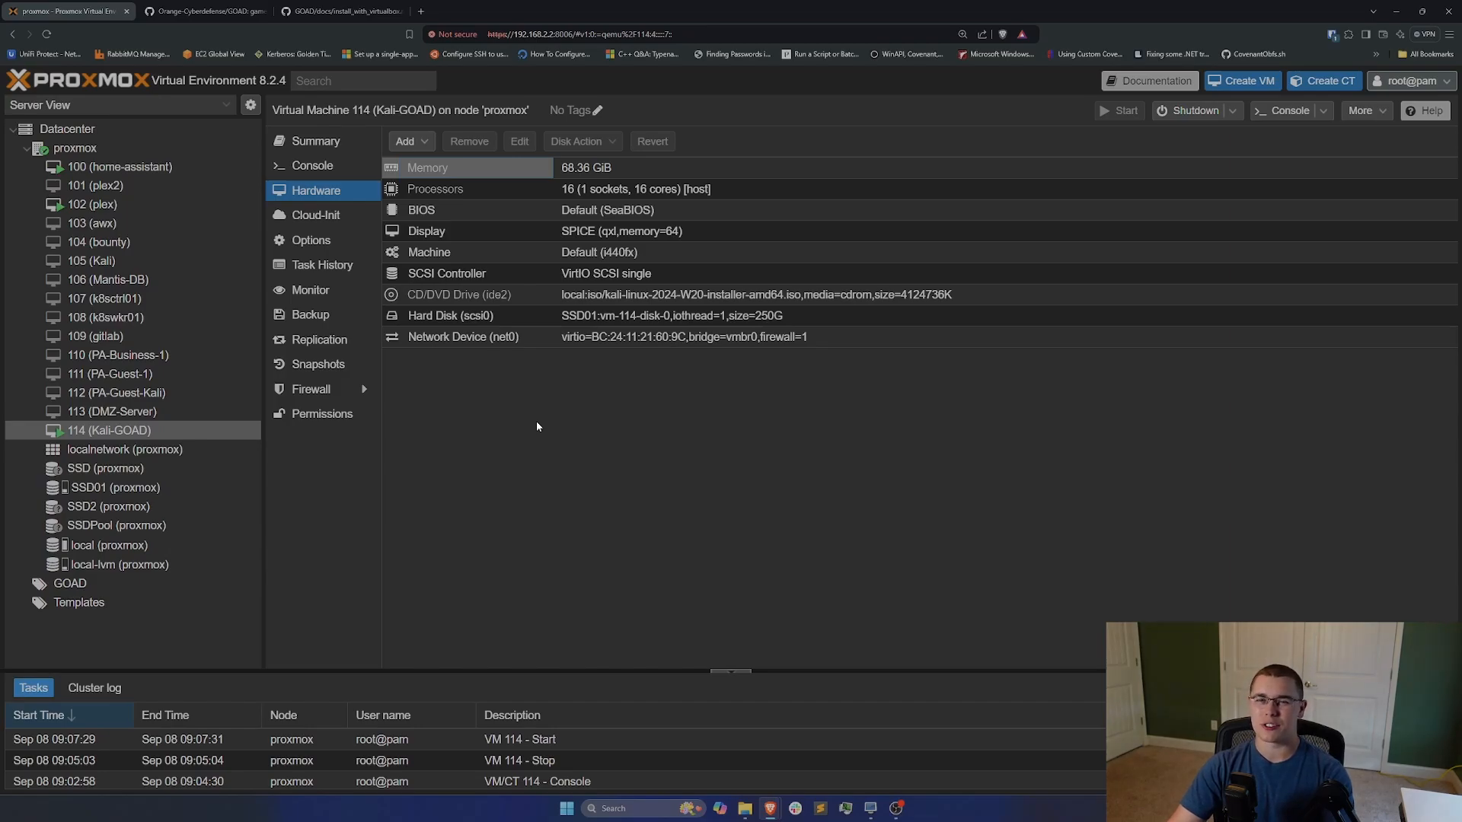
{"action": "mouse_move", "coordinate": [553, 415]}
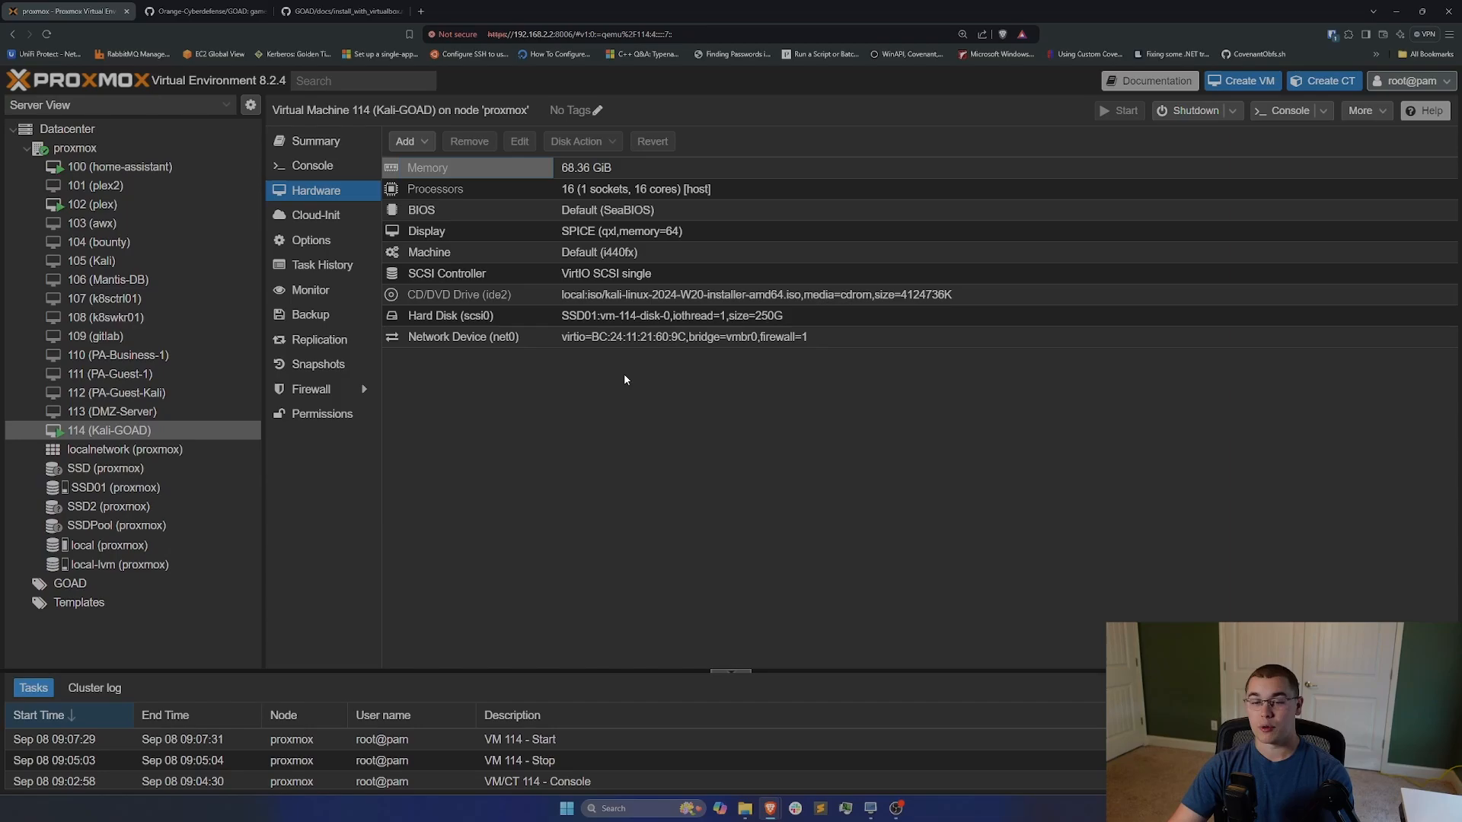
{"action": "mouse_move", "coordinate": [619, 379]}
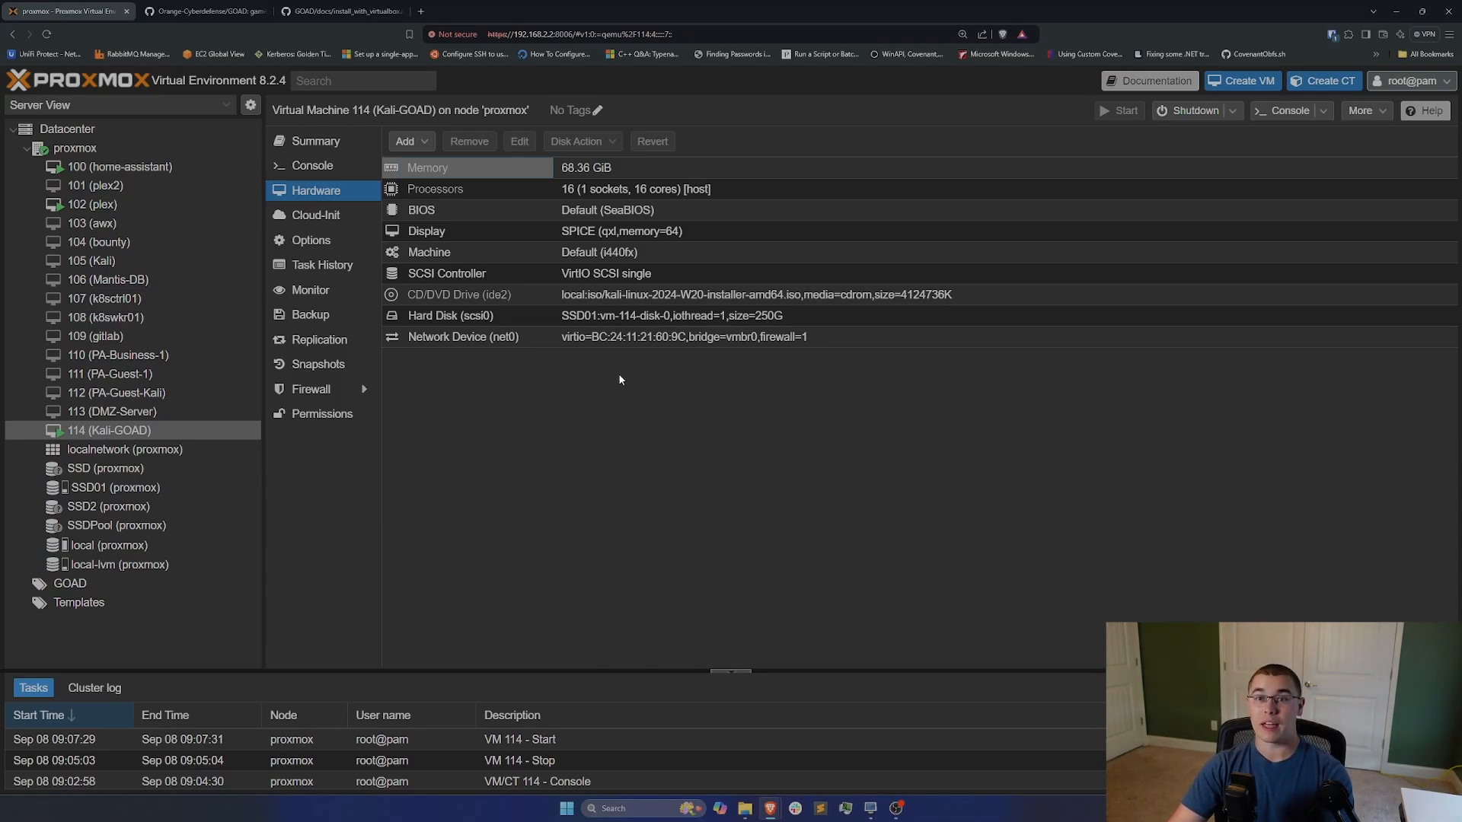
{"action": "mouse_move", "coordinate": [623, 403]}
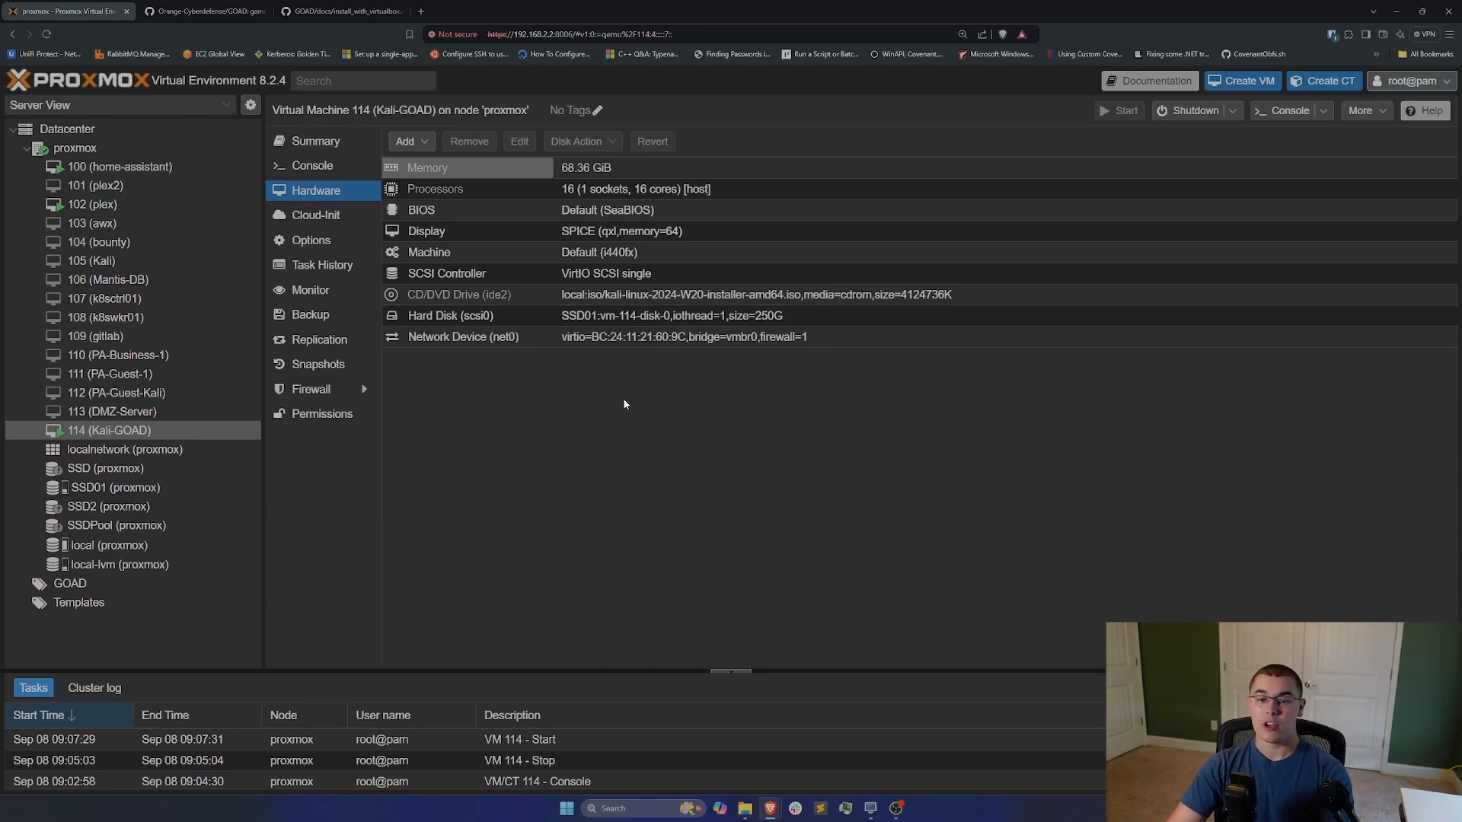
{"action": "mouse_move", "coordinate": [612, 402]}
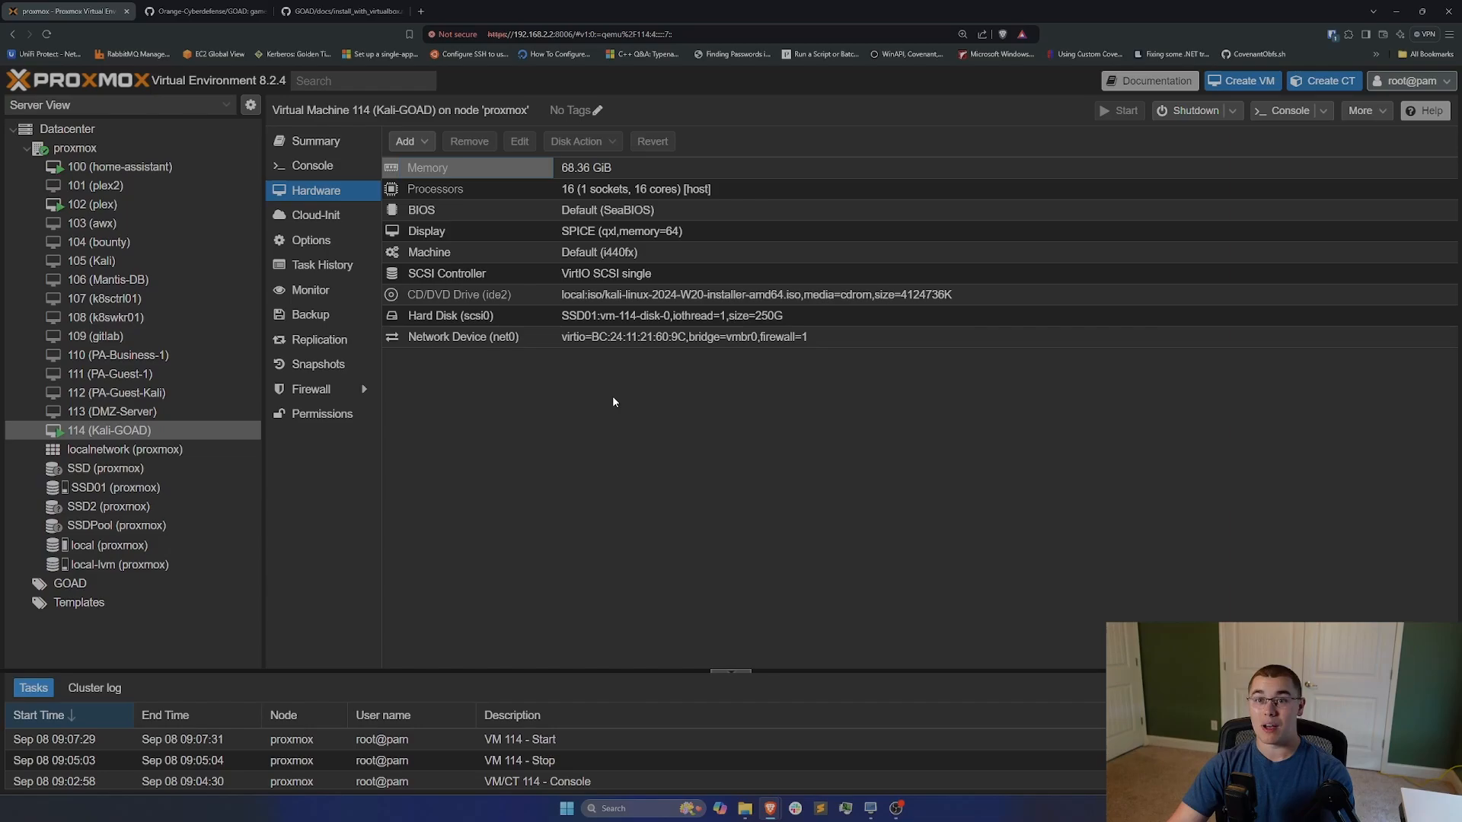
{"action": "mouse_move", "coordinate": [594, 410]}
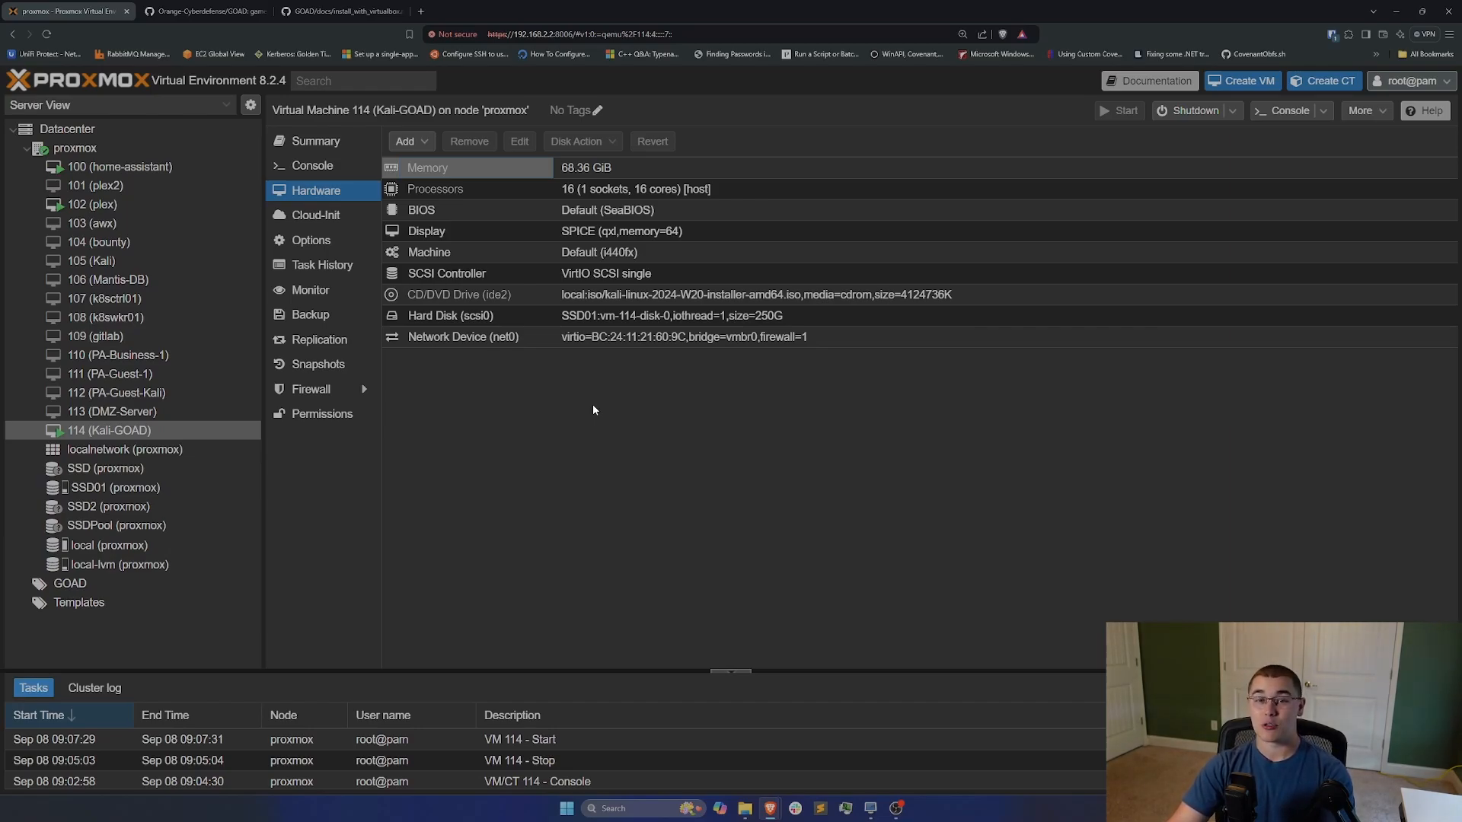
{"action": "mouse_move", "coordinate": [507, 416]}
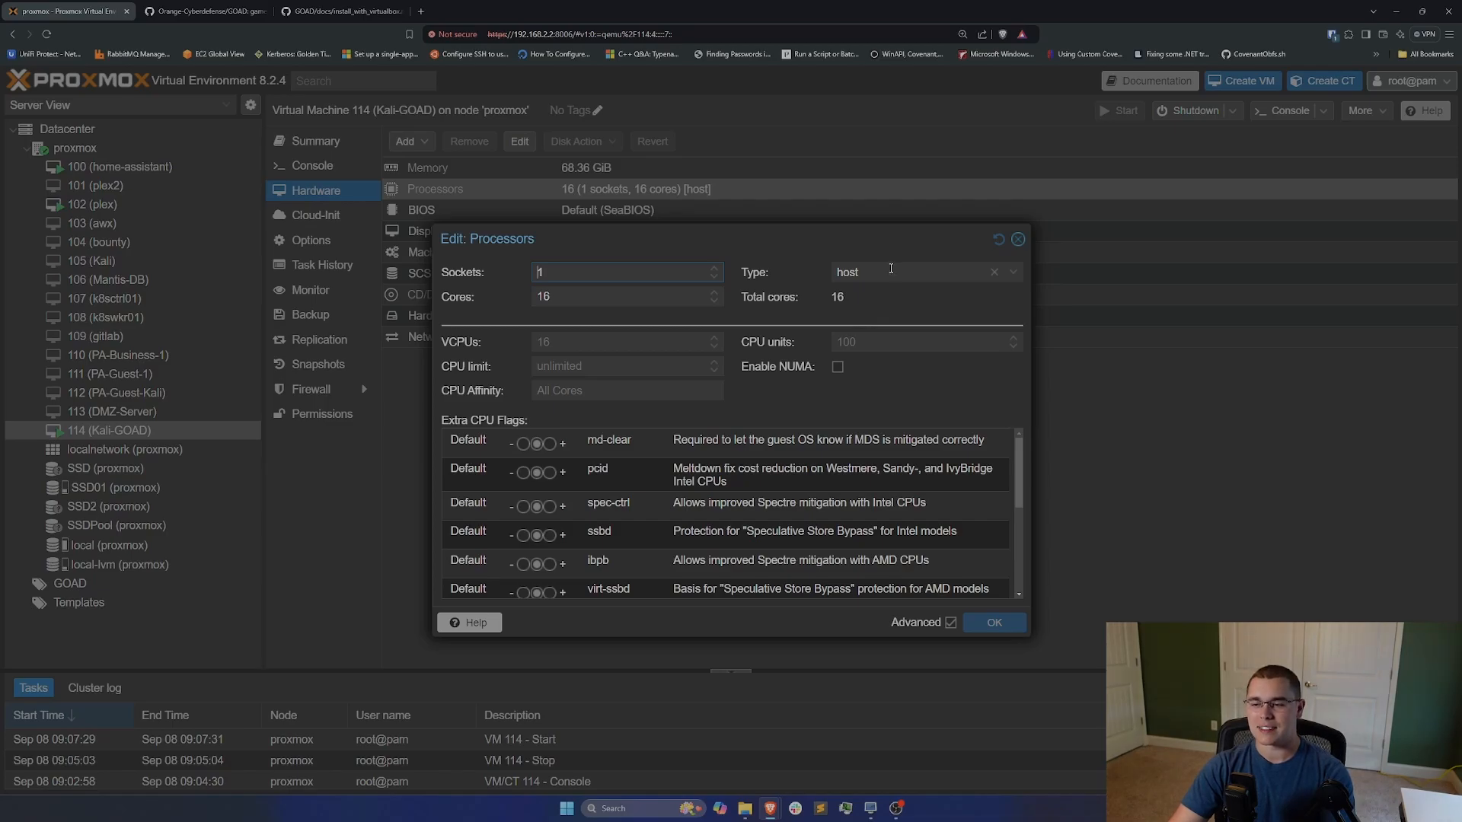
{"action": "mouse_move", "coordinate": [1017, 240]}
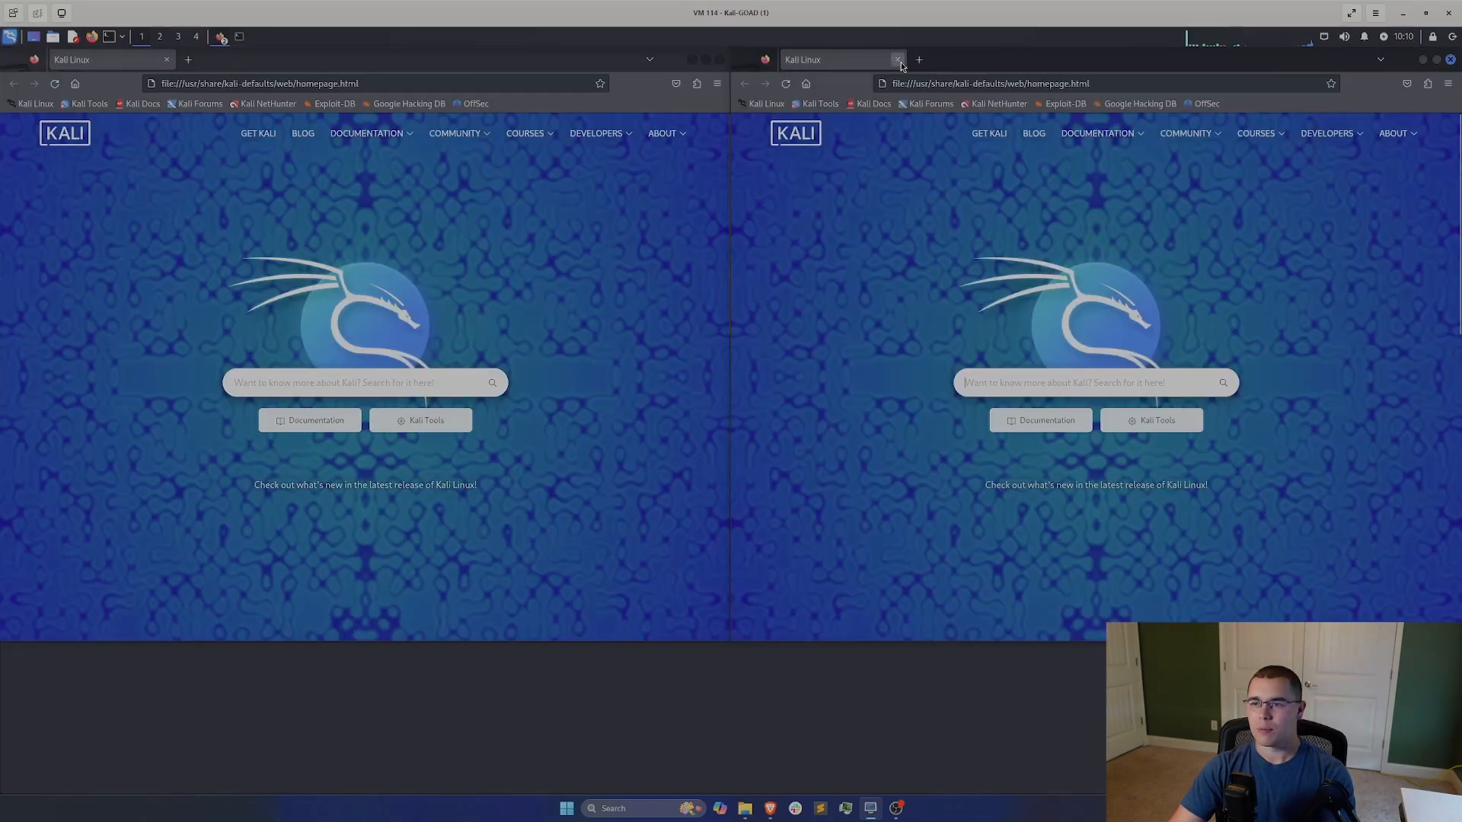
Step: Close the duplicate Kali window, load the GOAD GitHub repository, and scroll to Requirements
{"action": "left_click", "coordinate": [897, 59]}
{"action": "type", "text": "g"}
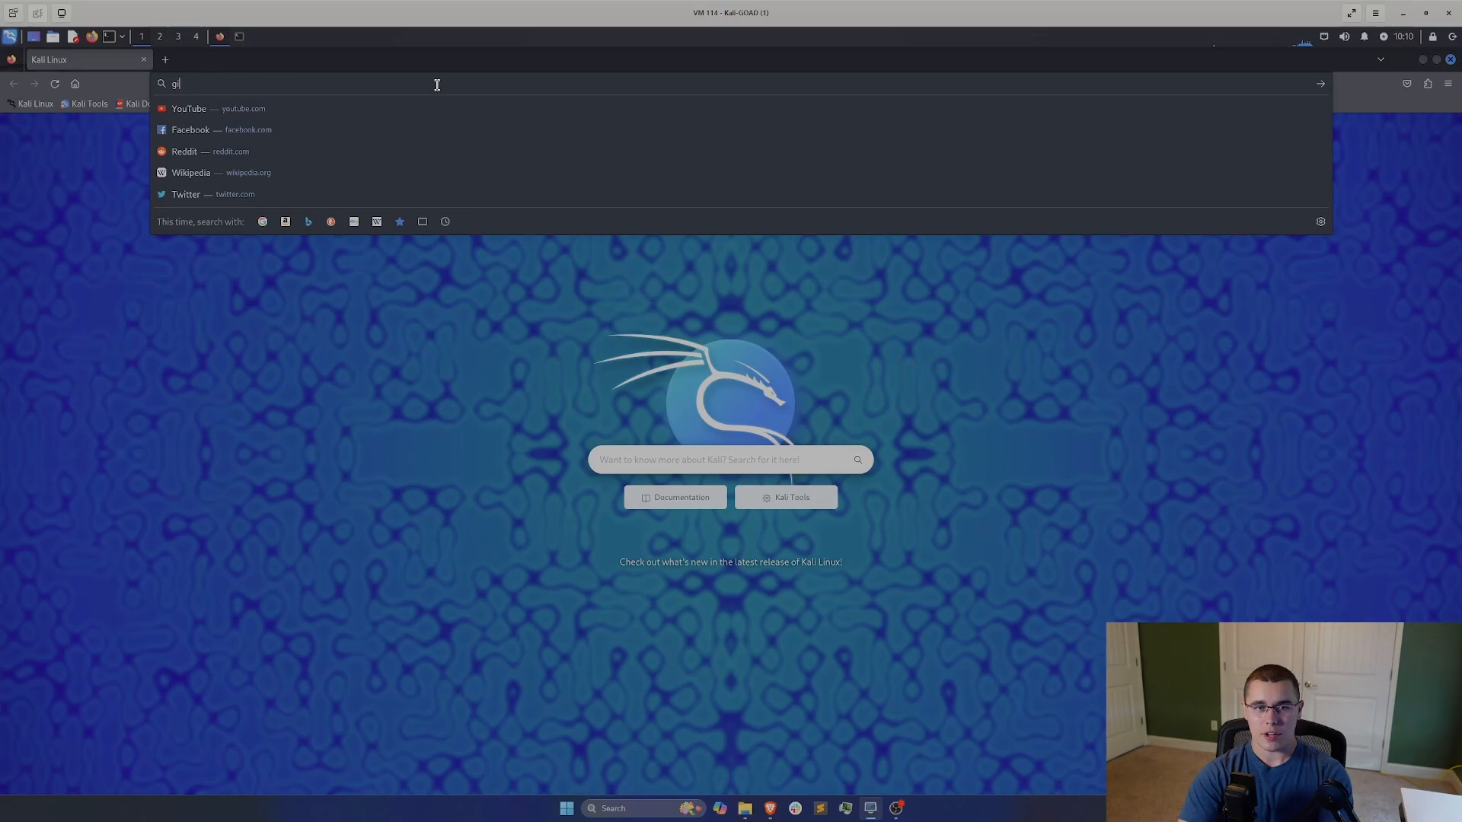
{"action": "type", "text": "i"}
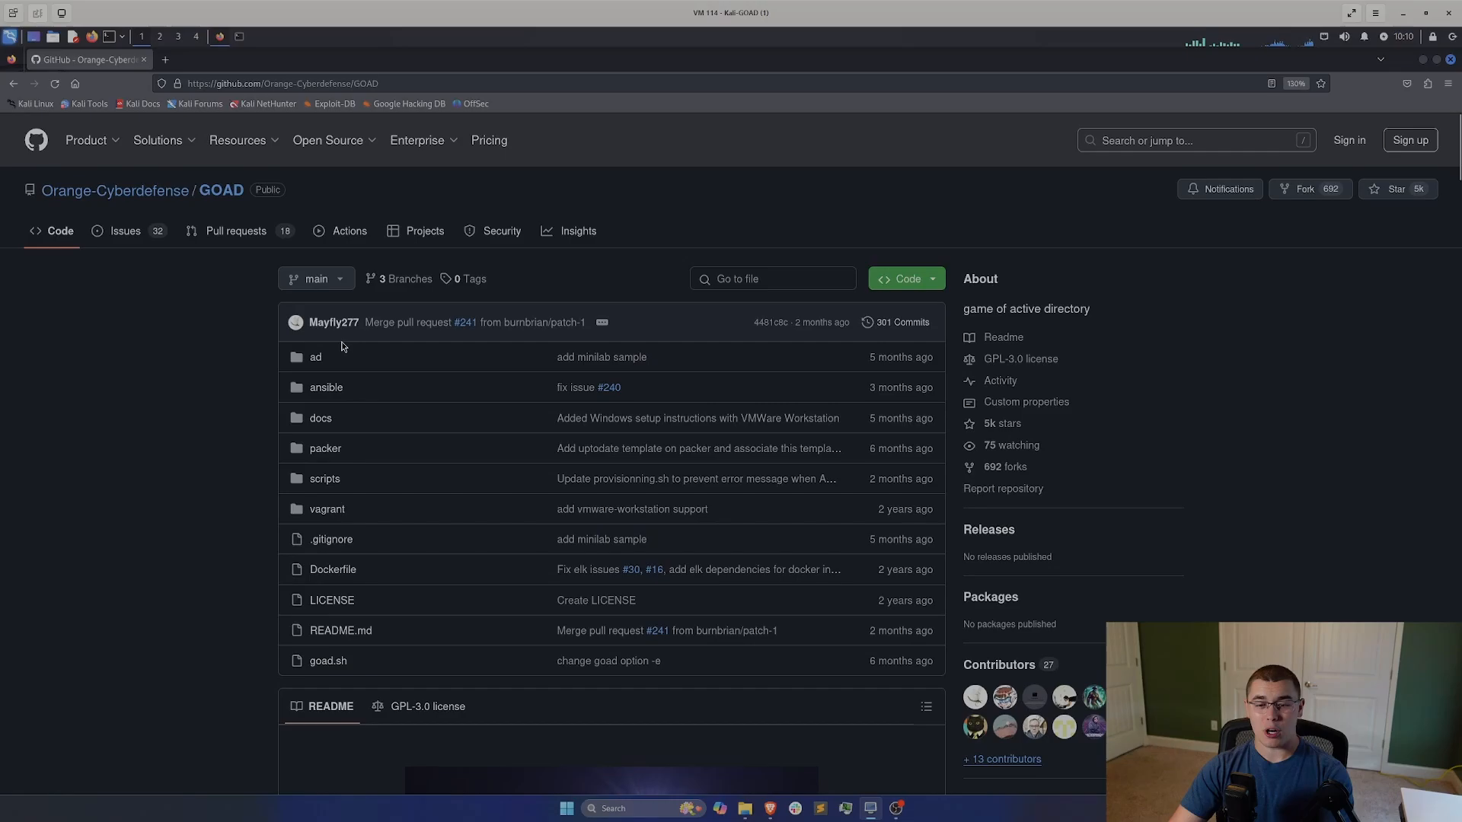
{"action": "scroll", "scroll_direction": "down", "scroll_amount": 3}
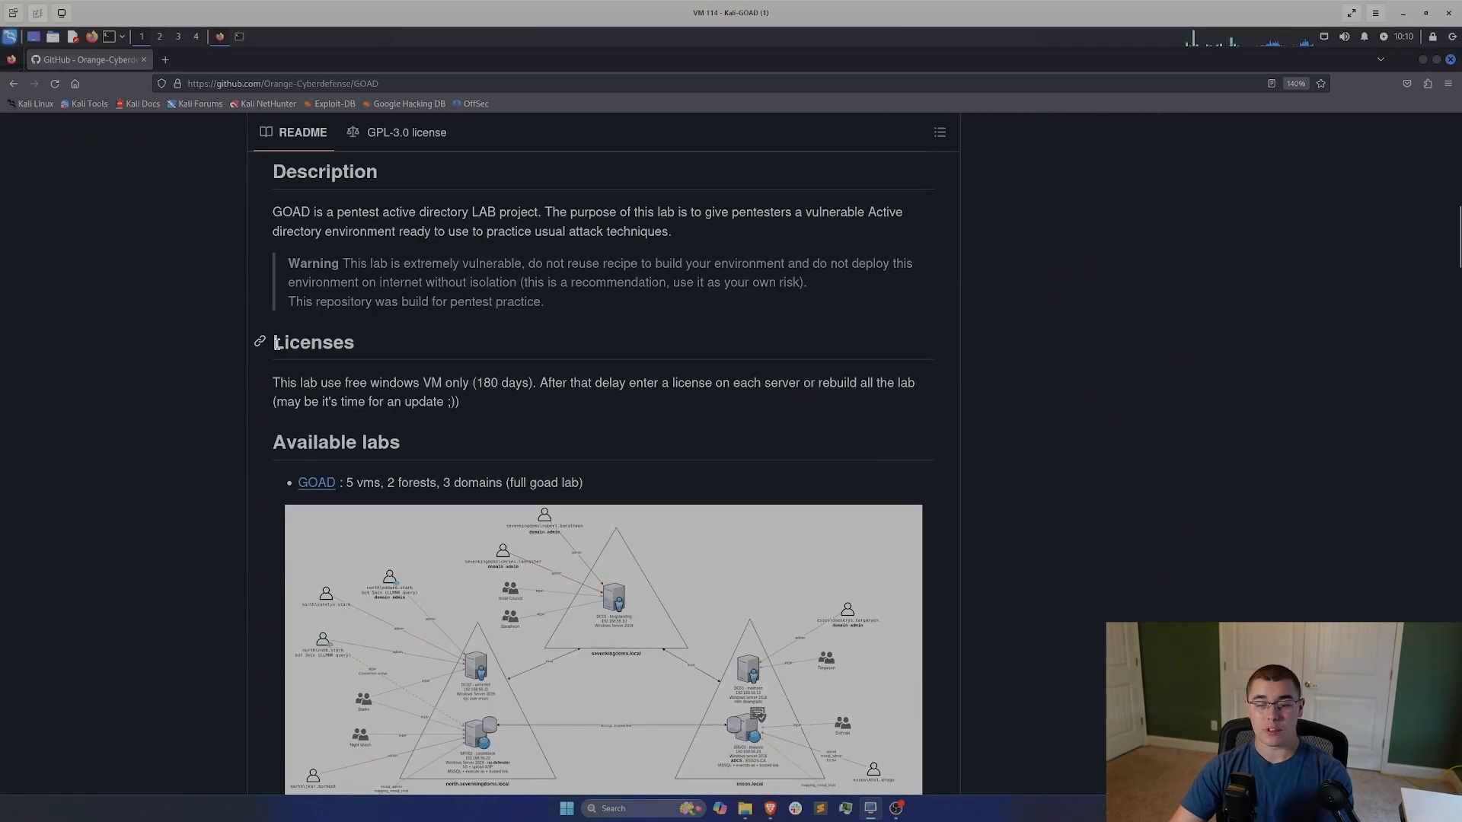
{"action": "scroll", "scroll_direction": "down", "scroll_amount": 3}
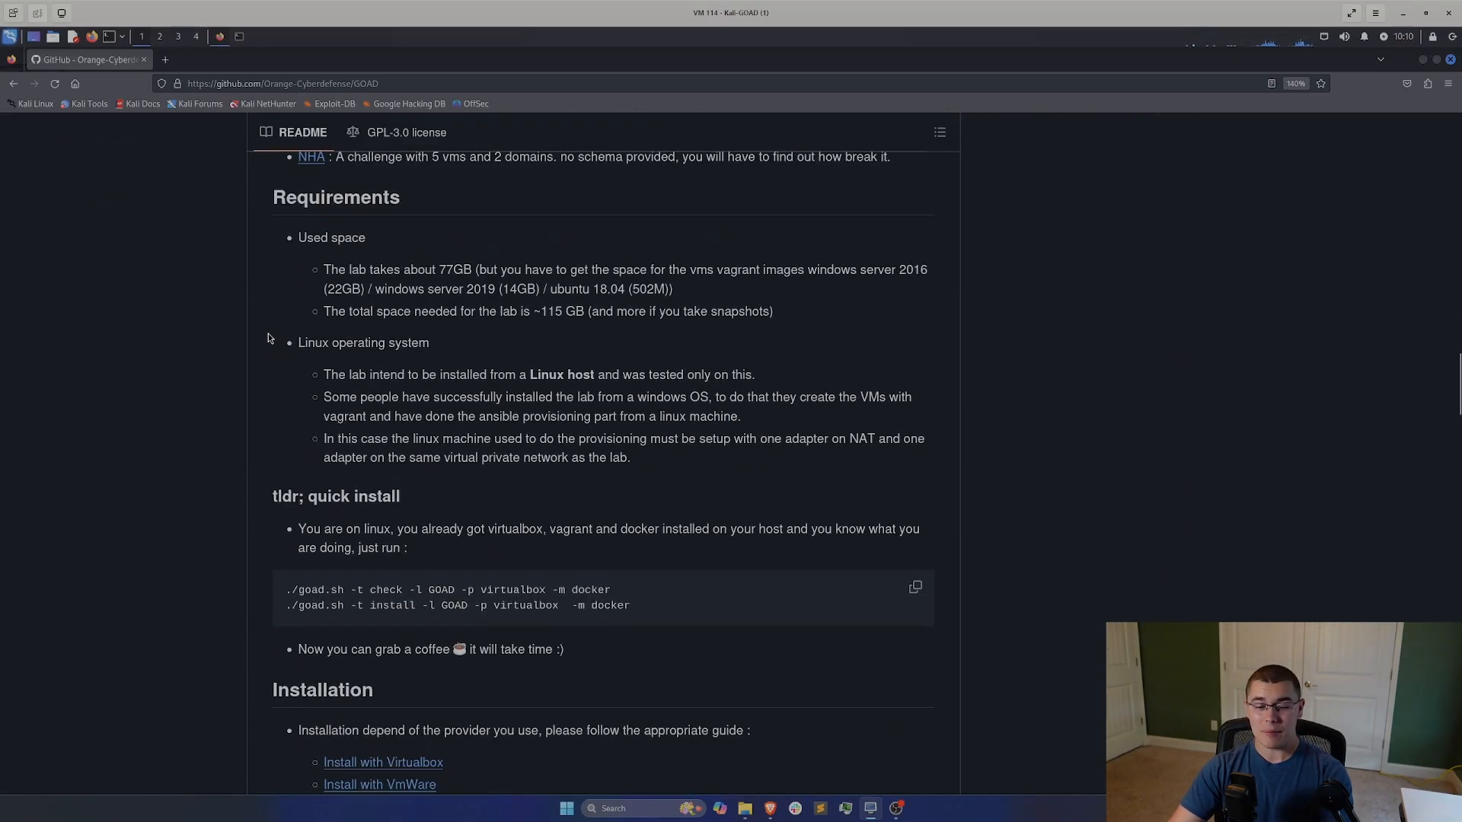
{"action": "scroll", "scroll_direction": "down", "scroll_amount": 3}
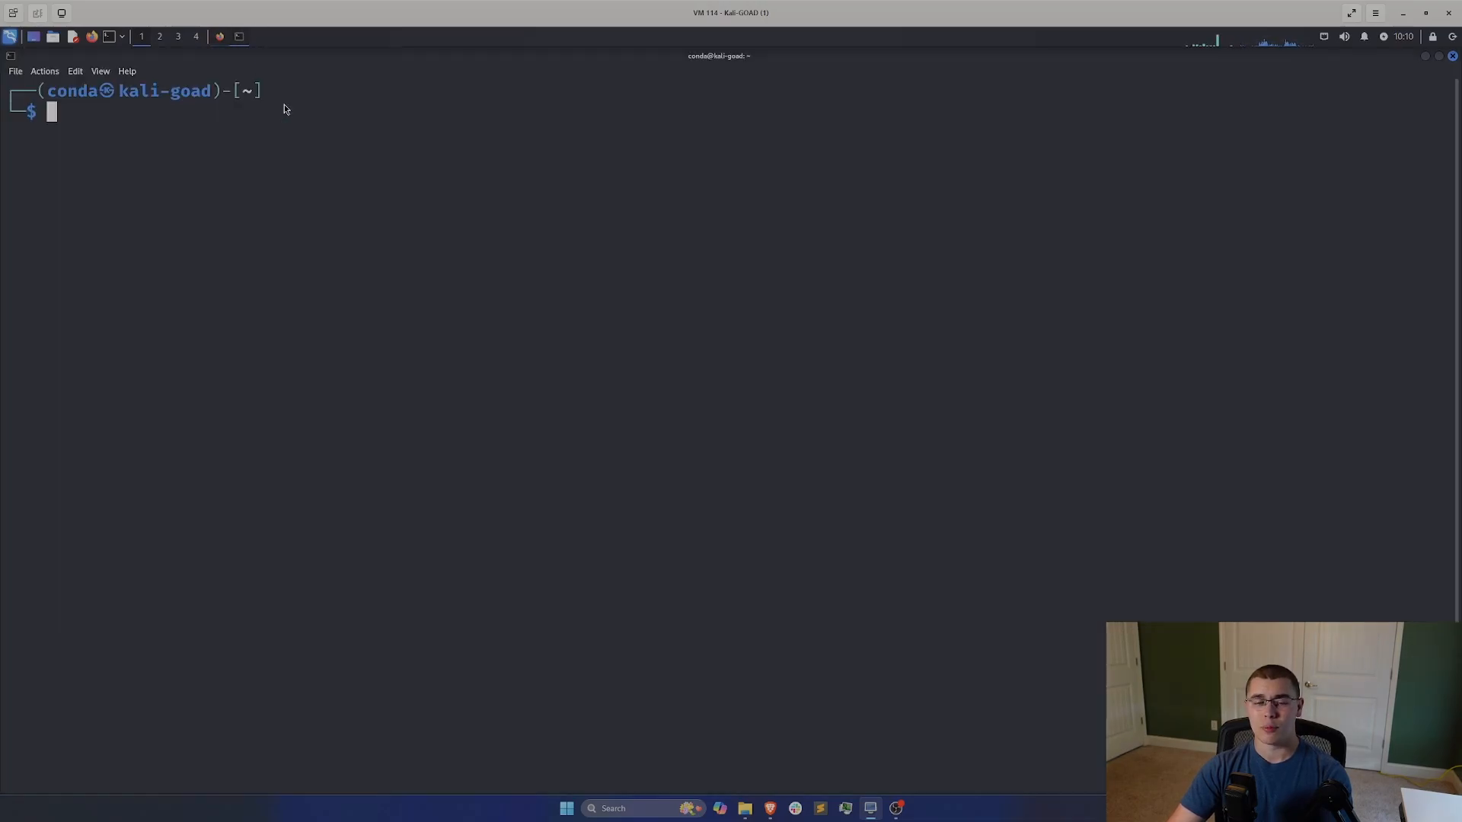
Step: Run 'sudo apt install virtualbox -y', then view the failing virtualbox service status
{"action": "type", "text": "sudo apt install linux-headers-6.8.11-amd64"}
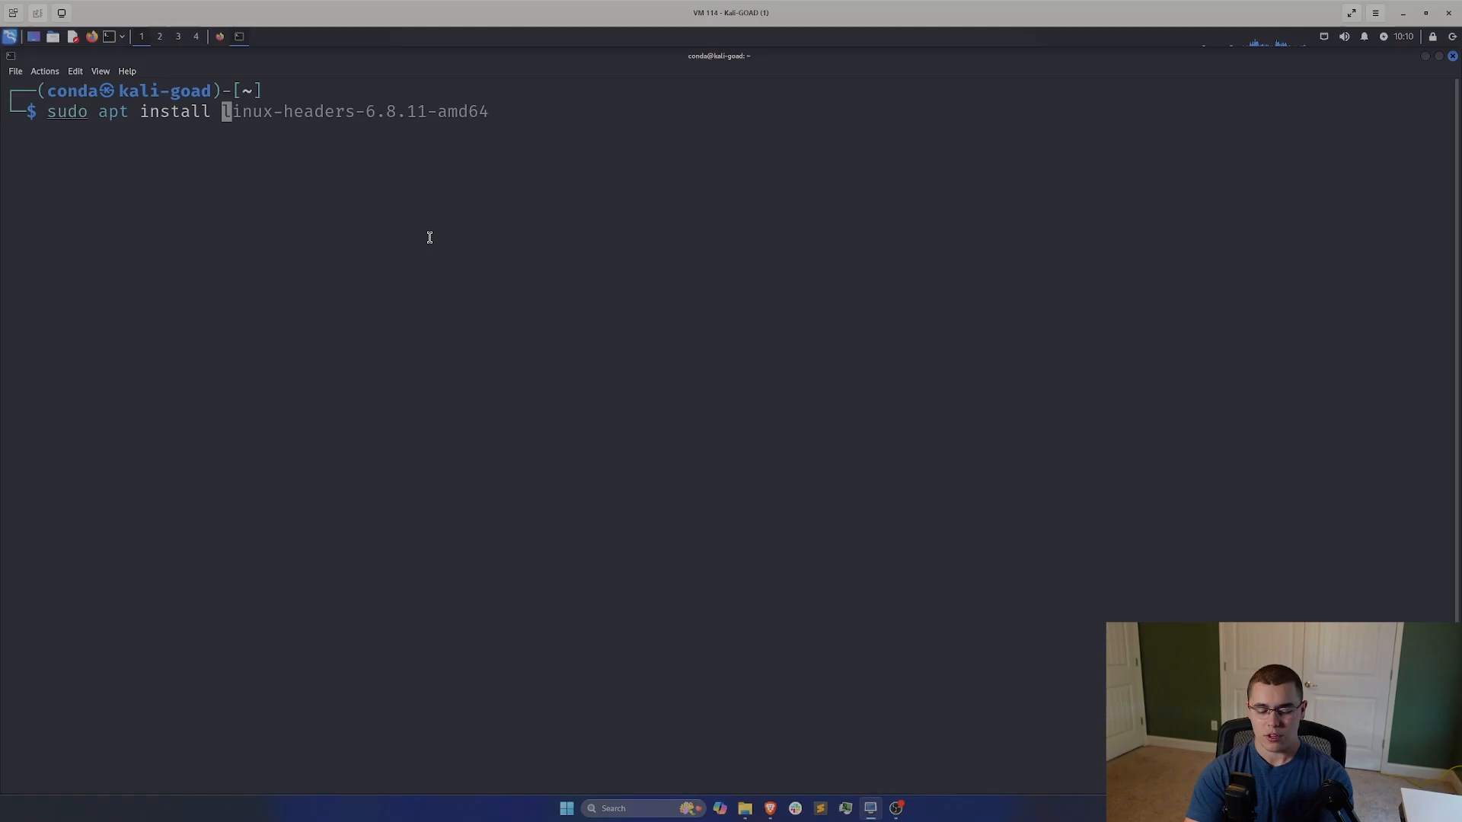
{"action": "type", "text": "virtualb"}
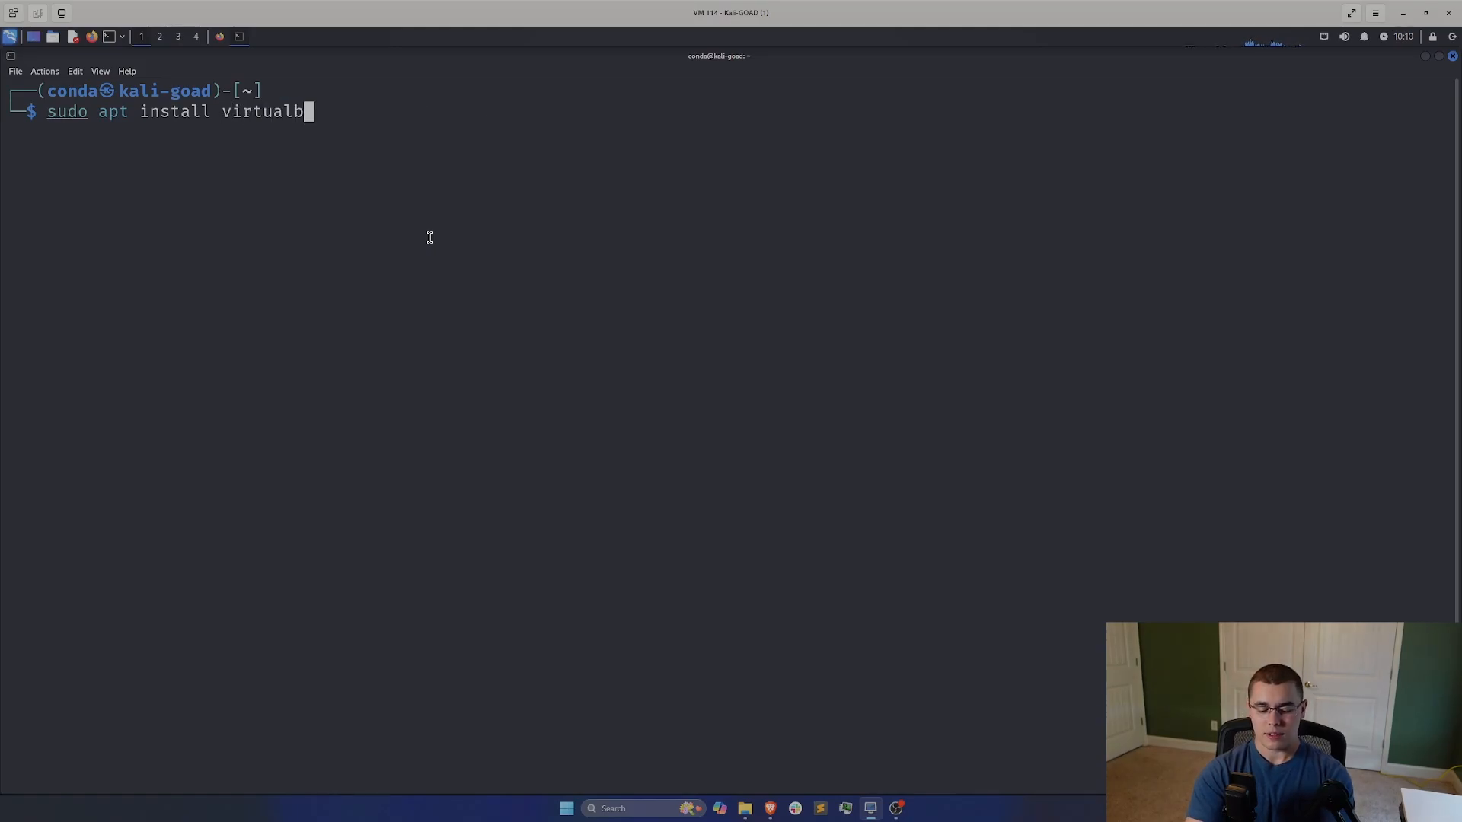
{"action": "key", "text": "Return"}
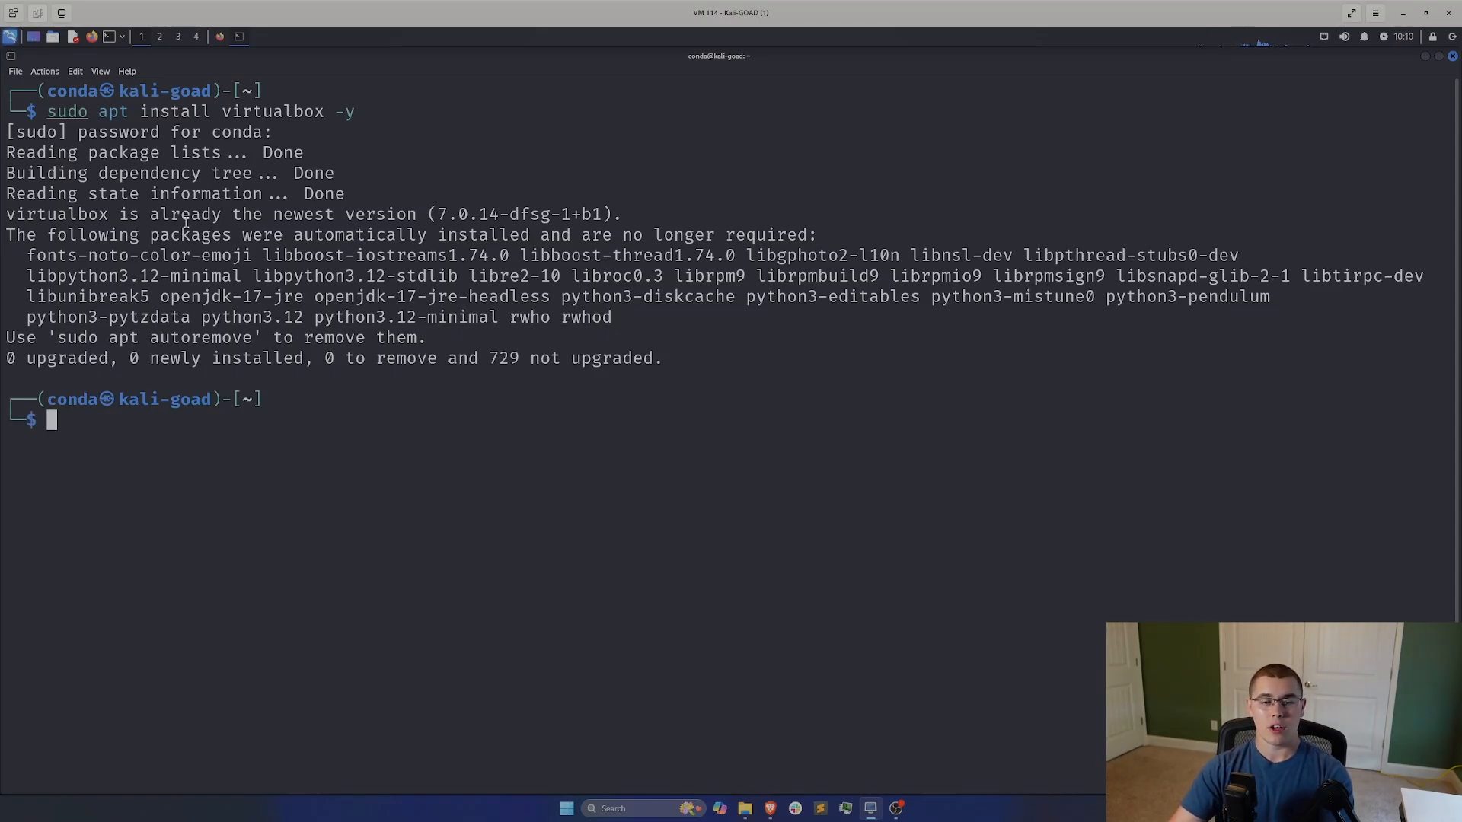
{"action": "mouse_move", "coordinate": [333, 425]}
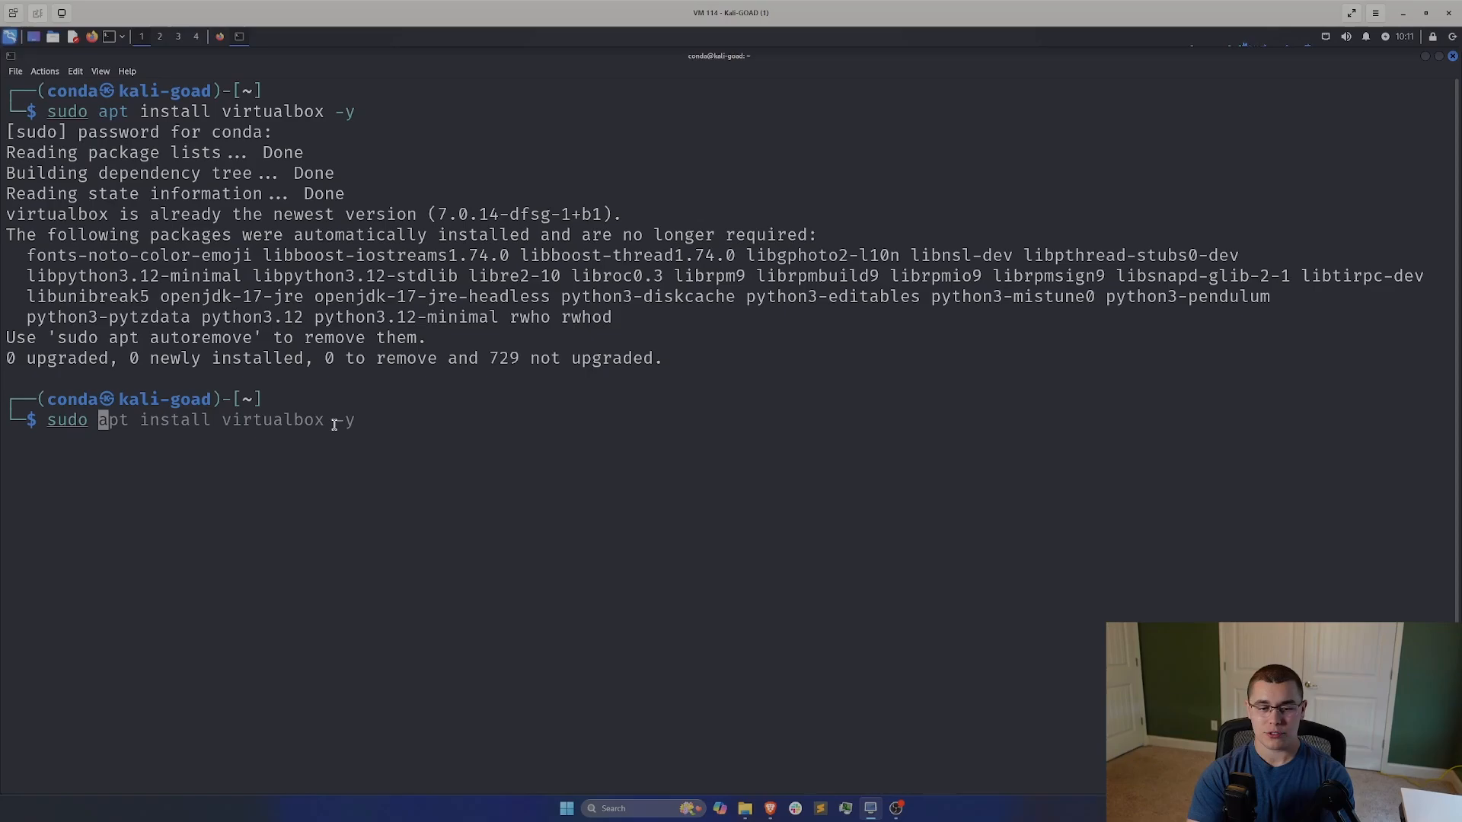
{"action": "type", "text": "sudo service virtualbox status"}
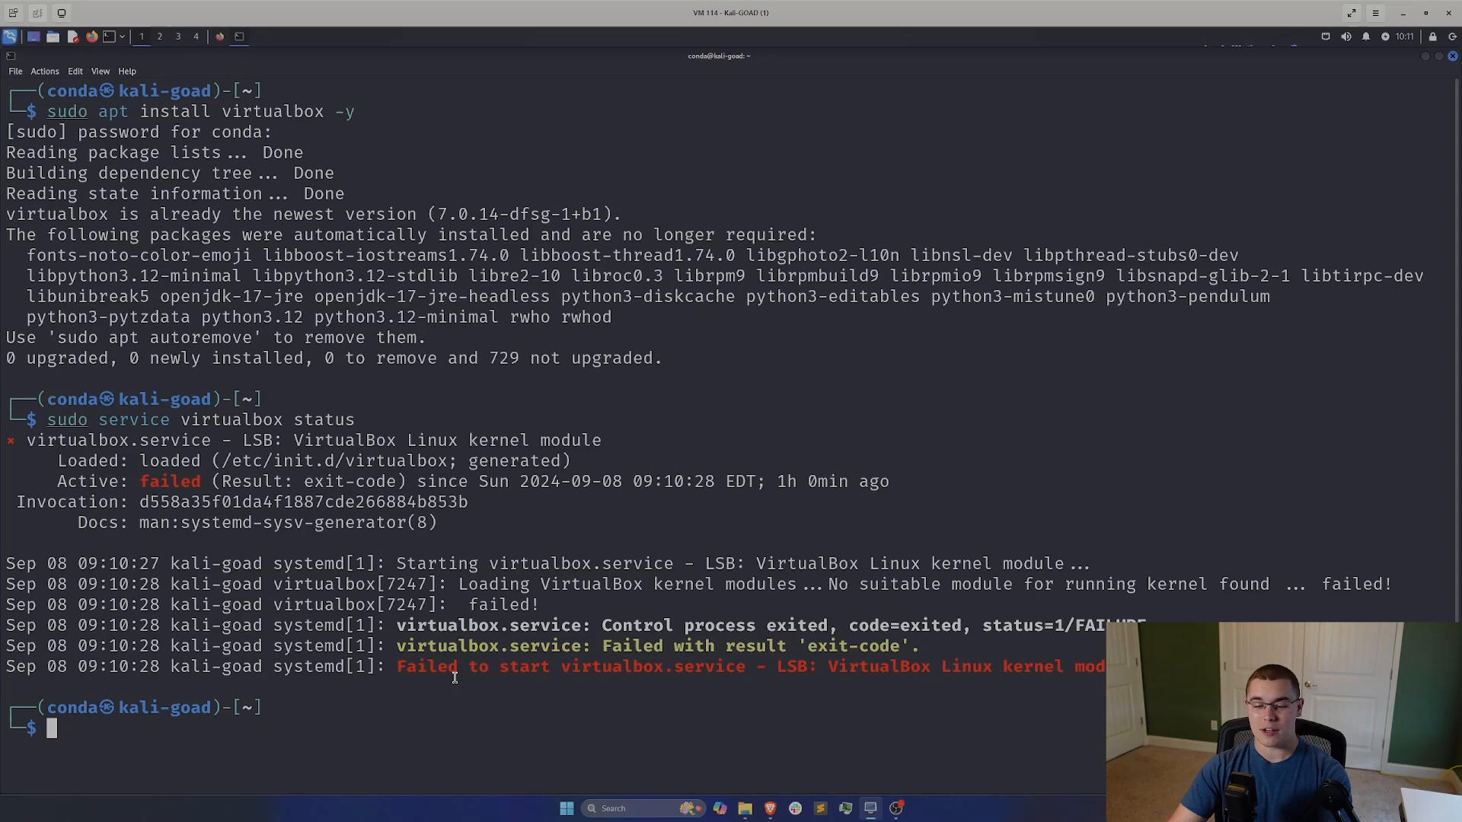
{"action": "left_click_drag", "start_coordinate": [396, 667], "coordinate": [736, 667]}
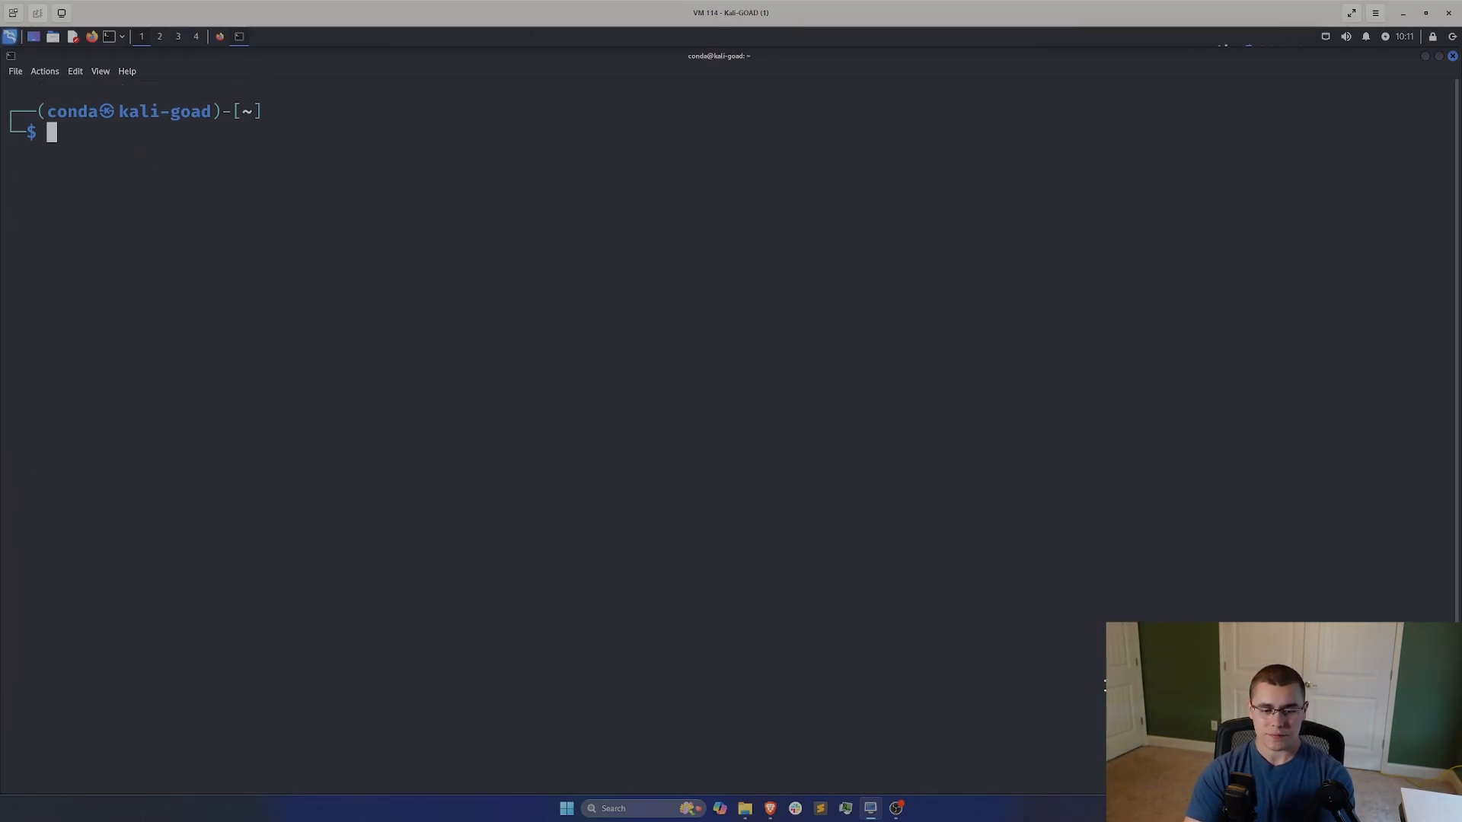
Step: Check kernel 6.8.11-amd64 with uname -r and tab-complete linux-headers-6.8.11-amd64 install
{"action": "type", "text": "uanme -r"}
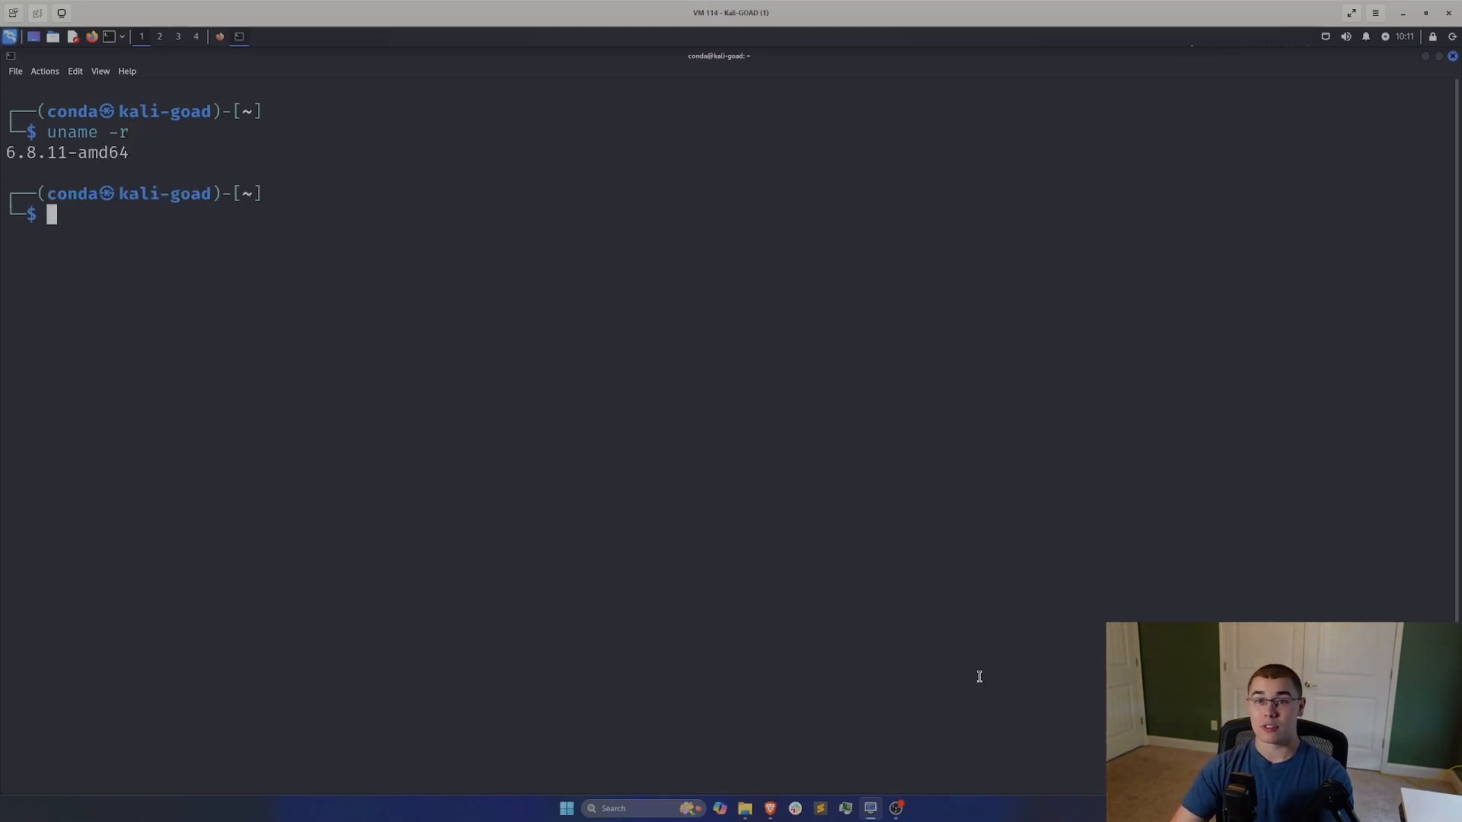
{"action": "mouse_move", "coordinate": [878, 582]}
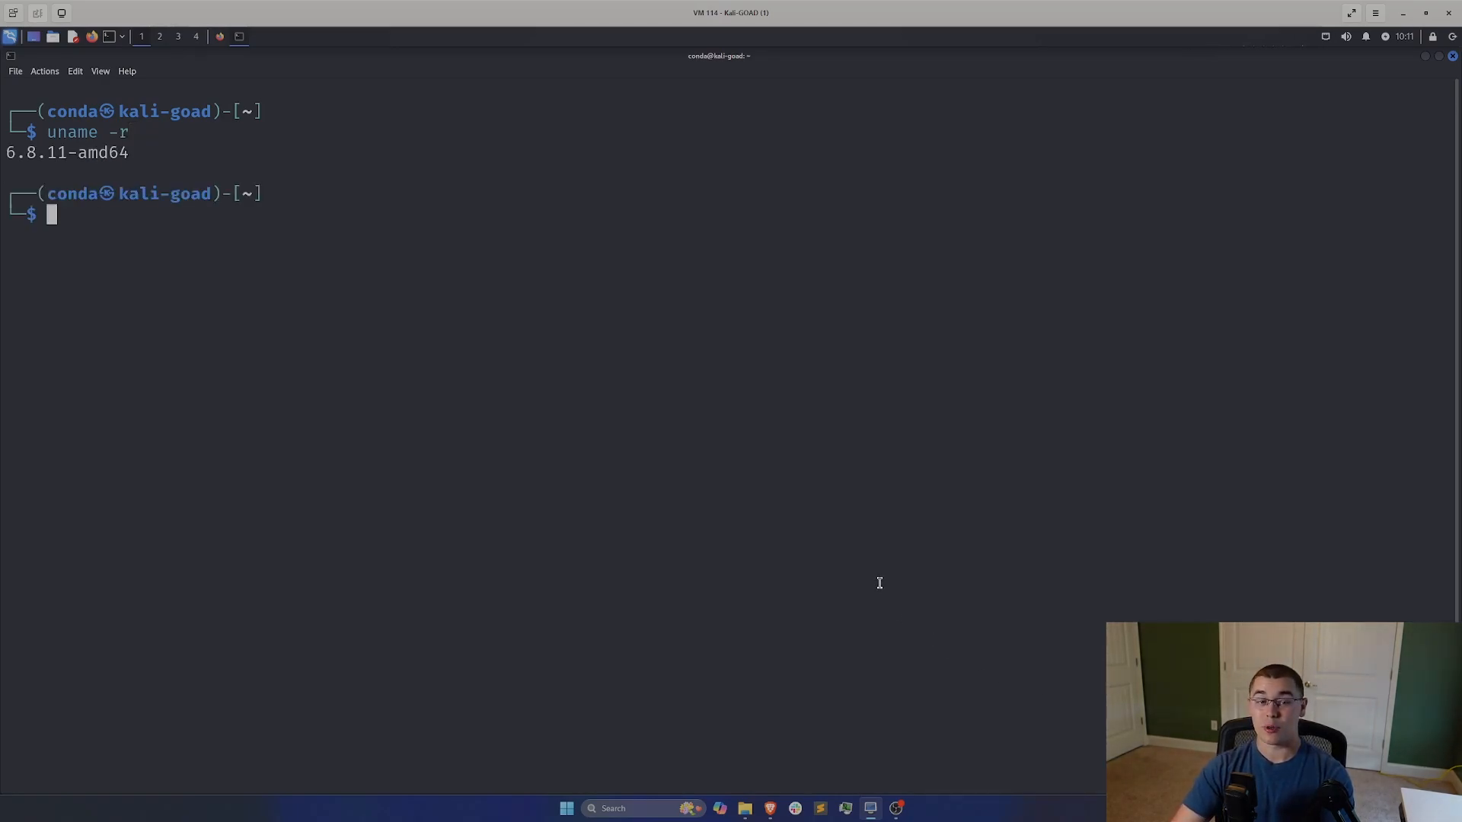
{"action": "mouse_move", "coordinate": [769, 402]}
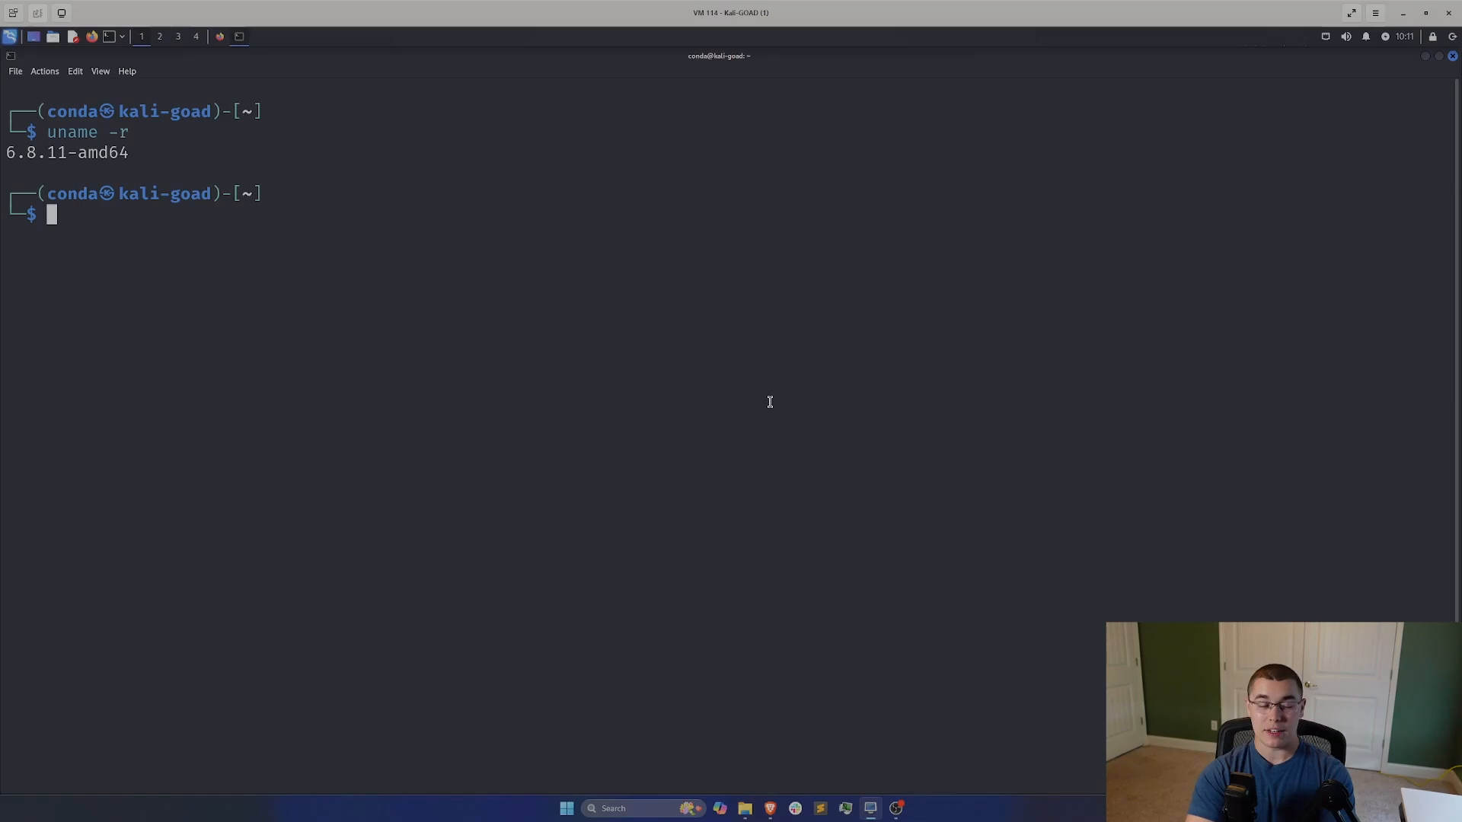
{"action": "type", "text": "sudo apt install virtualbox -y"}
{"action": "type", "text": "sudo apt install linux-headers-"}
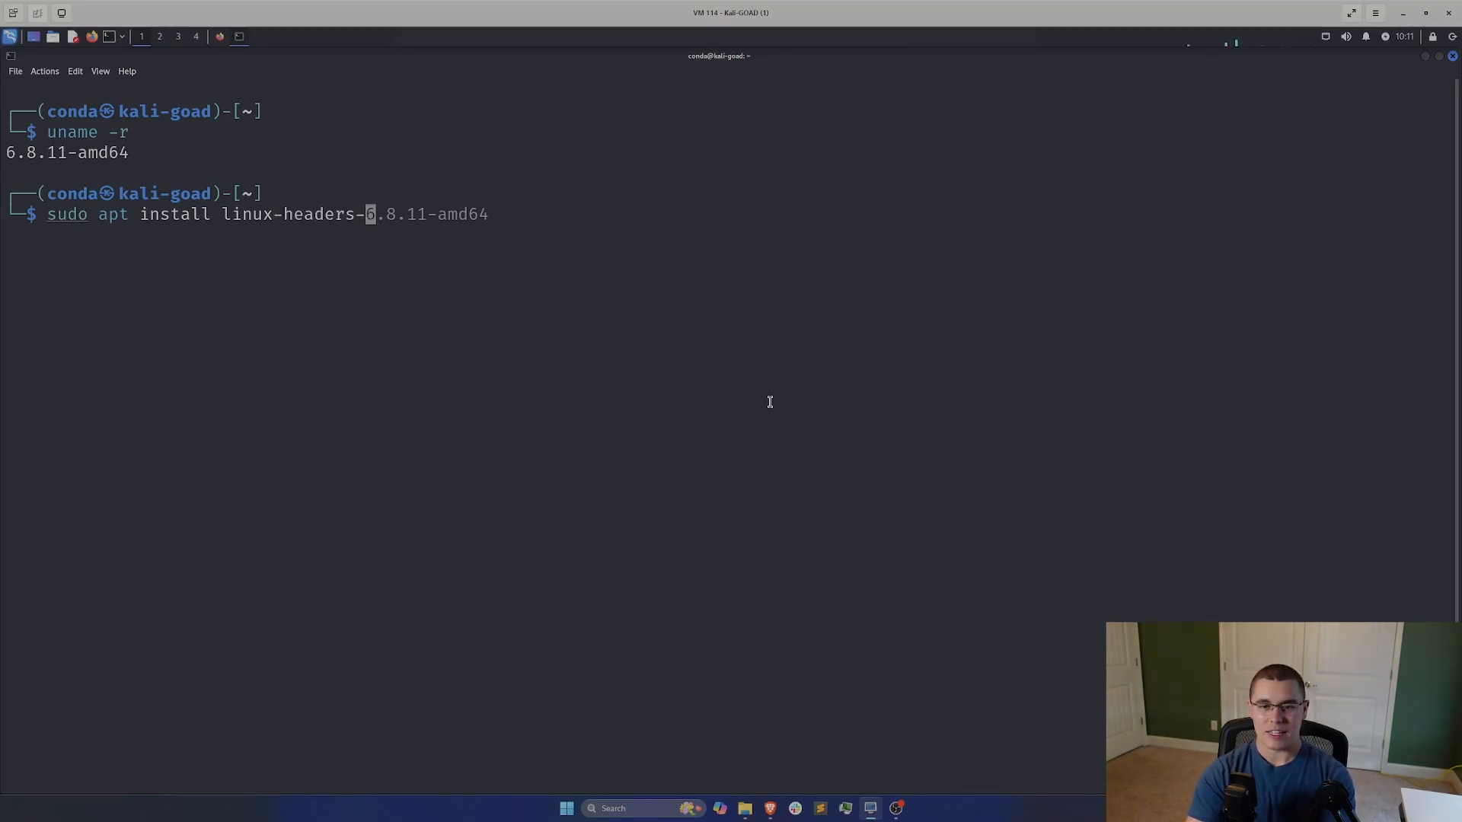
{"action": "key", "text": "Tab"}
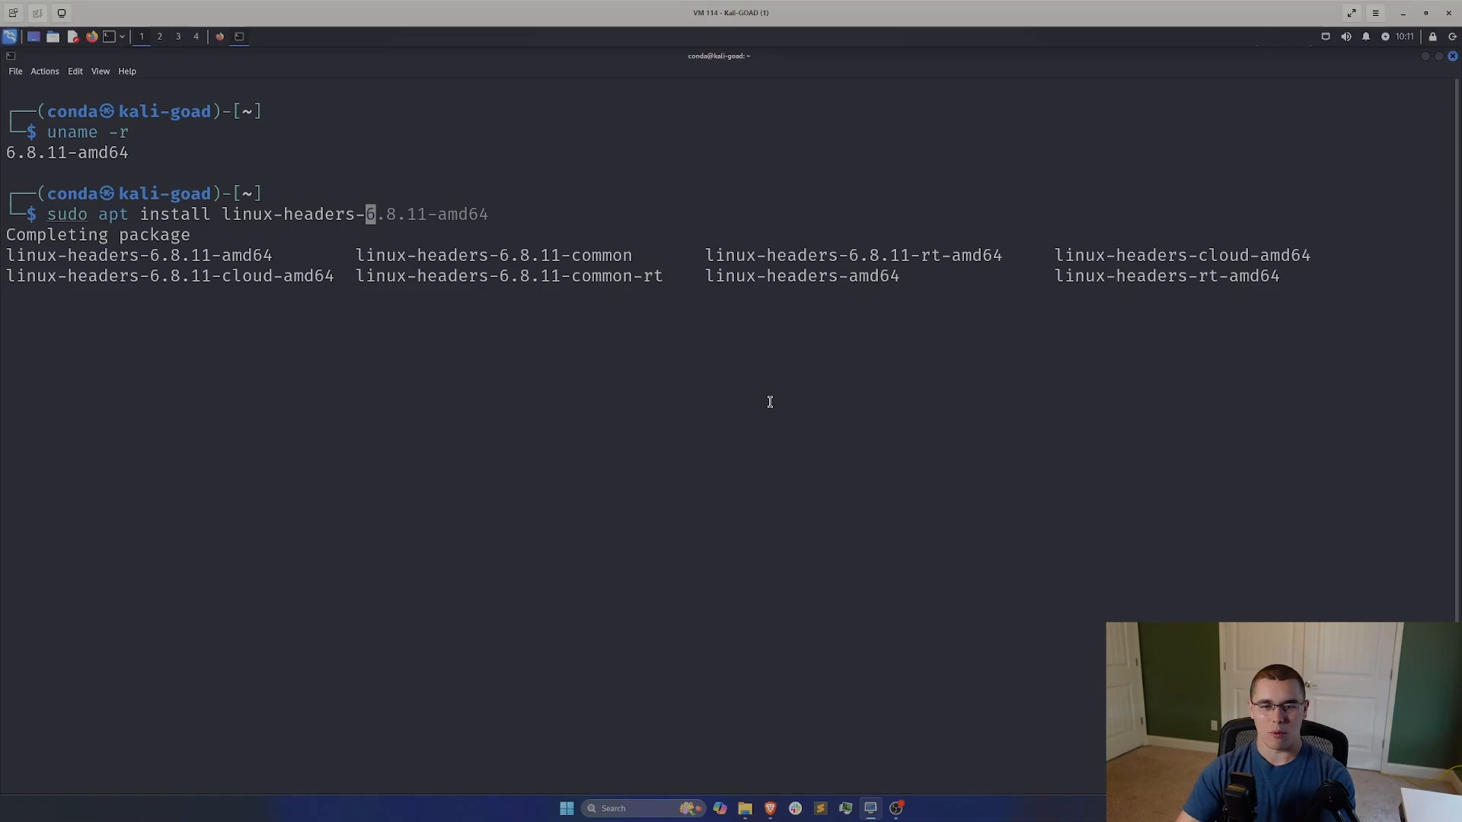
{"action": "mouse_move", "coordinate": [1160, 271]}
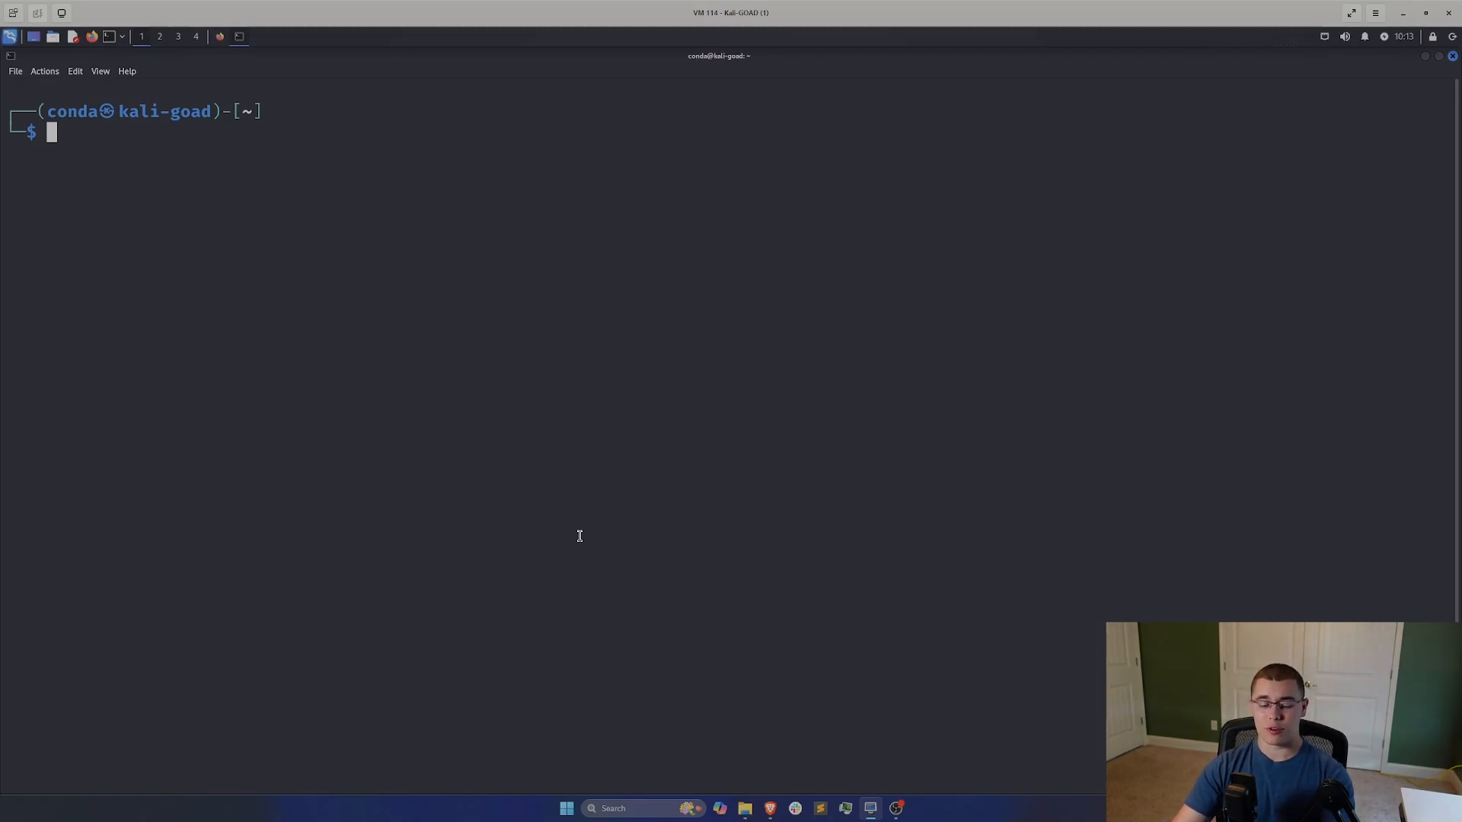
Step: Restart the virtualbox service, confirm it is active with modules loaded, then clear
{"action": "type", "text": "sudo apt install linux-headers-6.8.11-amd64"}
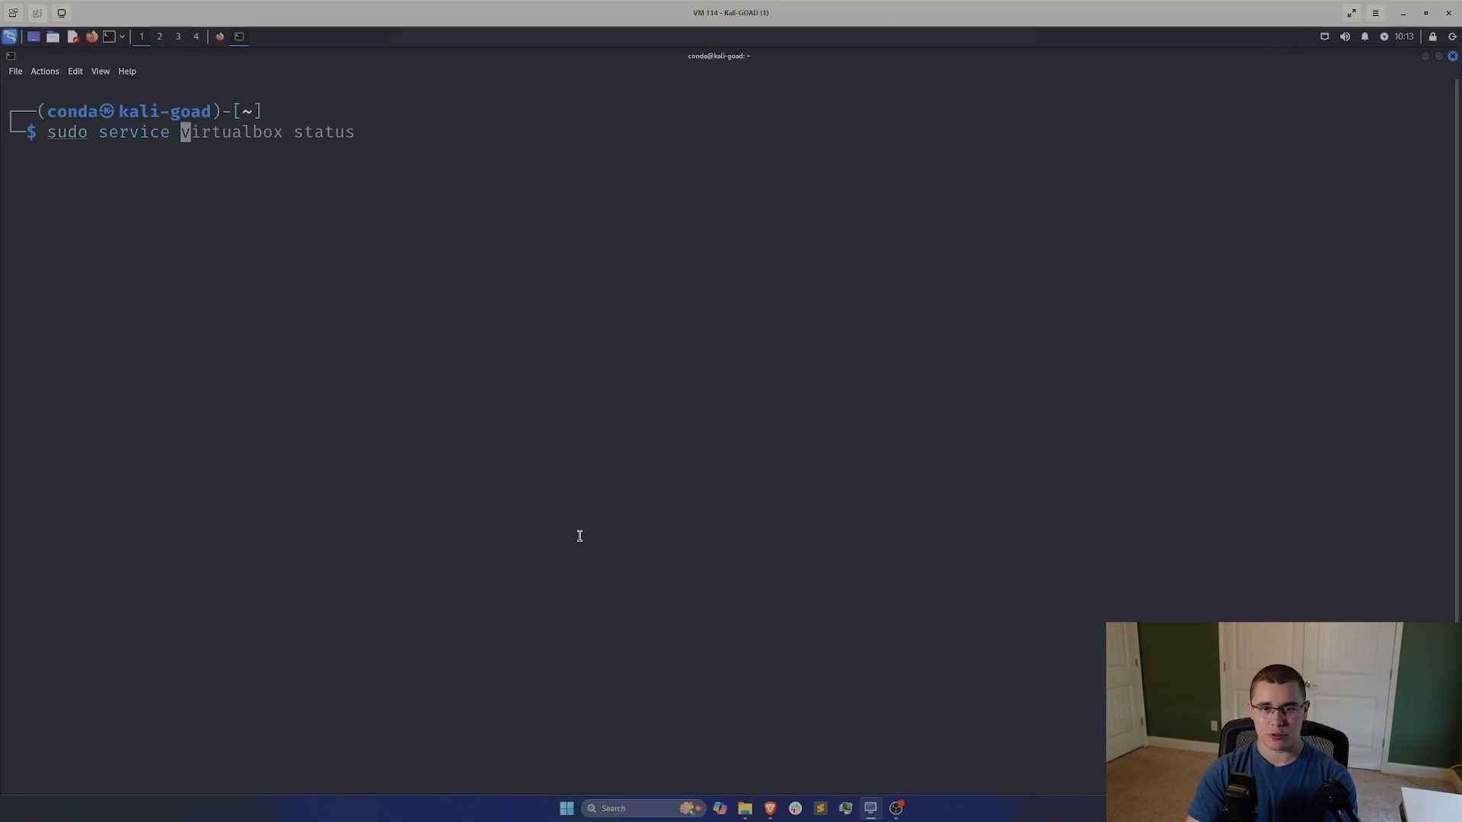
{"action": "key", "text": "Tab"}
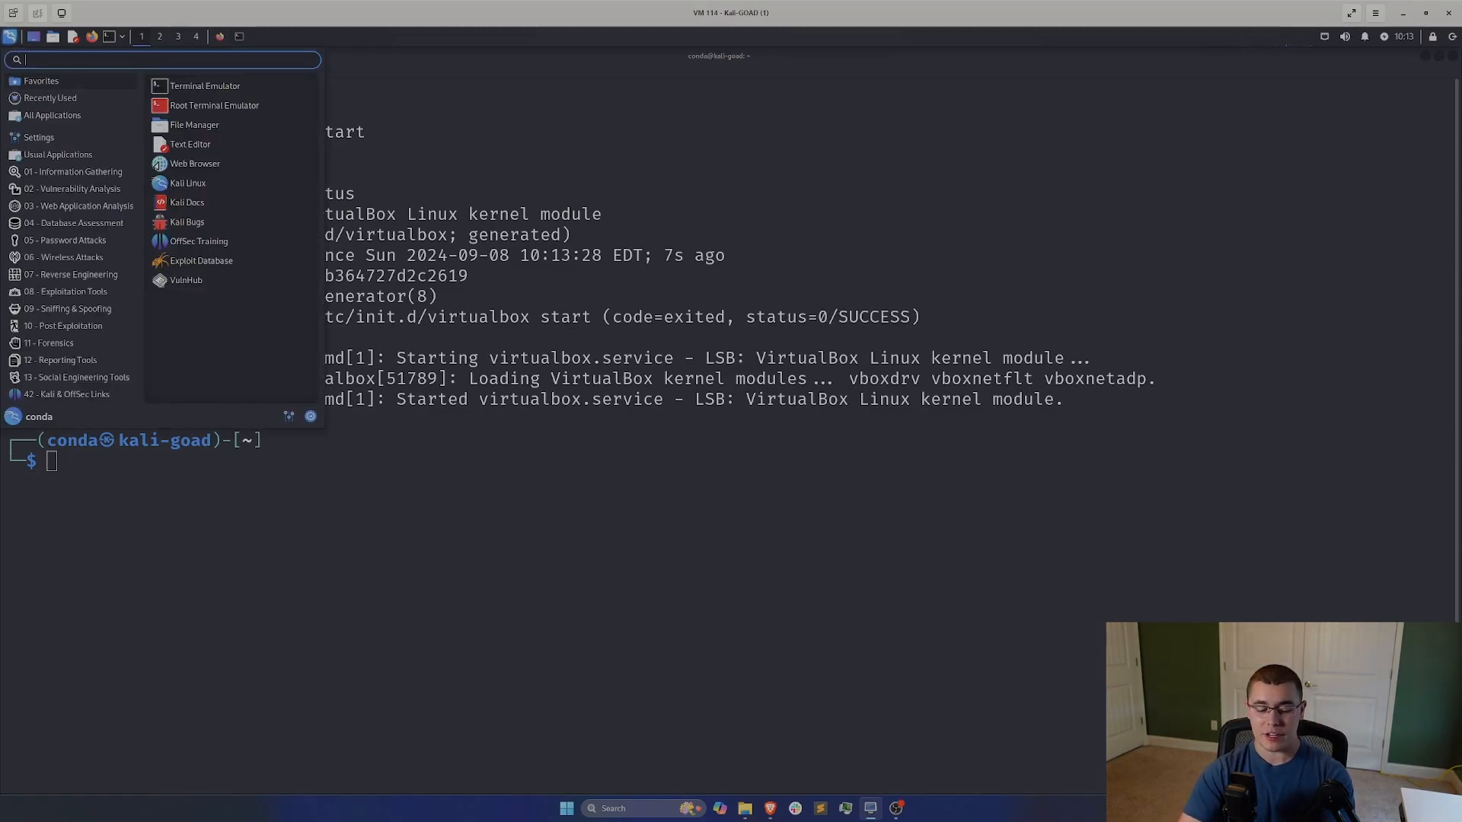
{"action": "type", "text": "virt"}
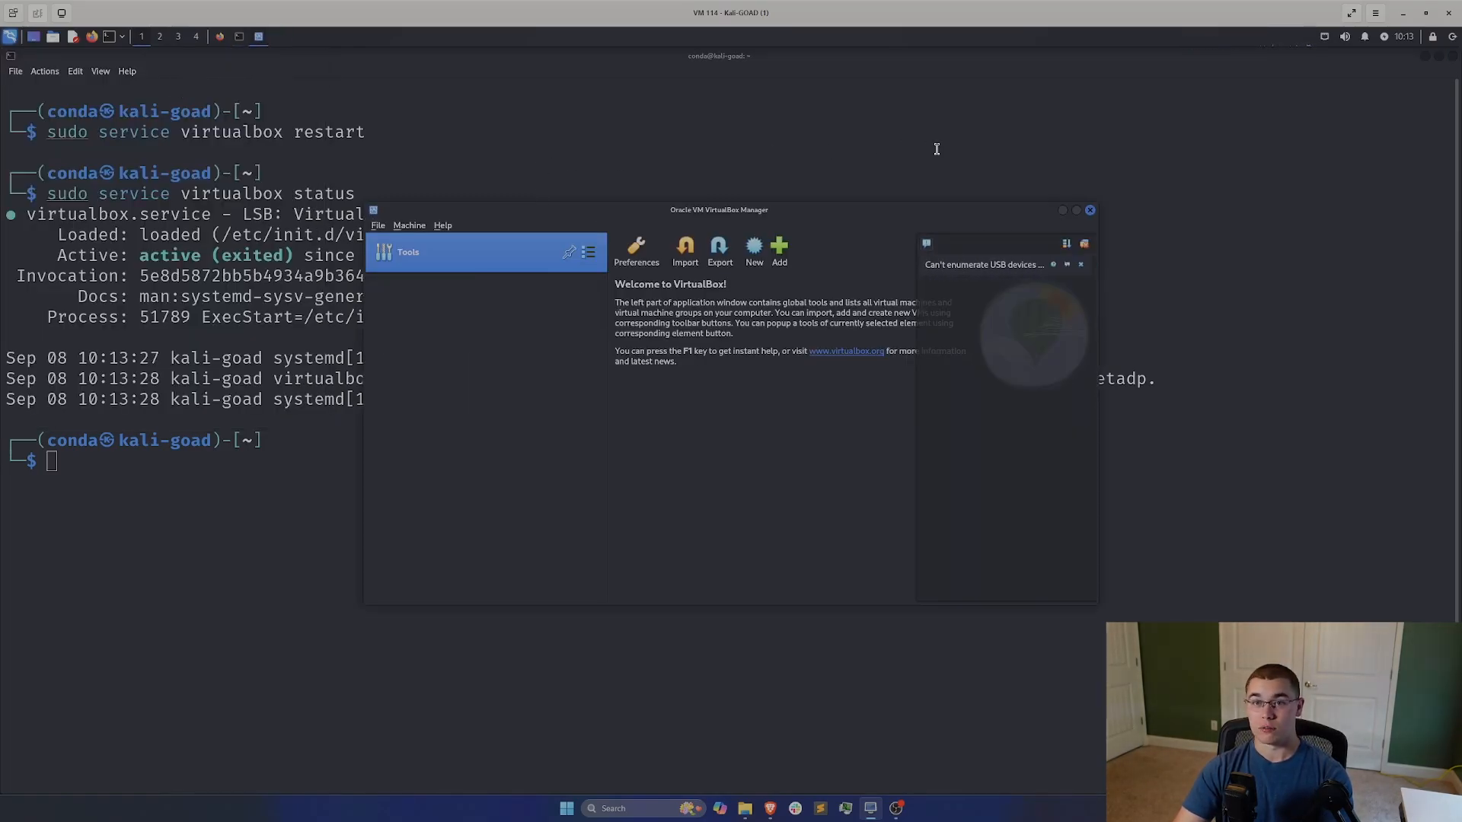
{"action": "left_click", "coordinate": [1089, 210]}
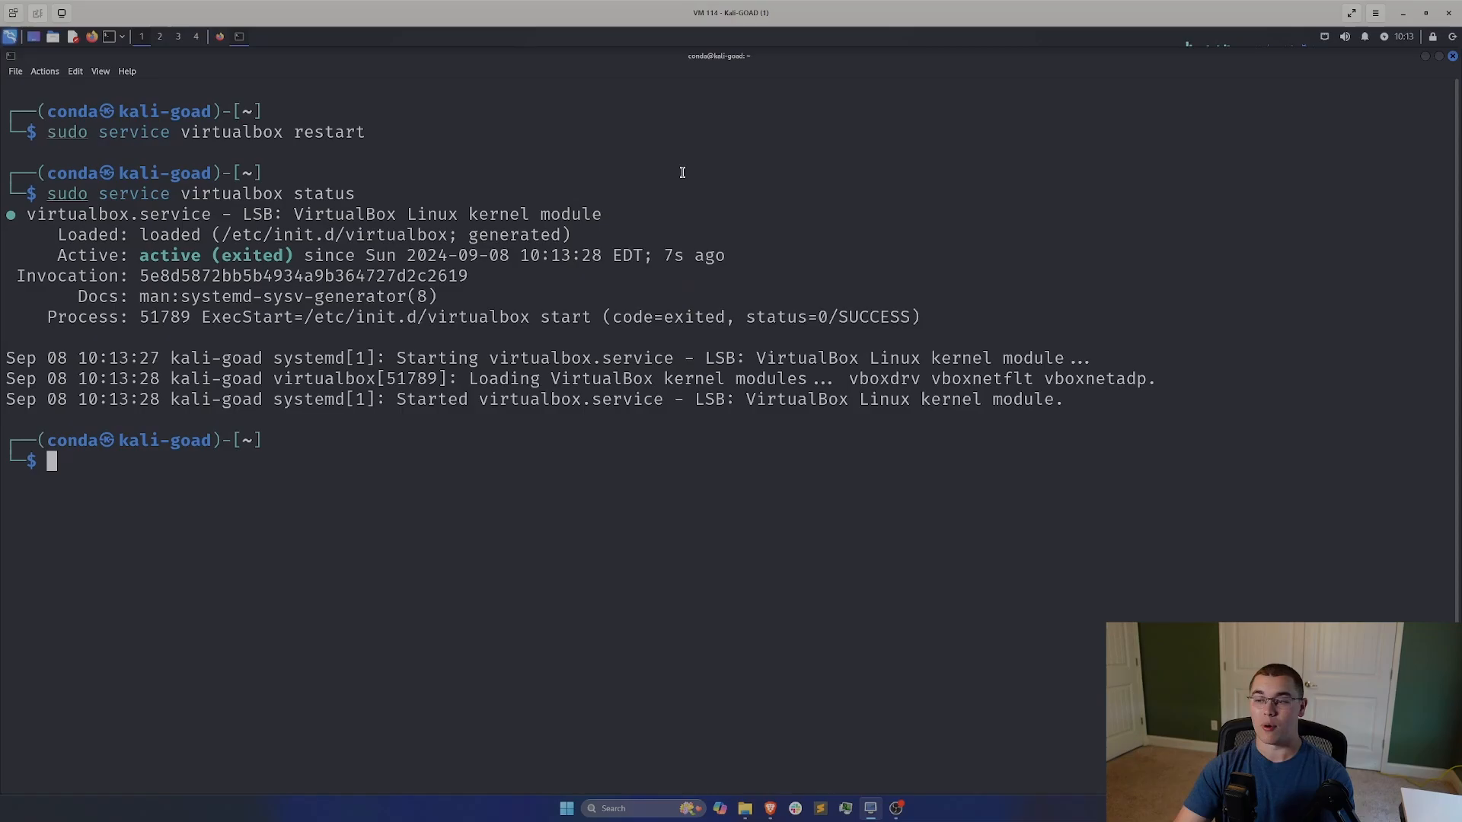
{"action": "type", "text": "clear"}
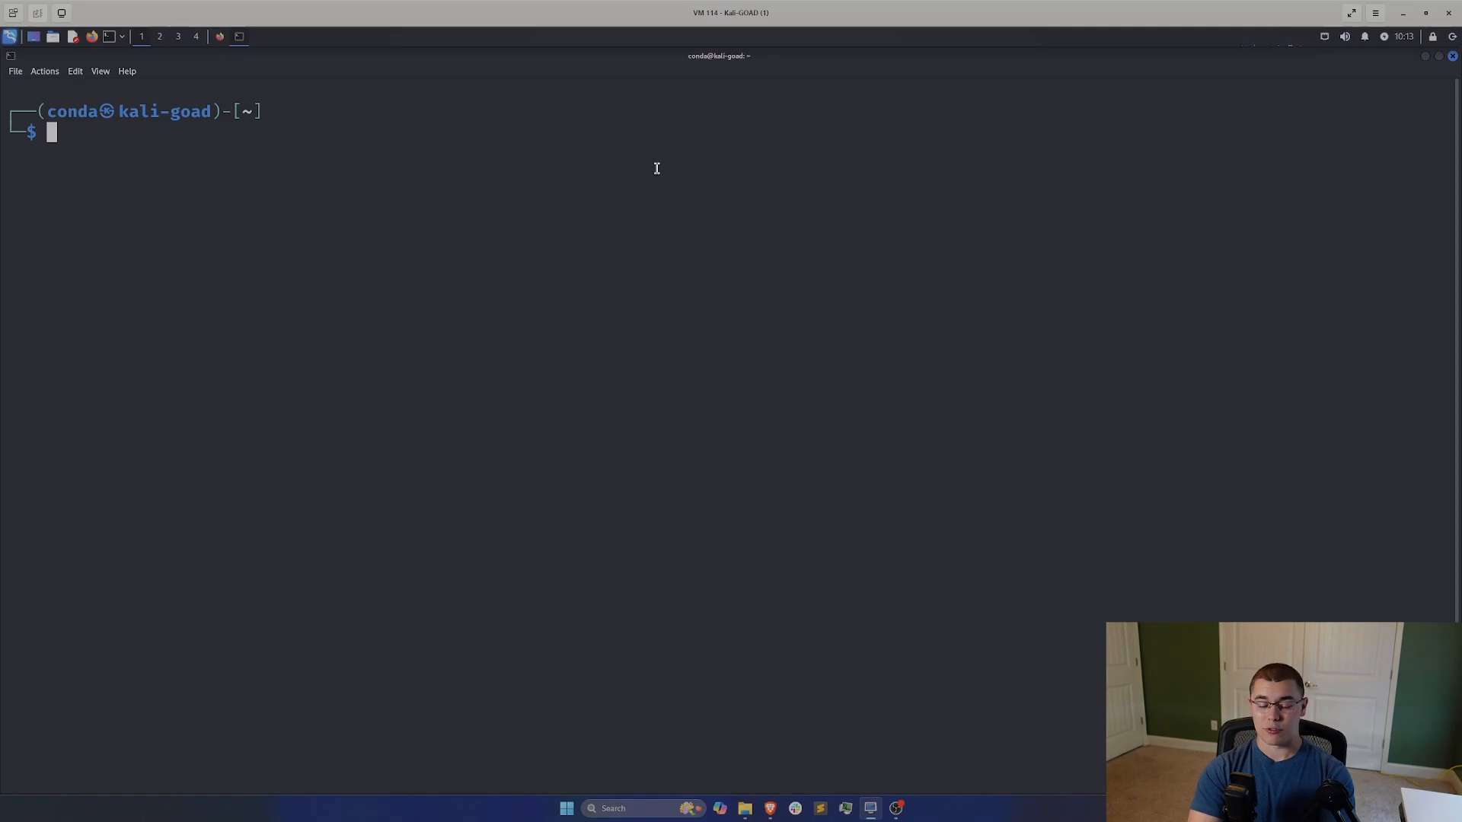
Step: Run 'sudo apt install vagrant -y', confirming Vagrant is already the newest version
{"action": "type", "text": "sudo service virtualbox status"}
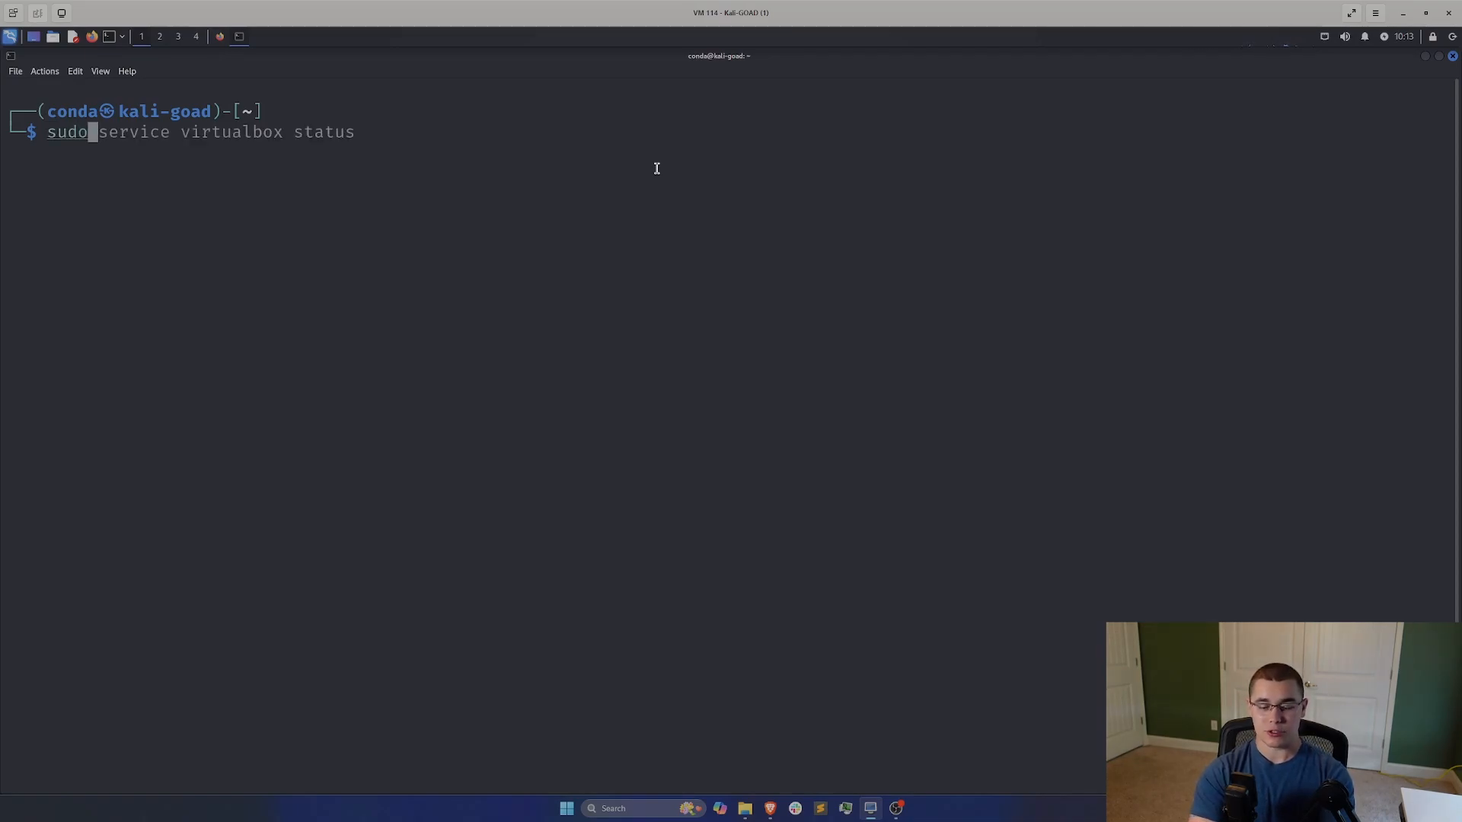
{"action": "type", "text": "sudo apt install linux-headers-6.8.11-amd64"}
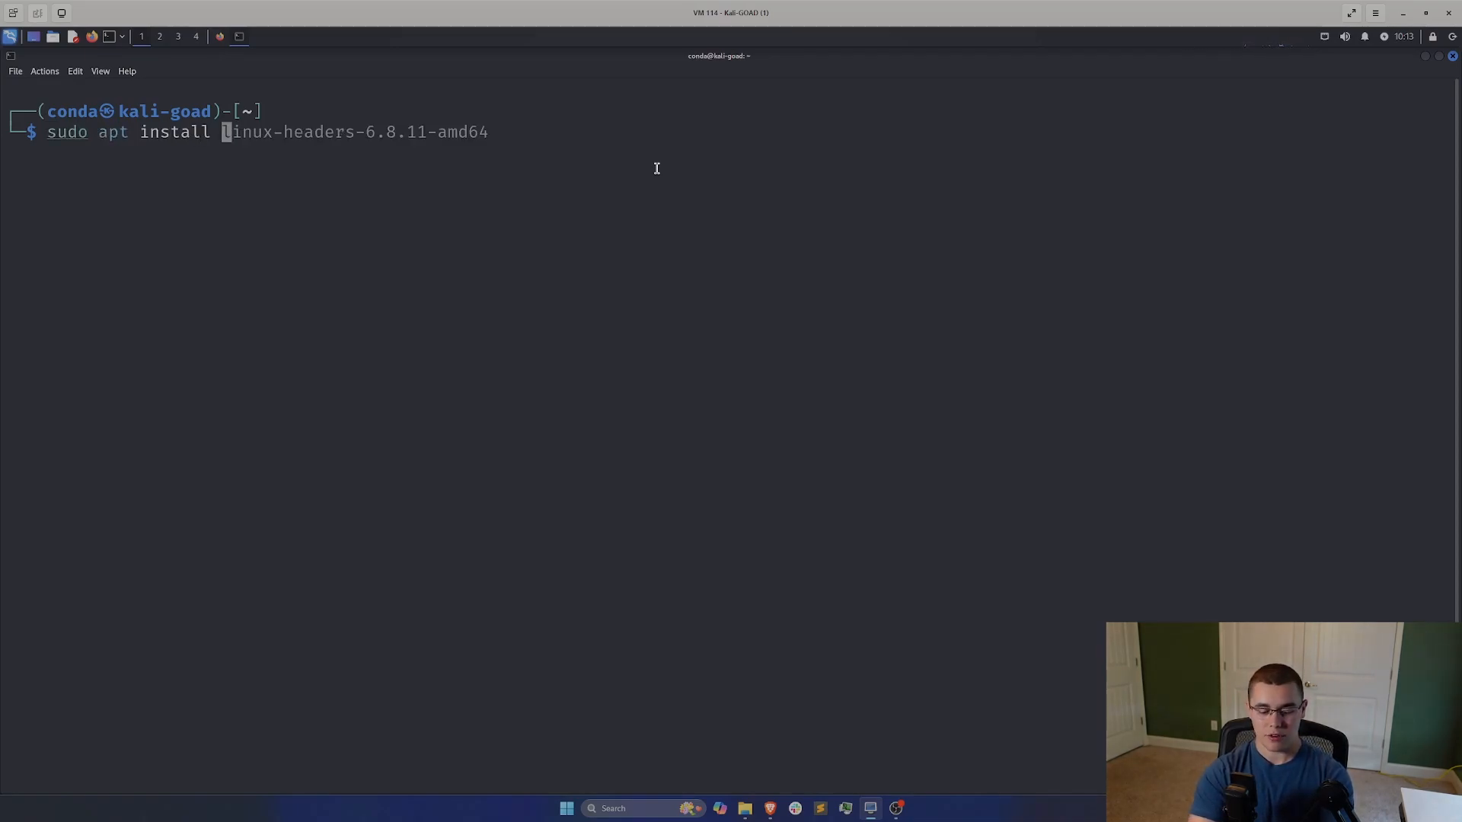
{"action": "type", "text": "vagrant"}
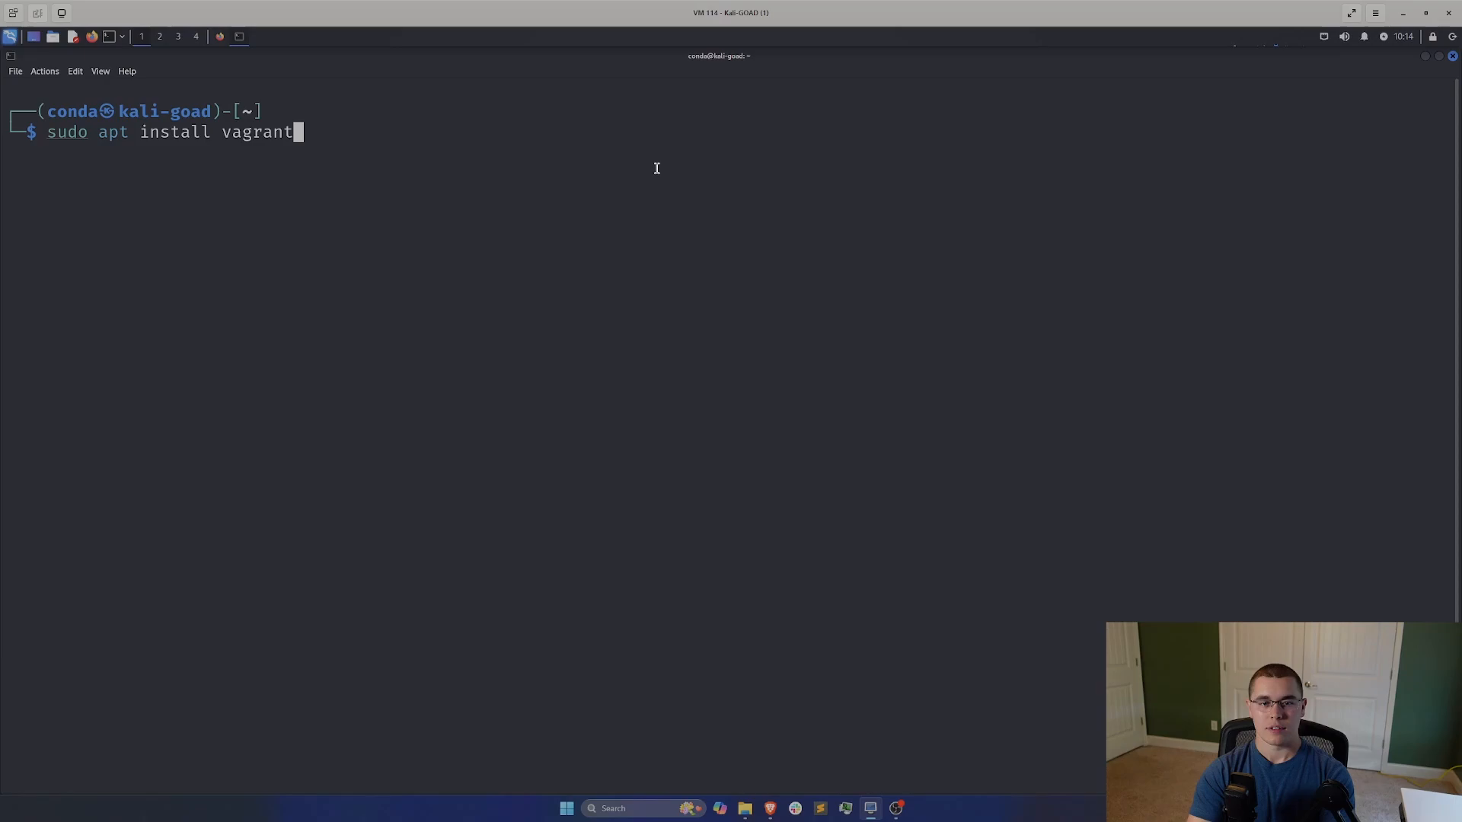
{"action": "key", "text": "Return"}
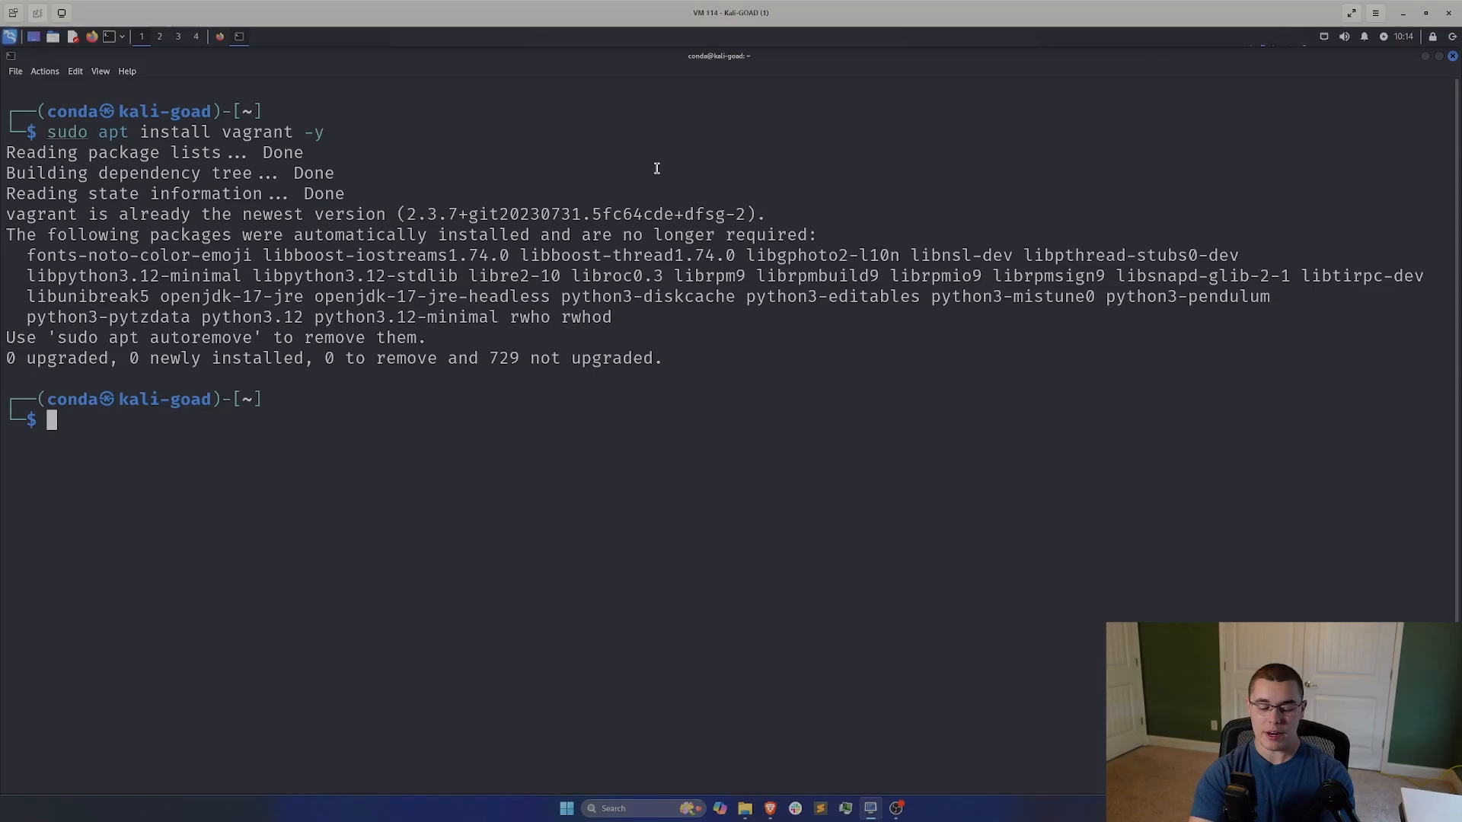
Step: Check that vagrant version reports 2.3.8.dev, then clear the terminal
{"action": "type", "text": "vagrant"}
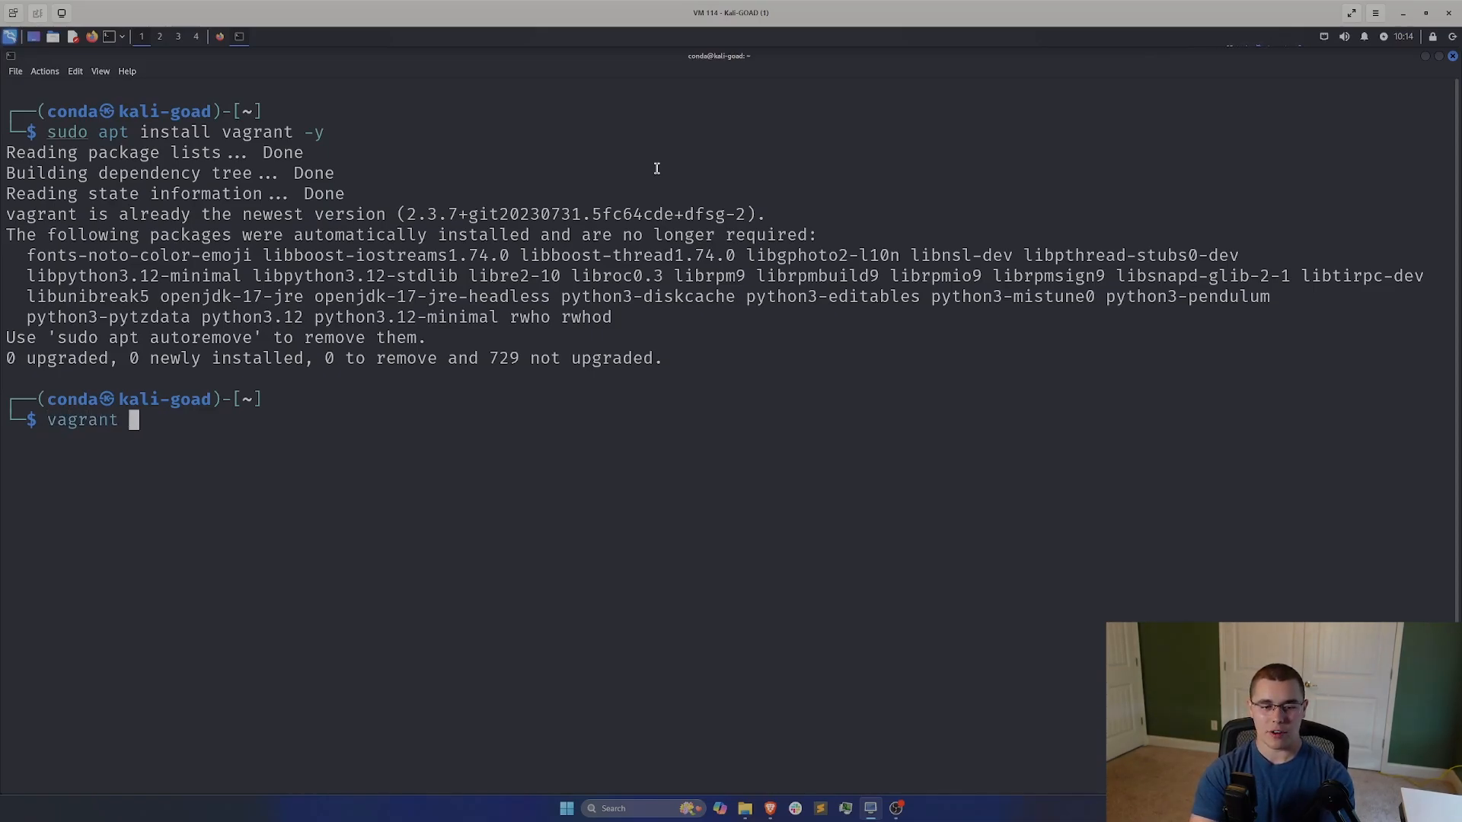
{"action": "type", "text": "version"}
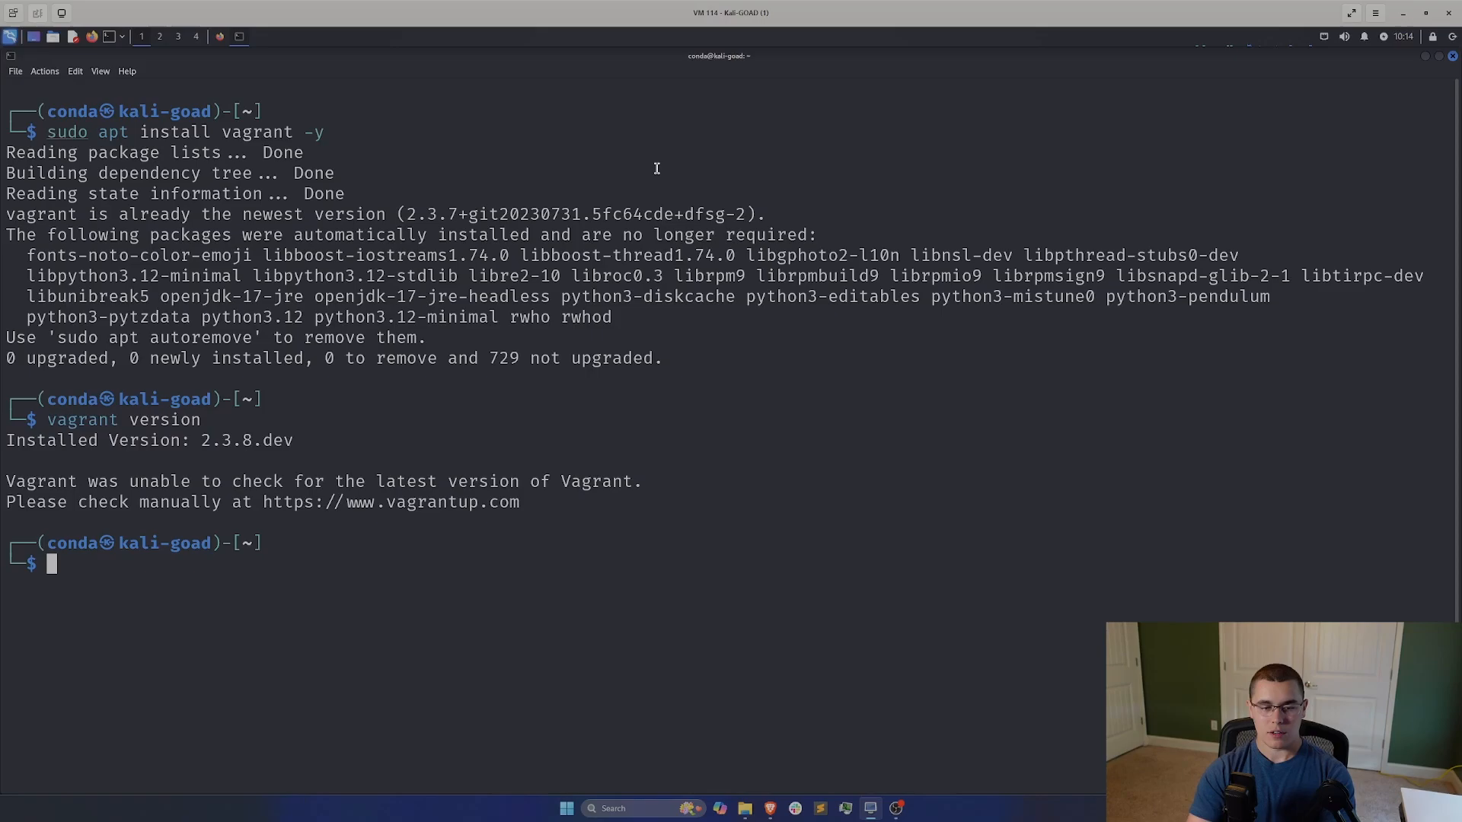
{"action": "double_click", "coordinate": [226, 440]}
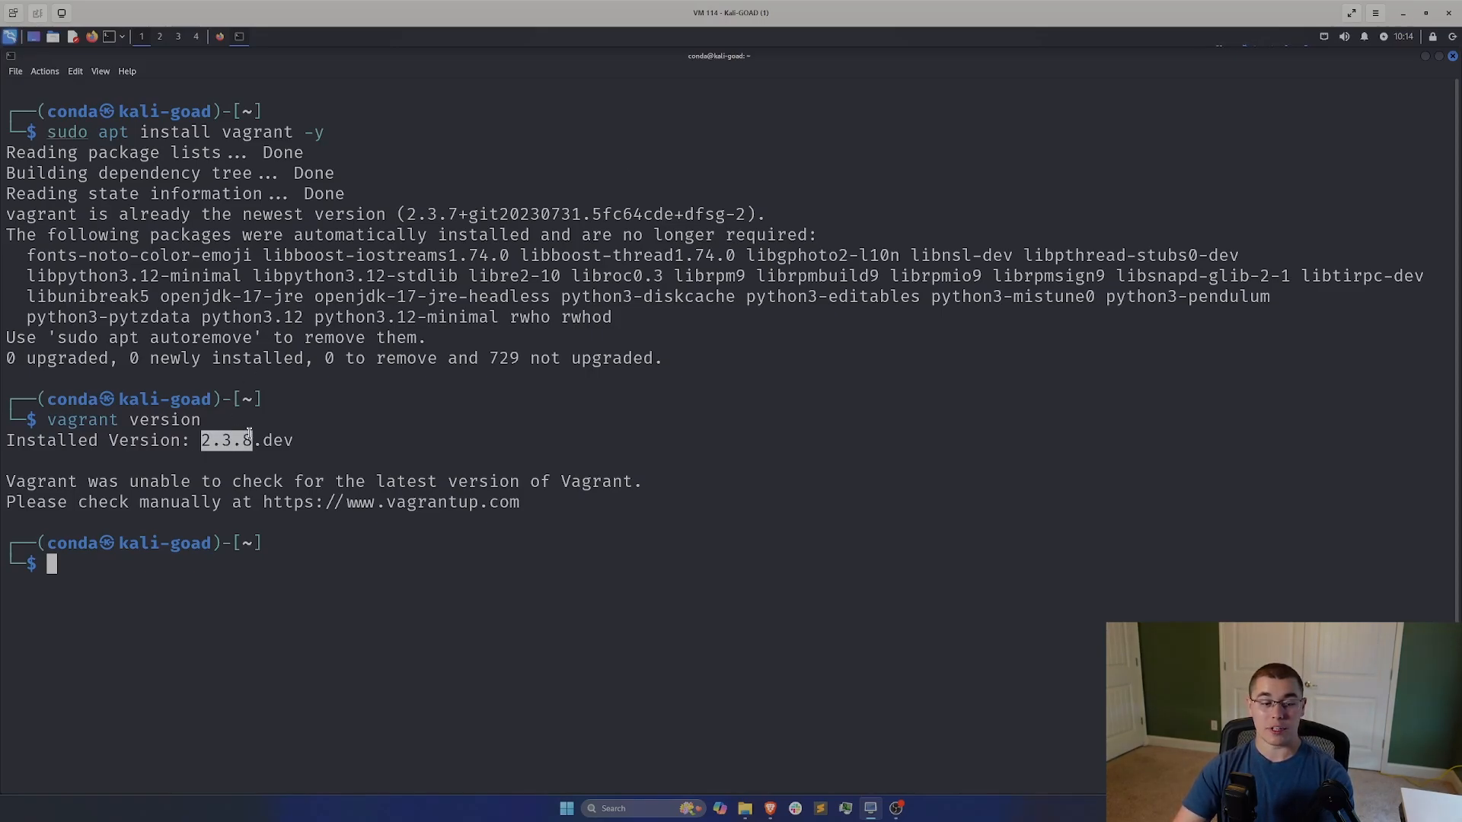
{"action": "mouse_move", "coordinate": [302, 424]}
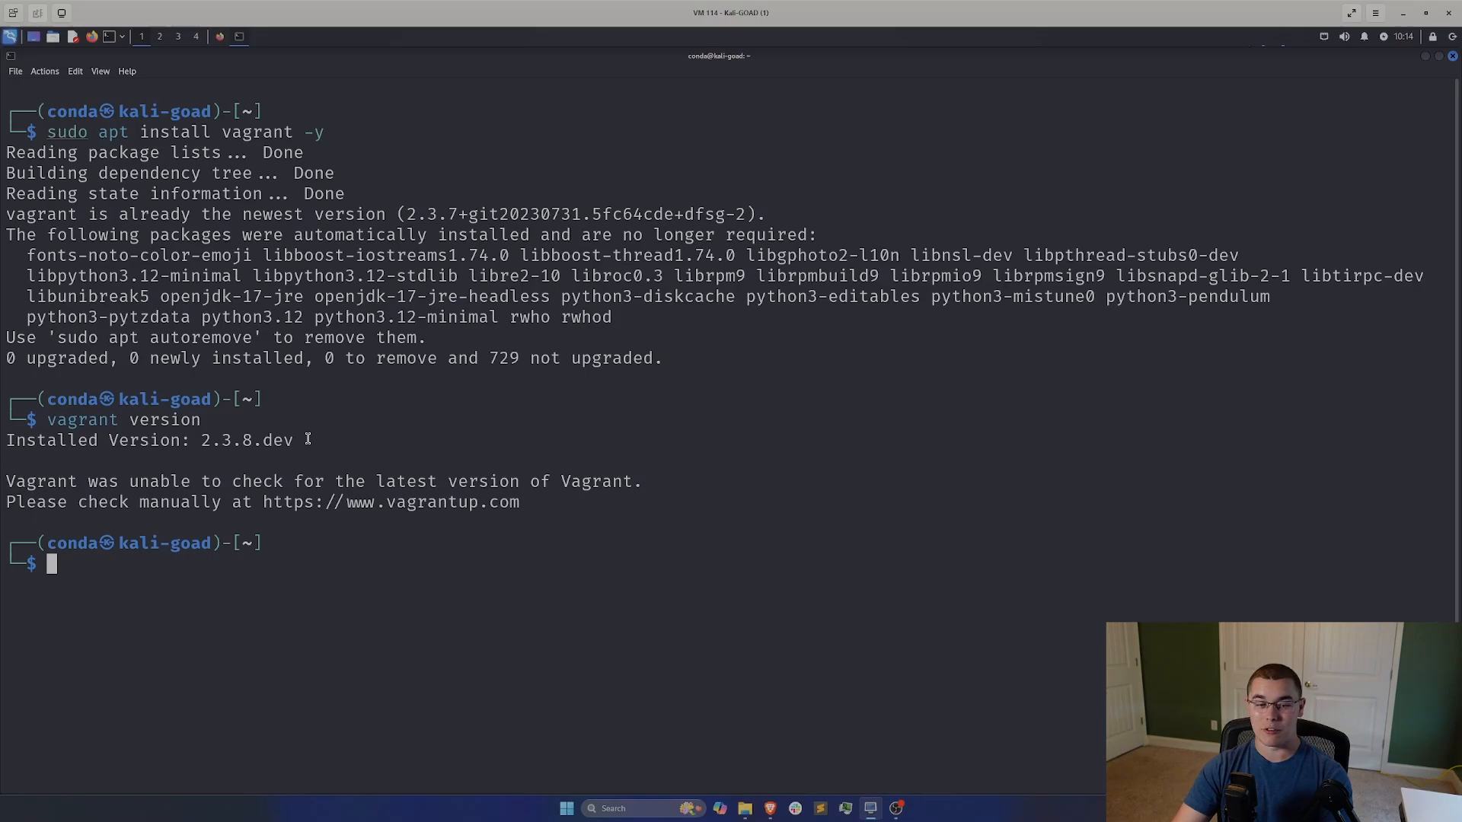
{"action": "type", "text": "clear"}
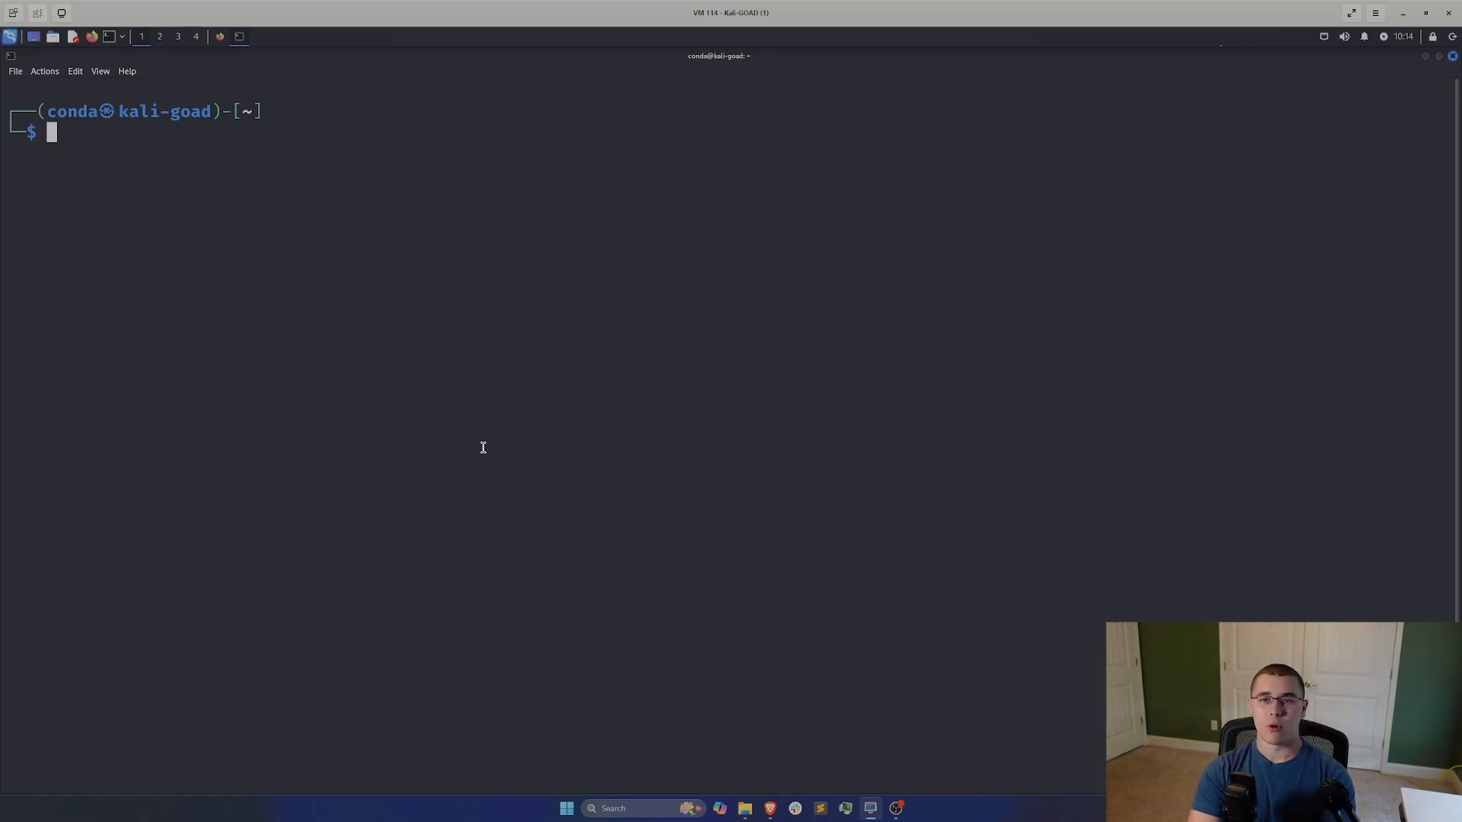
Step: Run 'sudo apt install docker.io -y', confirming docker.io 20.10.25 is already newest
{"action": "type", "text": "sudo apt install vagrant -y"}
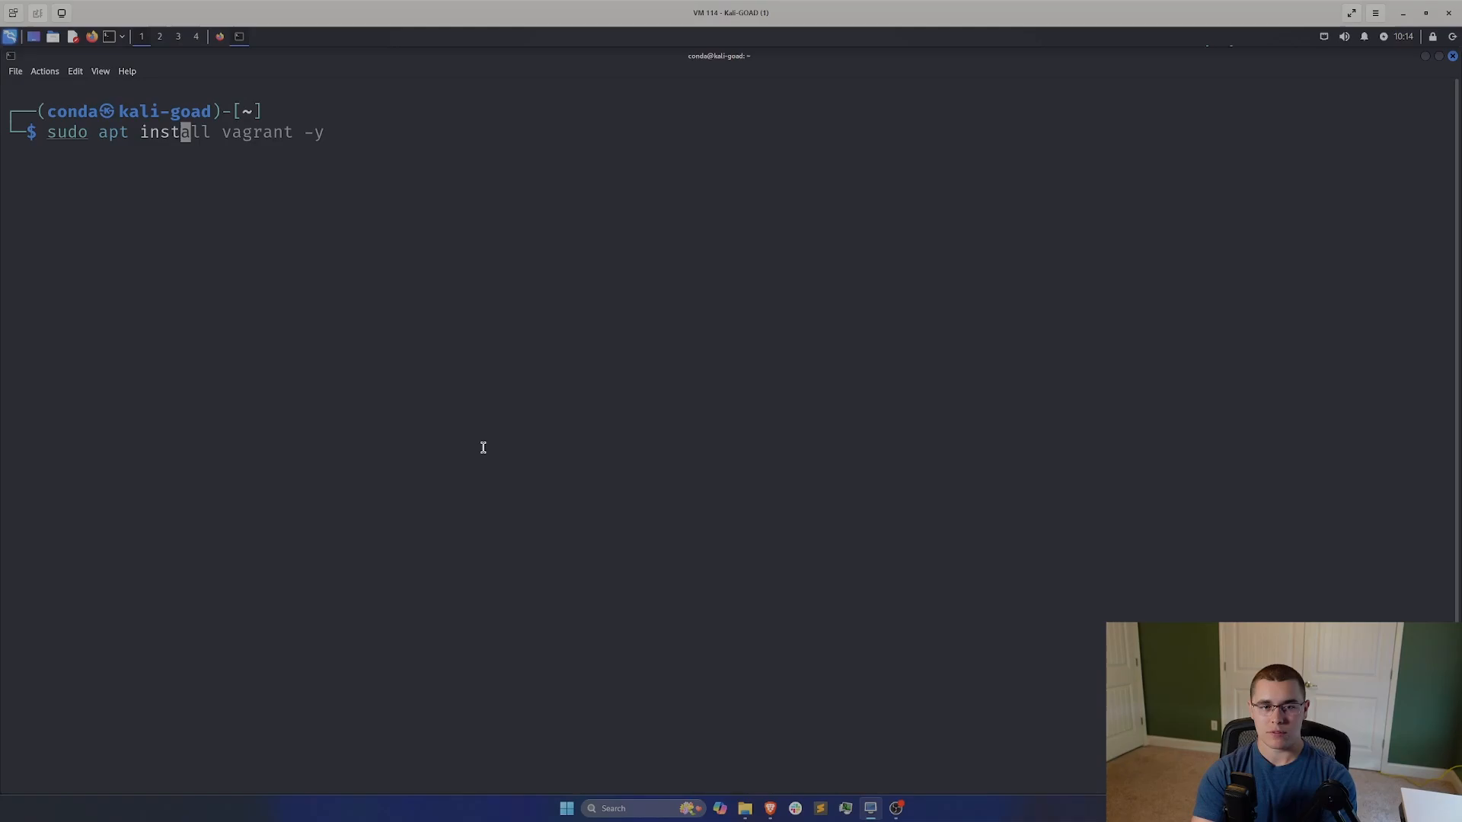
{"action": "type", "text": "docker"}
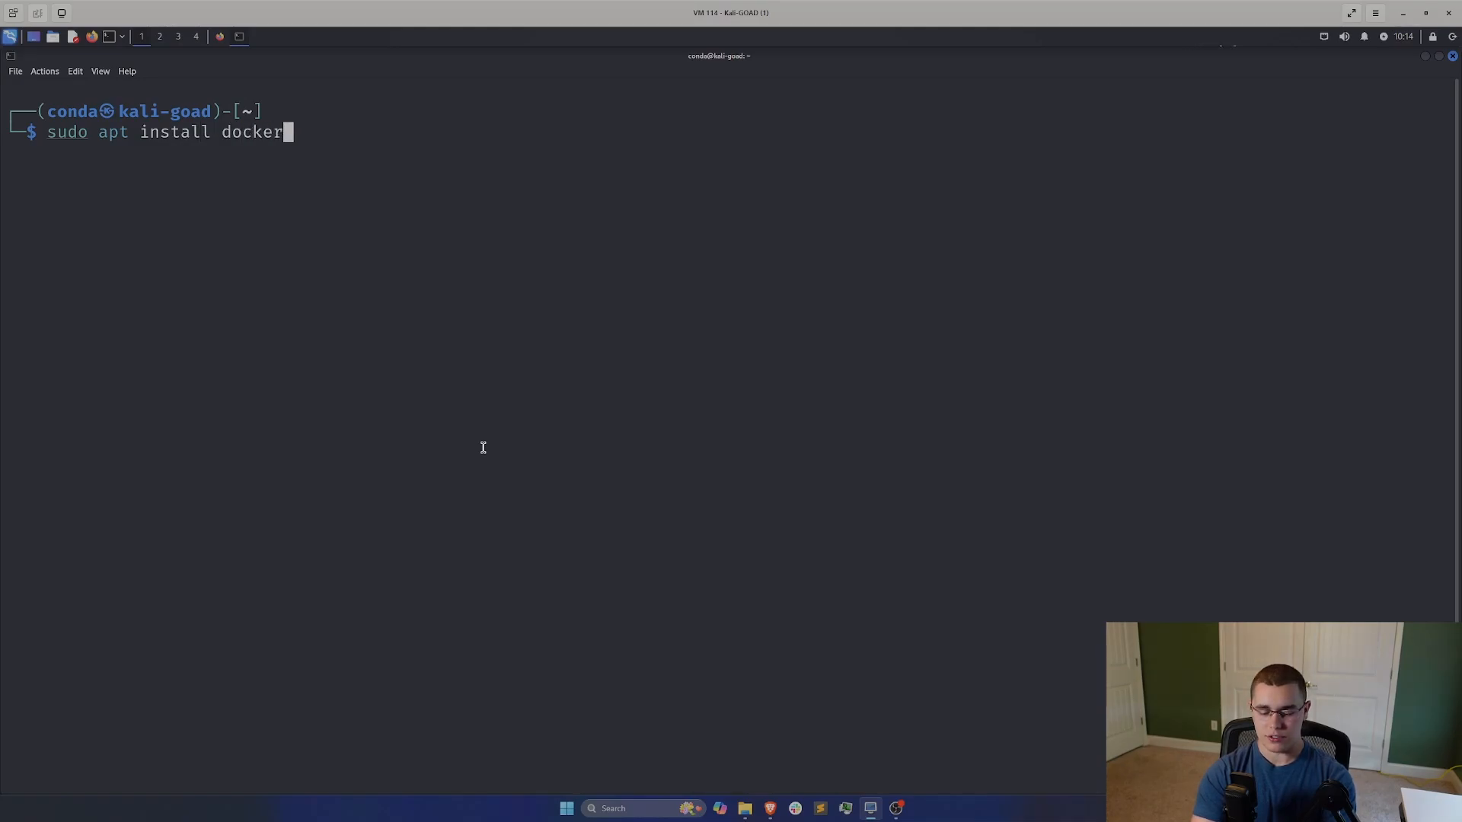
{"action": "type", "text": ".io -y"}
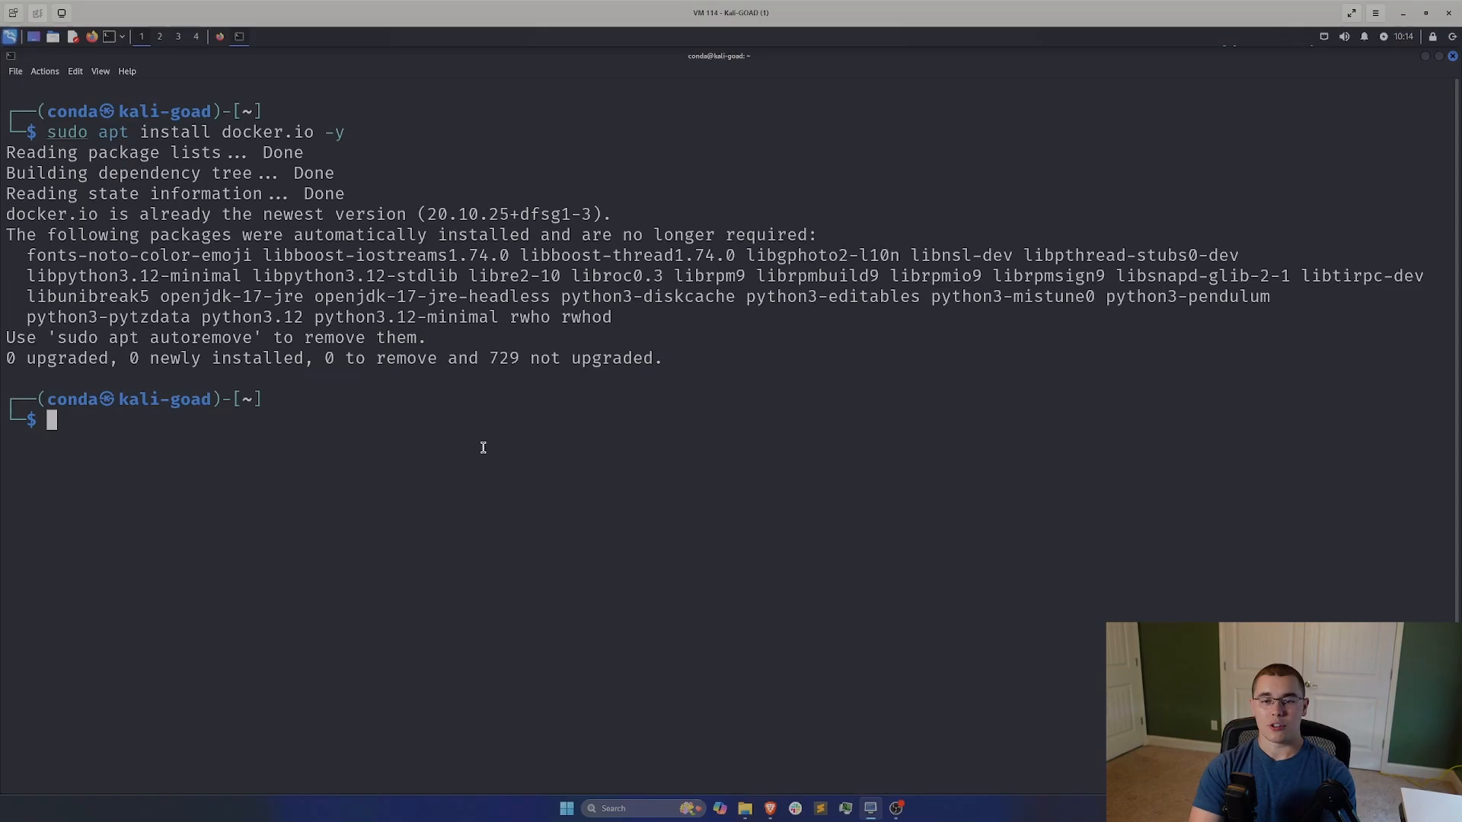
{"action": "mouse_move", "coordinate": [471, 439]}
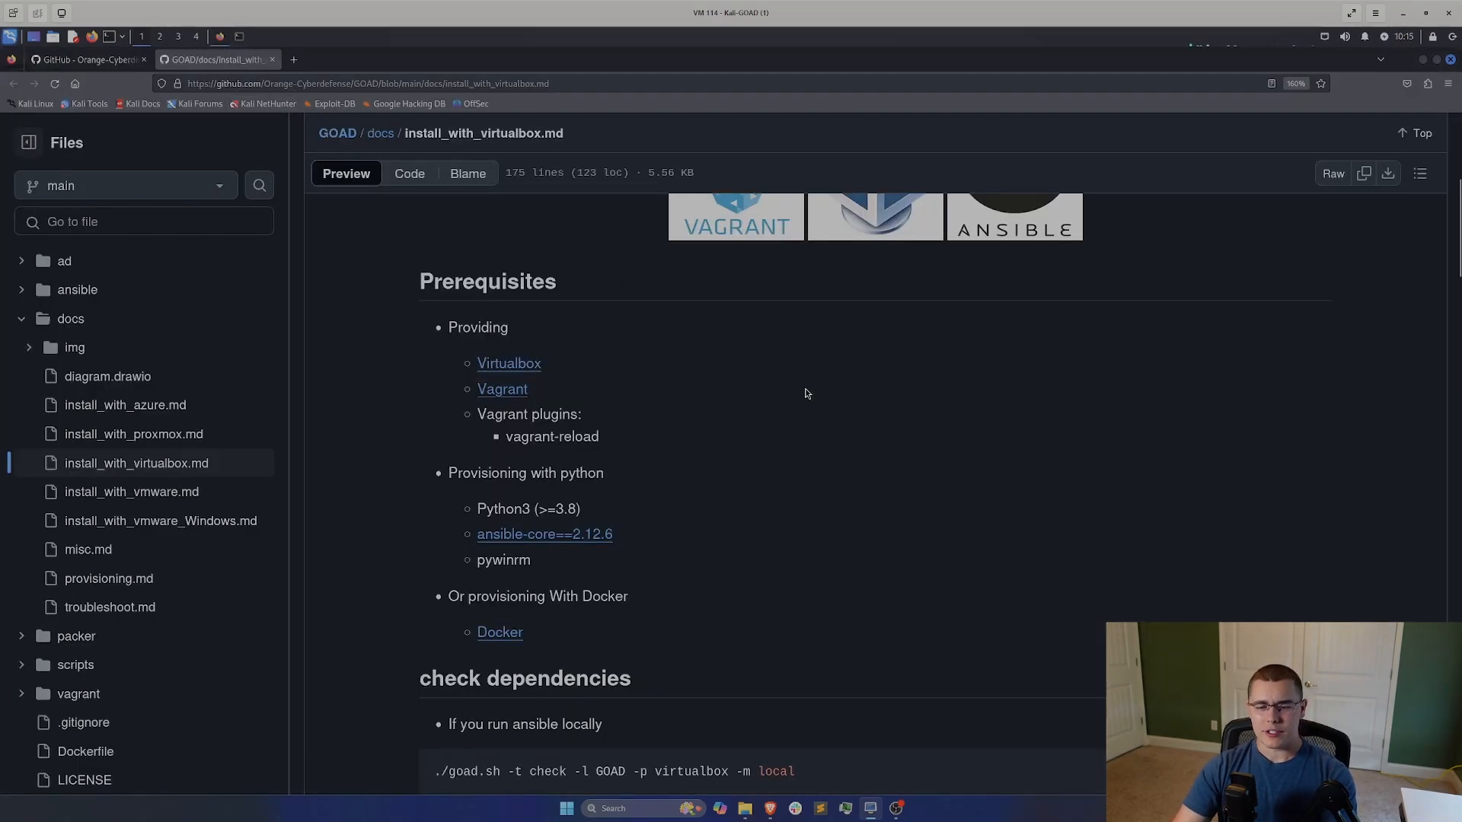
Step: Scroll the Prerequisites section and highlight the vagrant-reload plugin name
{"action": "scroll", "scroll_direction": "down", "scroll_amount": 3}
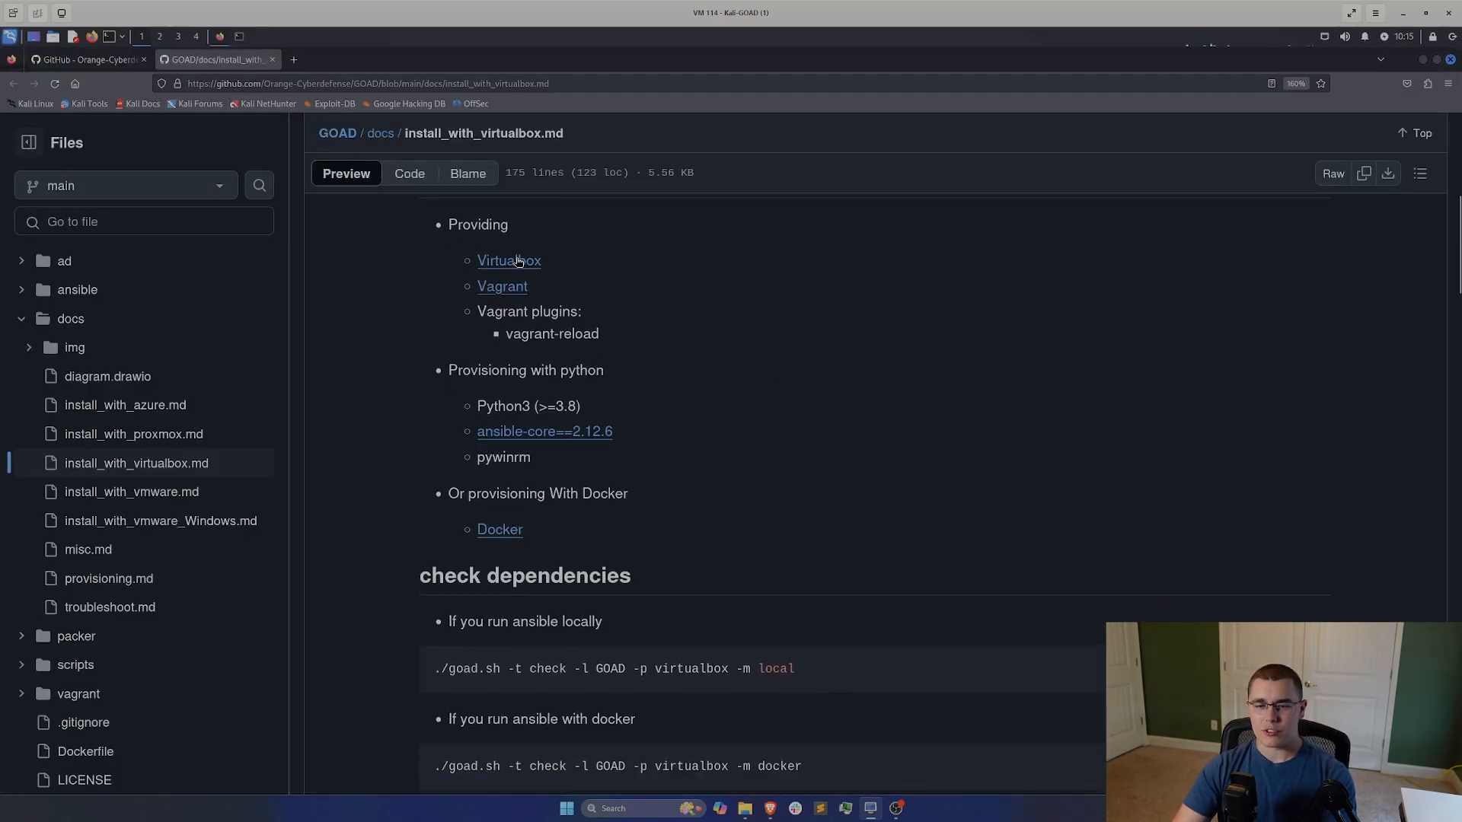
{"action": "mouse_move", "coordinate": [503, 286]}
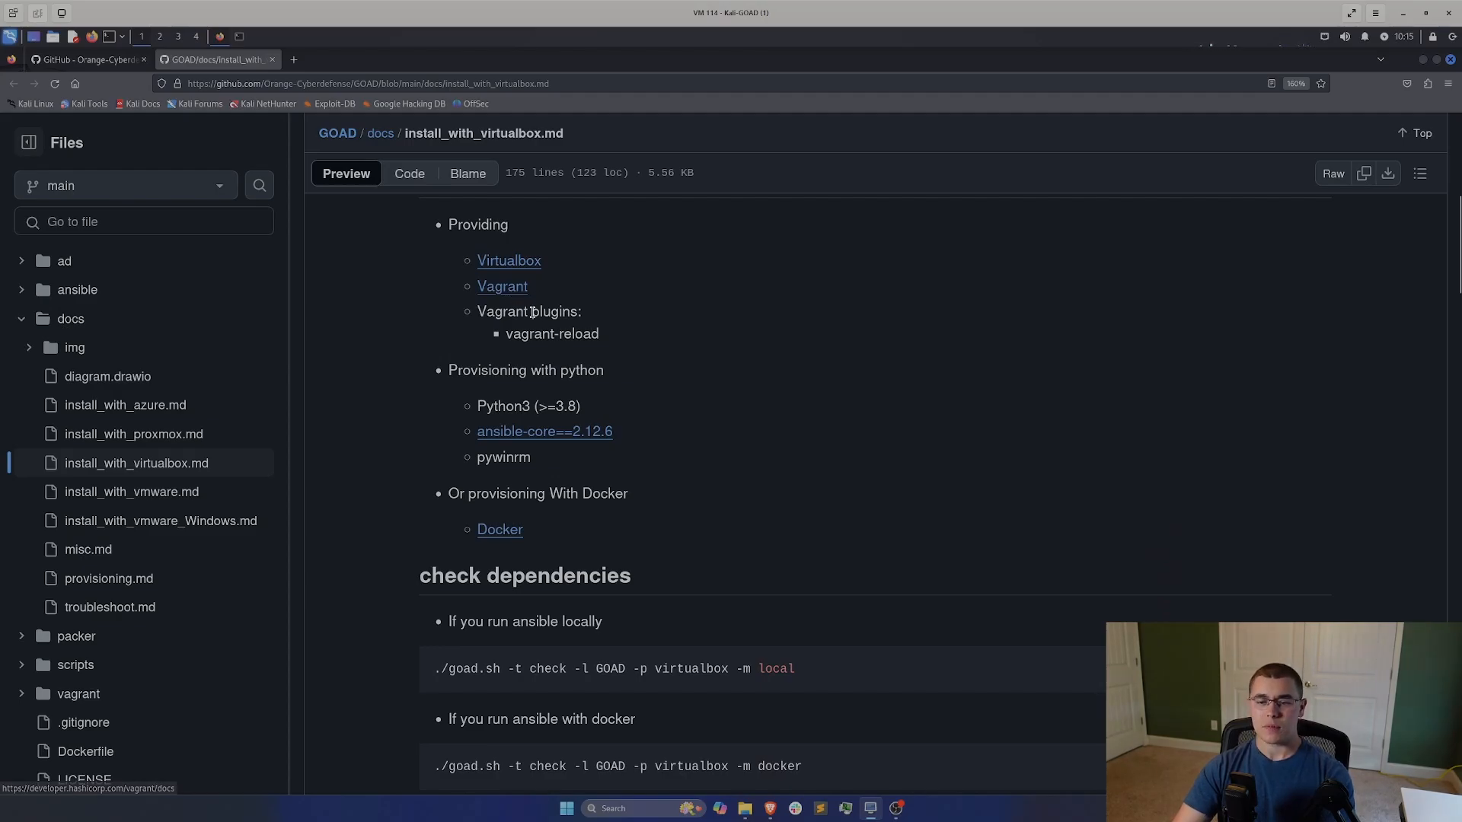
{"action": "mouse_move", "coordinate": [507, 333]}
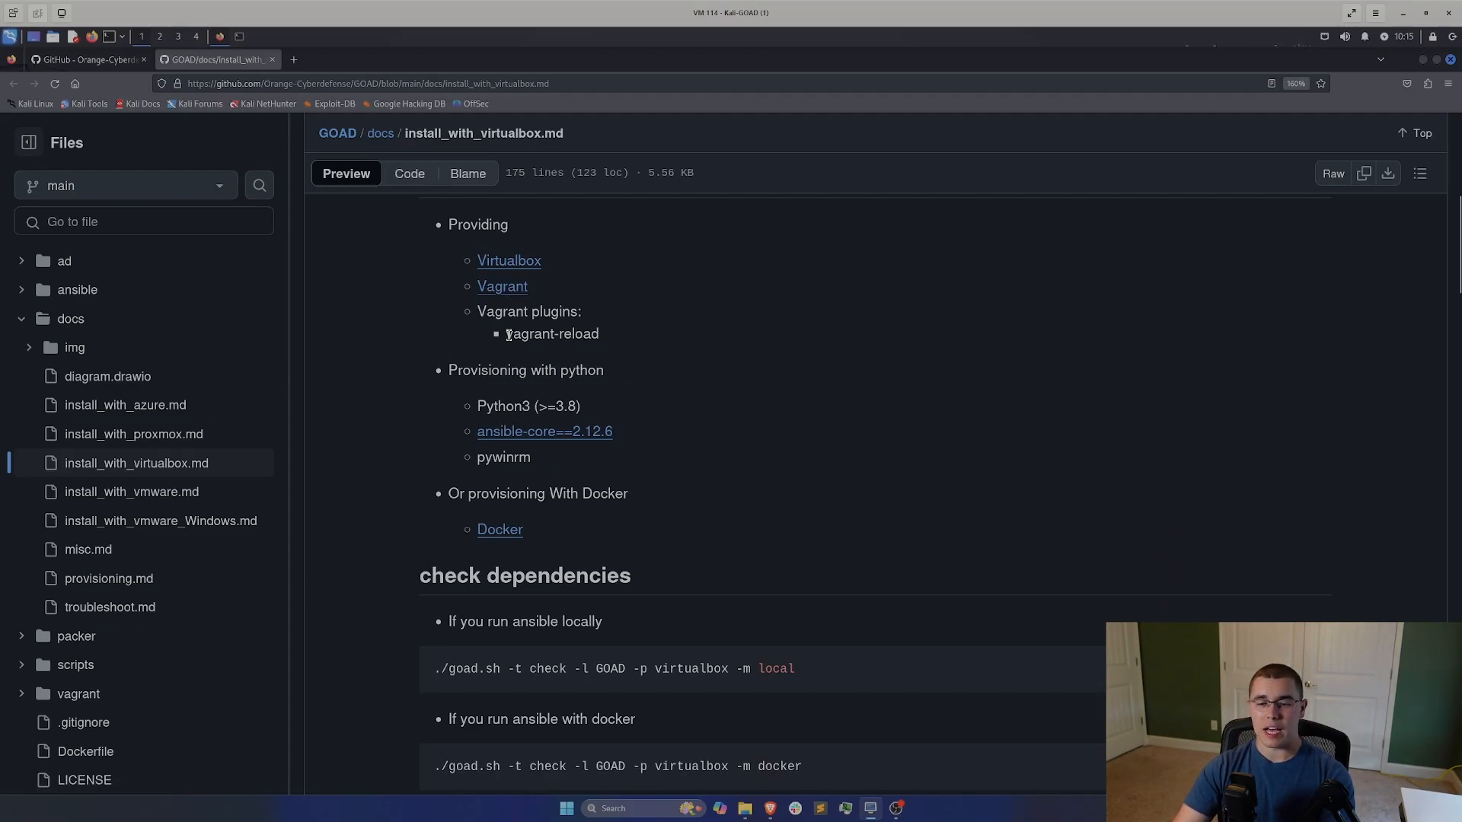
{"action": "double_click", "coordinate": [552, 334]}
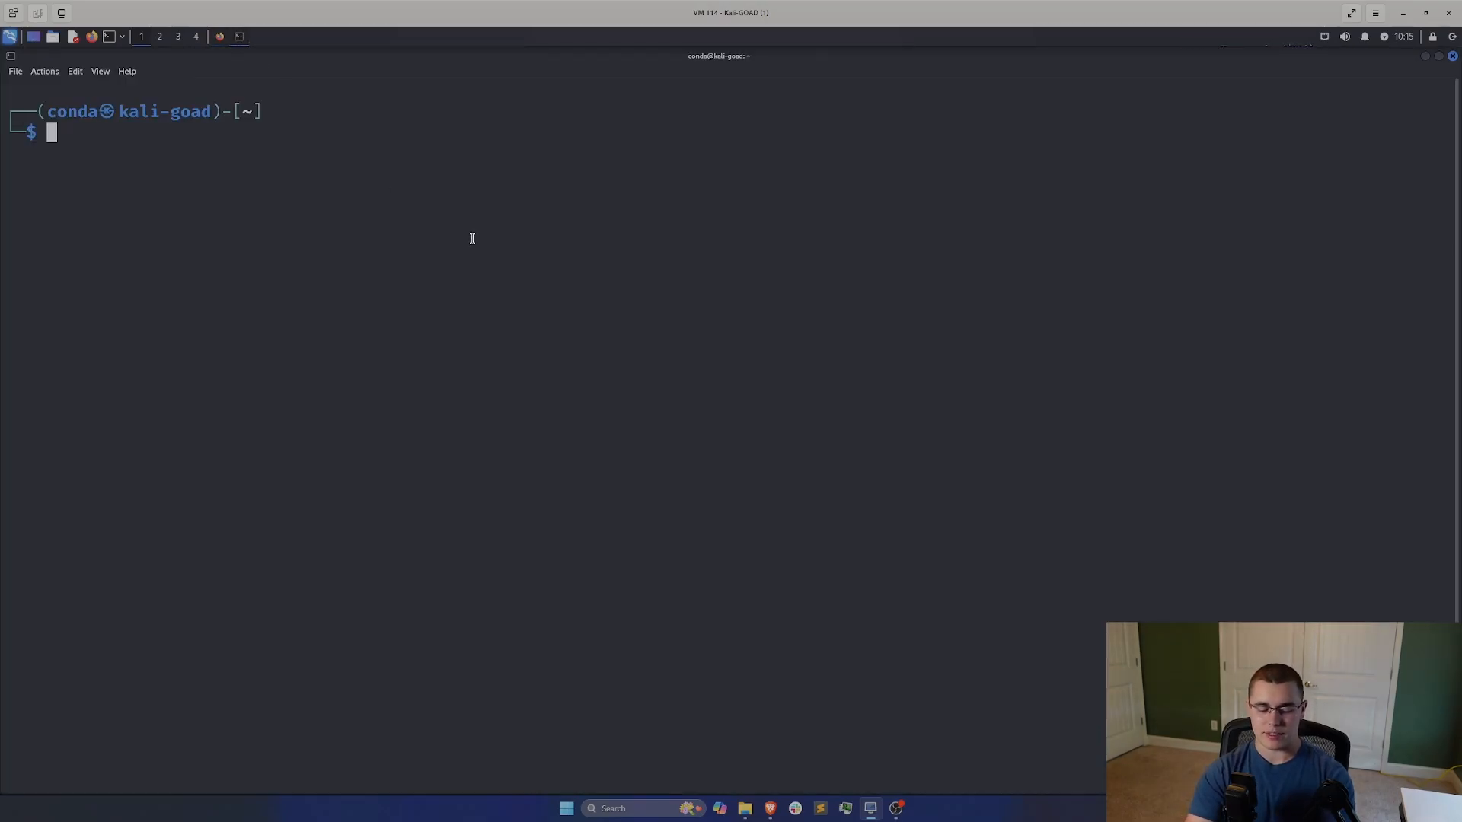
Step: Enter 'vagrant plugin install vagrant-reload' in the Kali terminal
{"action": "type", "text": "vagrant version"}
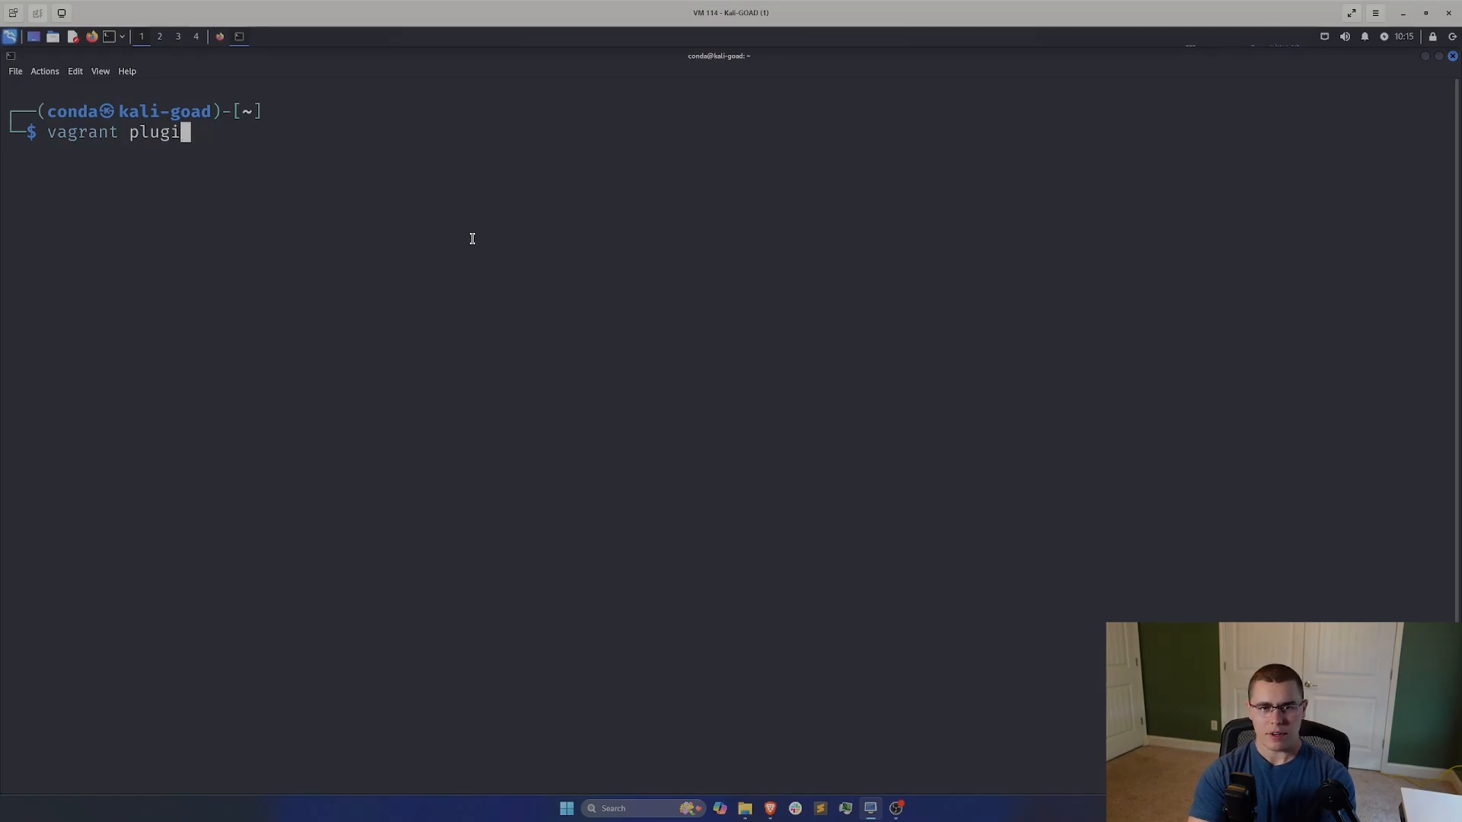
{"action": "type", "text": "n install"}
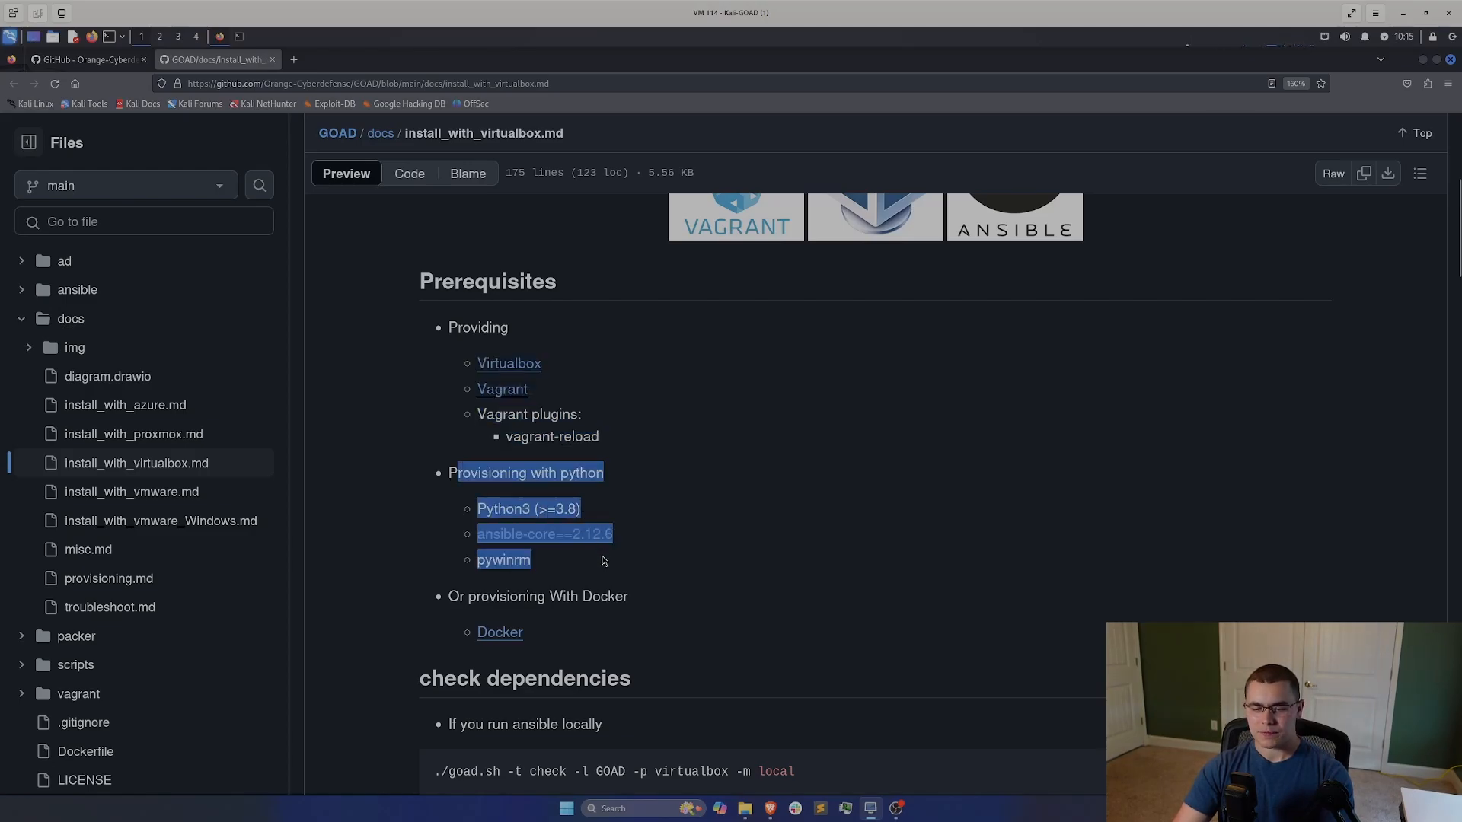
Step: Scroll through the Python and Docker provisioning options on GitHub
{"action": "scroll", "scroll_direction": "down", "scroll_amount": 3}
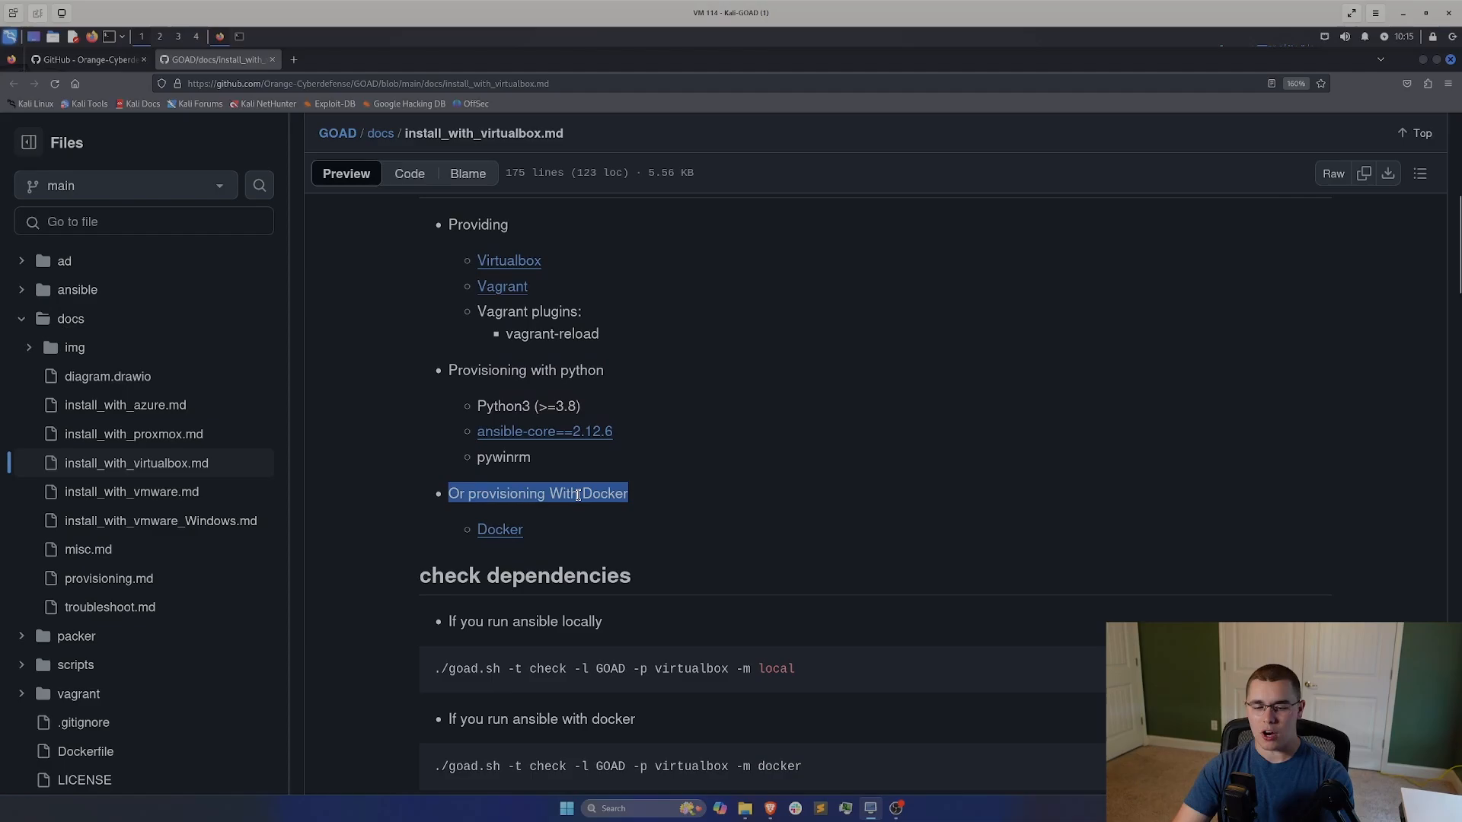
{"action": "scroll", "scroll_direction": "down", "scroll_amount": 3}
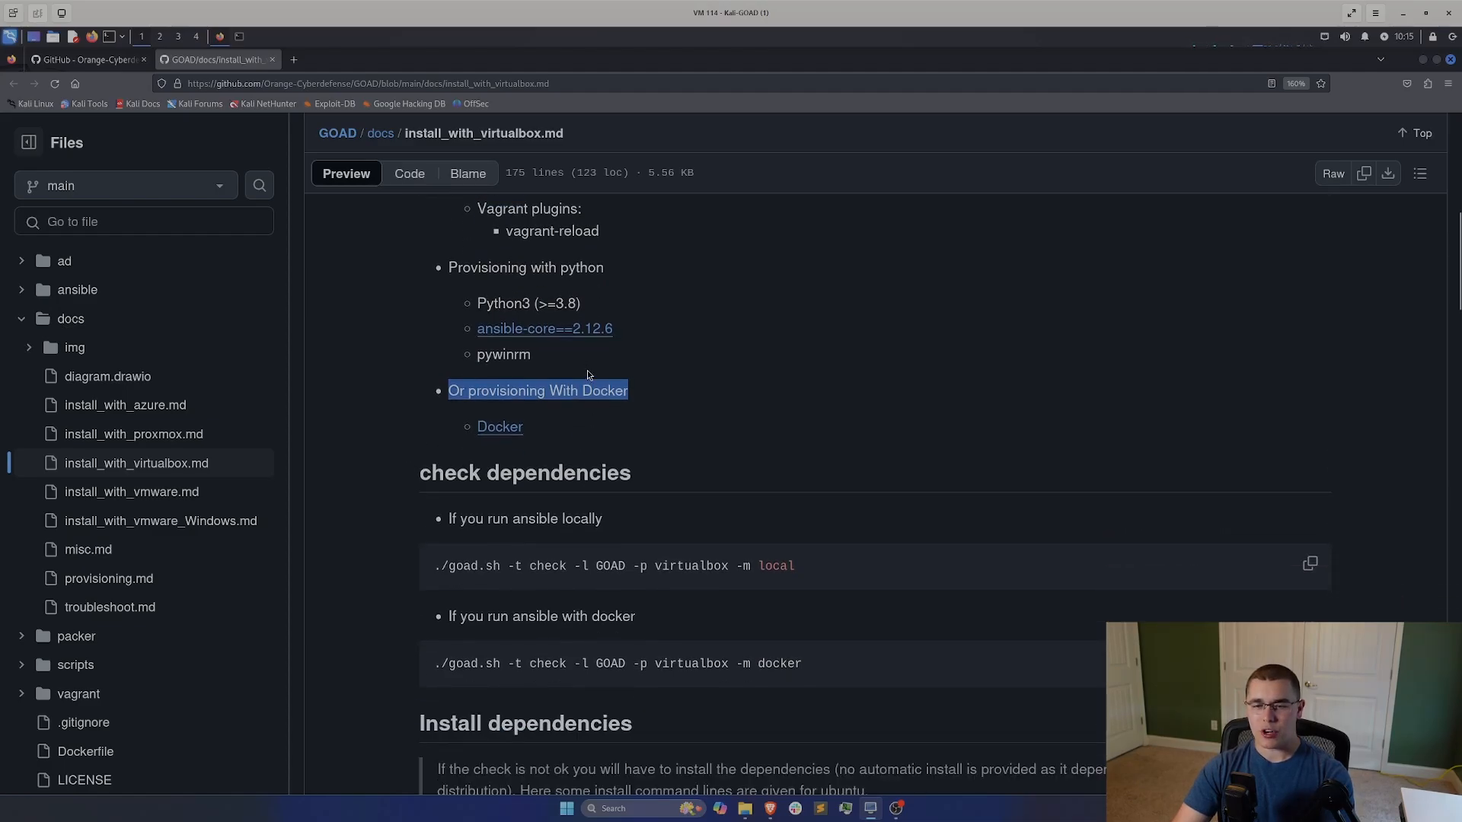
{"action": "mouse_move", "coordinate": [523, 345]}
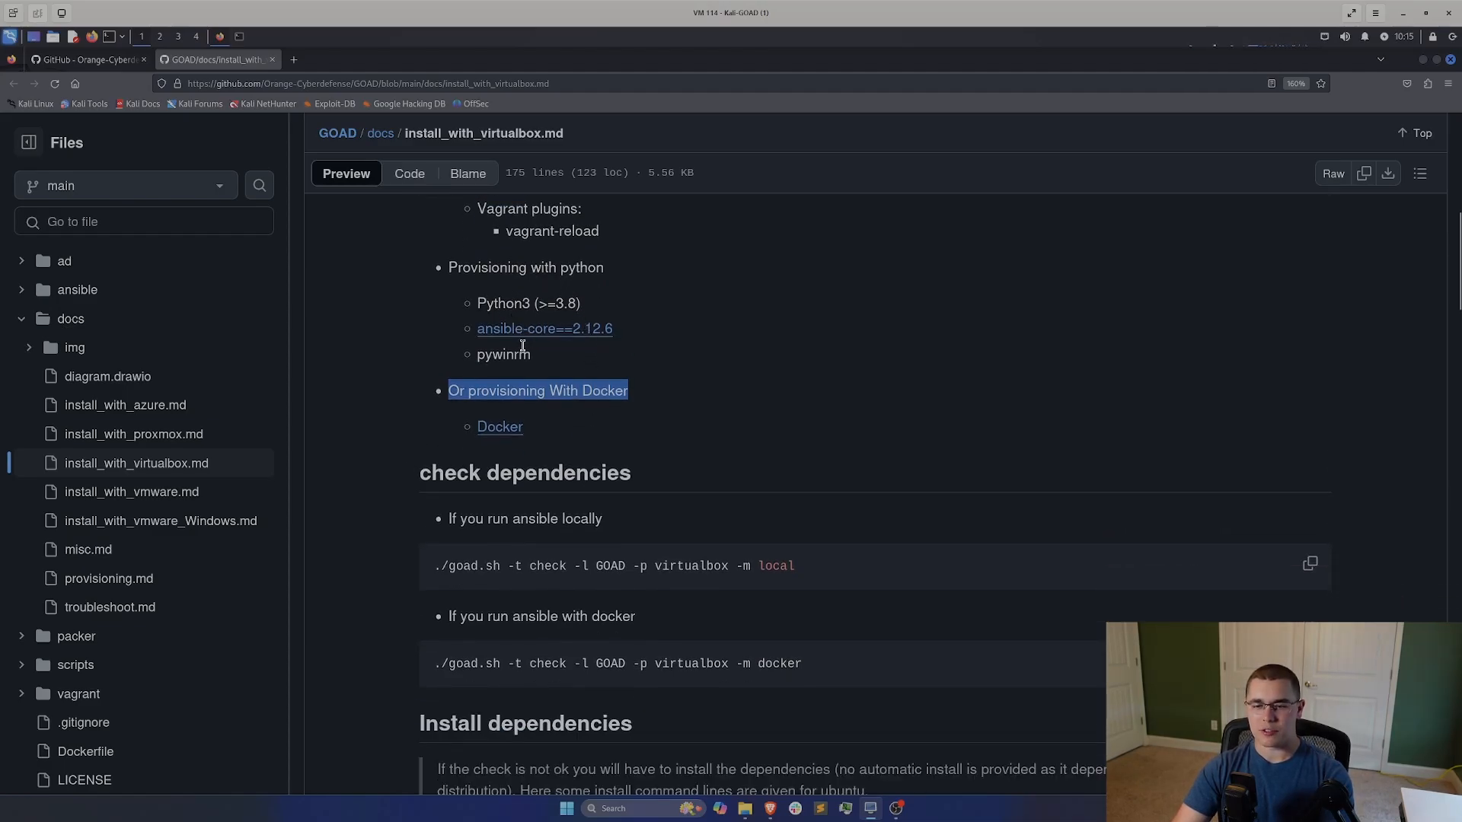
{"action": "scroll", "scroll_direction": "down", "scroll_amount": 3}
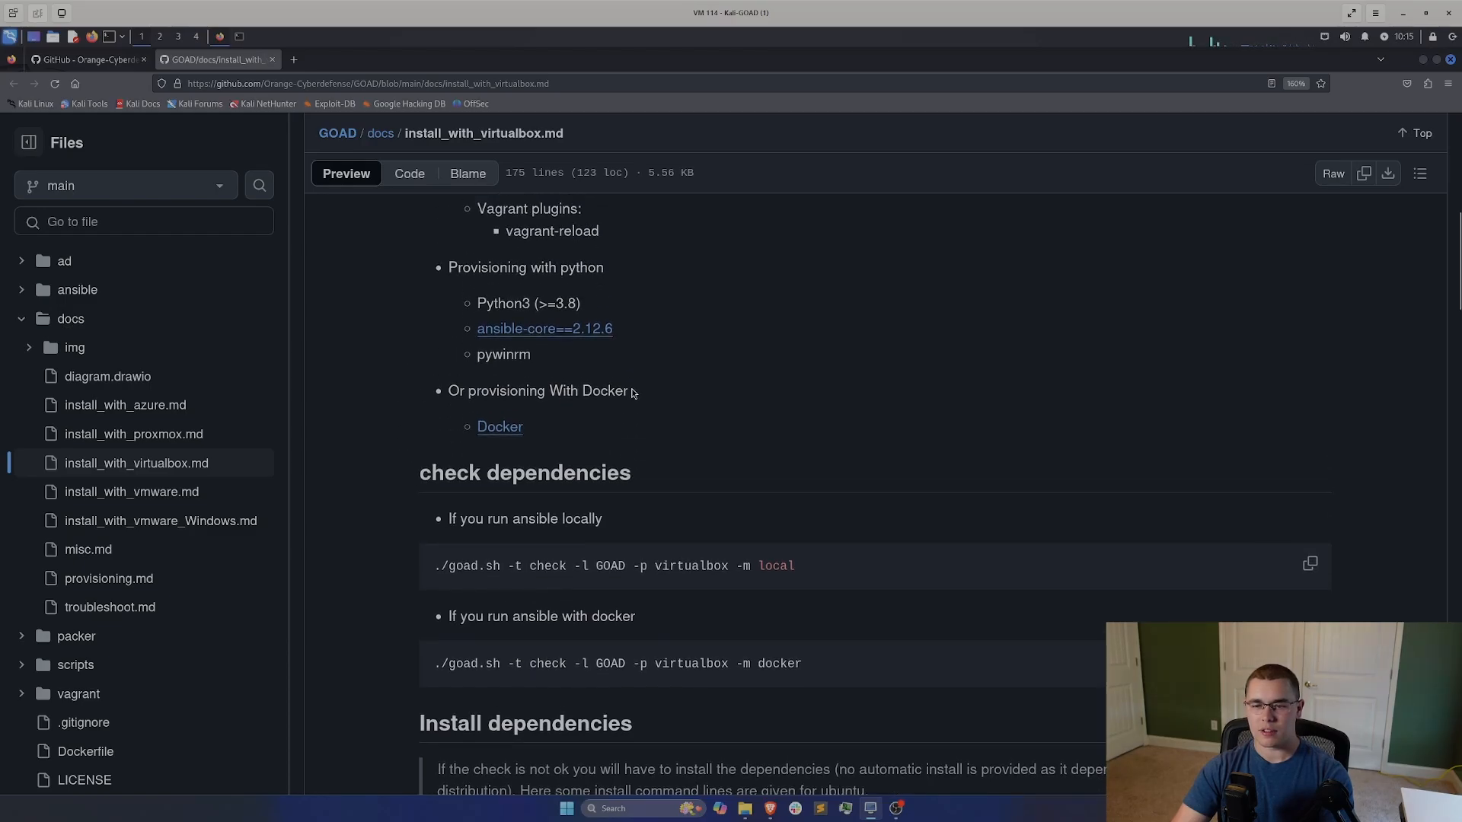
{"action": "scroll", "scroll_direction": "down", "scroll_amount": 3}
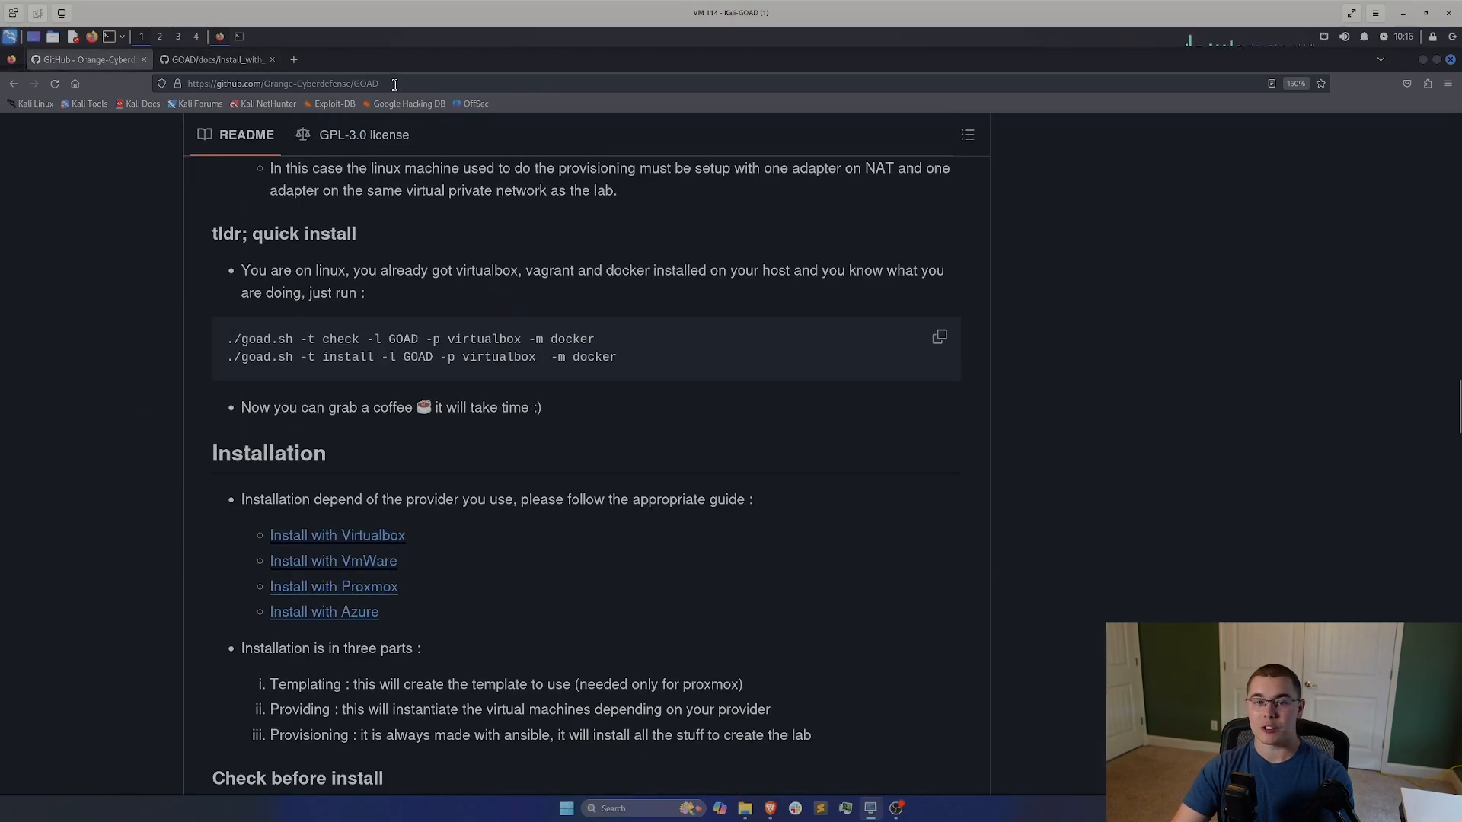
Step: Copy the GOAD repository's HTTPS clone address from the Code menu
{"action": "left_click", "coordinate": [279, 83]}
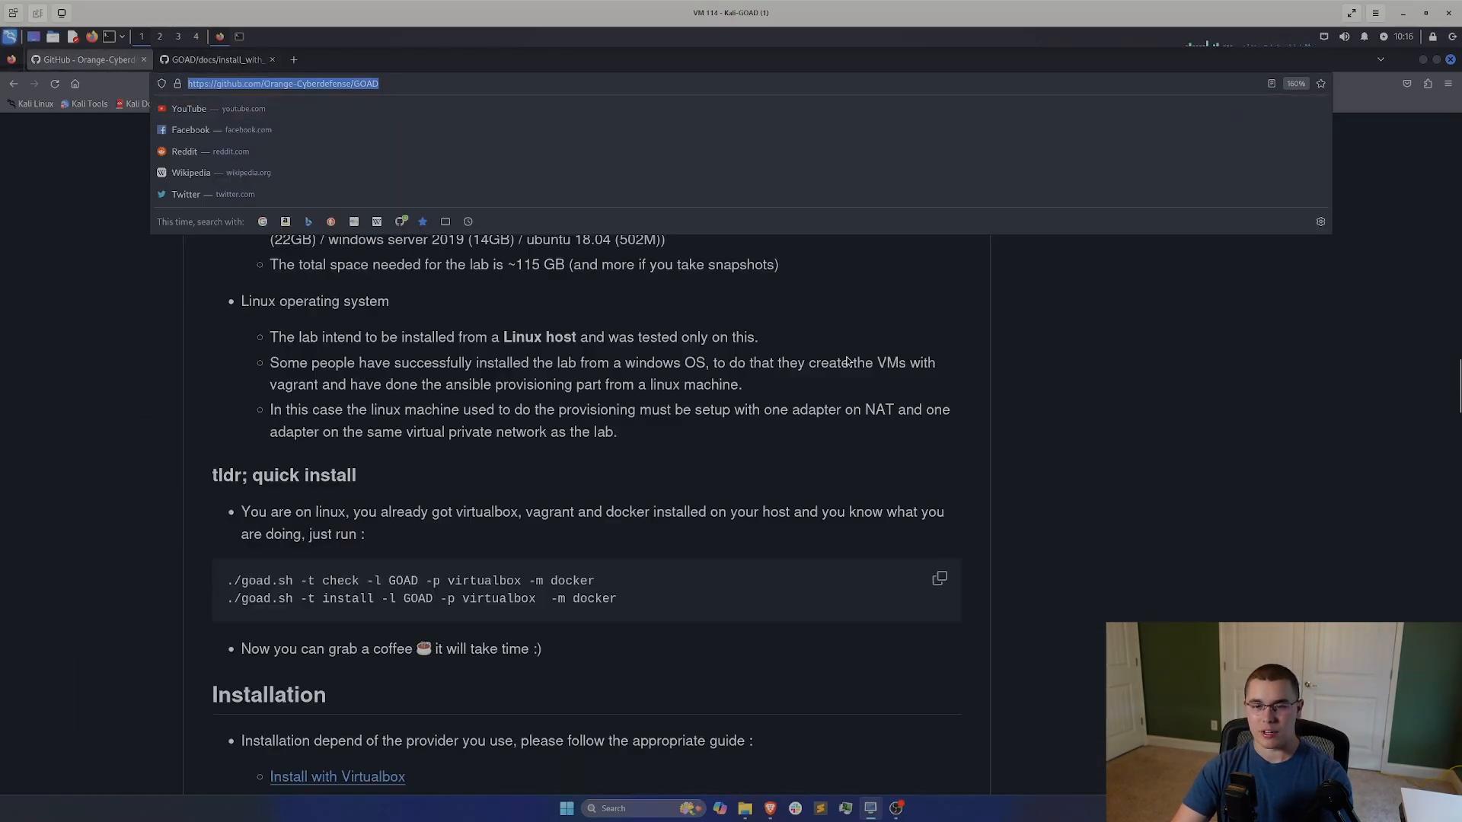
{"action": "left_click", "coordinate": [83, 59]}
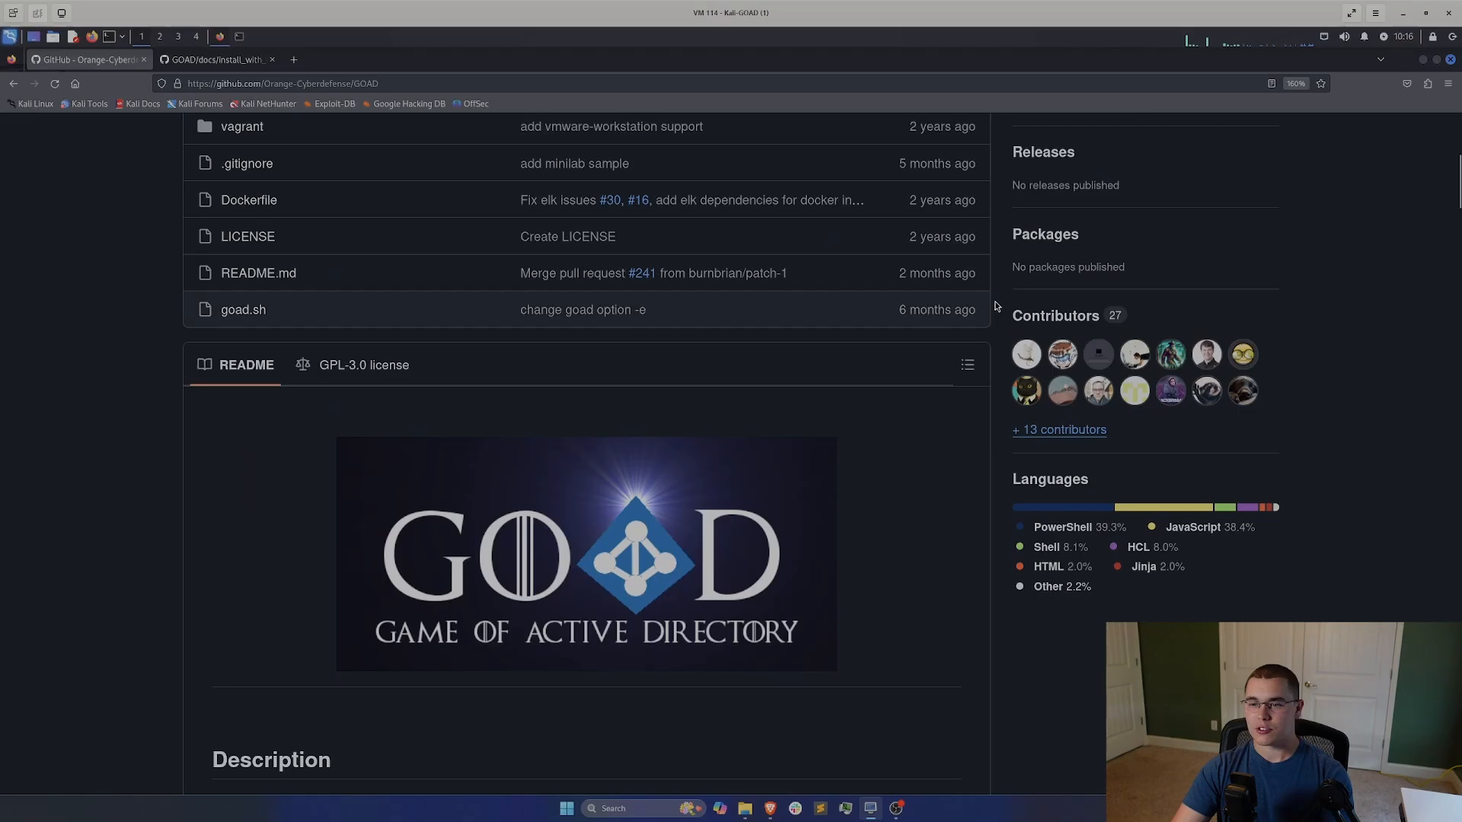
{"action": "left_click", "coordinate": [942, 313]}
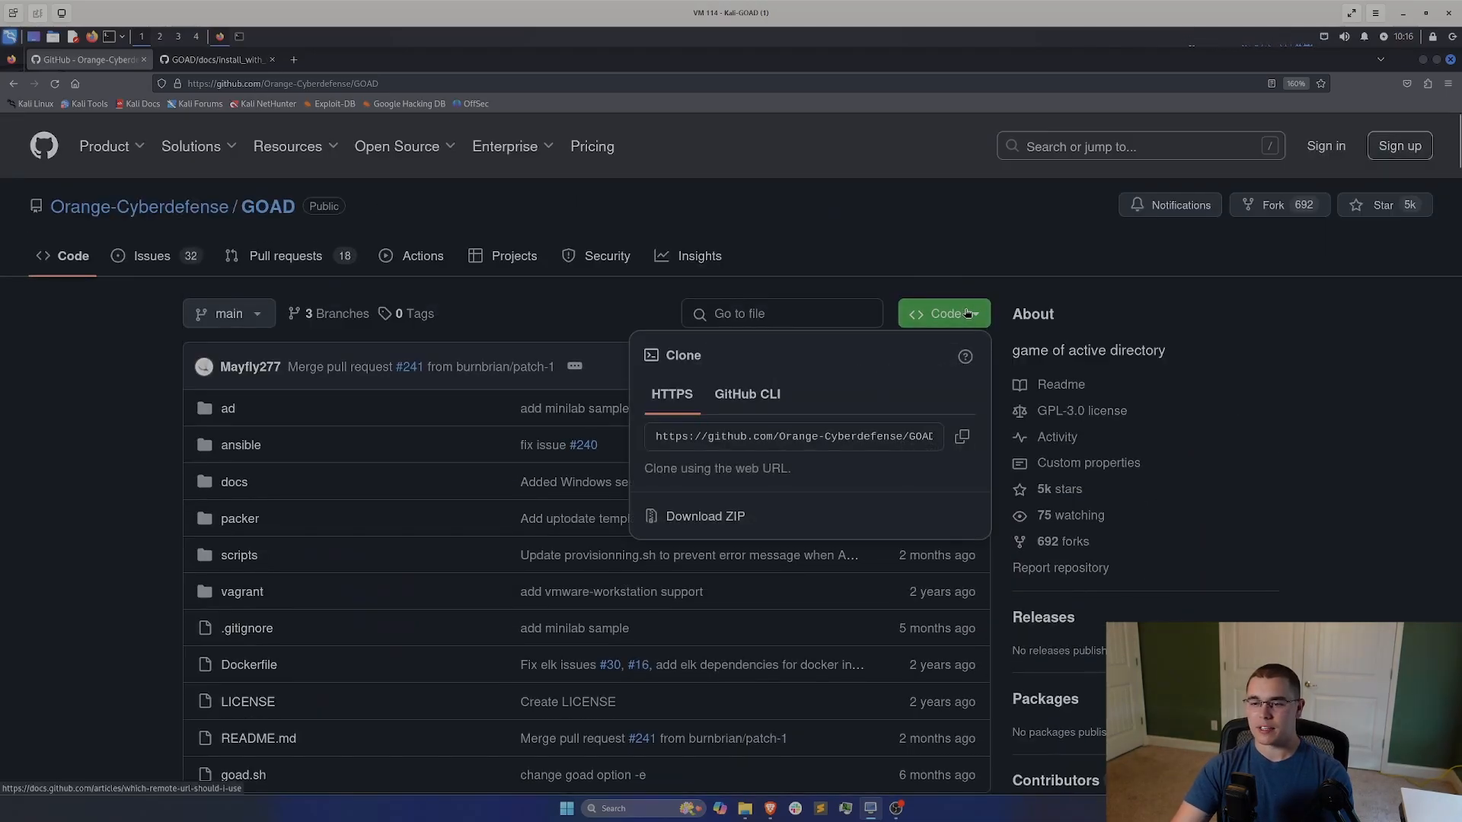
{"action": "left_click", "coordinate": [963, 436]}
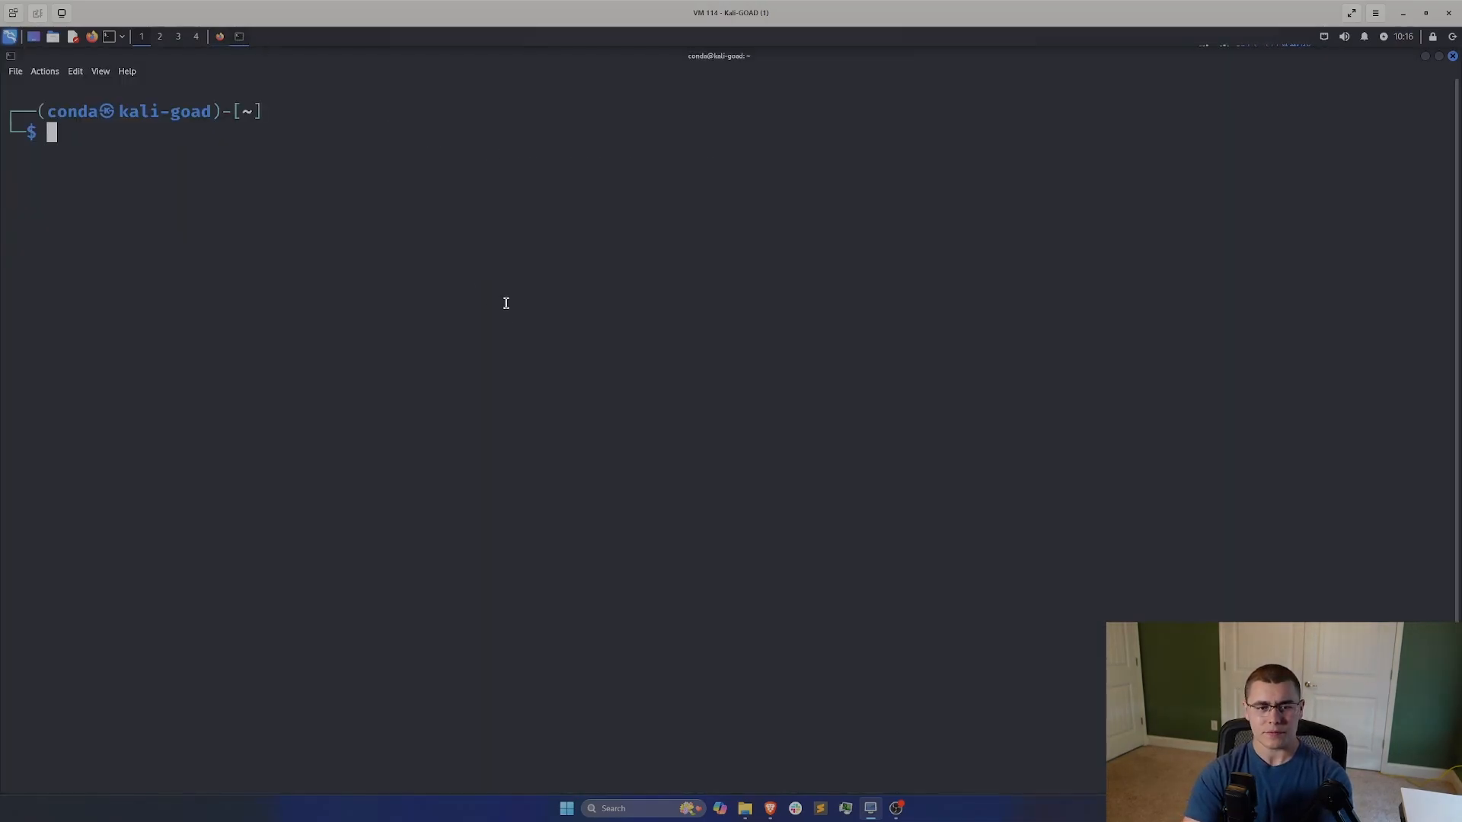
Step: Clone GOAD with git, list files, cd into GOAD and run ./goad.sh for usage
{"action": "type", "text": "git clone https://github.com/Orange-Cyberdefense/GOAD.git"}
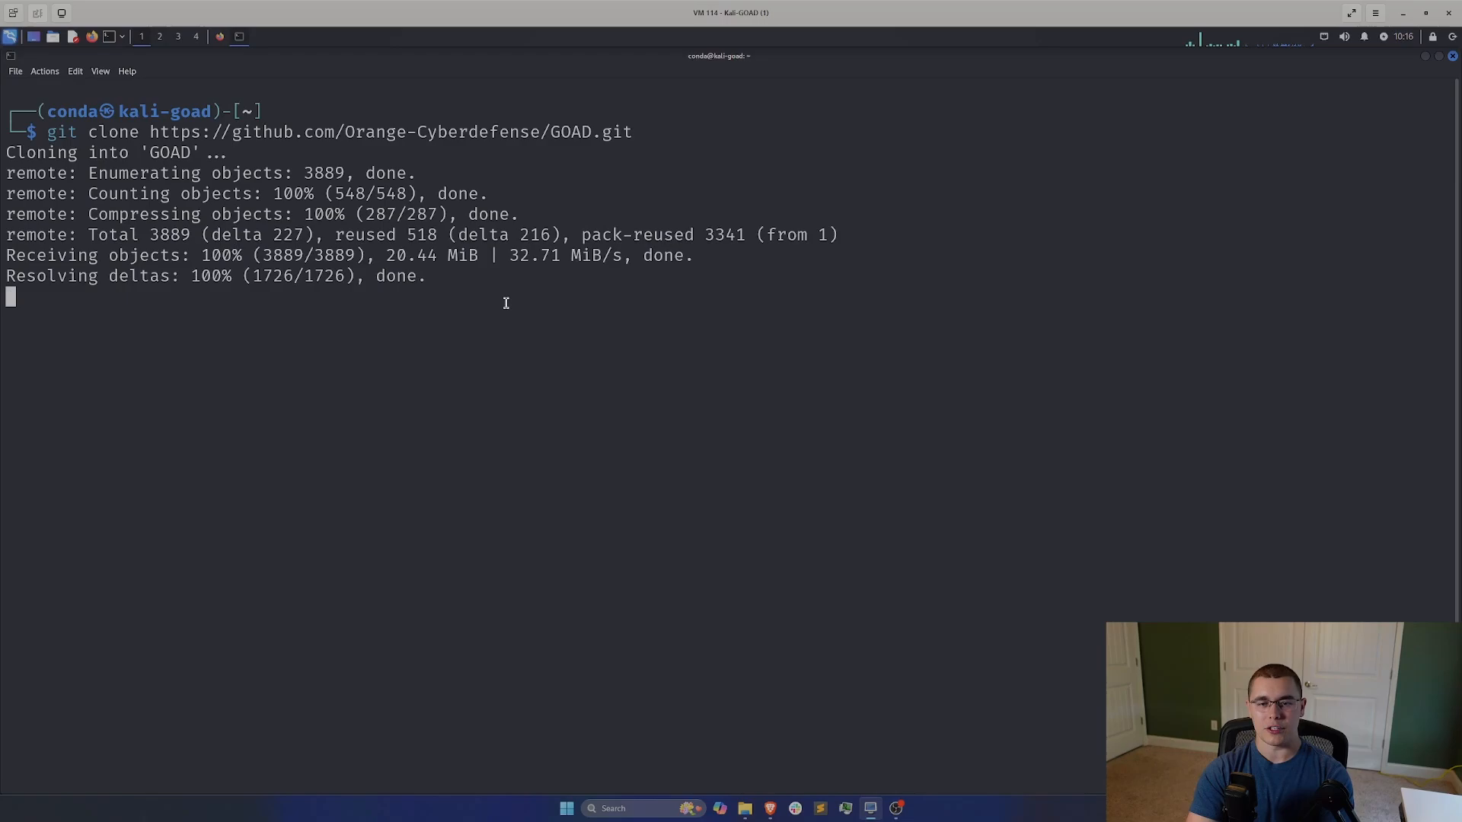
{"action": "type", "text": "ls"}
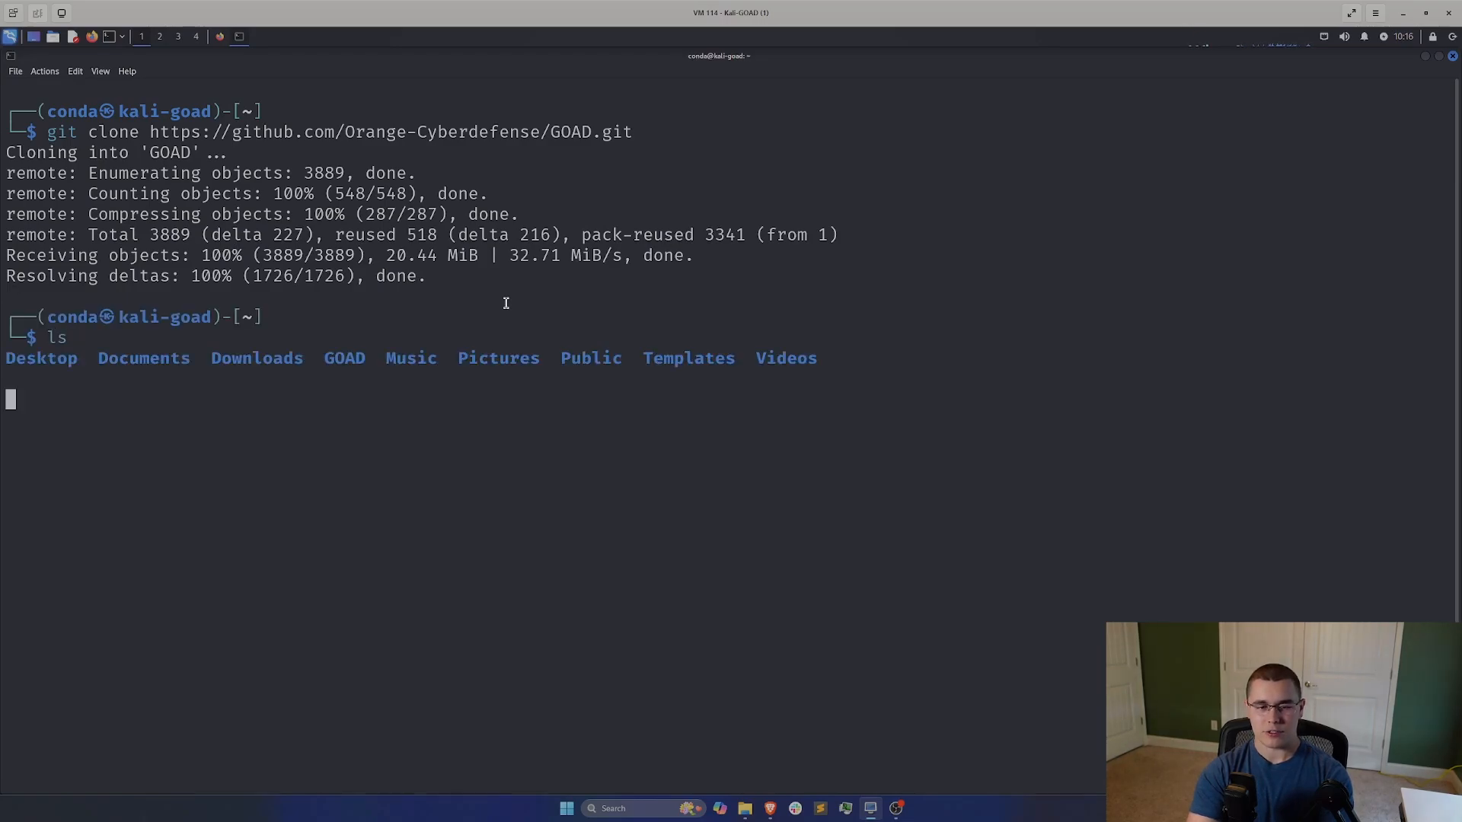
{"action": "key", "text": "Return"}
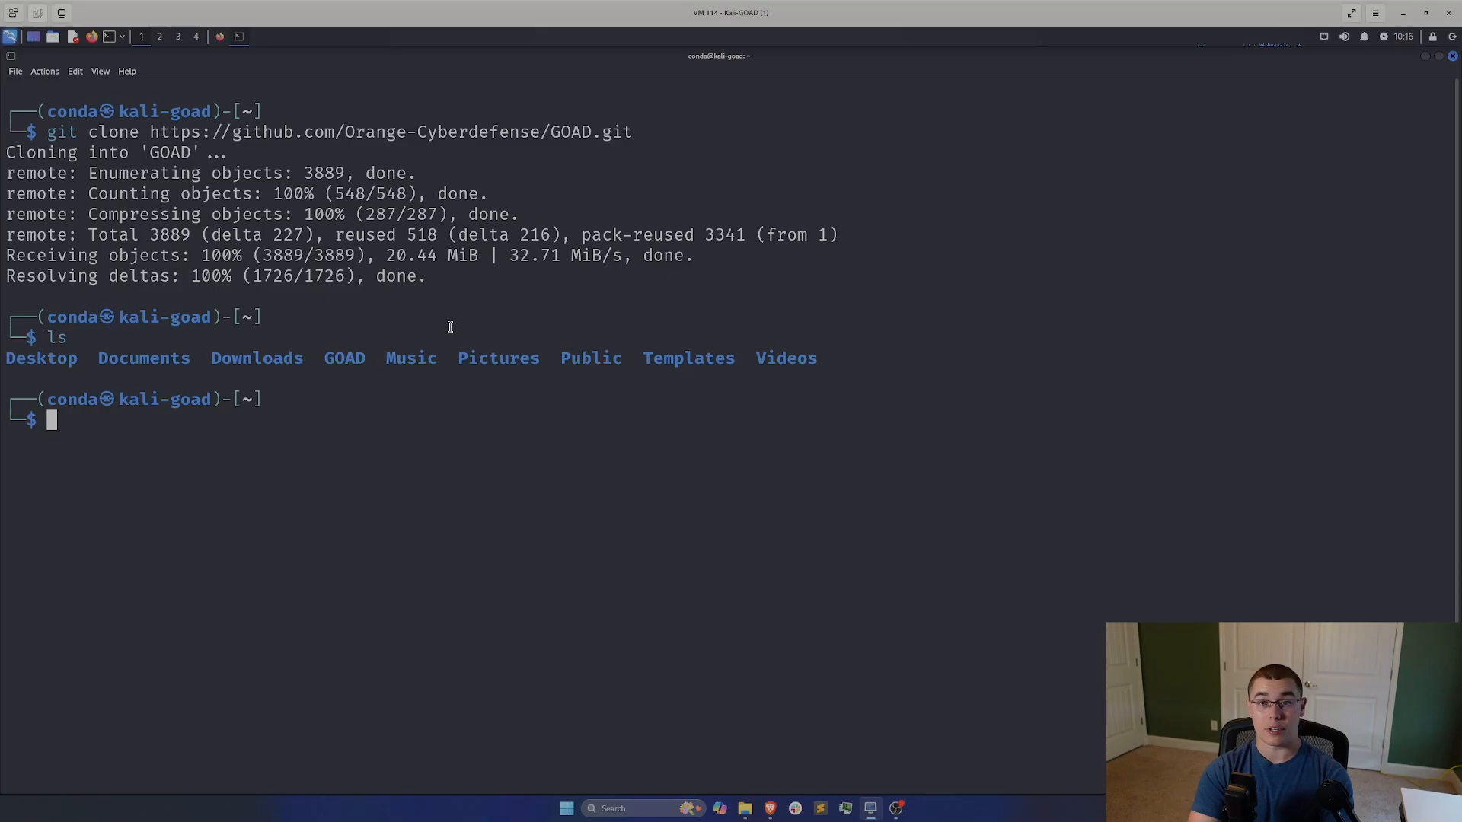
{"action": "type", "text": "cd goa"}
{"action": "type", "text": "ls -la"}
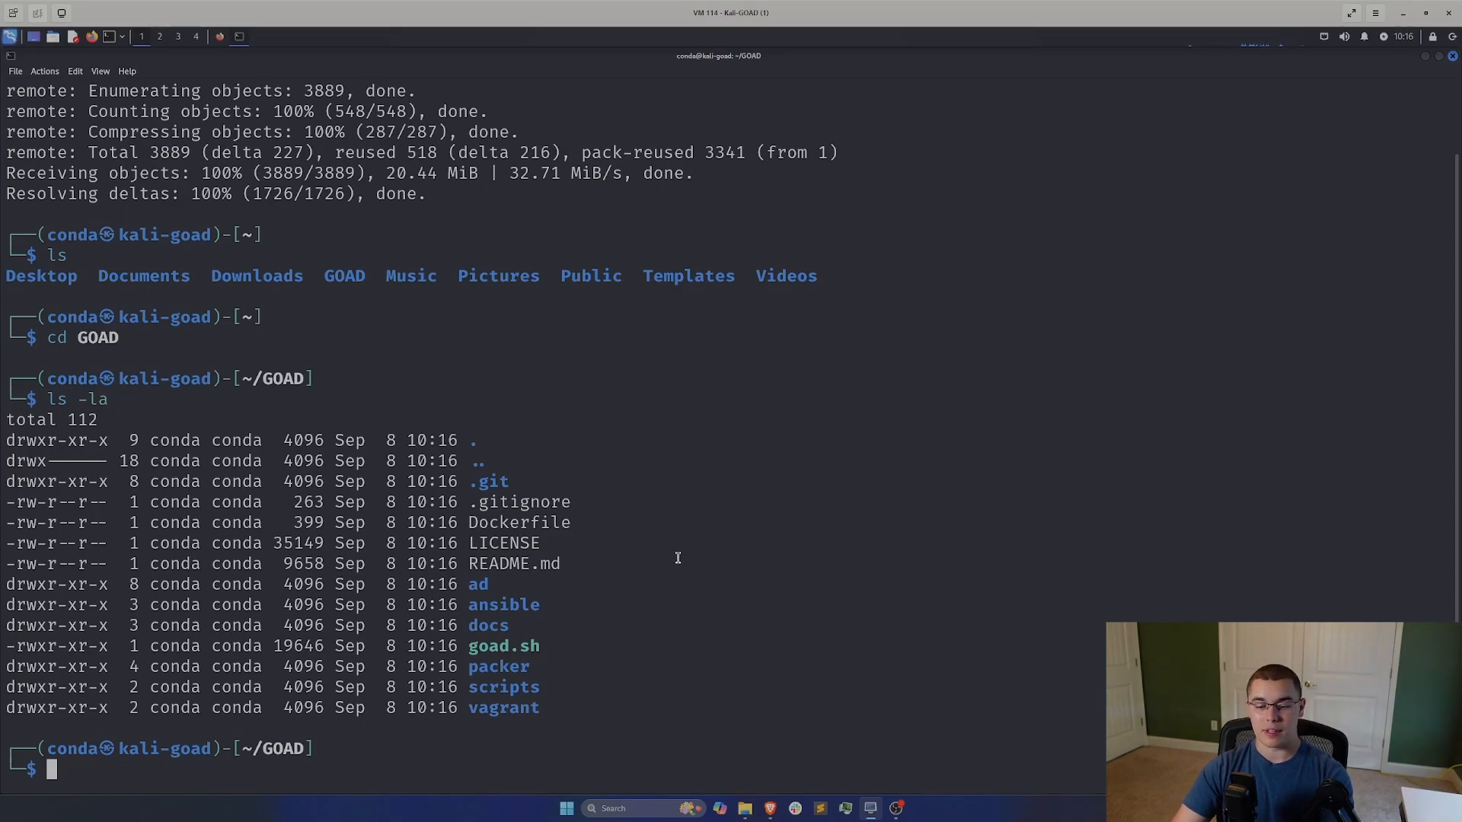
{"action": "mouse_move", "coordinate": [819, 511]}
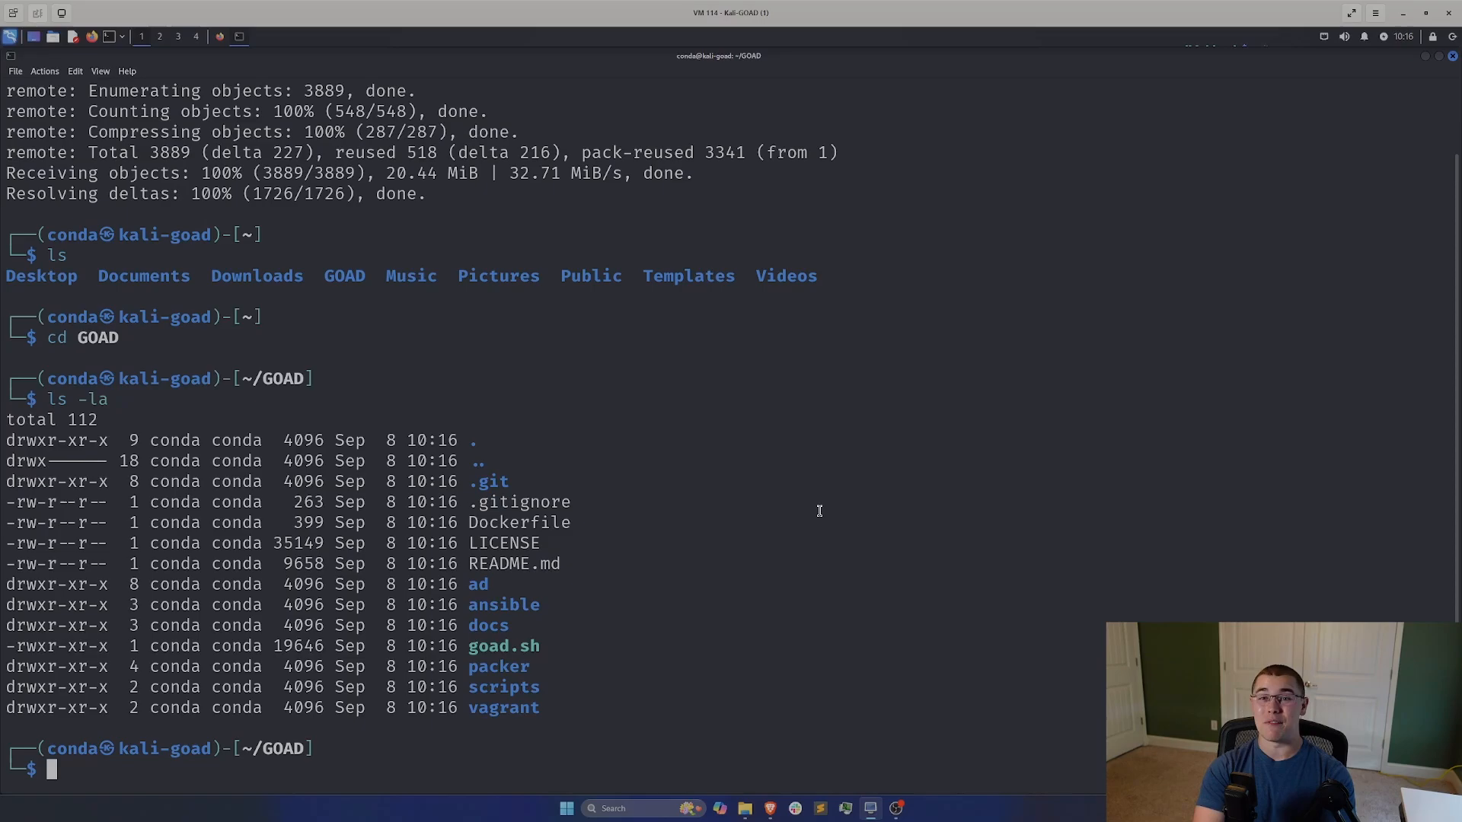
{"action": "type", "text": "./"}
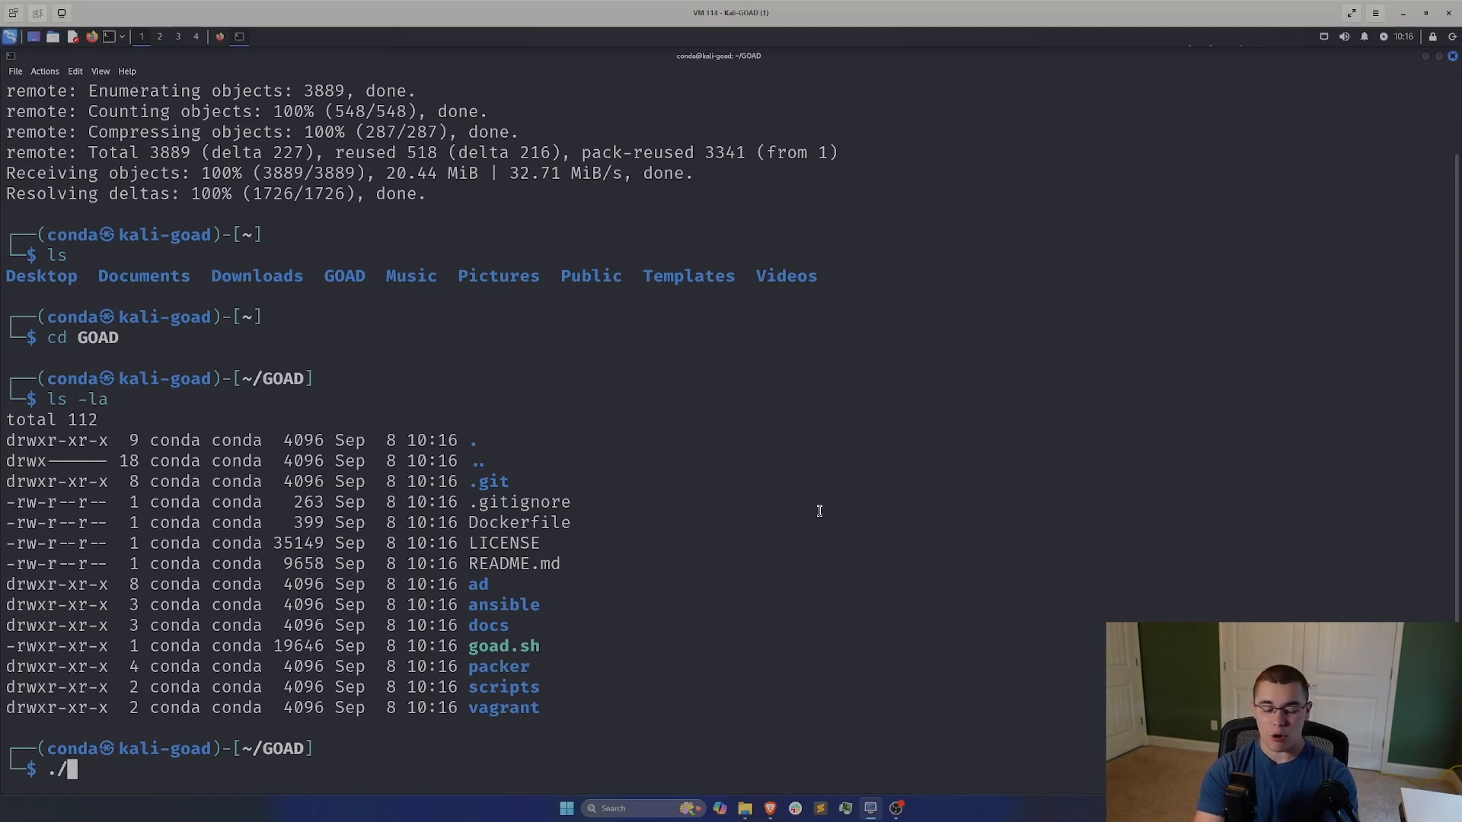
{"action": "type", "text": "goad.sh"}
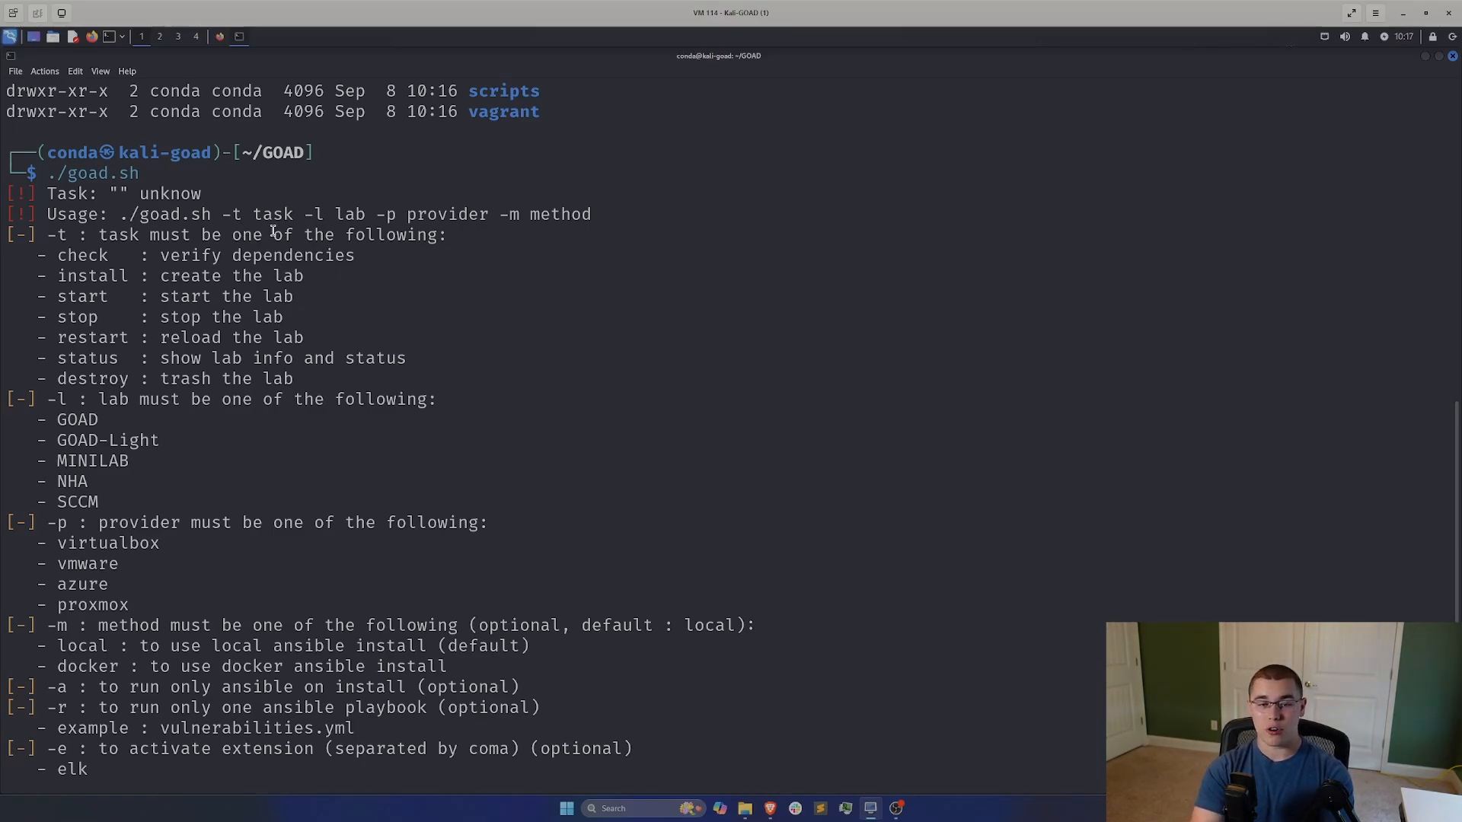
{"action": "double_click", "coordinate": [82, 256]}
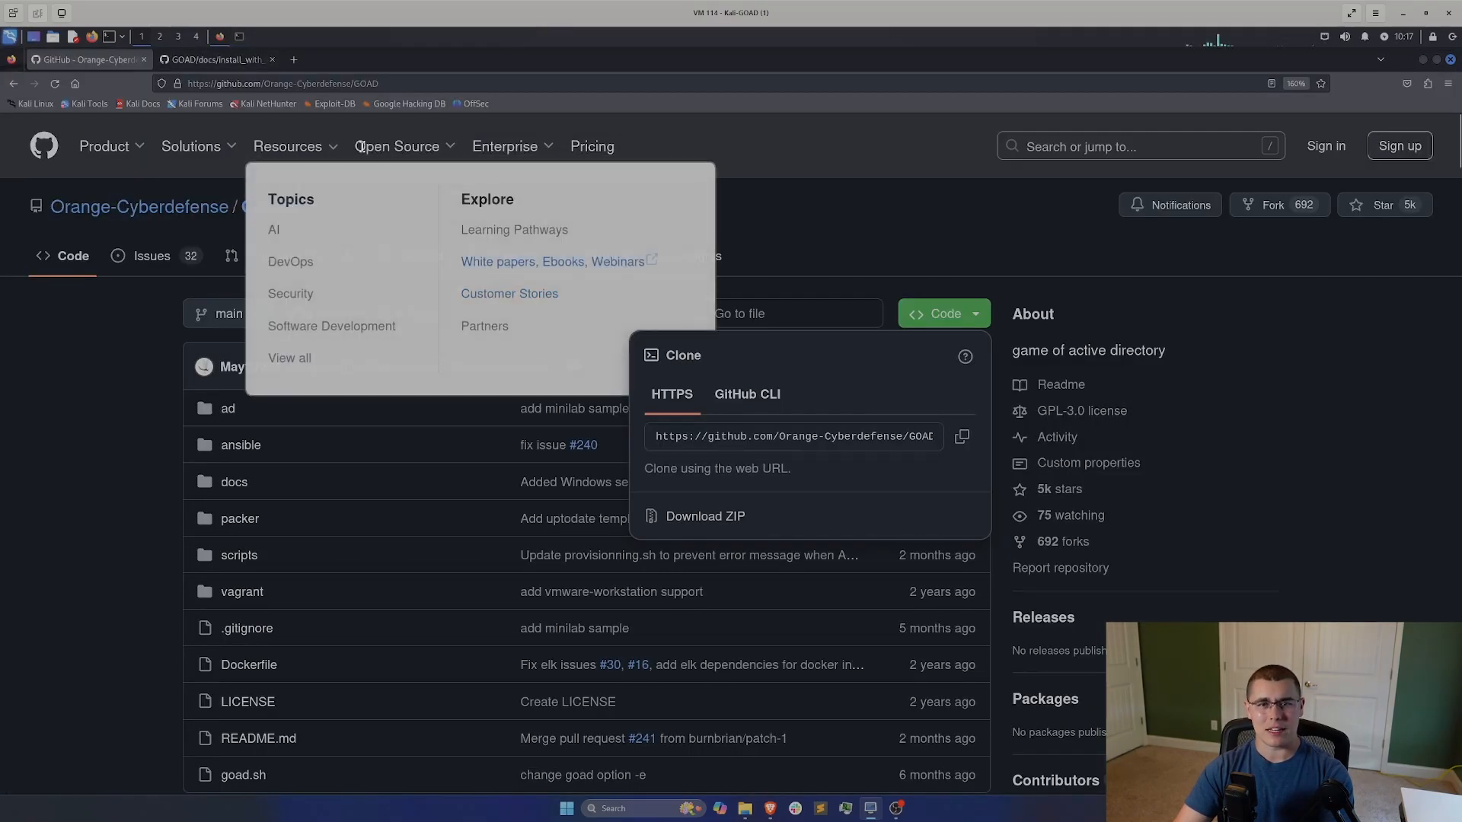
Step: Read install_with_virtualbox.md's local and docker dependency-check commands, then scroll the README lab diagrams
{"action": "left_click", "coordinate": [215, 58]}
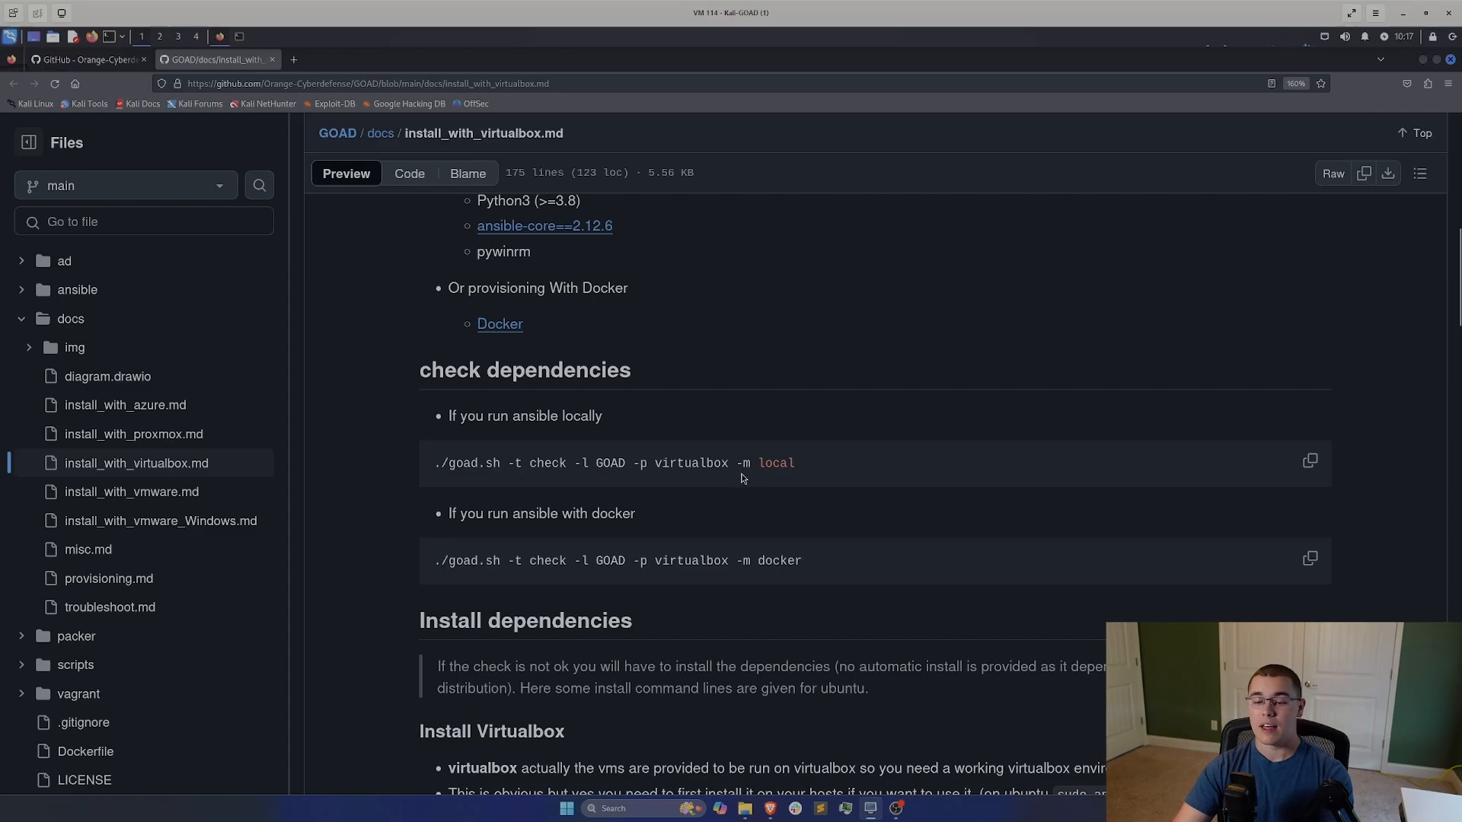
{"action": "double_click", "coordinate": [776, 462]}
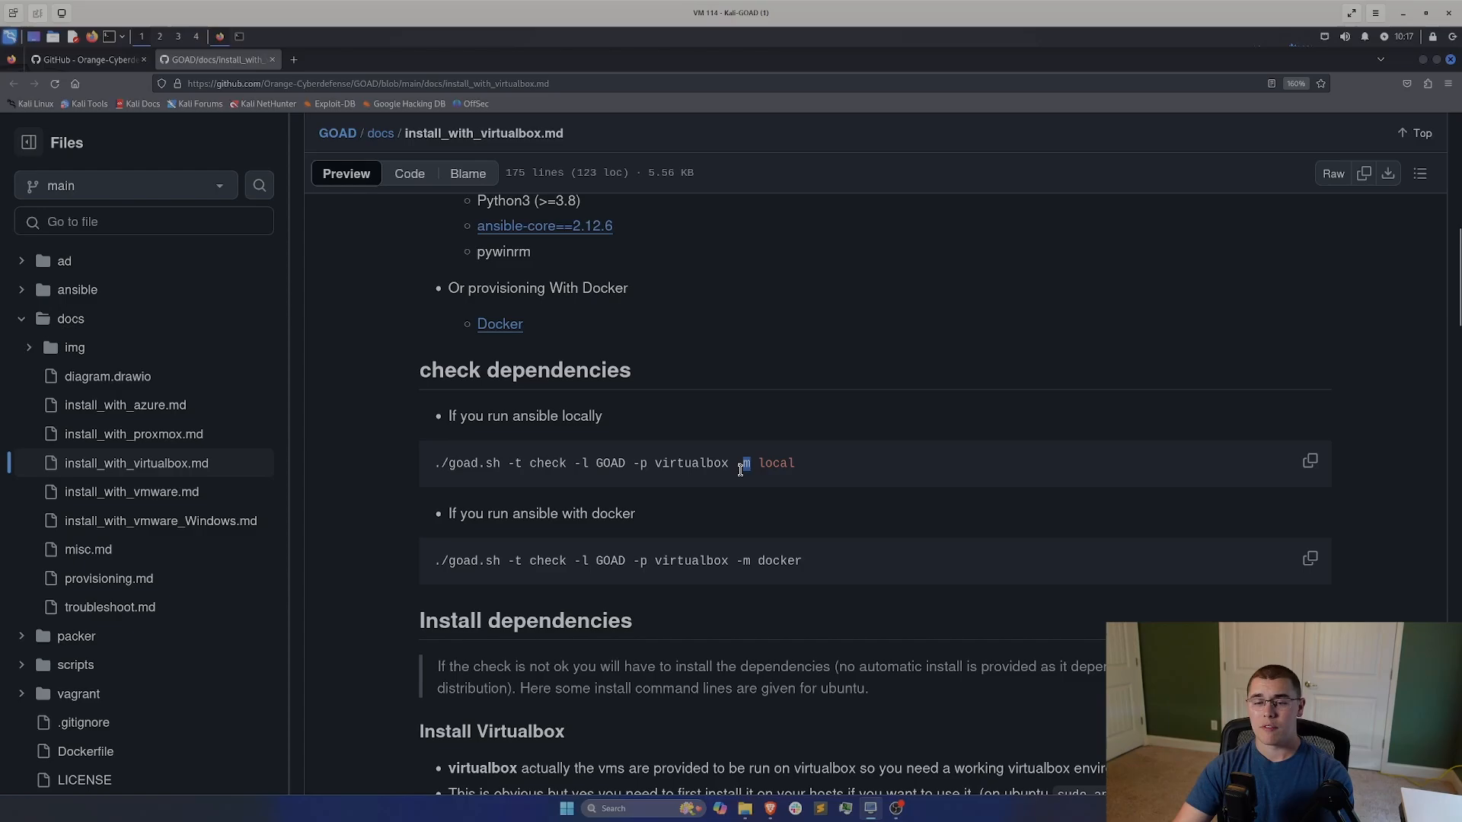
{"action": "triple_click", "coordinate": [615, 560]}
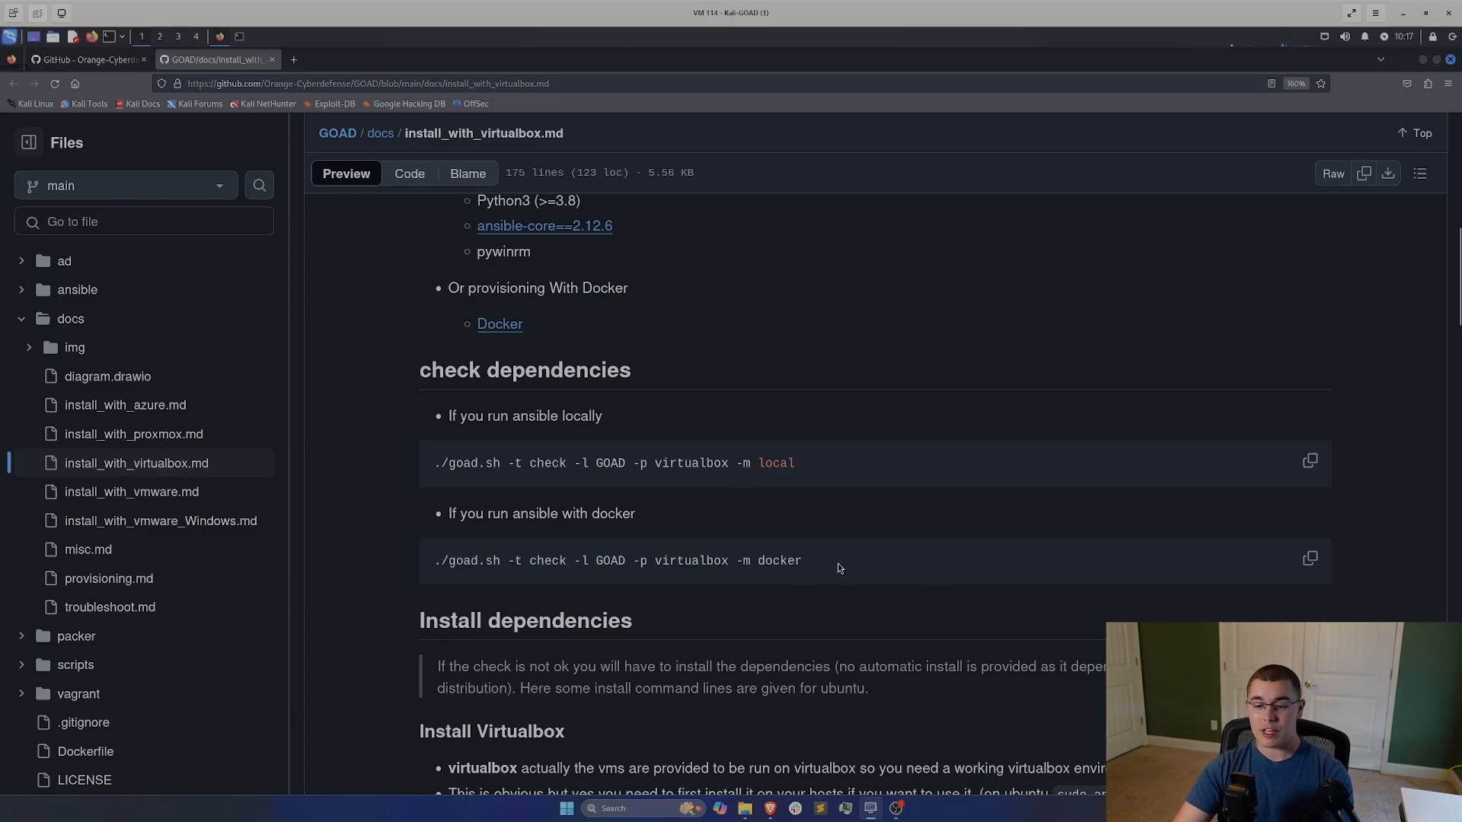
{"action": "left_click", "coordinate": [1308, 559]}
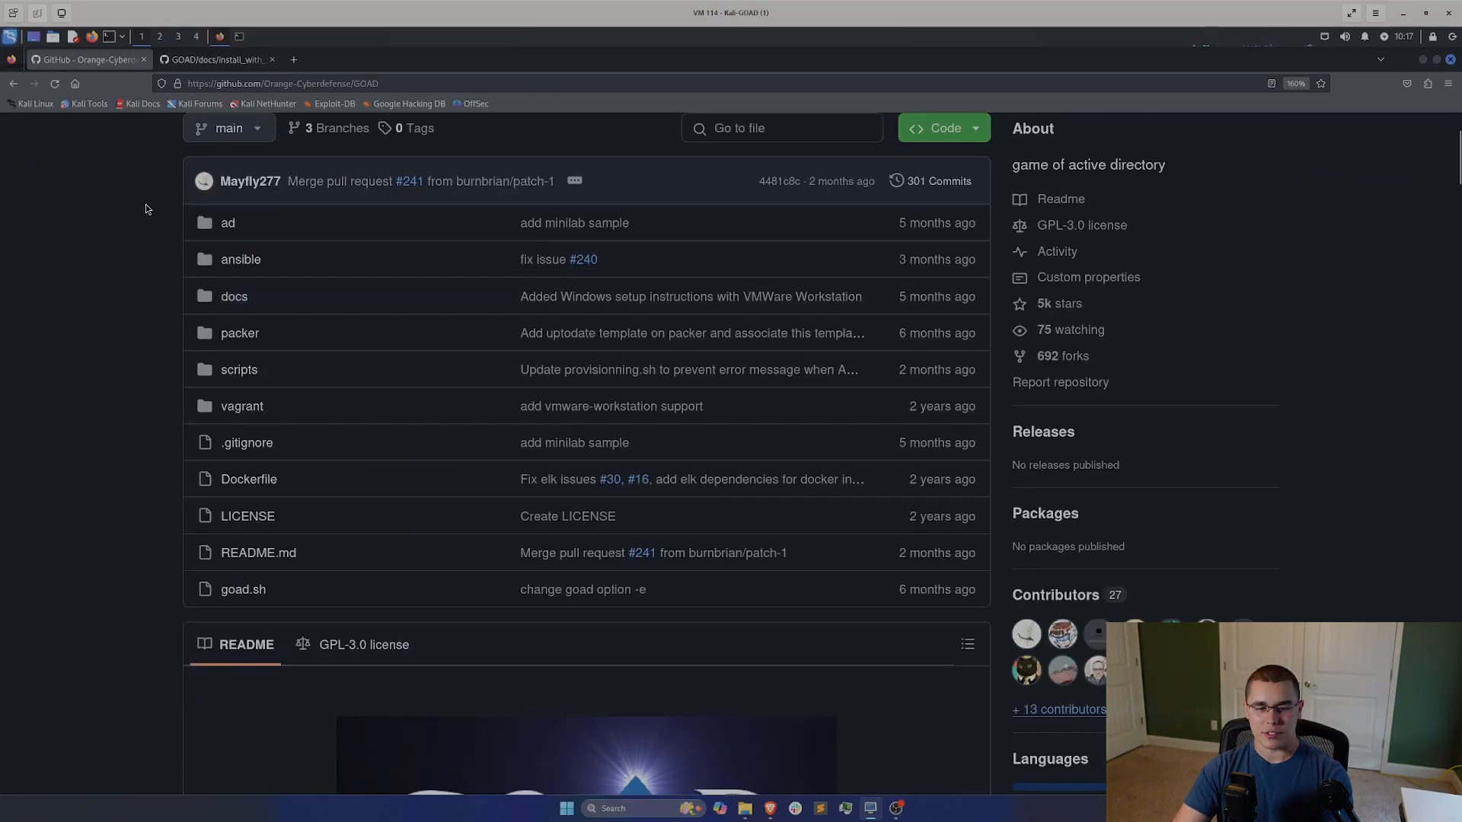
{"action": "scroll", "scroll_direction": "down", "scroll_amount": 3}
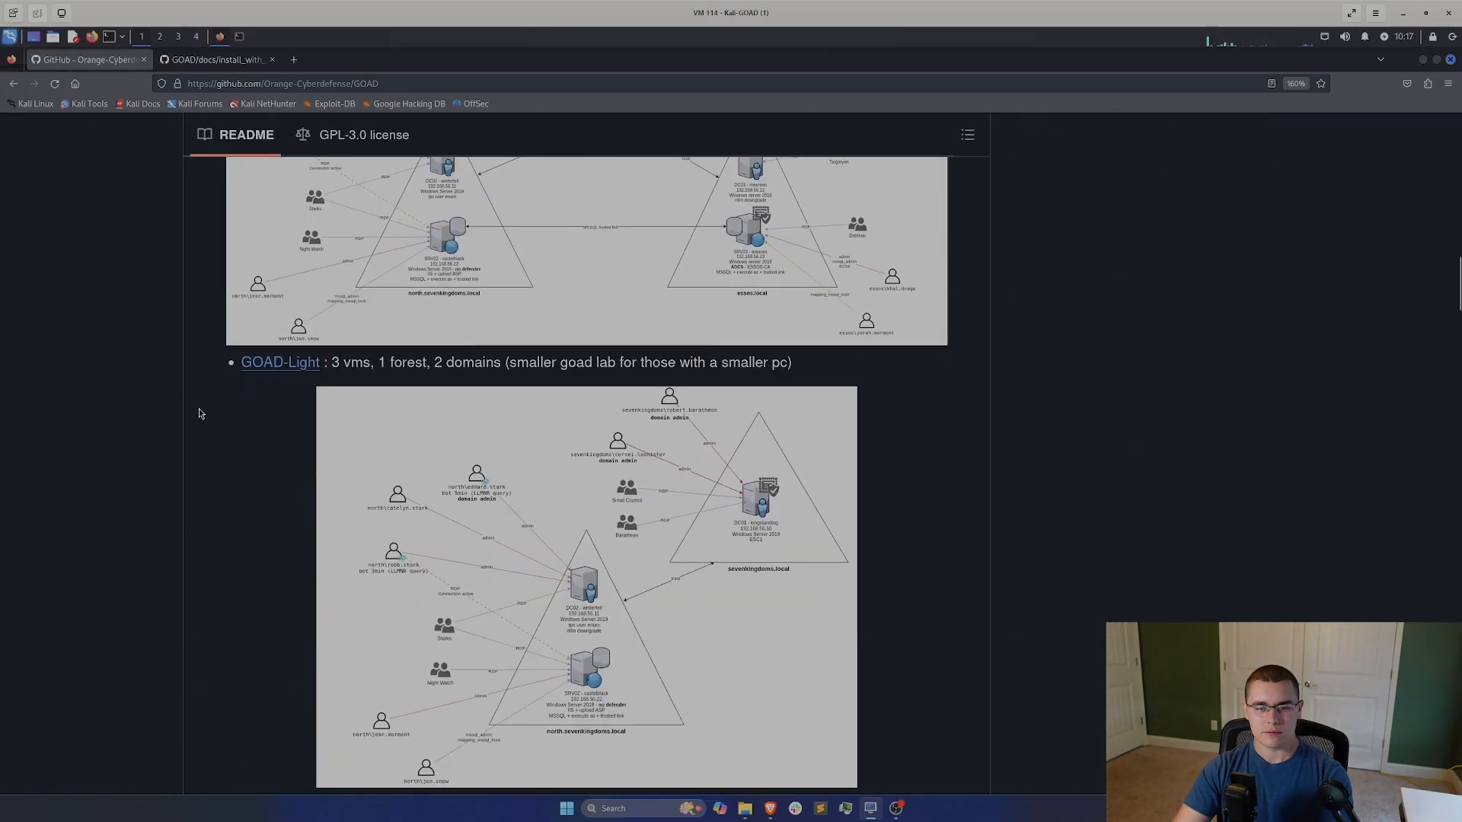
{"action": "scroll", "scroll_direction": "down", "scroll_amount": 3}
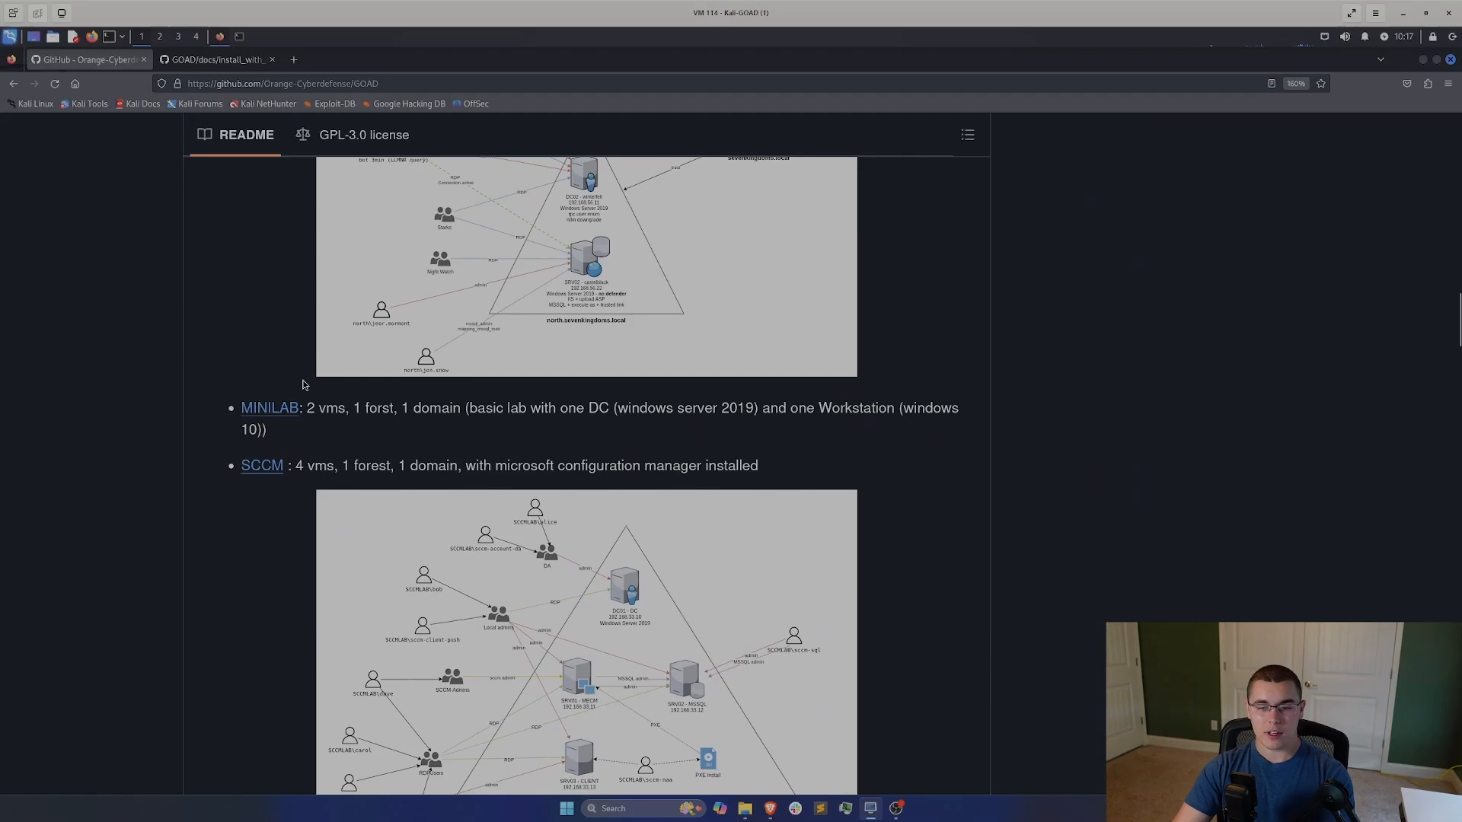
{"action": "mouse_move", "coordinate": [241, 45]}
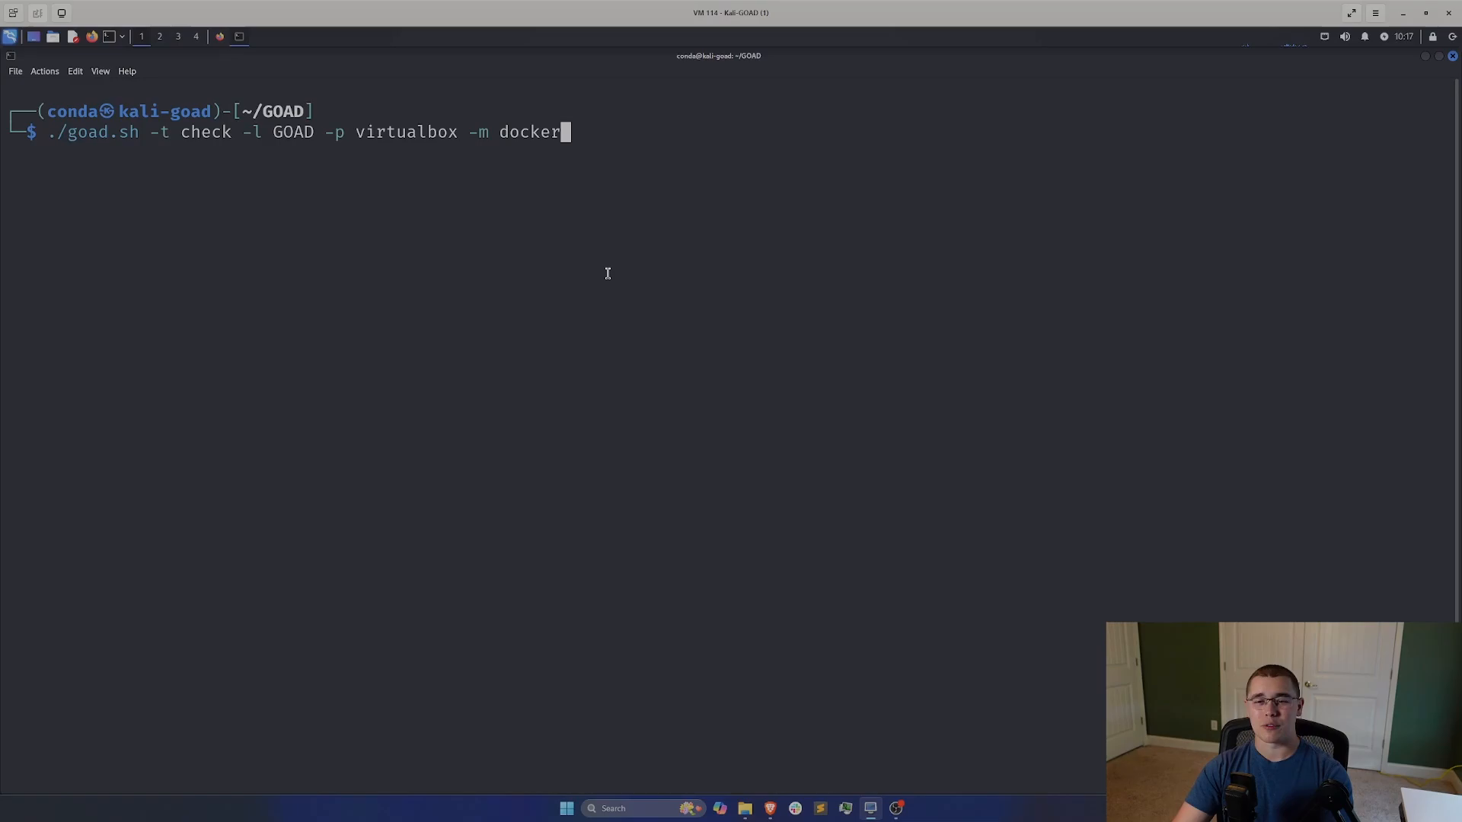
{"action": "mouse_move", "coordinate": [581, 241]}
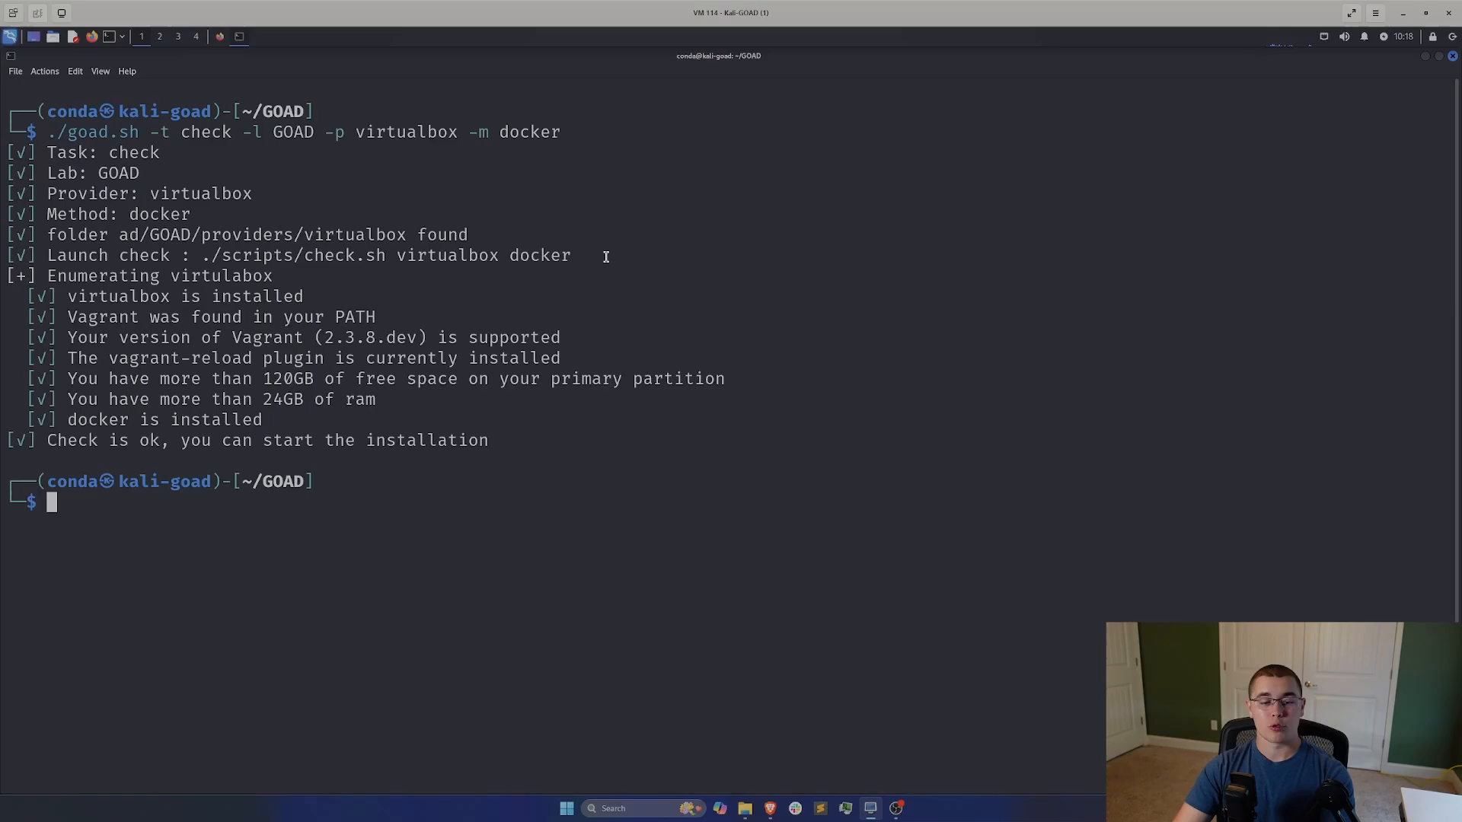
{"action": "mouse_move", "coordinate": [626, 233]}
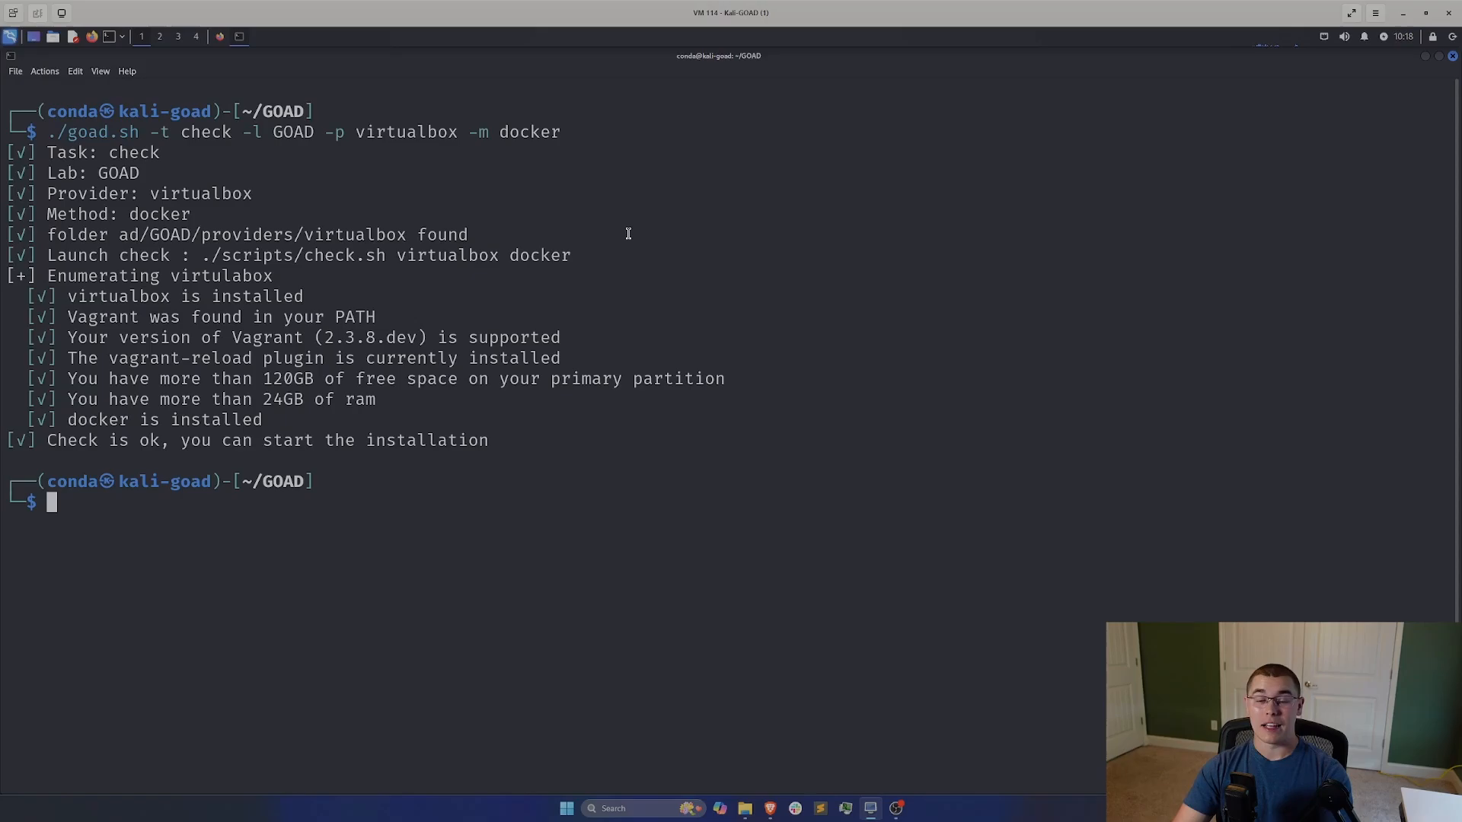
{"action": "mouse_move", "coordinate": [539, 238]}
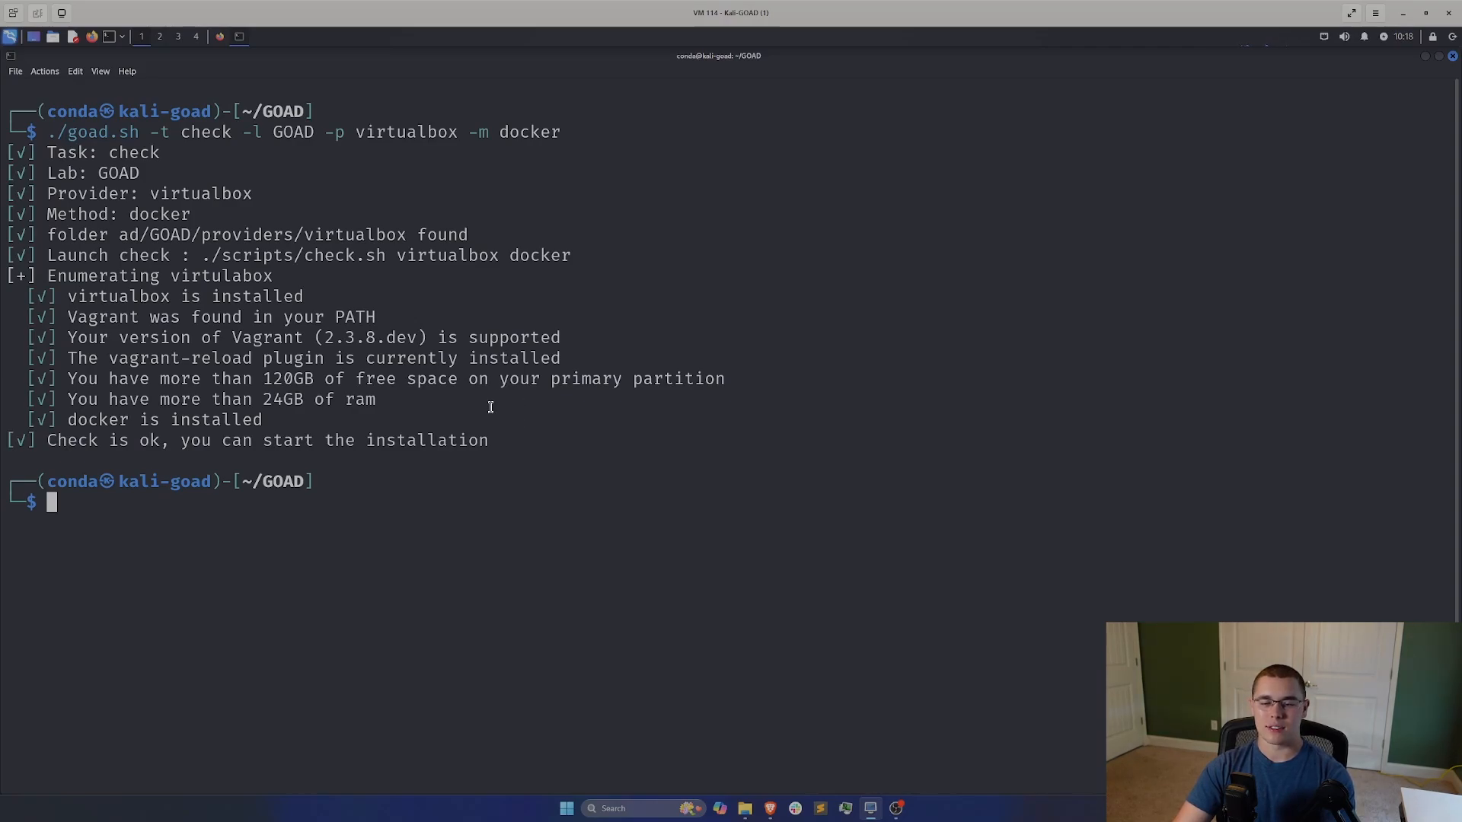
{"action": "mouse_move", "coordinate": [74, 378]}
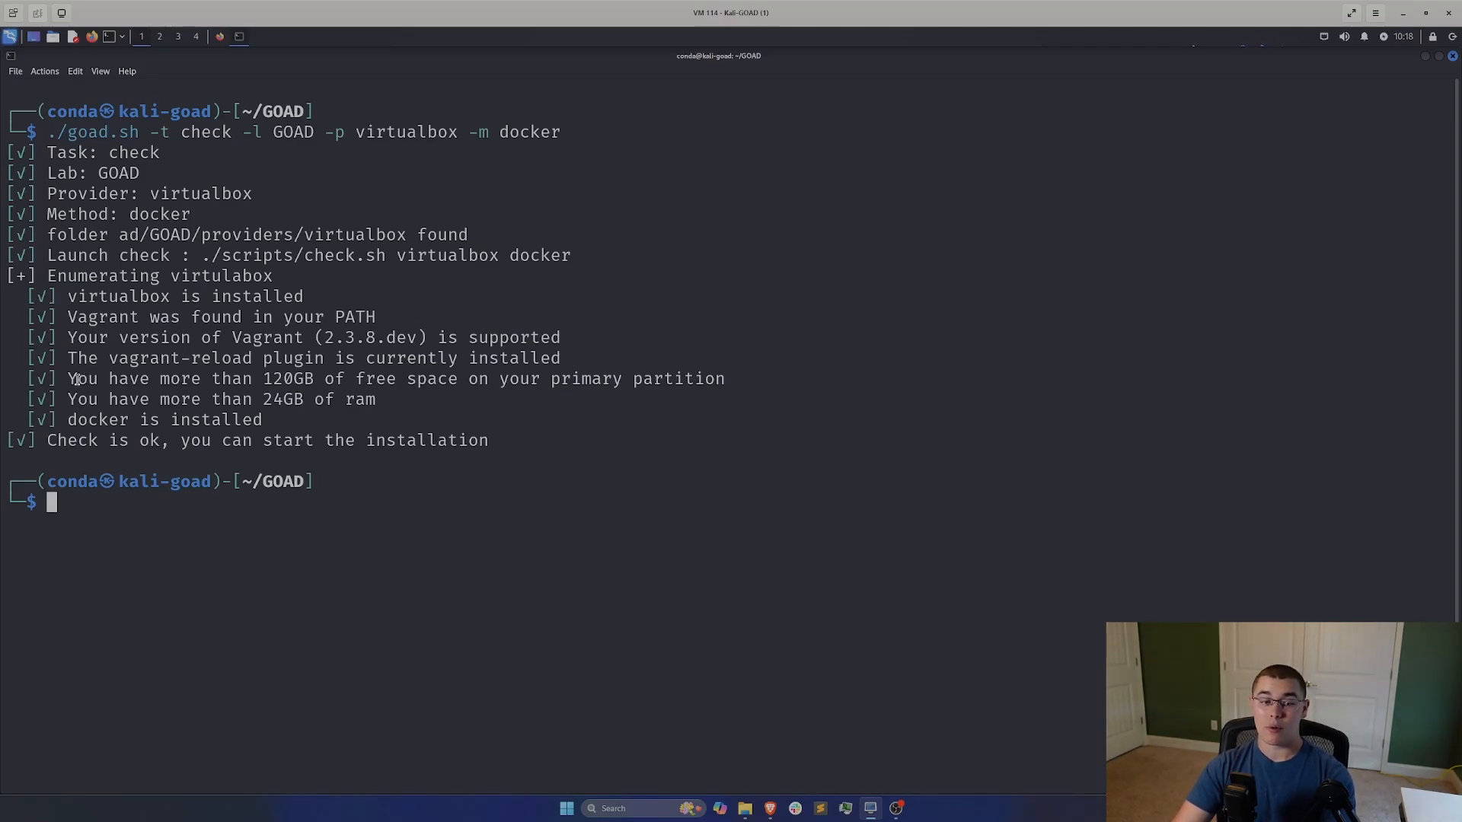
Step: Review the passing virtualbox/docker check output, including free space, then clear the terminal
{"action": "left_click_drag", "start_coordinate": [68, 377], "coordinate": [323, 378]}
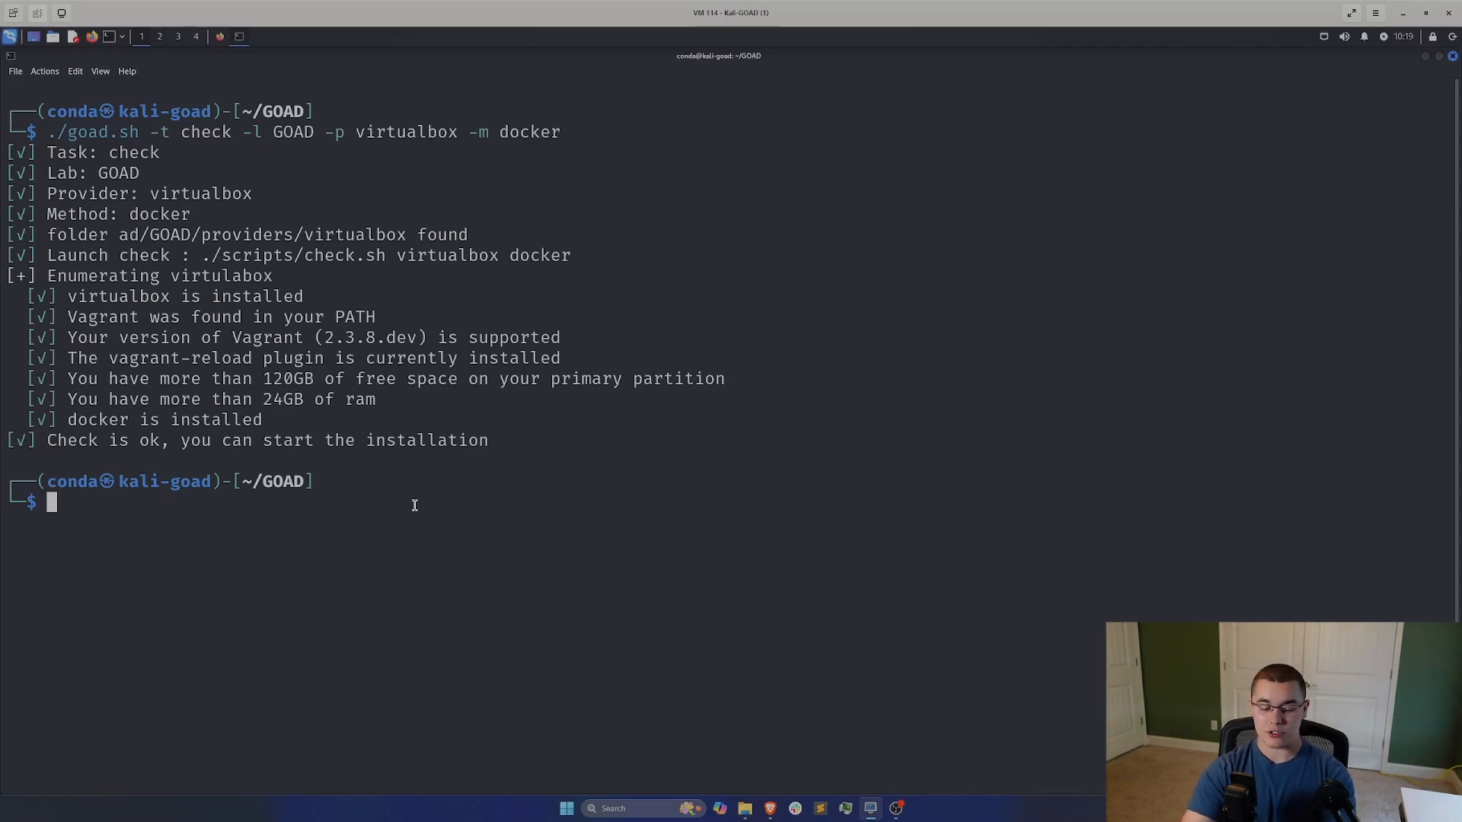
{"action": "type", "text": "clear"}
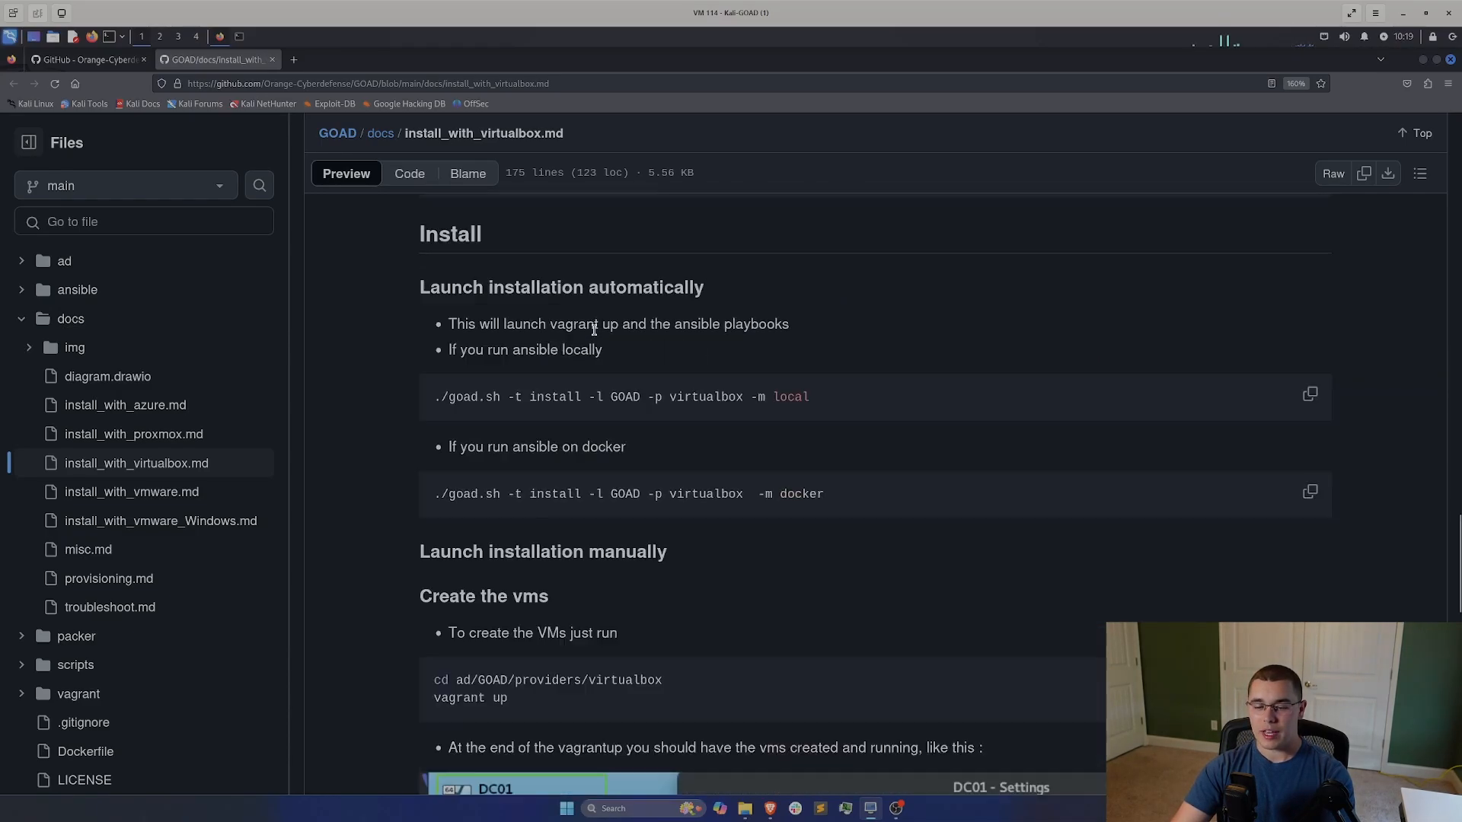
Step: Copy the docker install command under 'Launch installation automatically' in the VirtualBox guide
{"action": "scroll", "scroll_direction": "down", "scroll_amount": 3}
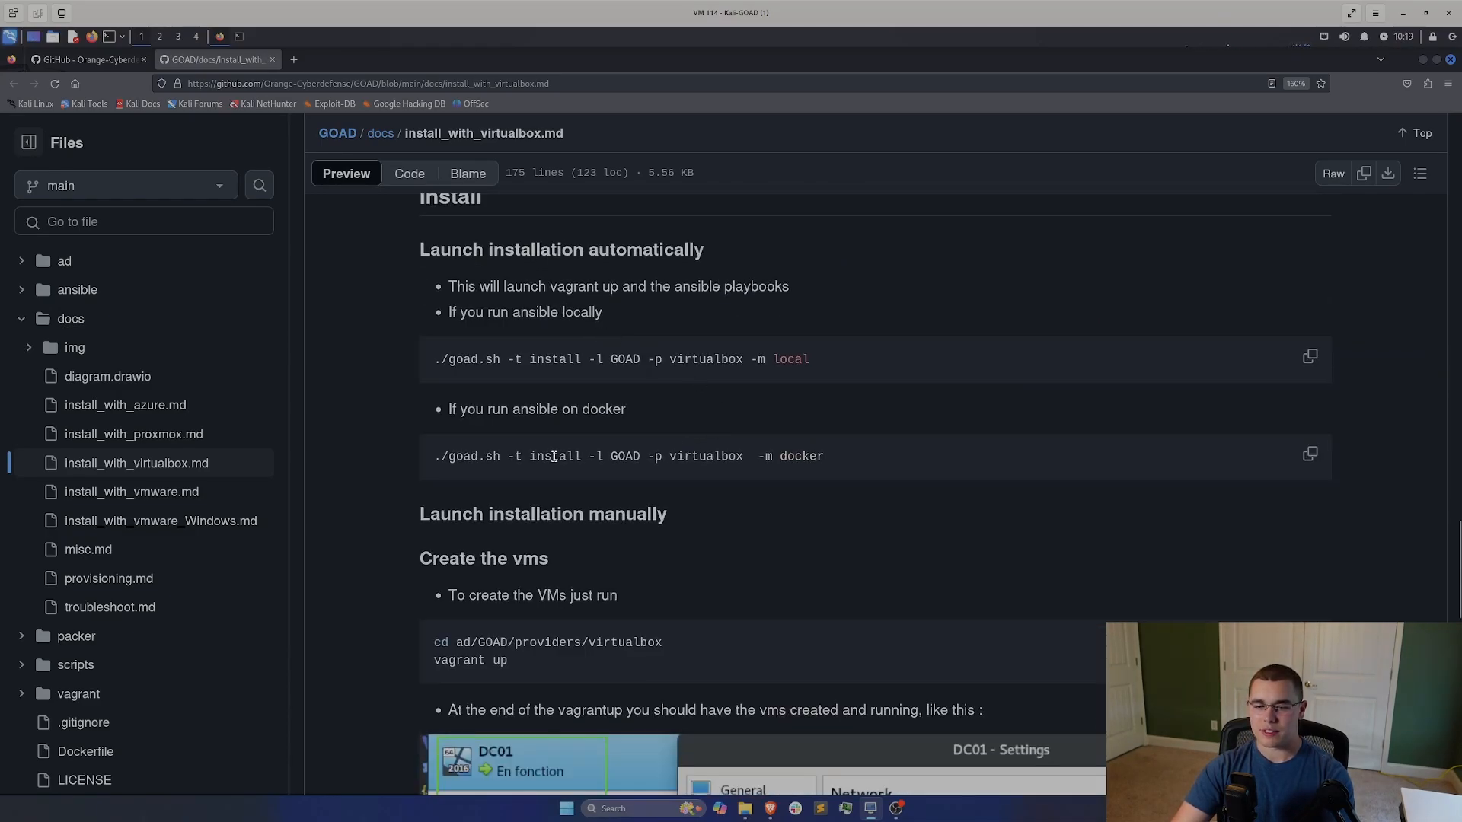
{"action": "double_click", "coordinate": [457, 456]}
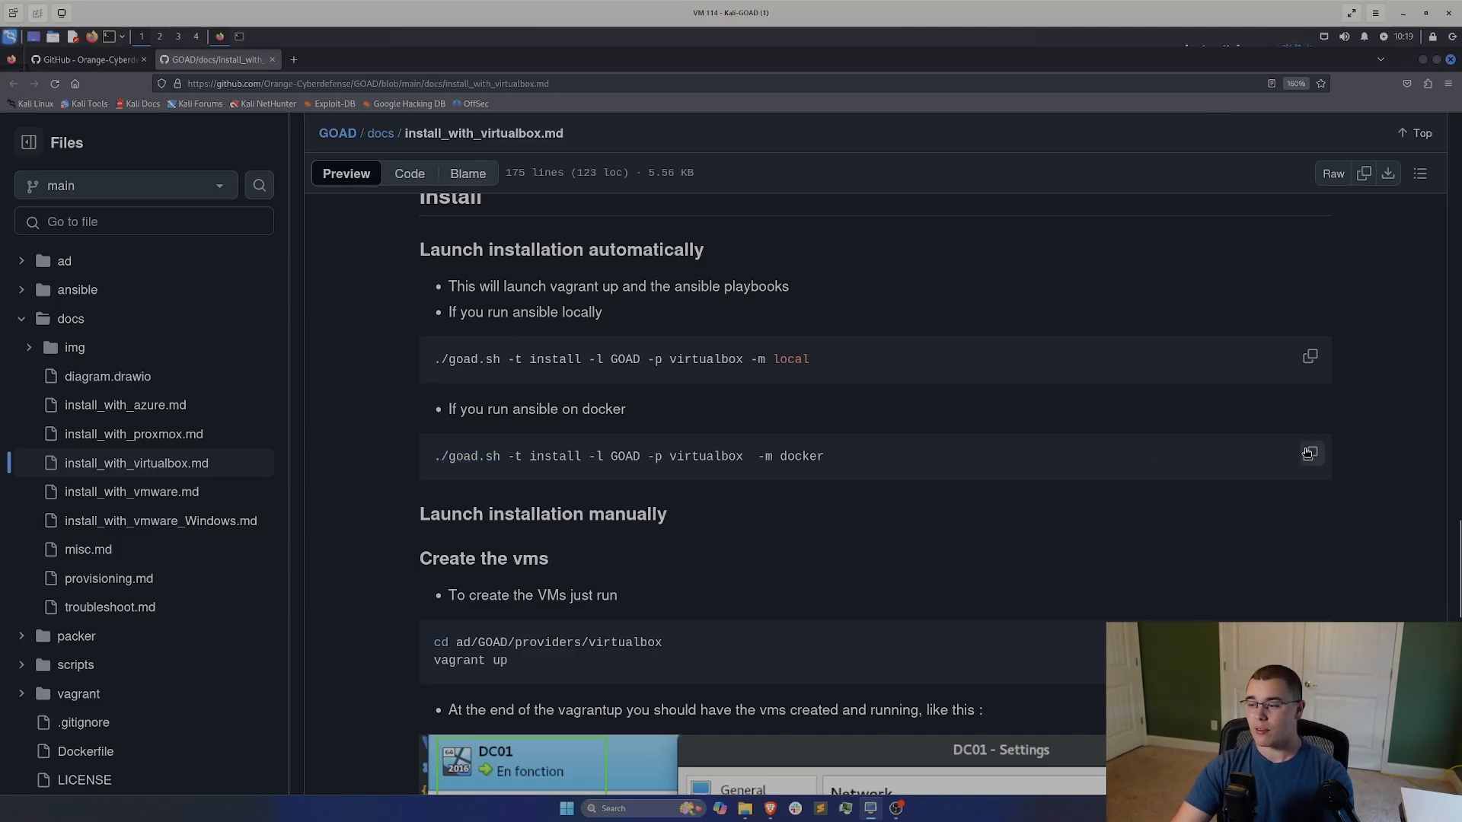
{"action": "left_click", "coordinate": [1309, 454]}
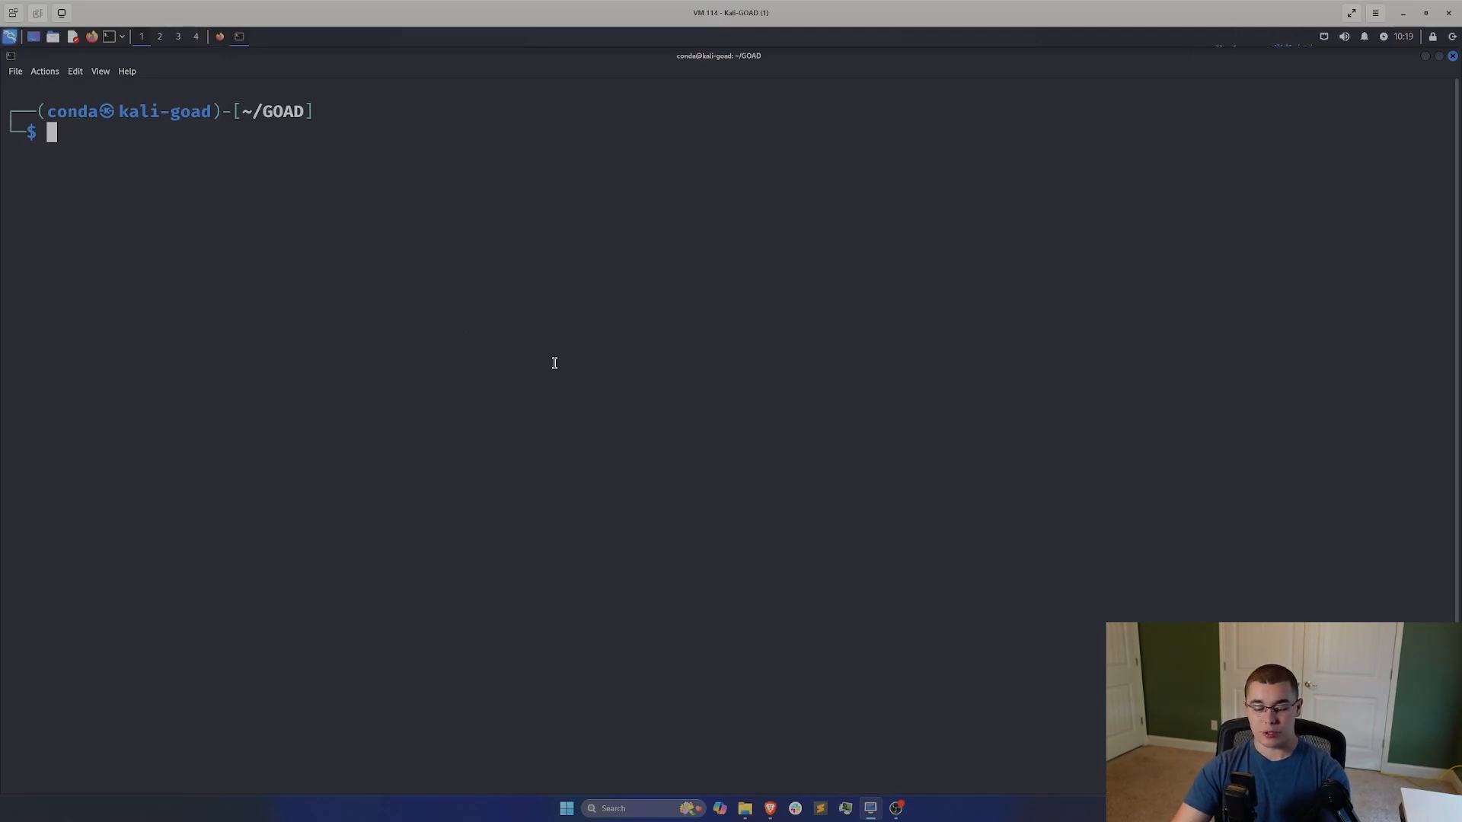
Step: Run ./goad.sh -t install -l GOAD -p virtualbox -m docker in the terminal
{"action": "type", "text": "./goad.sh -t install -l GOAD -p virtualbox  -m docker"}
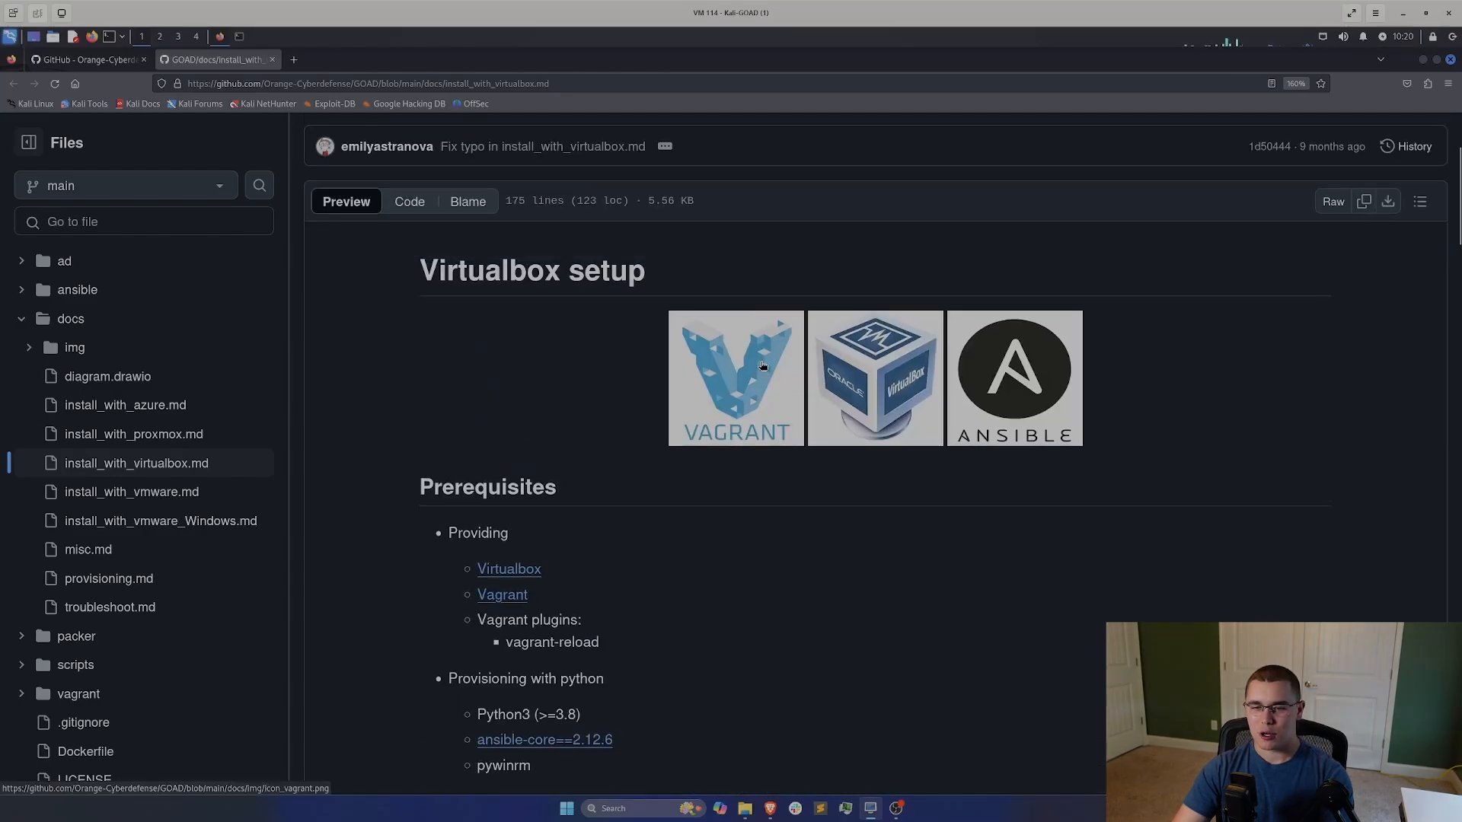
Step: After the failed install, sudo gem install winrm, winrm-fs and winrm-elevated, then clear
{"action": "scroll", "scroll_direction": "down", "scroll_amount": 3}
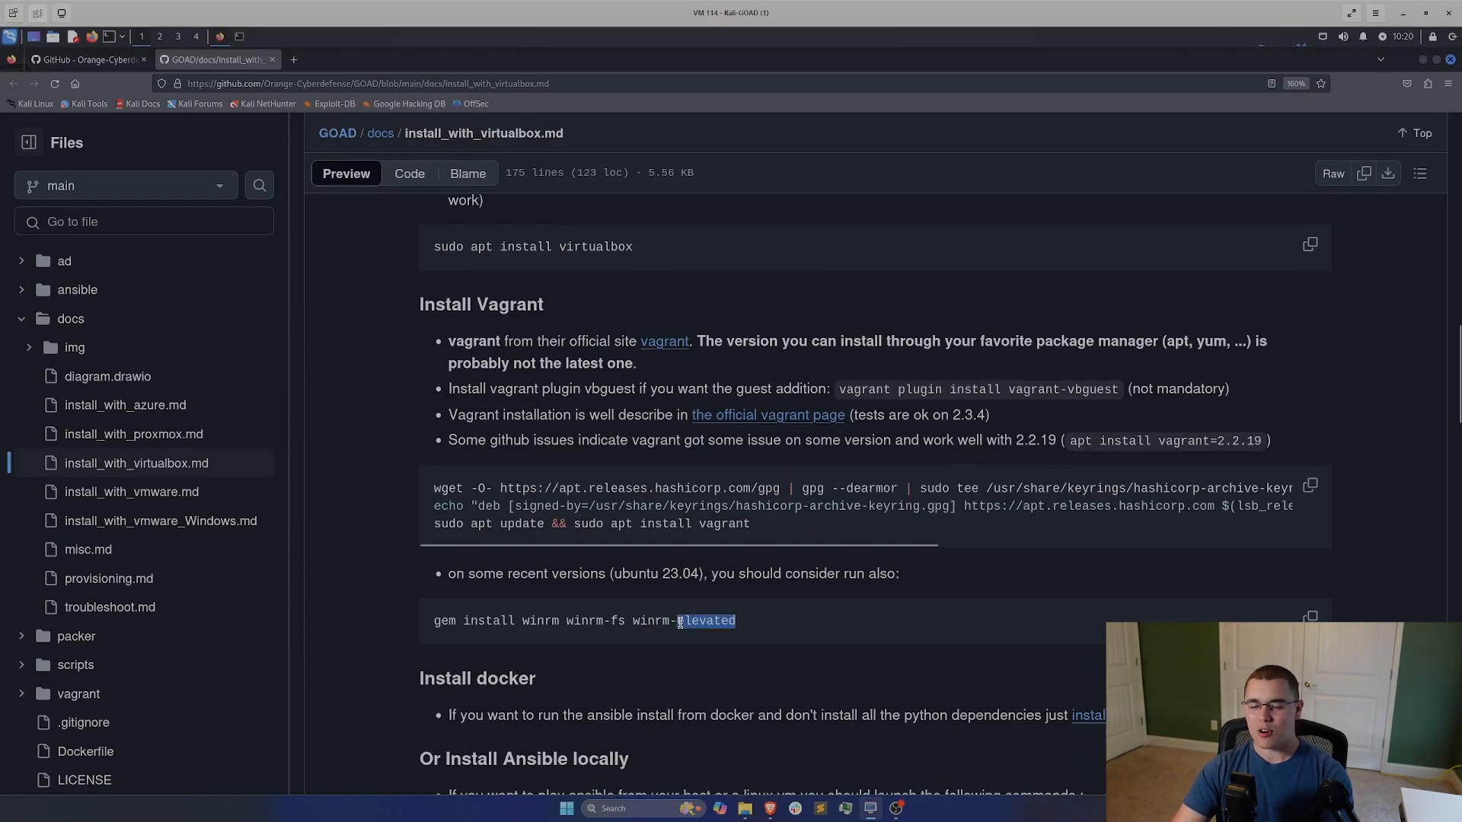
{"action": "left_click", "coordinate": [1309, 616]}
{"action": "type", "text": "c"}
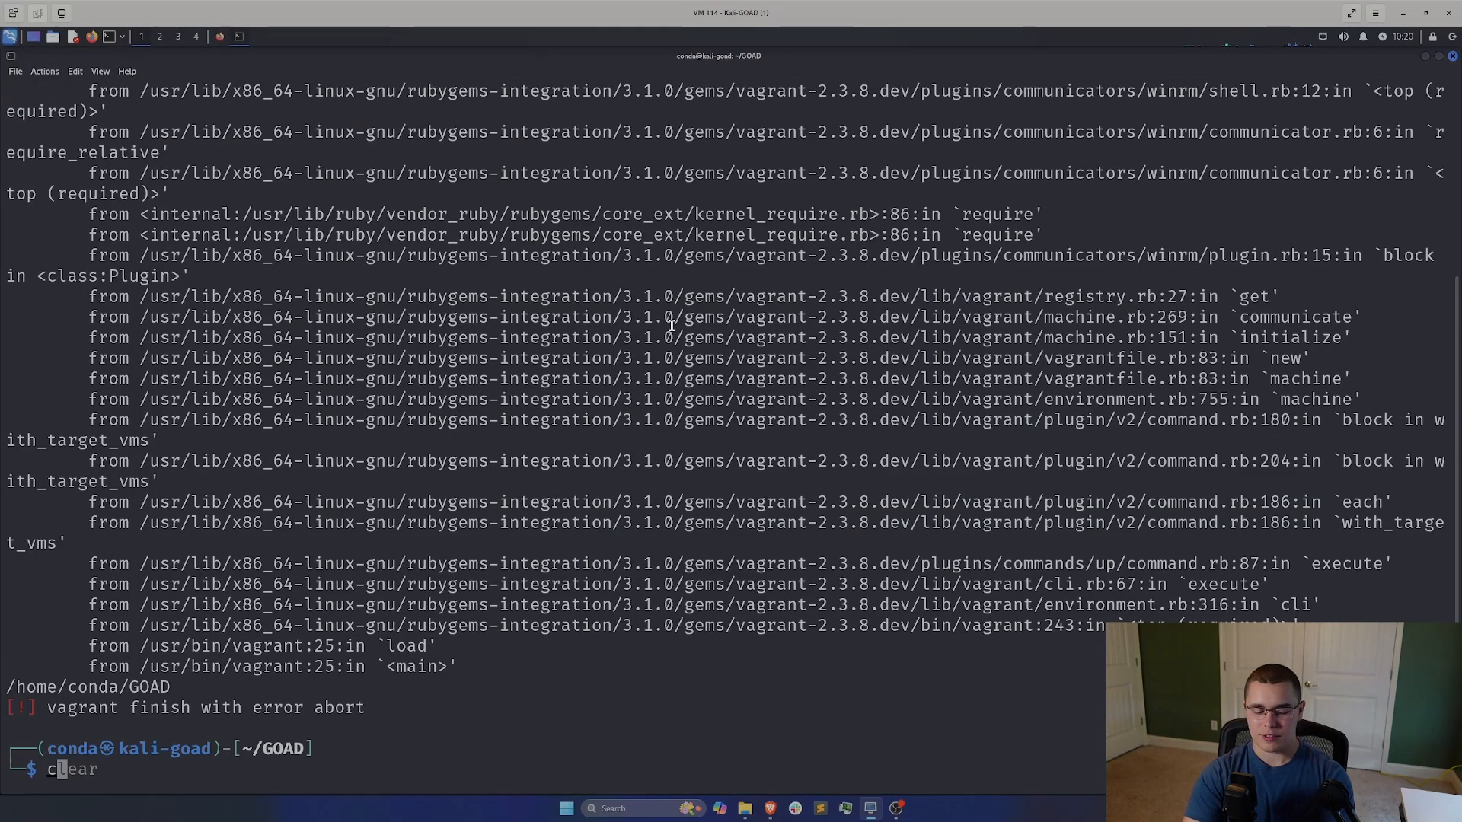
{"action": "key", "text": "Return"}
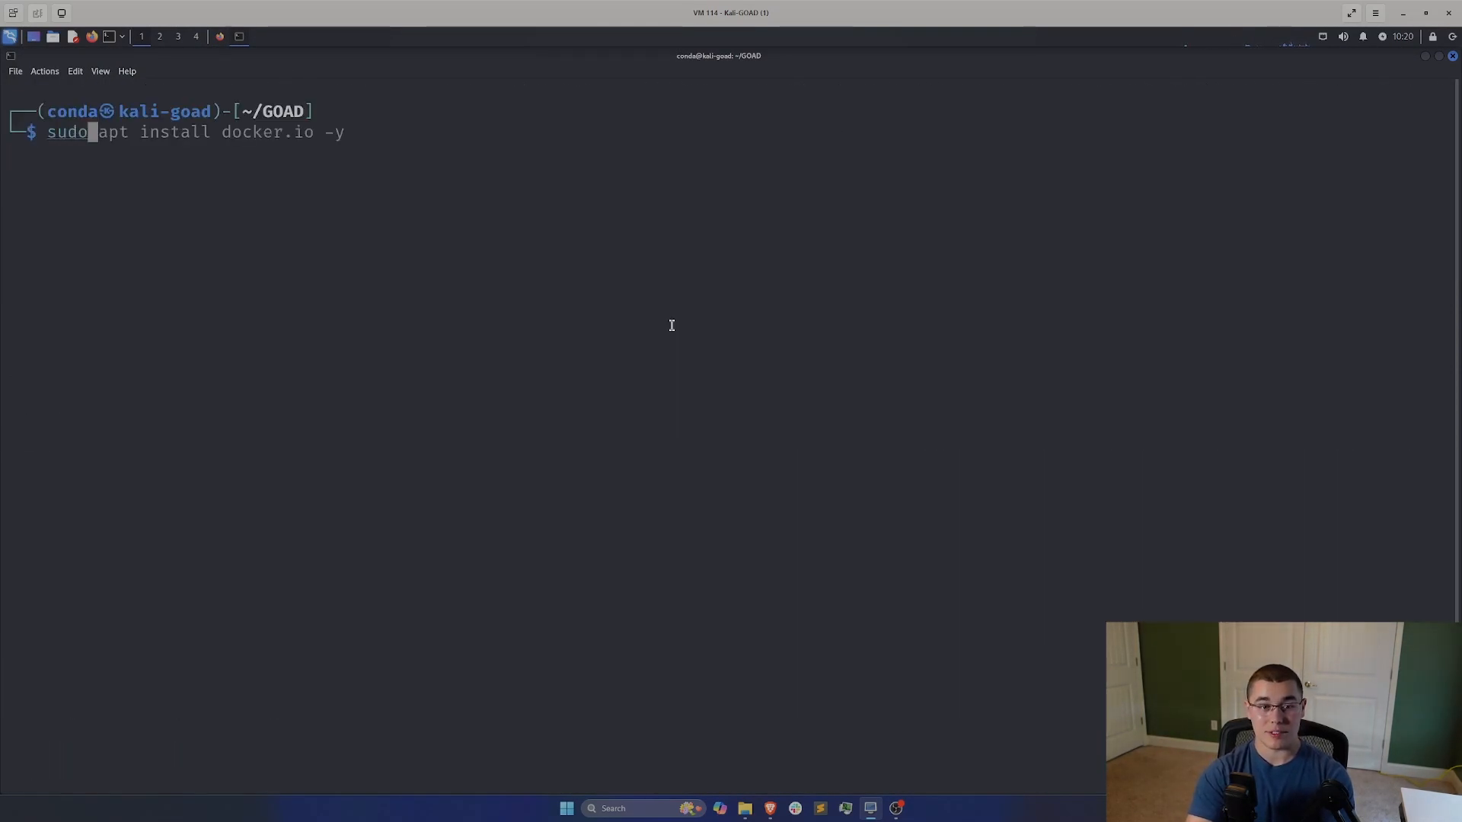
{"action": "type", "text": "gem install winrm winrm-fs winrm-elevated"}
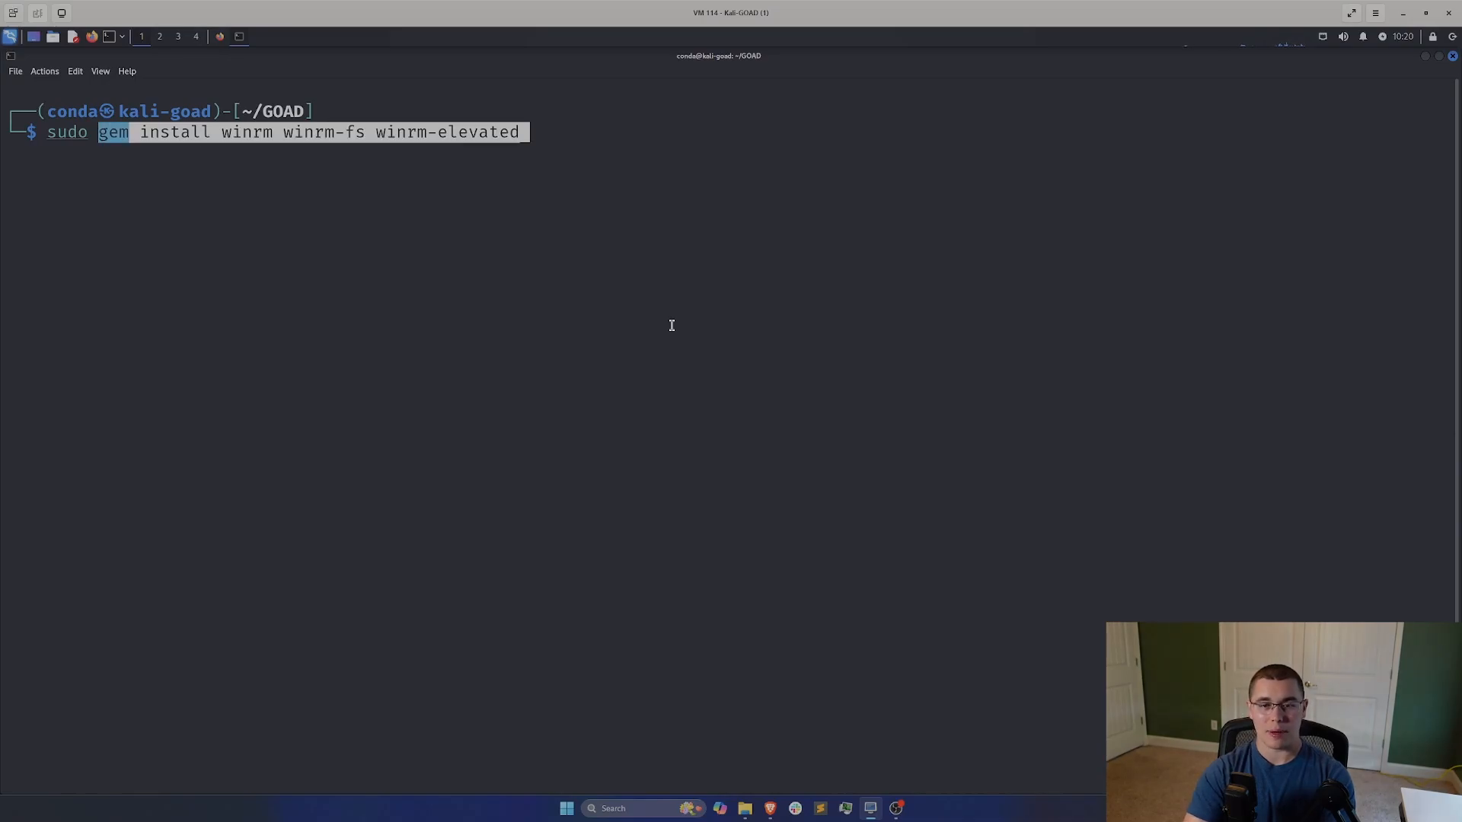
{"action": "key", "text": "Return"}
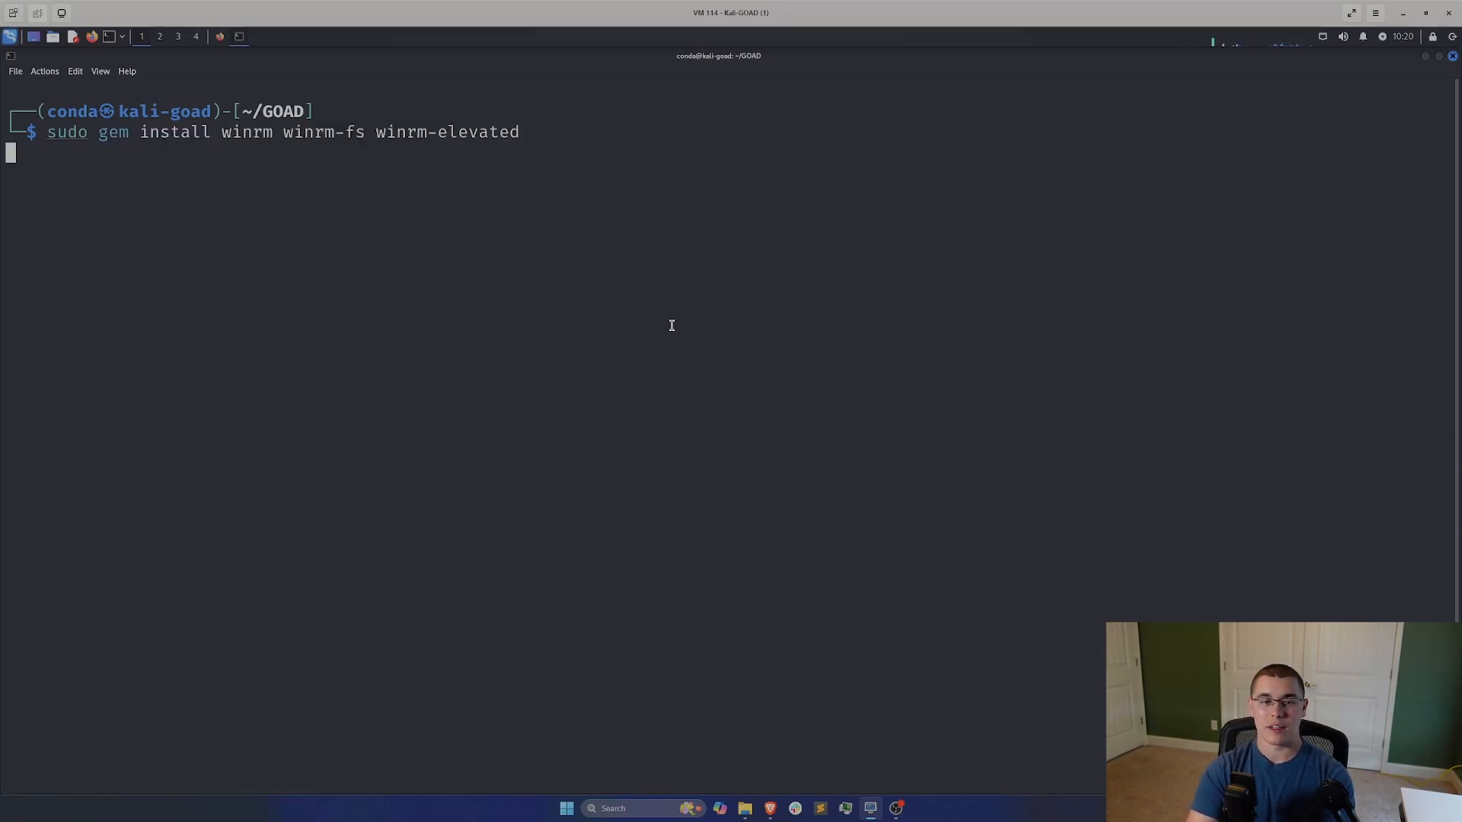
{"action": "key", "text": "Return"}
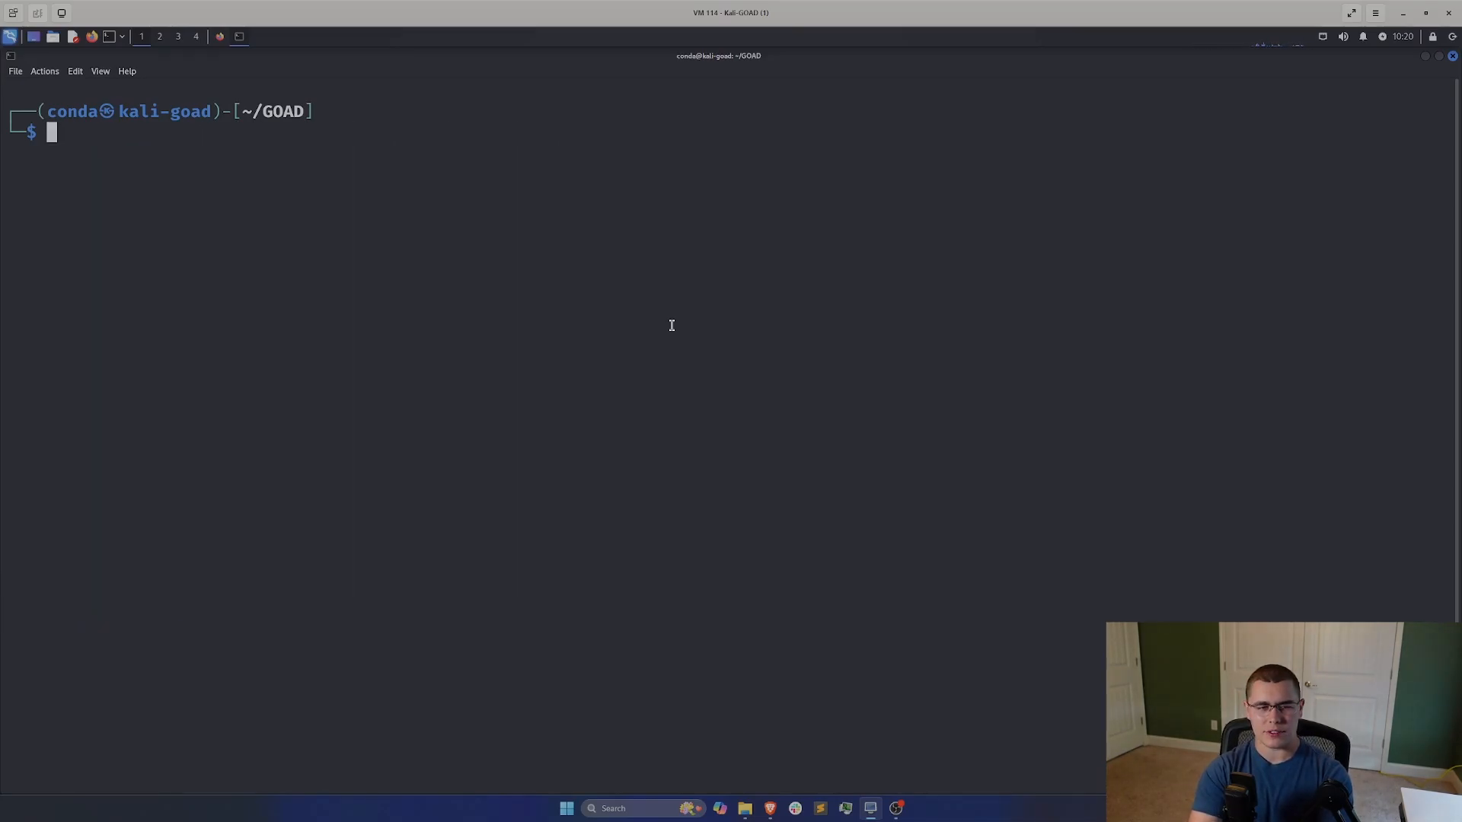
{"action": "type", "text": "clear"}
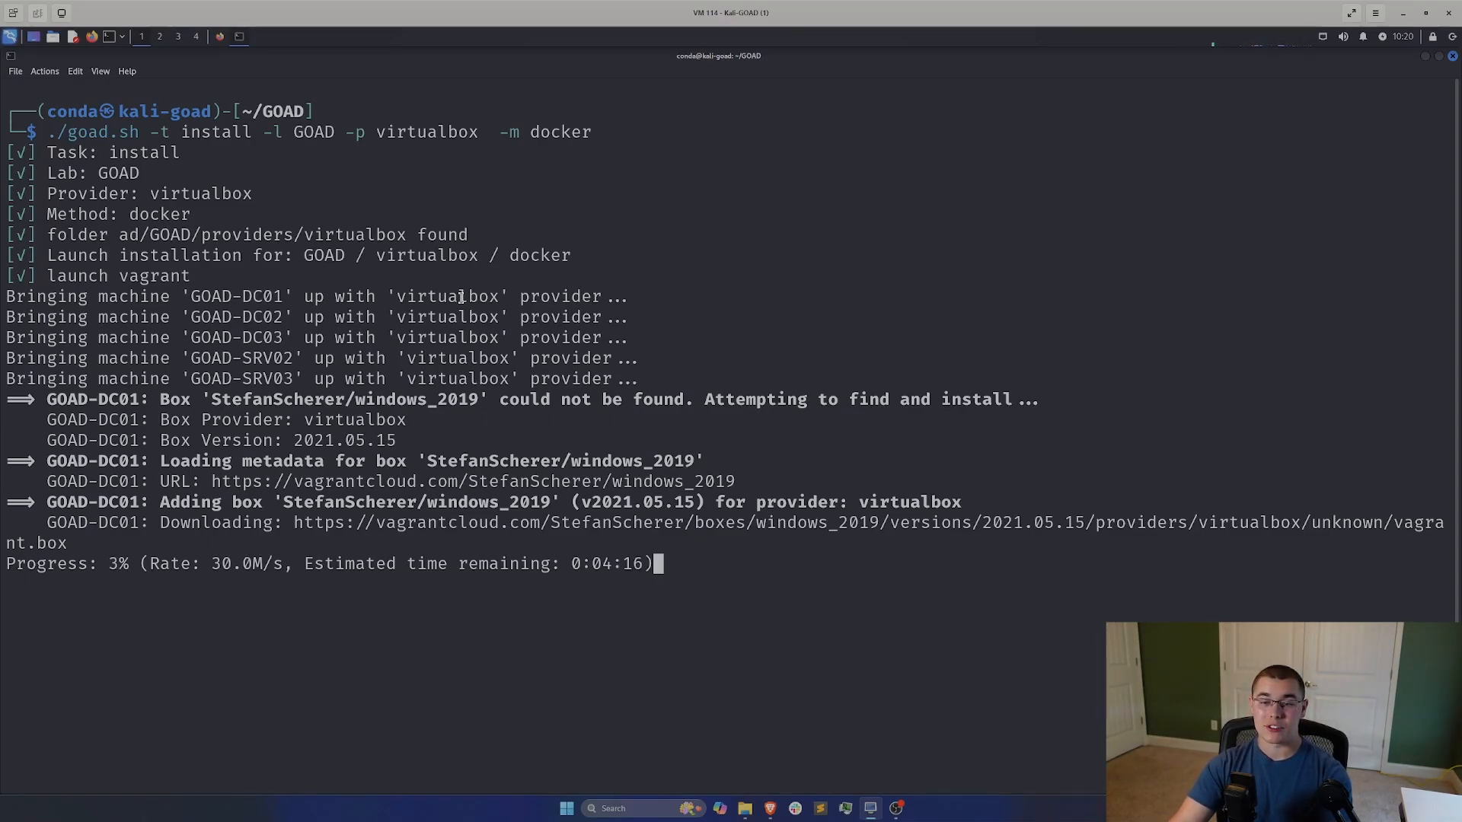
{"action": "mouse_move", "coordinate": [249, 174]}
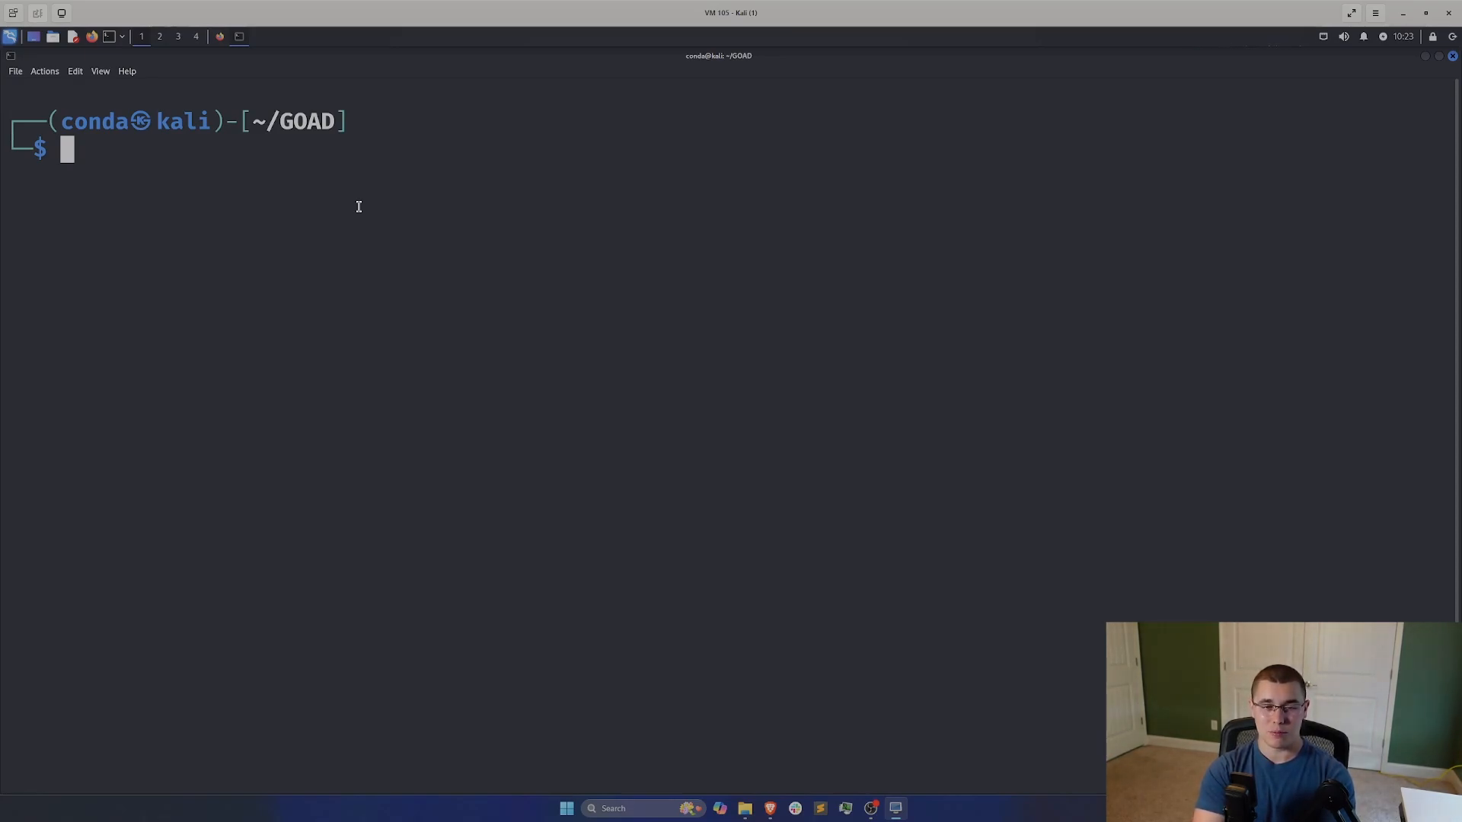
Step: Run ./goad.sh -t start -p virtualbox -l GOAD to boot GOAD-DC01
{"action": "type", "text": "./goad.sh"}
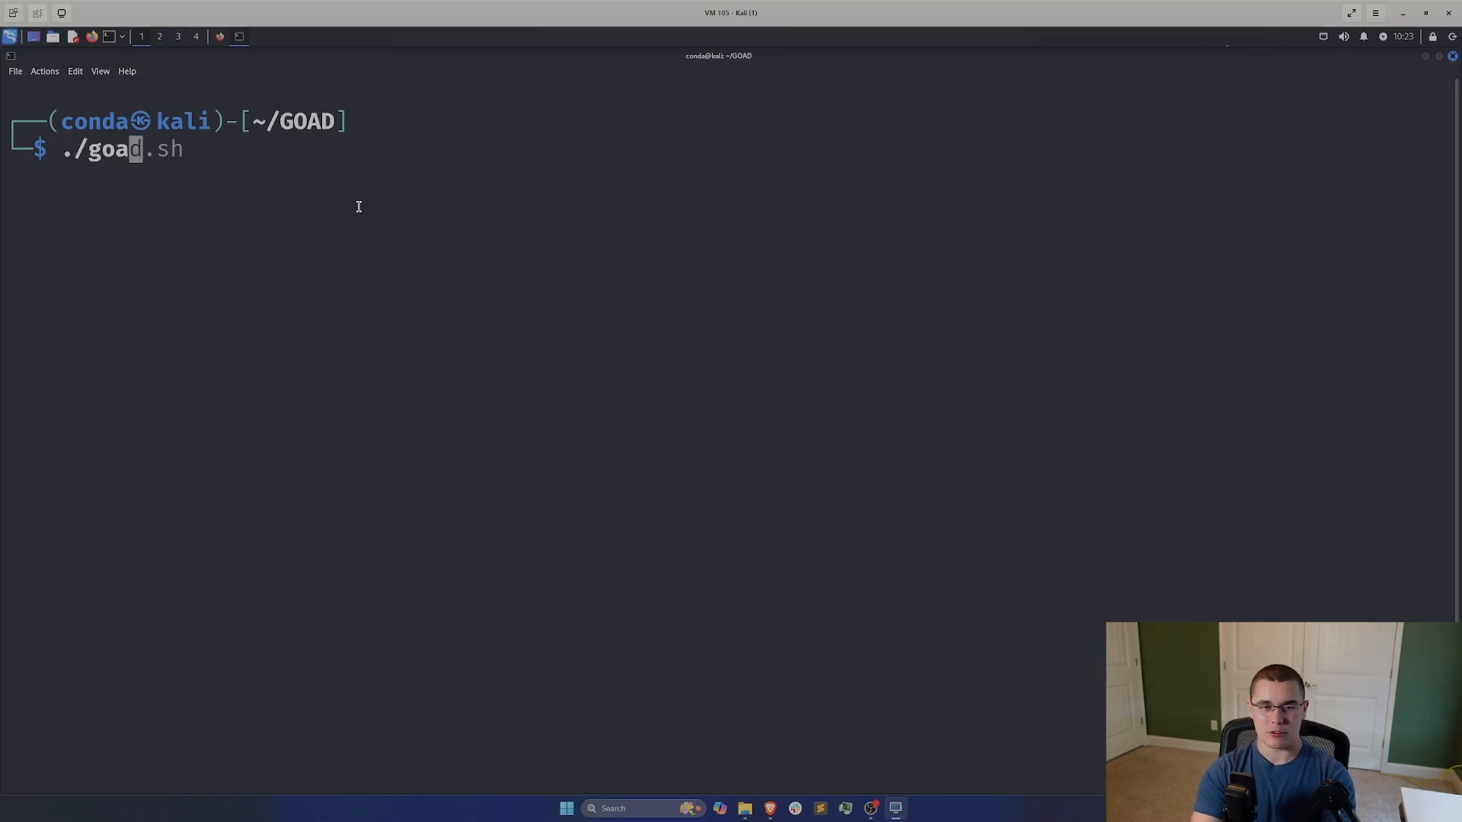
{"action": "type", "text": "-t install -l GOAD -p virtualbox -m docker"}
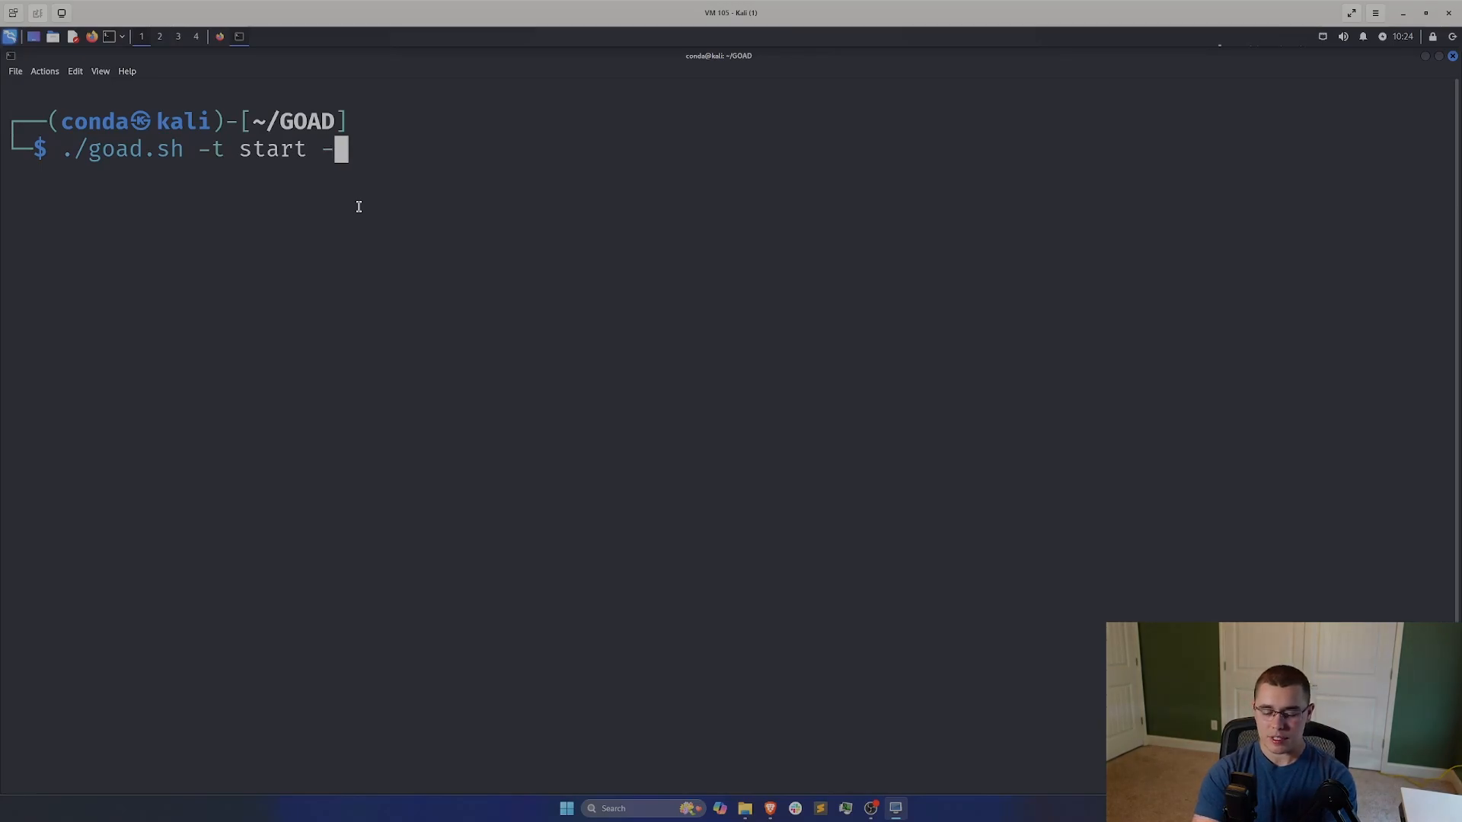
{"action": "type", "text": "p virt"}
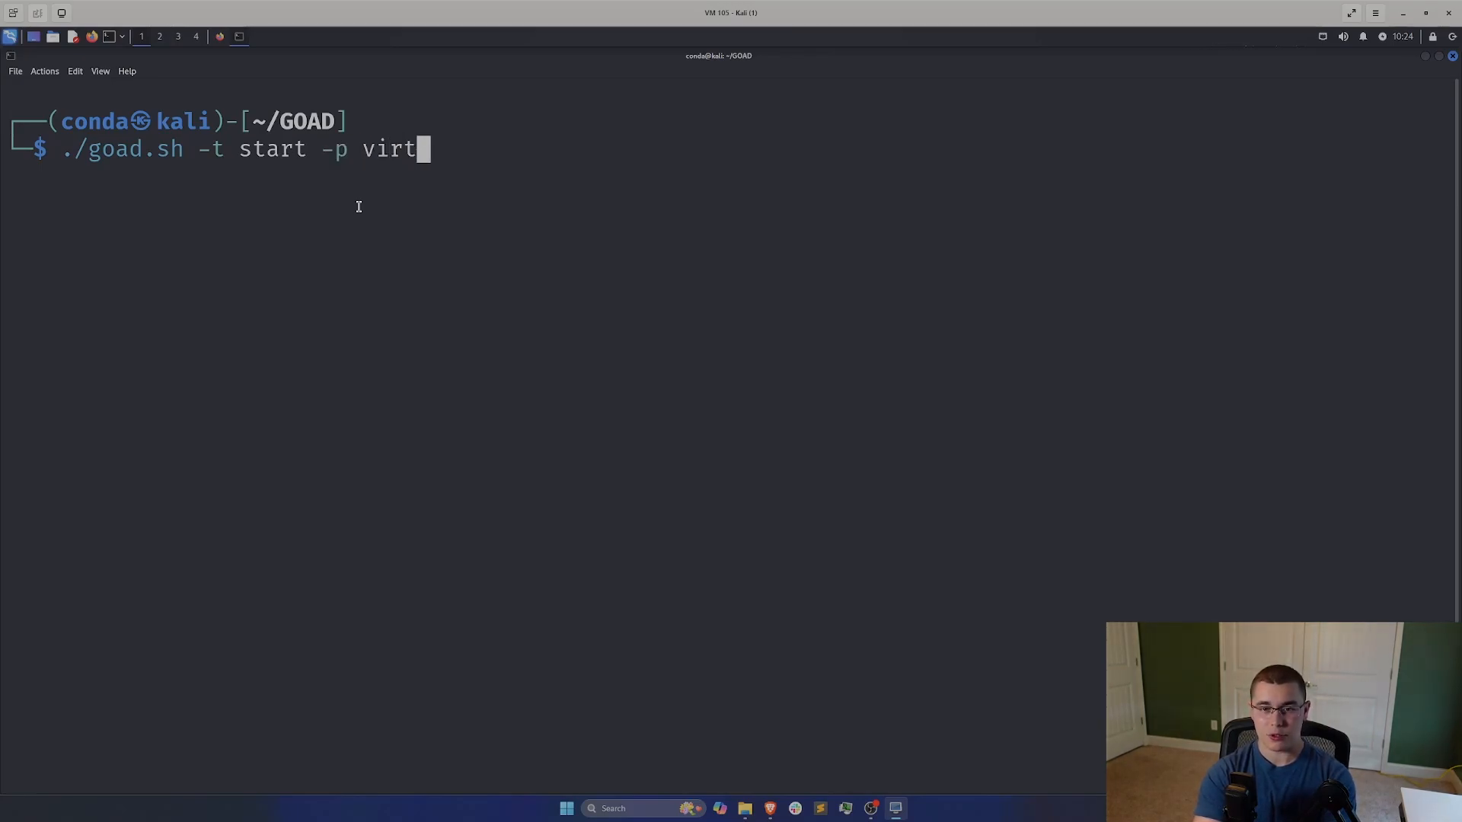
{"action": "type", "text": "ualbic"}
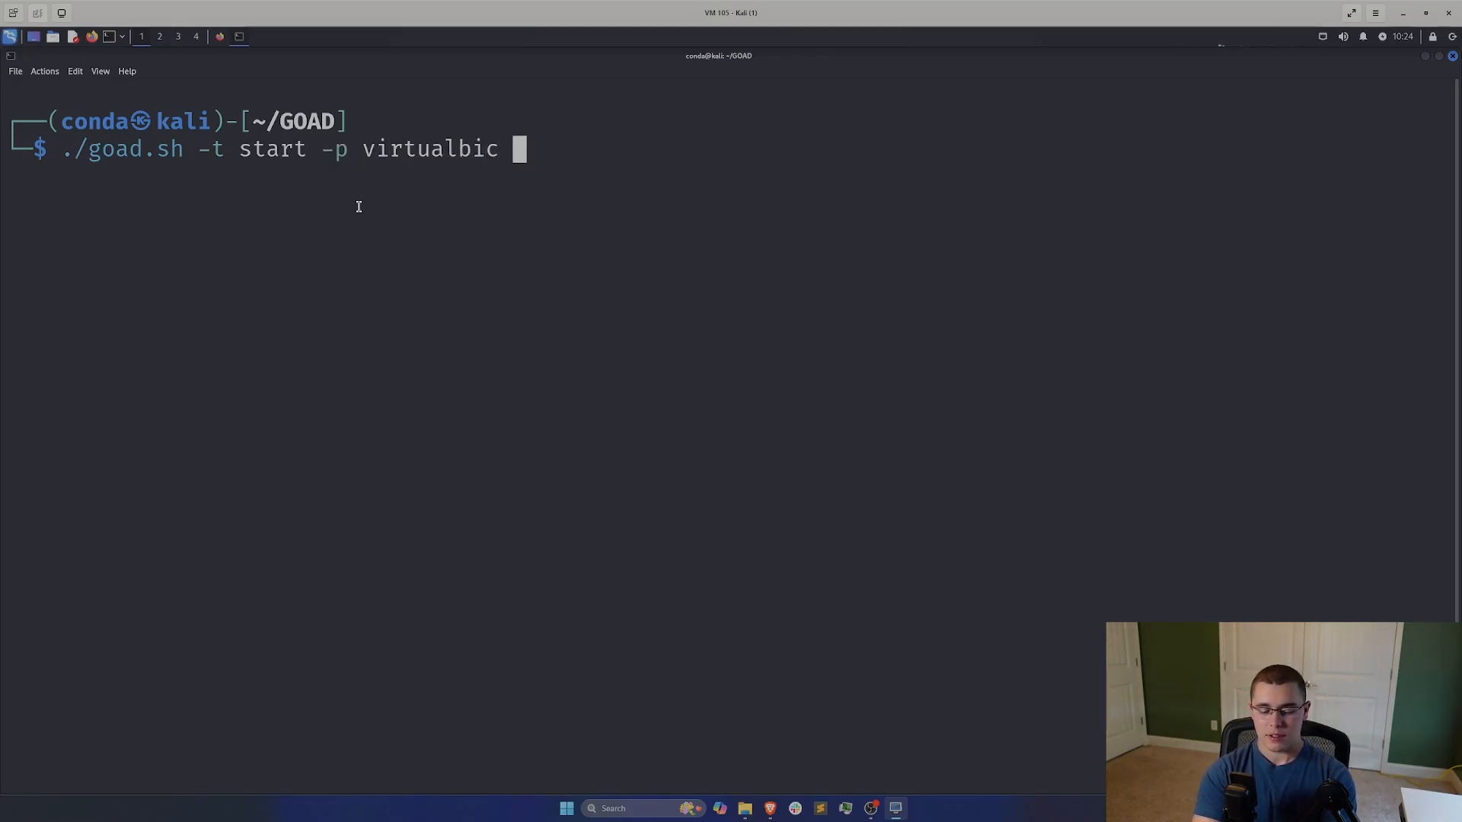
{"action": "key", "text": "BackSpace"}
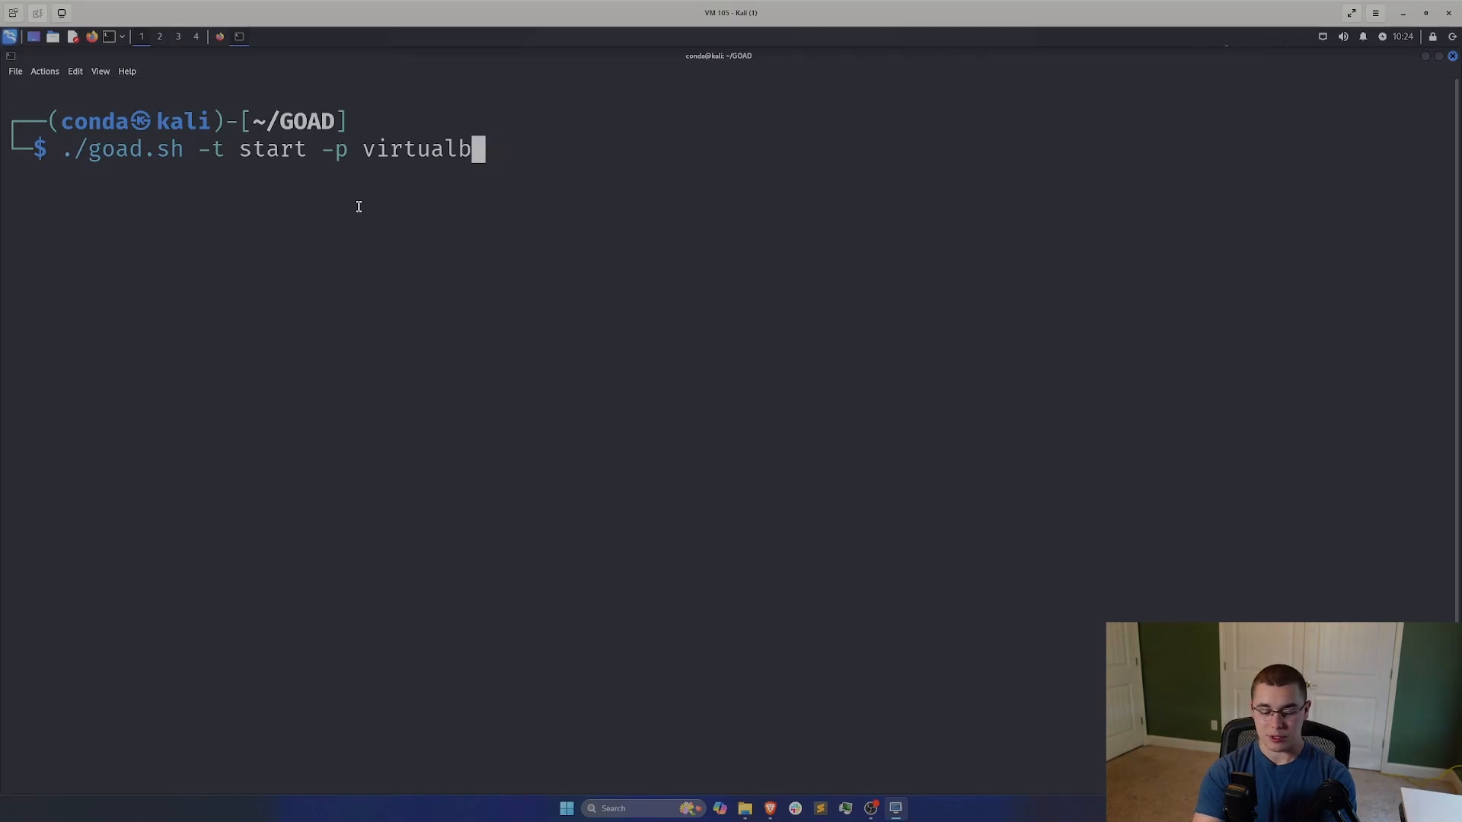
{"action": "type", "text": "ox -l"}
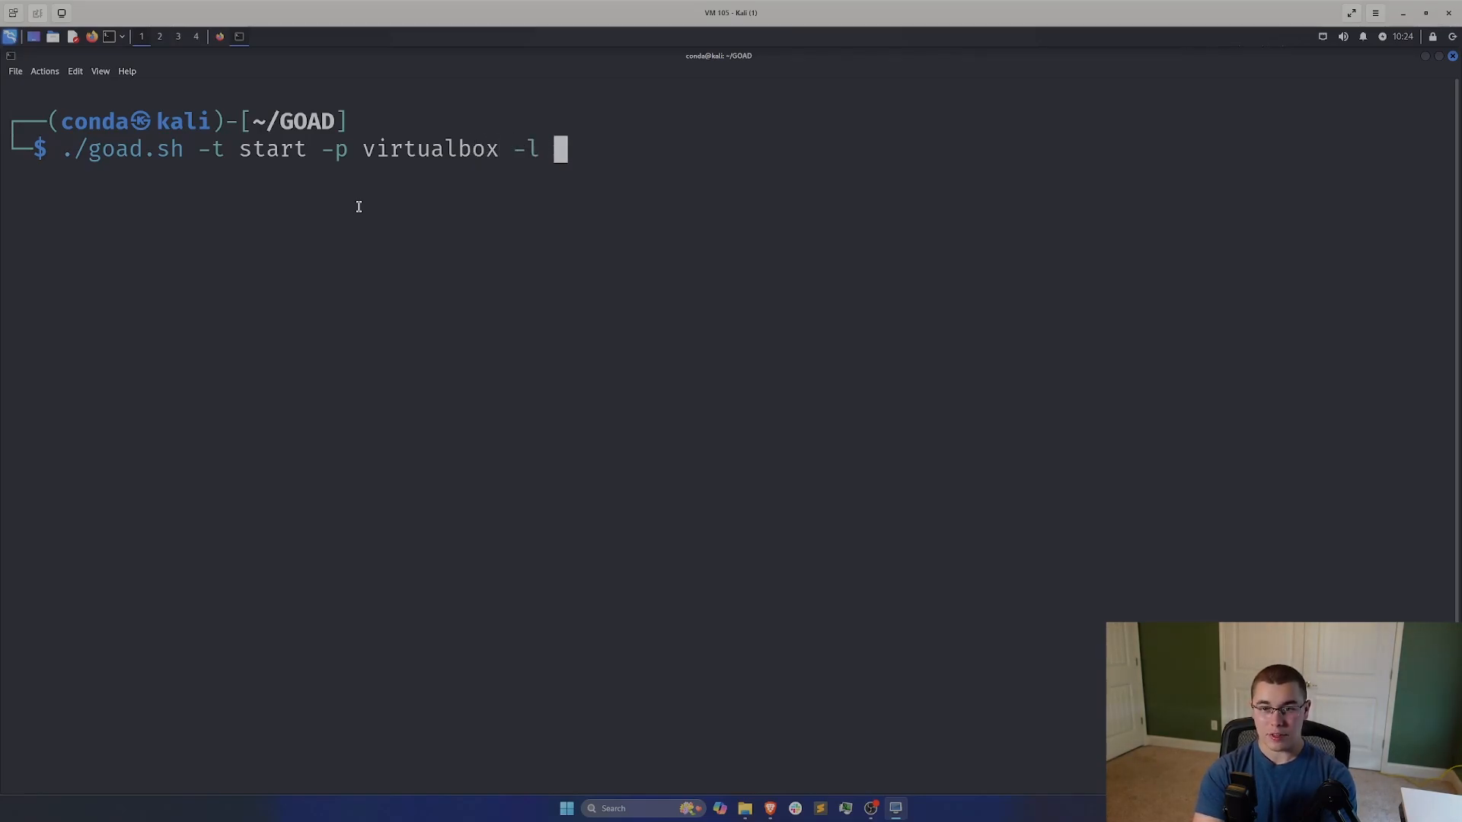
{"action": "type", "text": "GOAD -"}
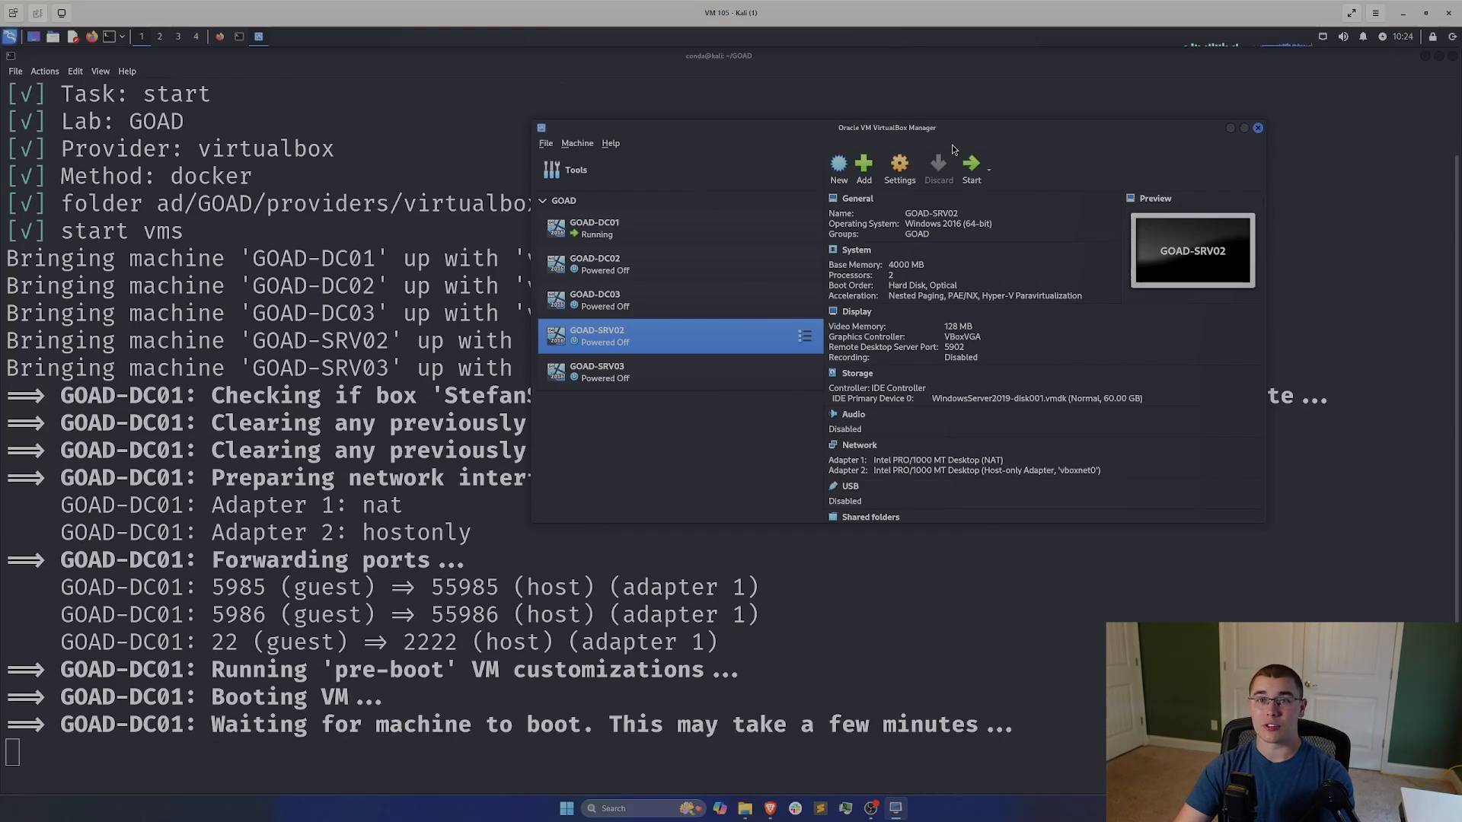
{"action": "scroll", "scroll_direction": "down", "scroll_amount": 3}
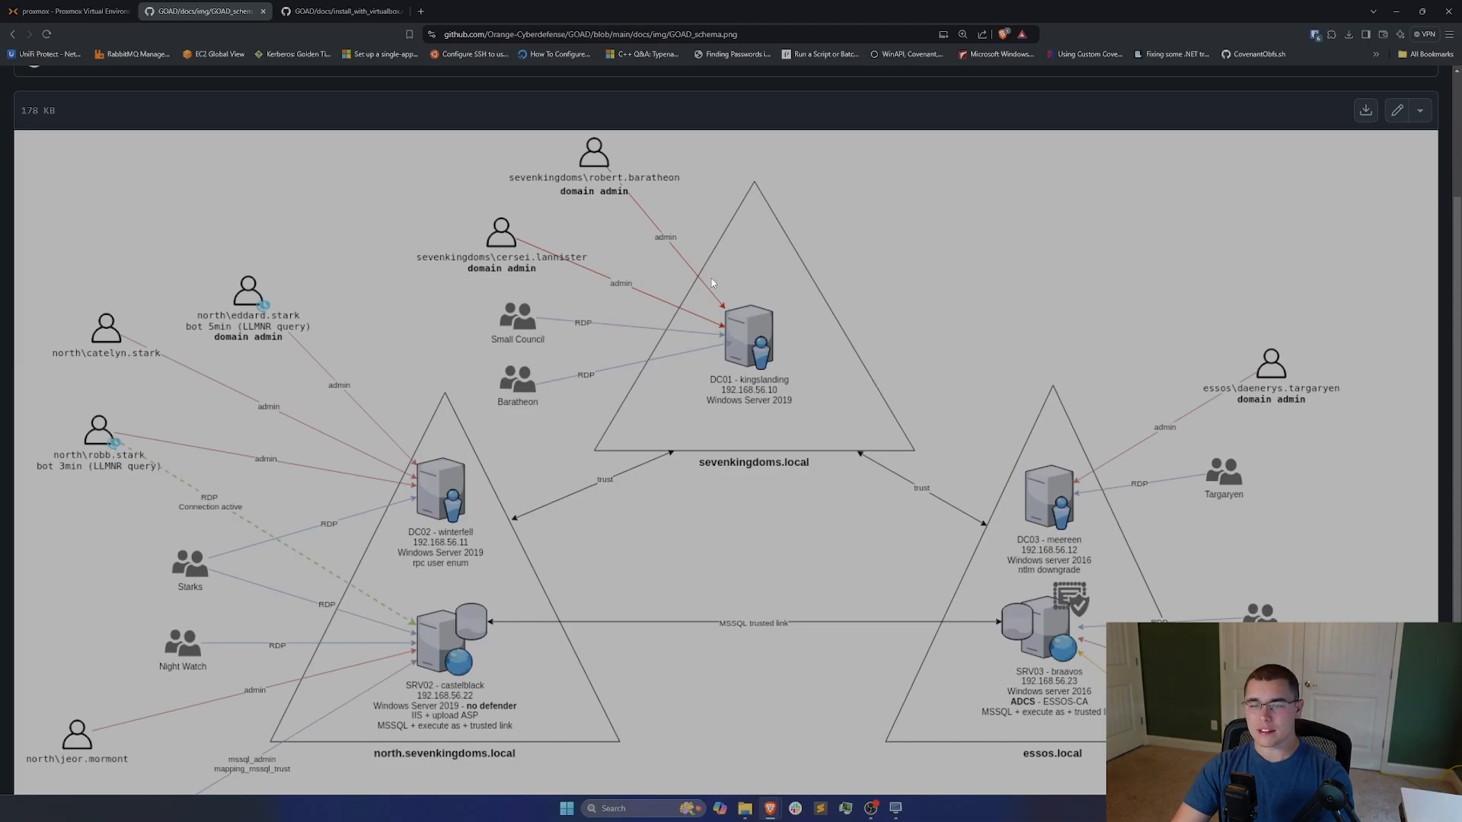
{"action": "mouse_move", "coordinate": [573, 445]}
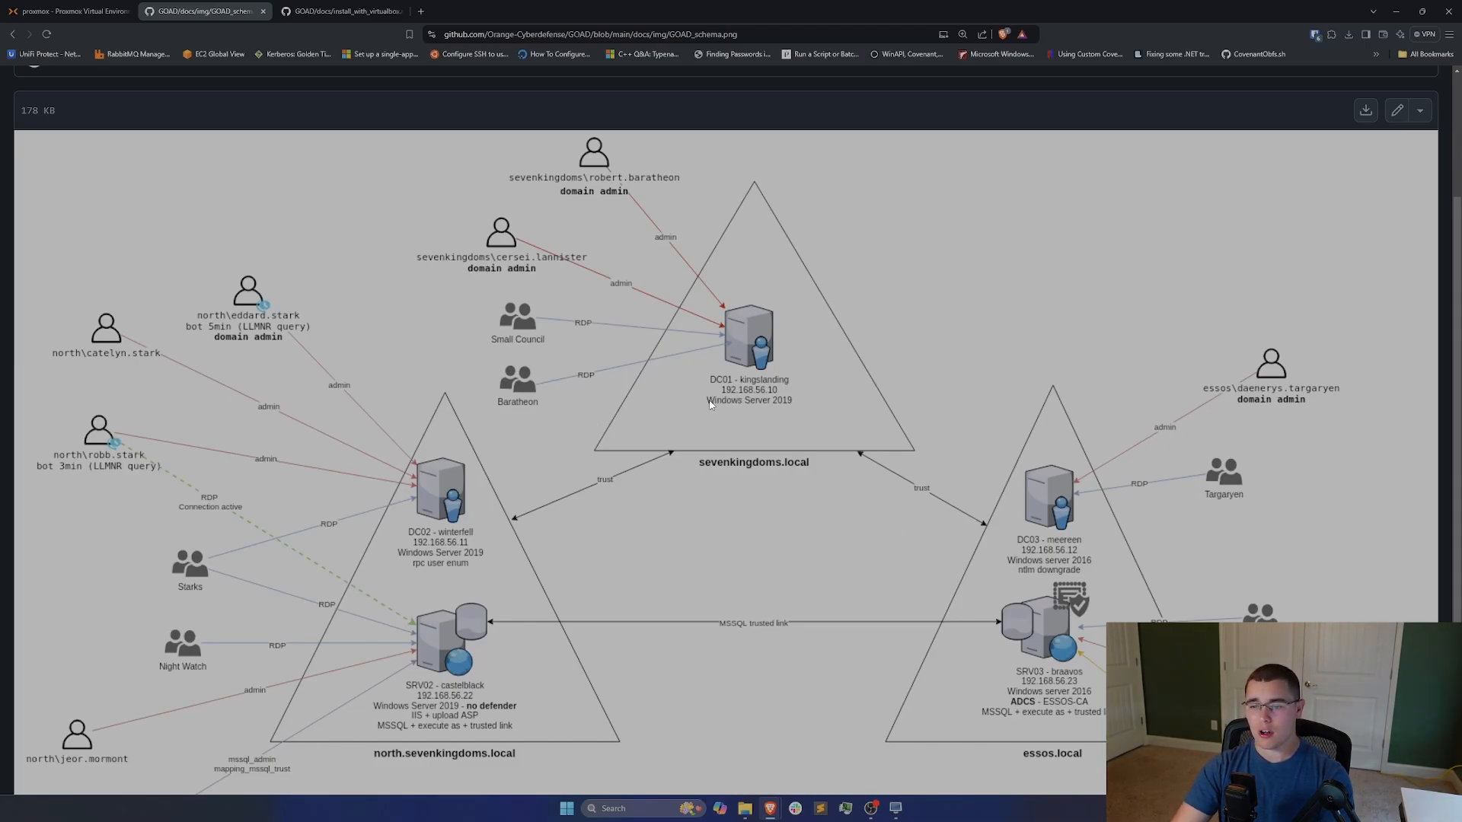
{"action": "mouse_move", "coordinate": [755, 402]}
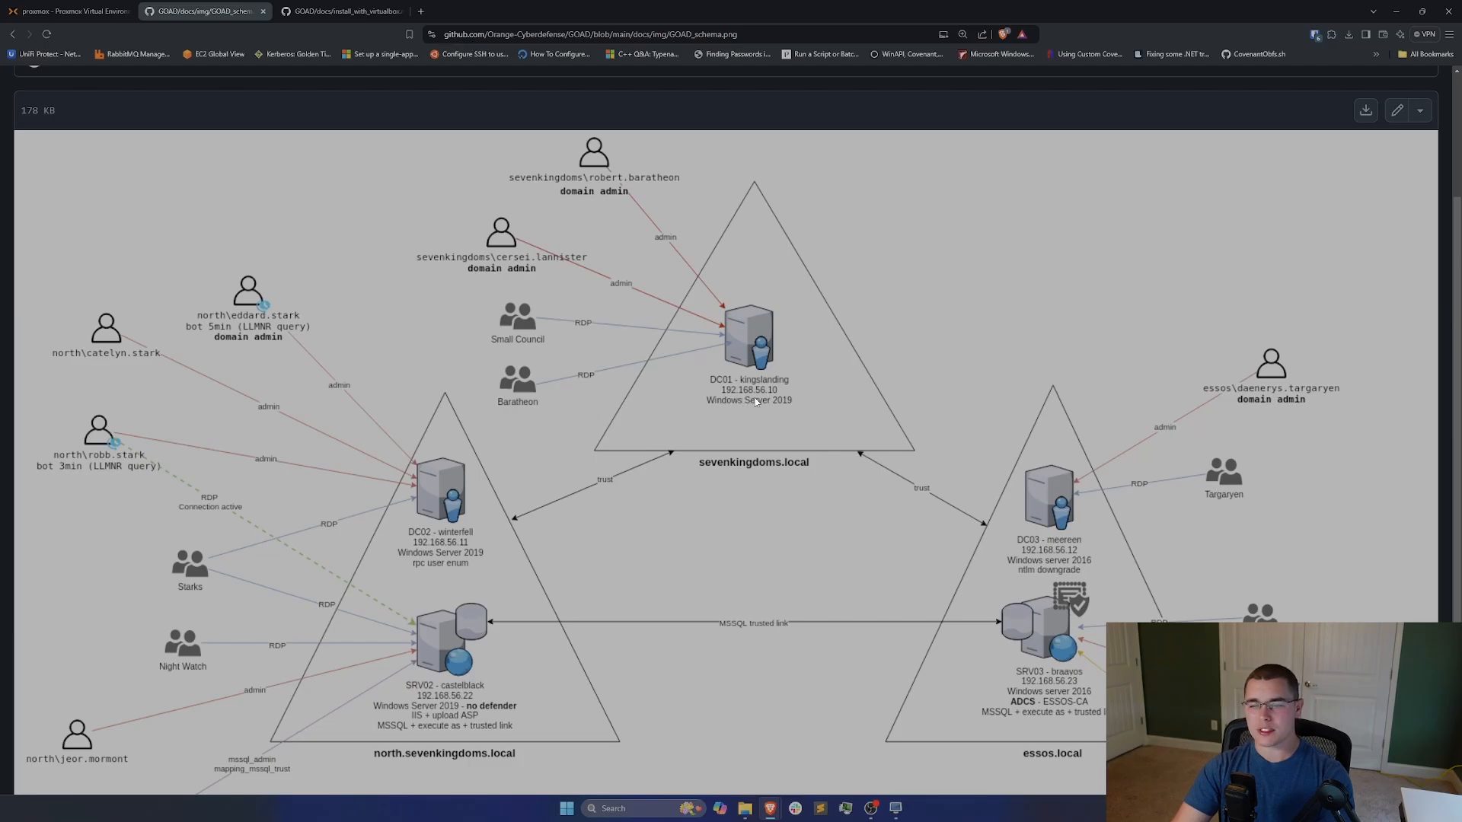
{"action": "mouse_move", "coordinate": [855, 462]}
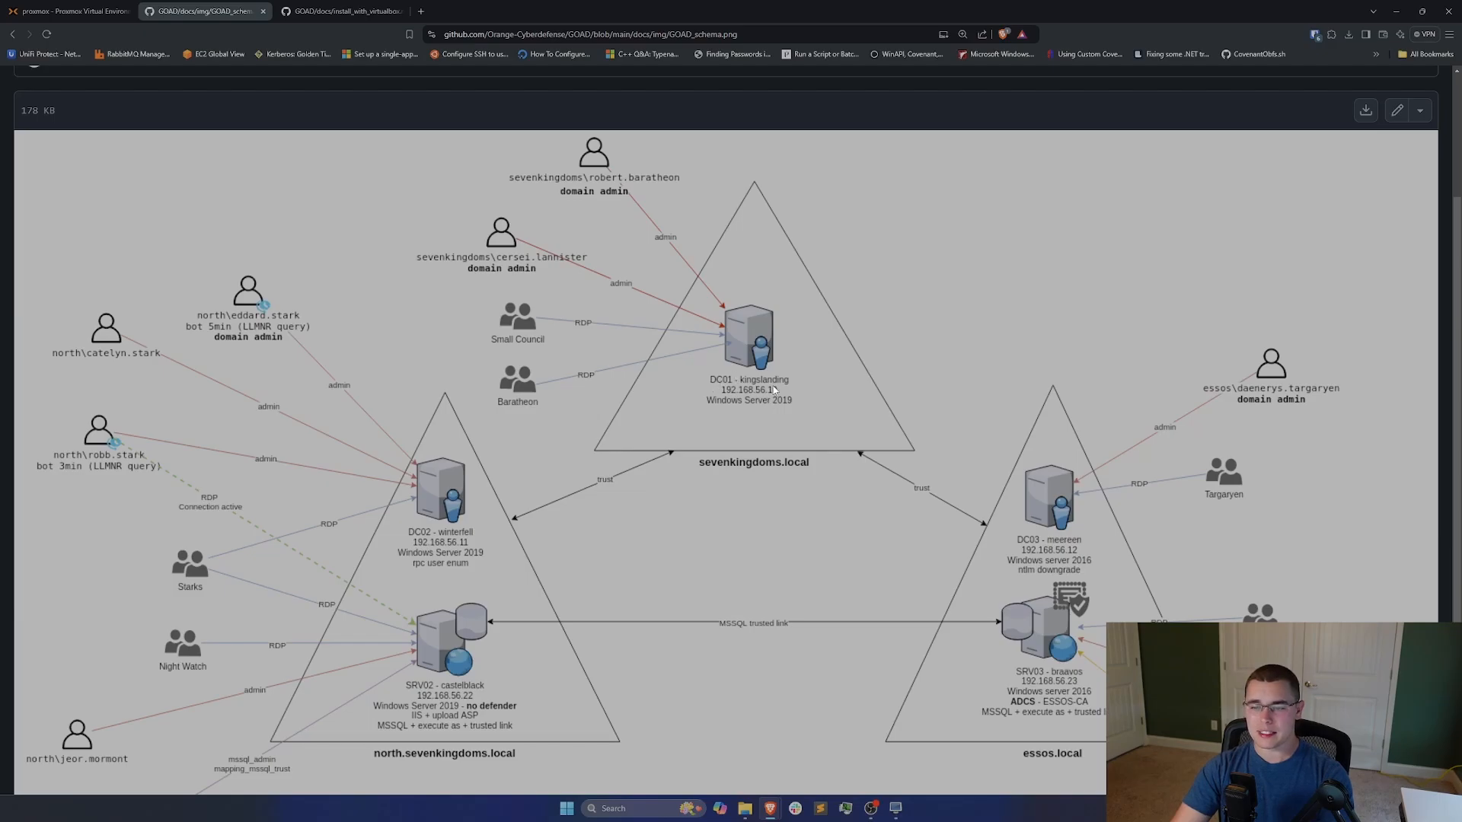
{"action": "mouse_move", "coordinate": [741, 410]}
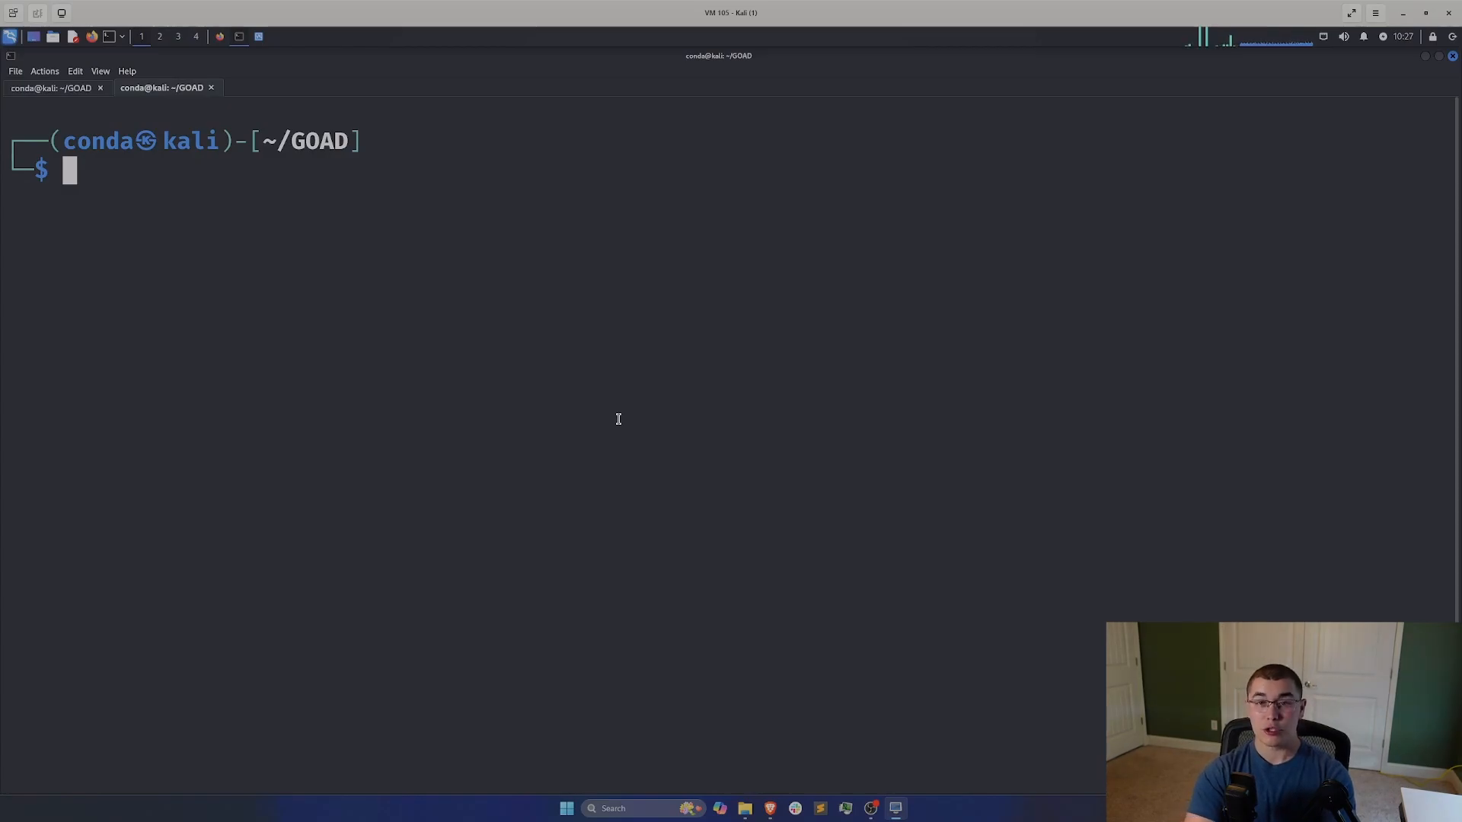
Step: Run nmap 192.168.56.10 and check for open DNS, Kerberos, LDAP, SMB and RDP ports
{"action": "type", "text": "nmap 192.168.56.10"}
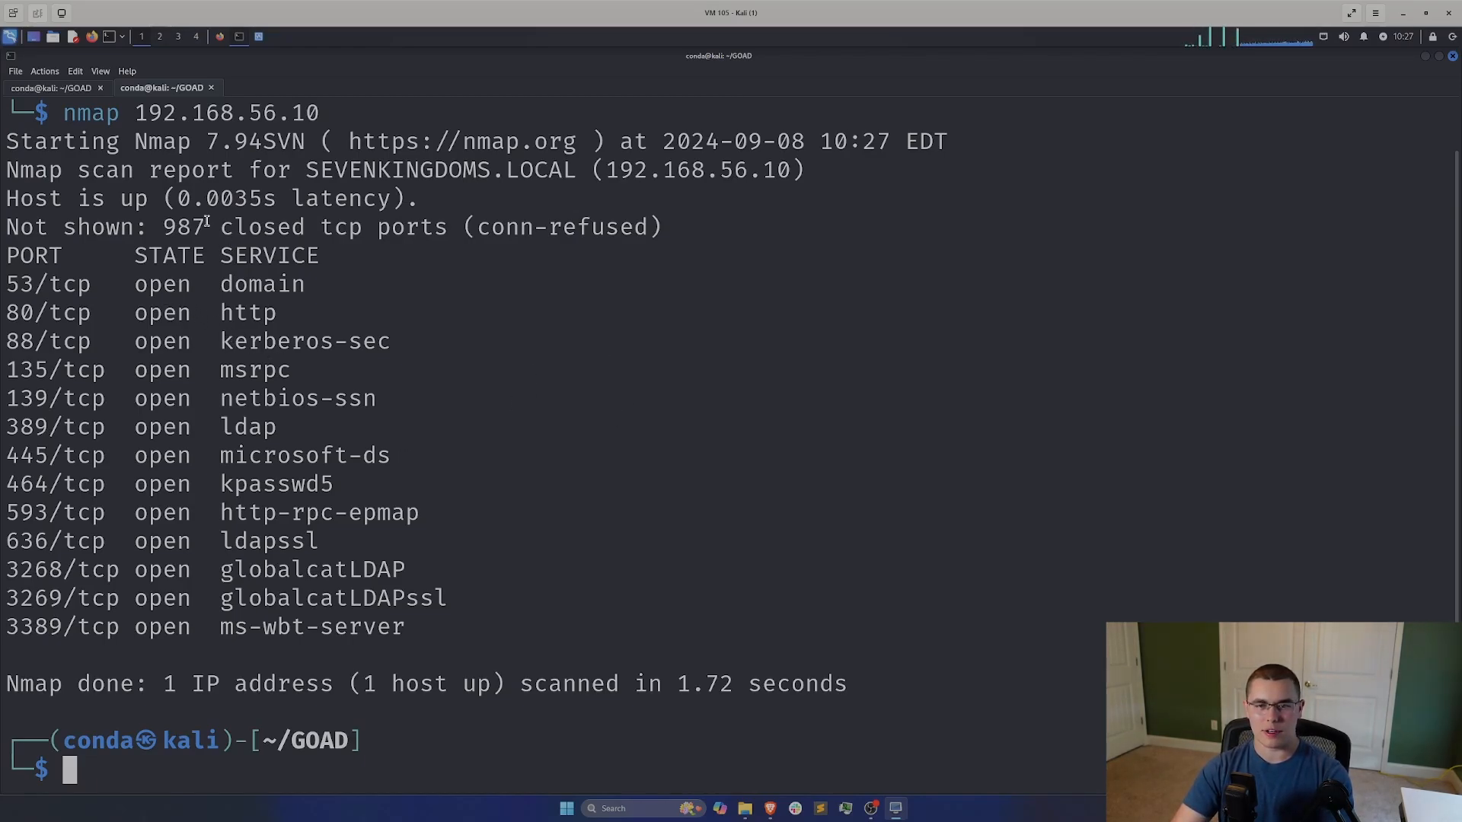
{"action": "double_click", "coordinate": [368, 170]}
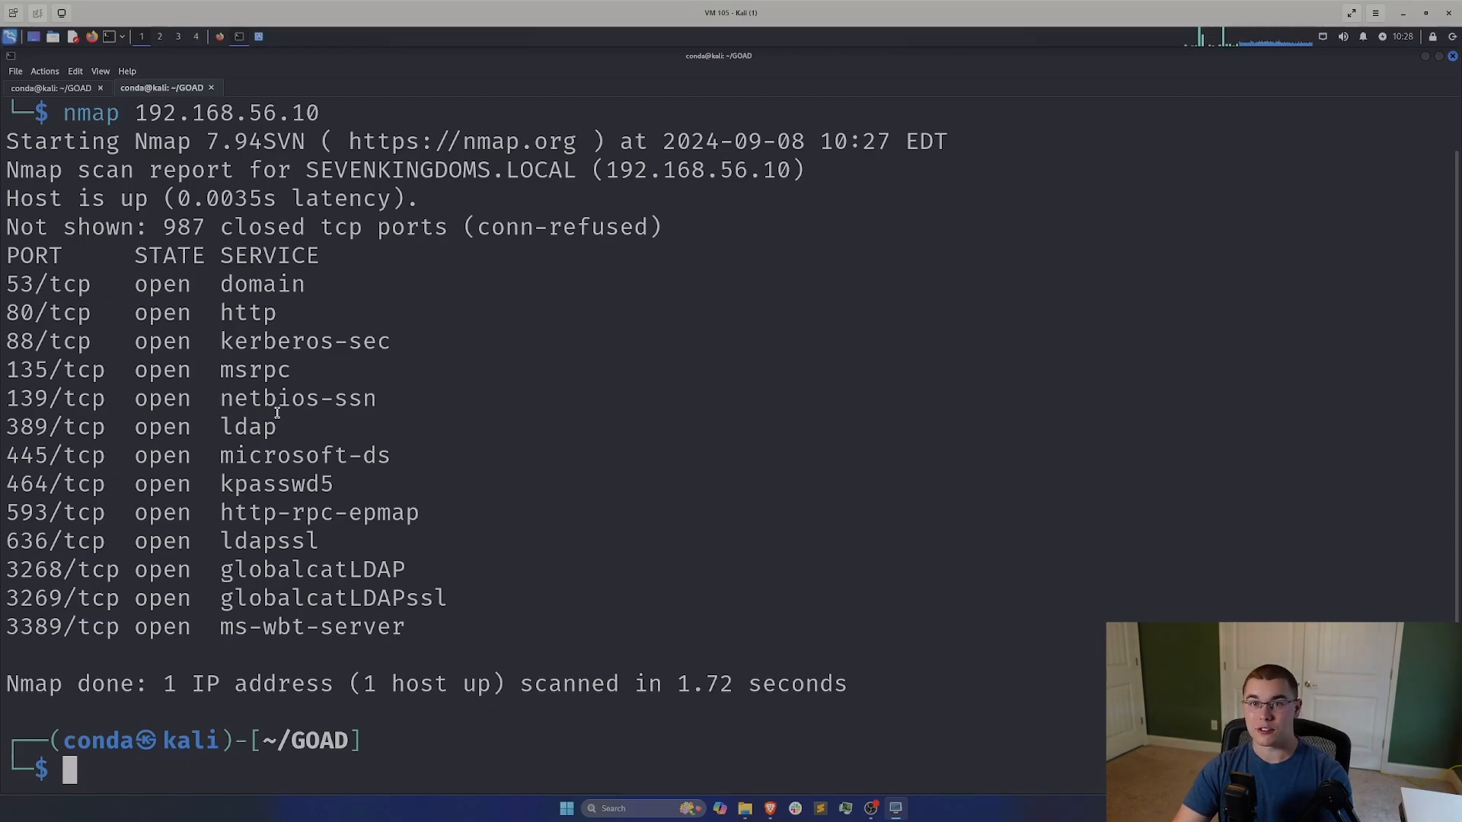
{"action": "mouse_move", "coordinate": [447, 340]}
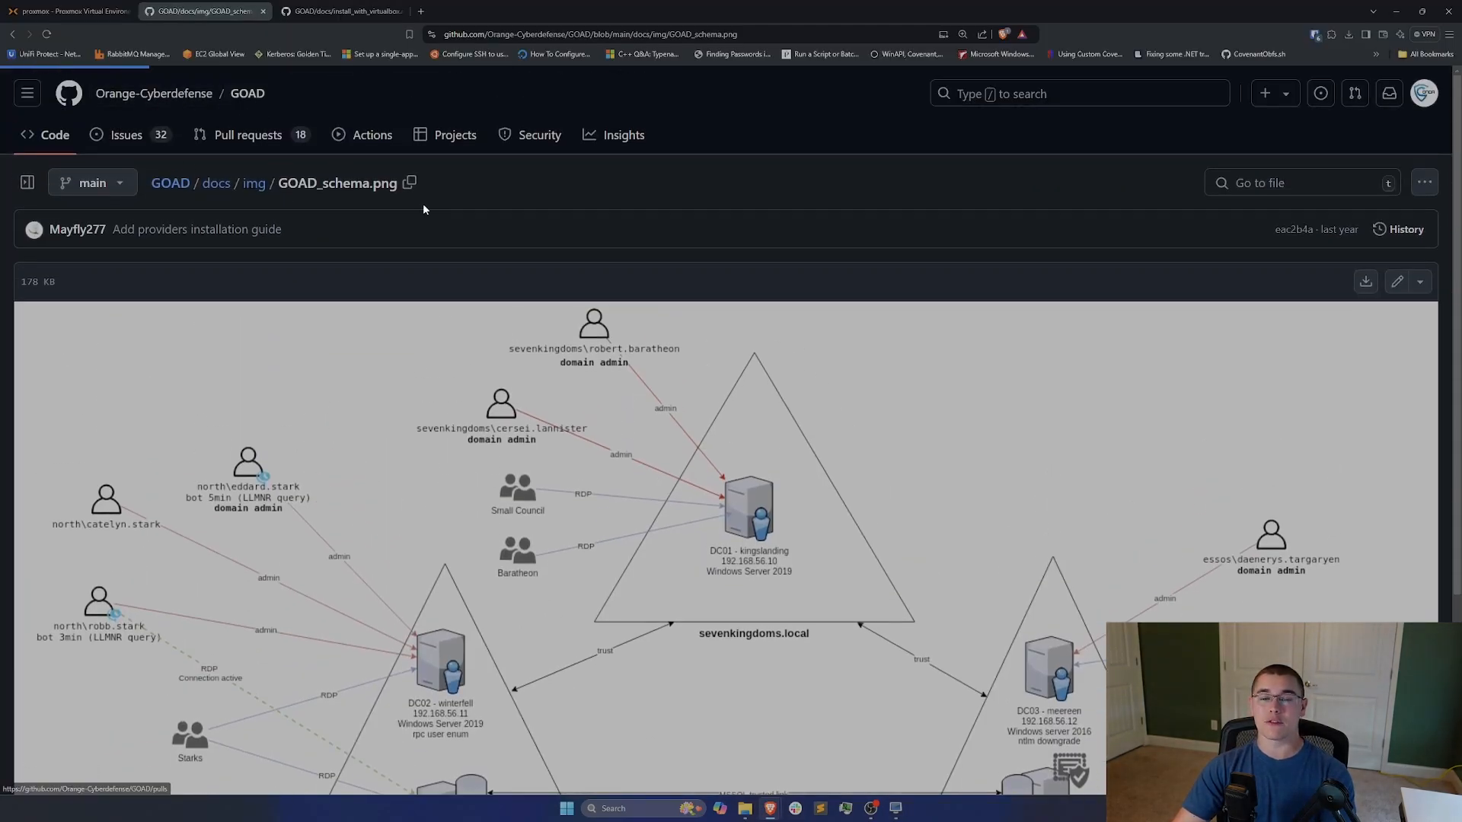
Step: Return to the GOAD README, scroll to WriteUp and open the Mayfly blog's AD posts
{"action": "left_click", "coordinate": [170, 182]}
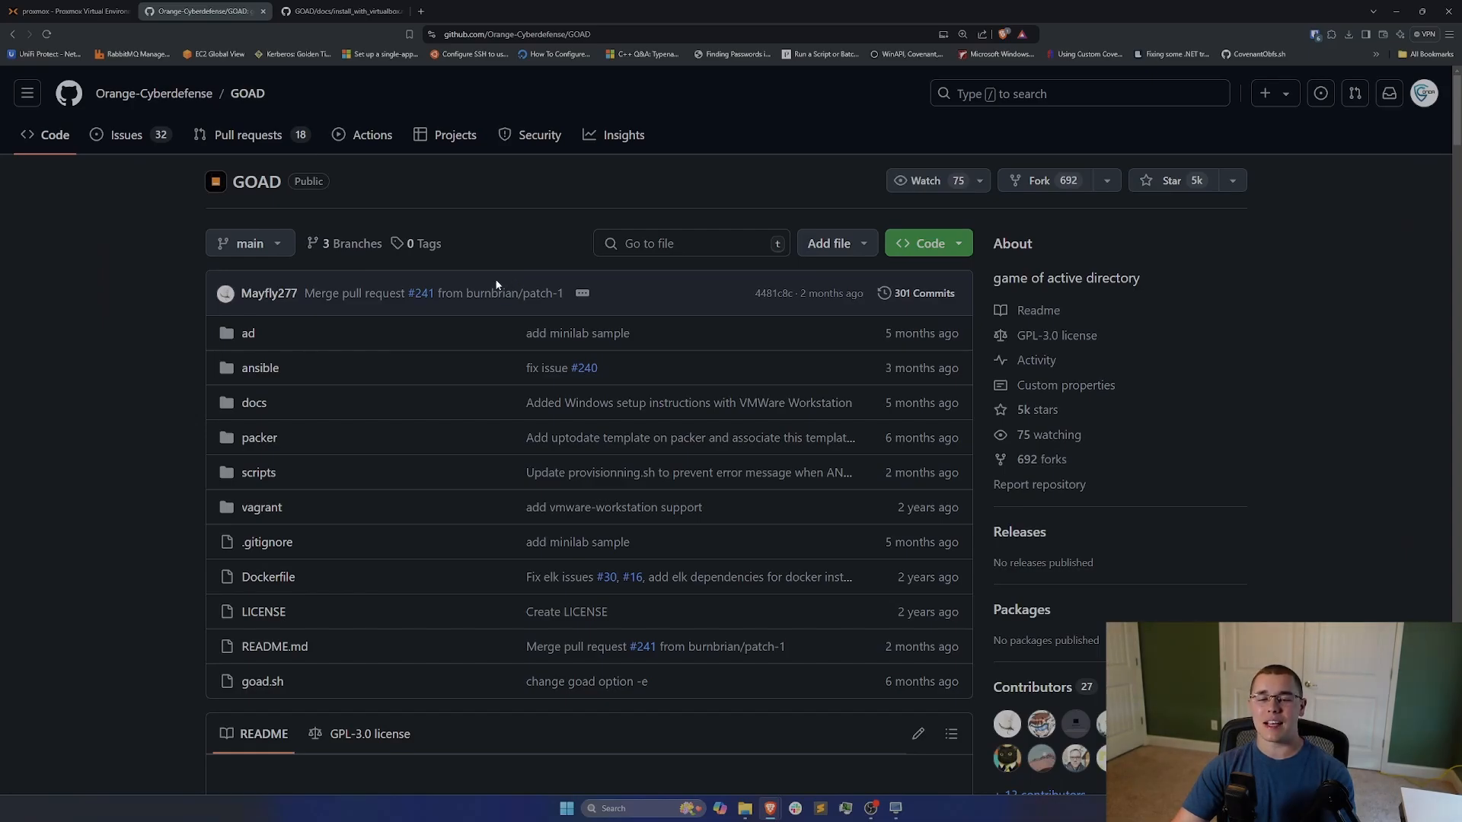
{"action": "mouse_move", "coordinate": [269, 292]}
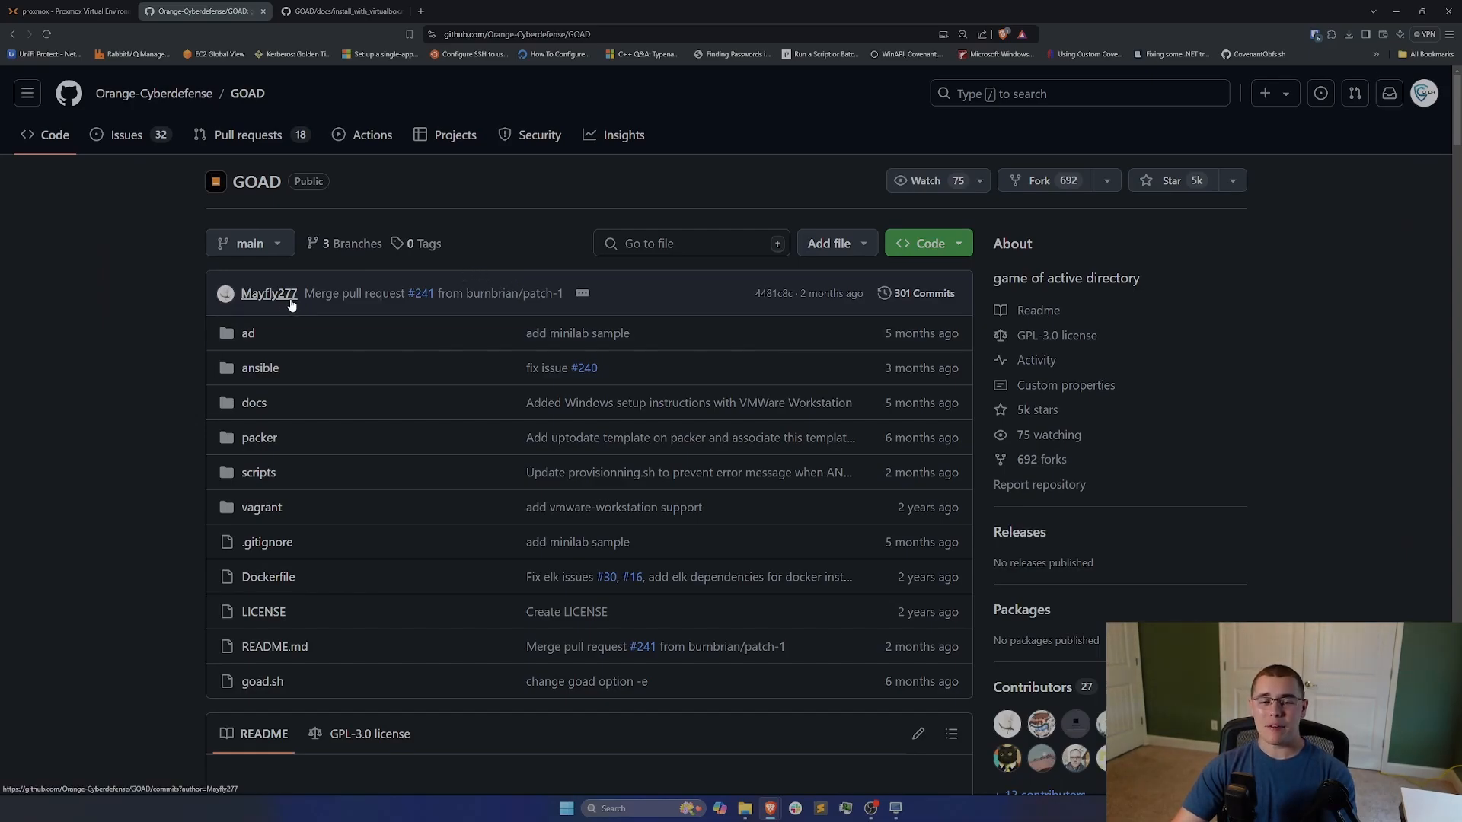
{"action": "scroll", "scroll_direction": "down", "scroll_amount": 3}
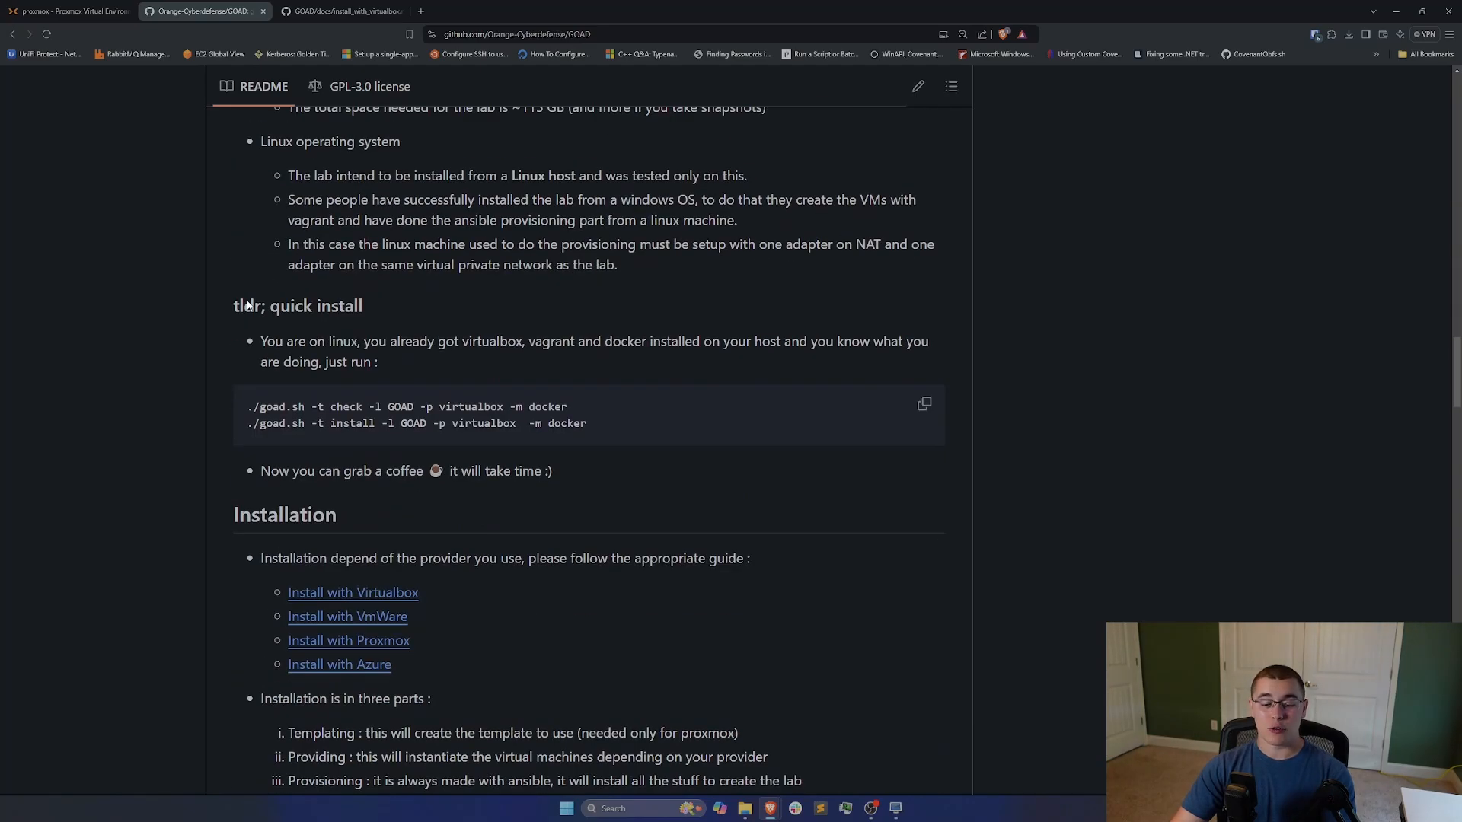
{"action": "scroll", "scroll_direction": "down", "scroll_amount": 3}
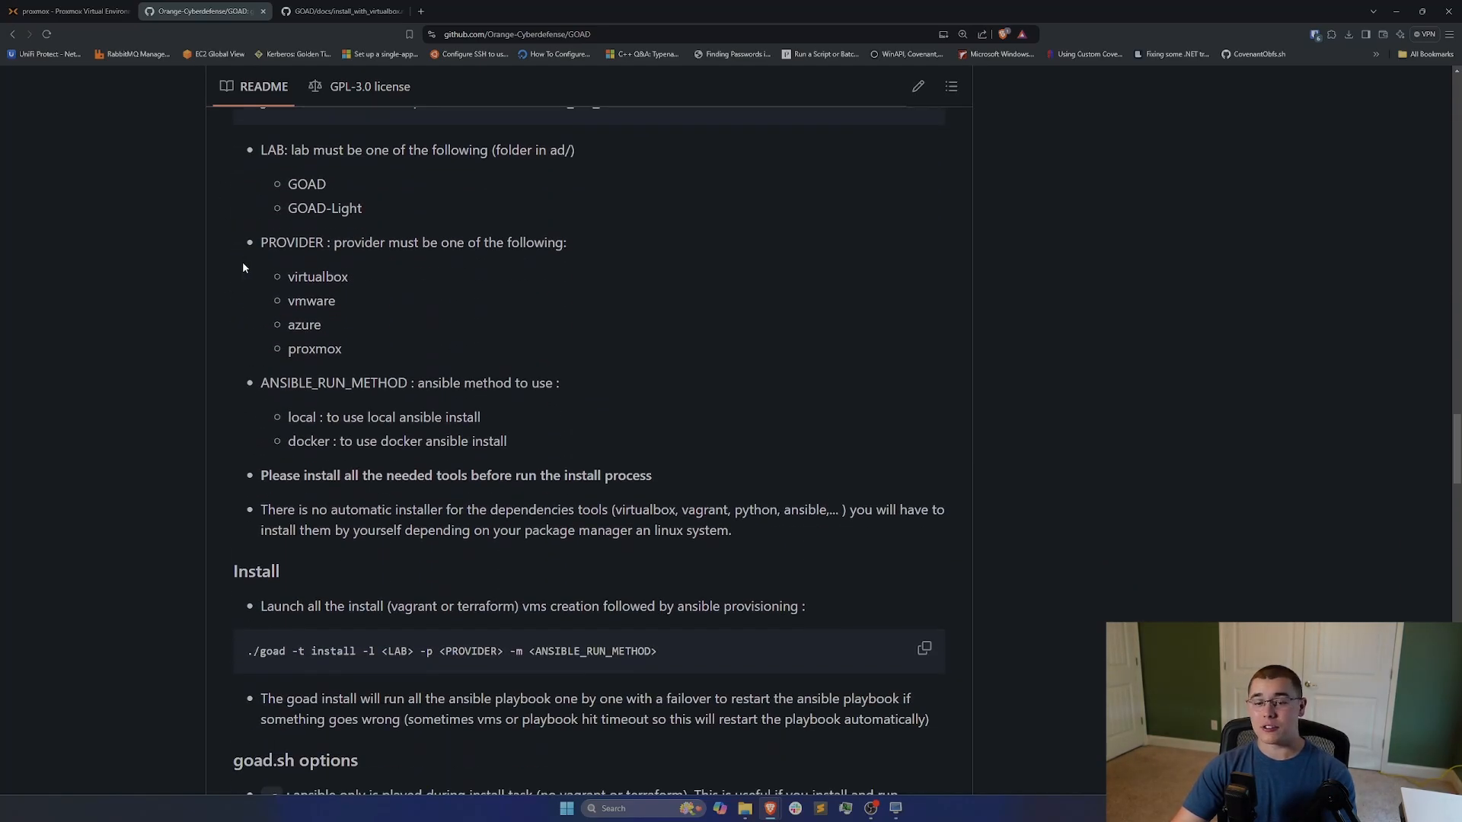
{"action": "scroll", "scroll_direction": "down", "scroll_amount": 3}
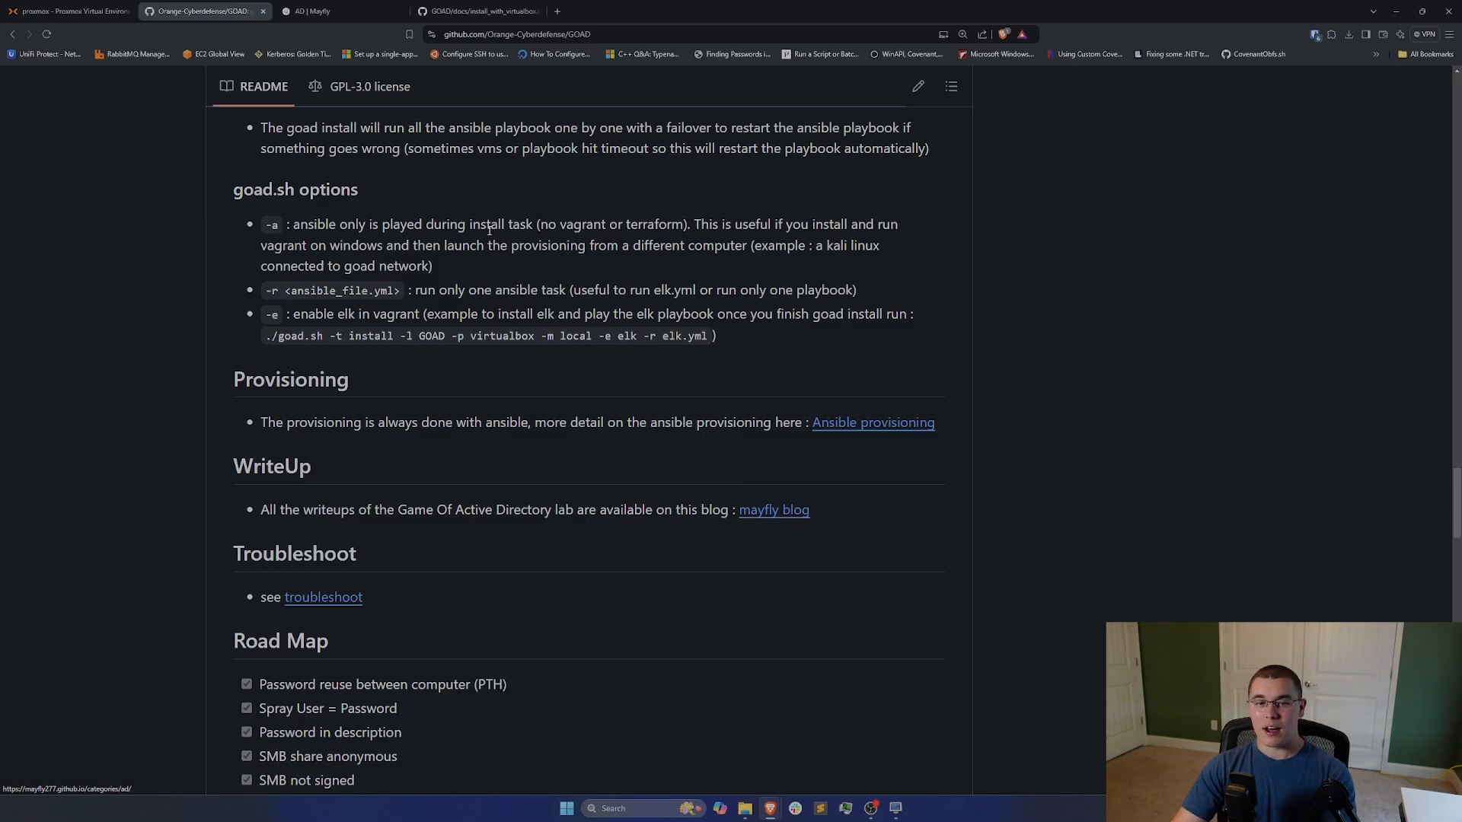
{"action": "left_click", "coordinate": [317, 12]}
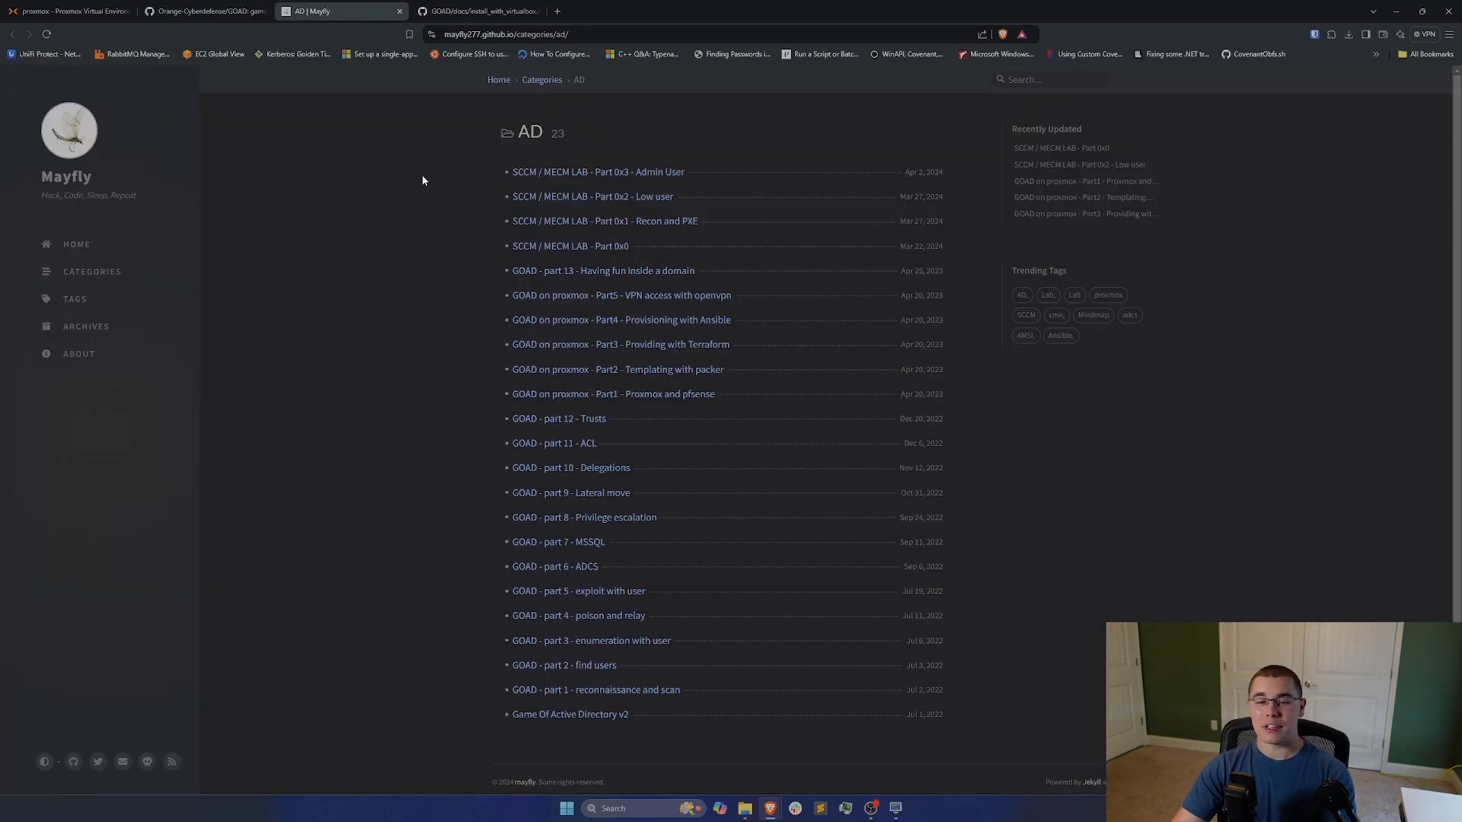
{"action": "mouse_move", "coordinate": [621, 344]}
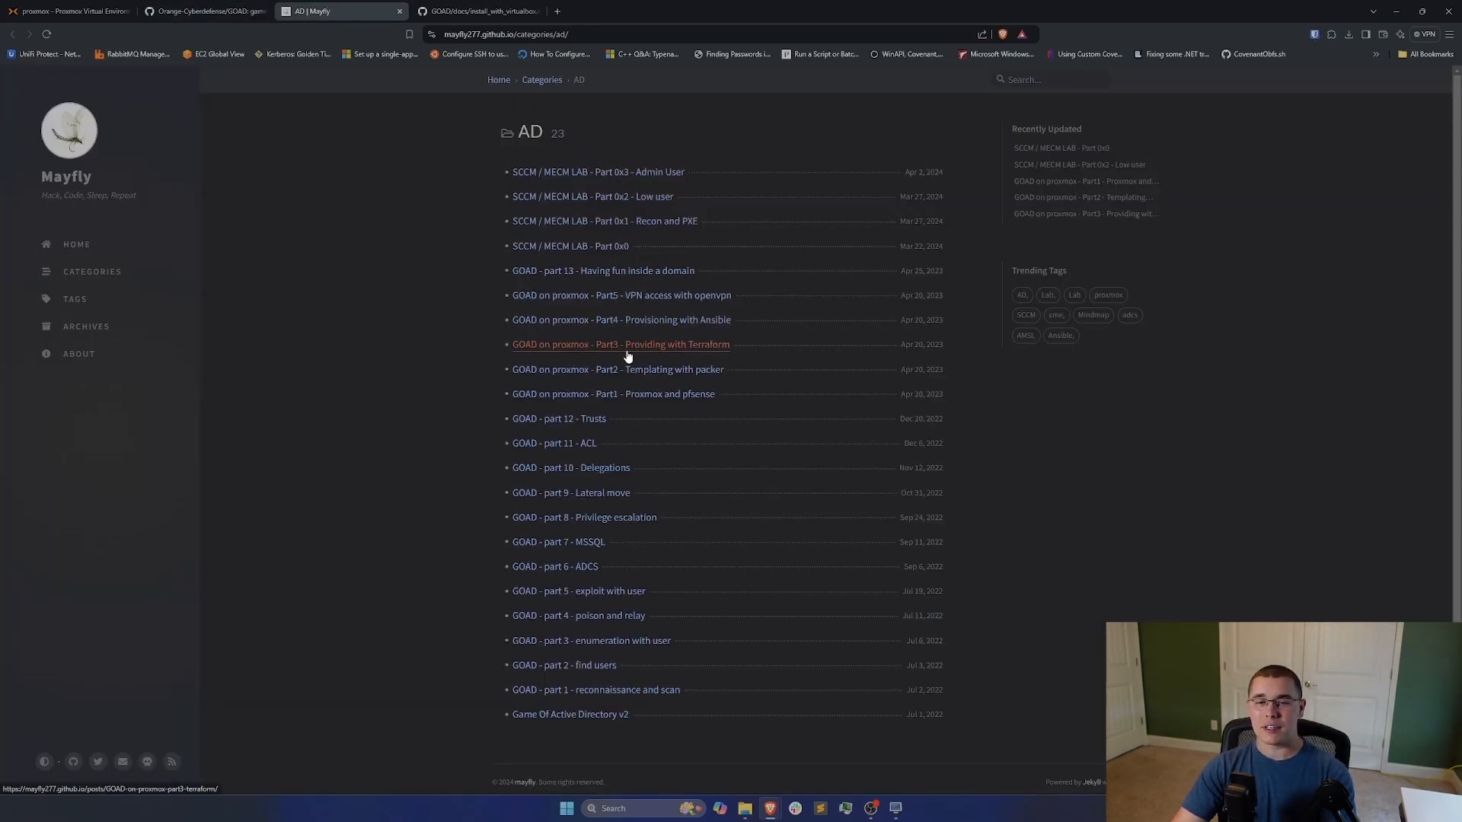